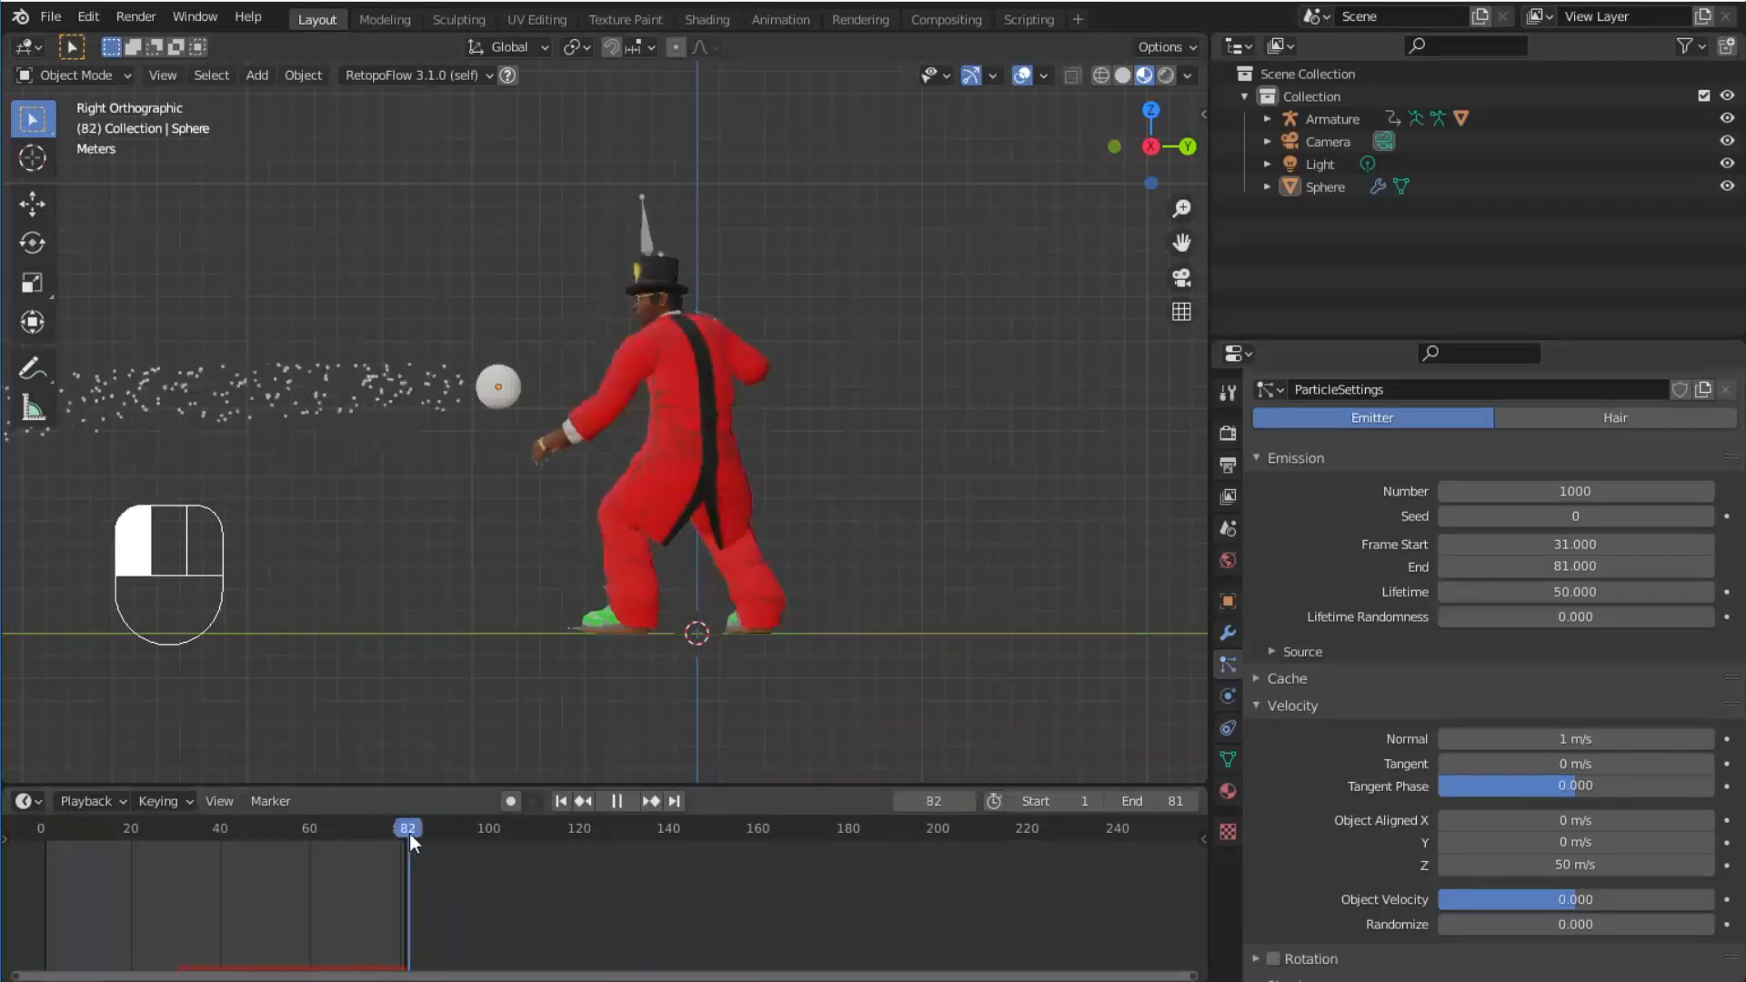
Step: Play and stop the dance animation to check particles stop emitting at frame 60
key("space")
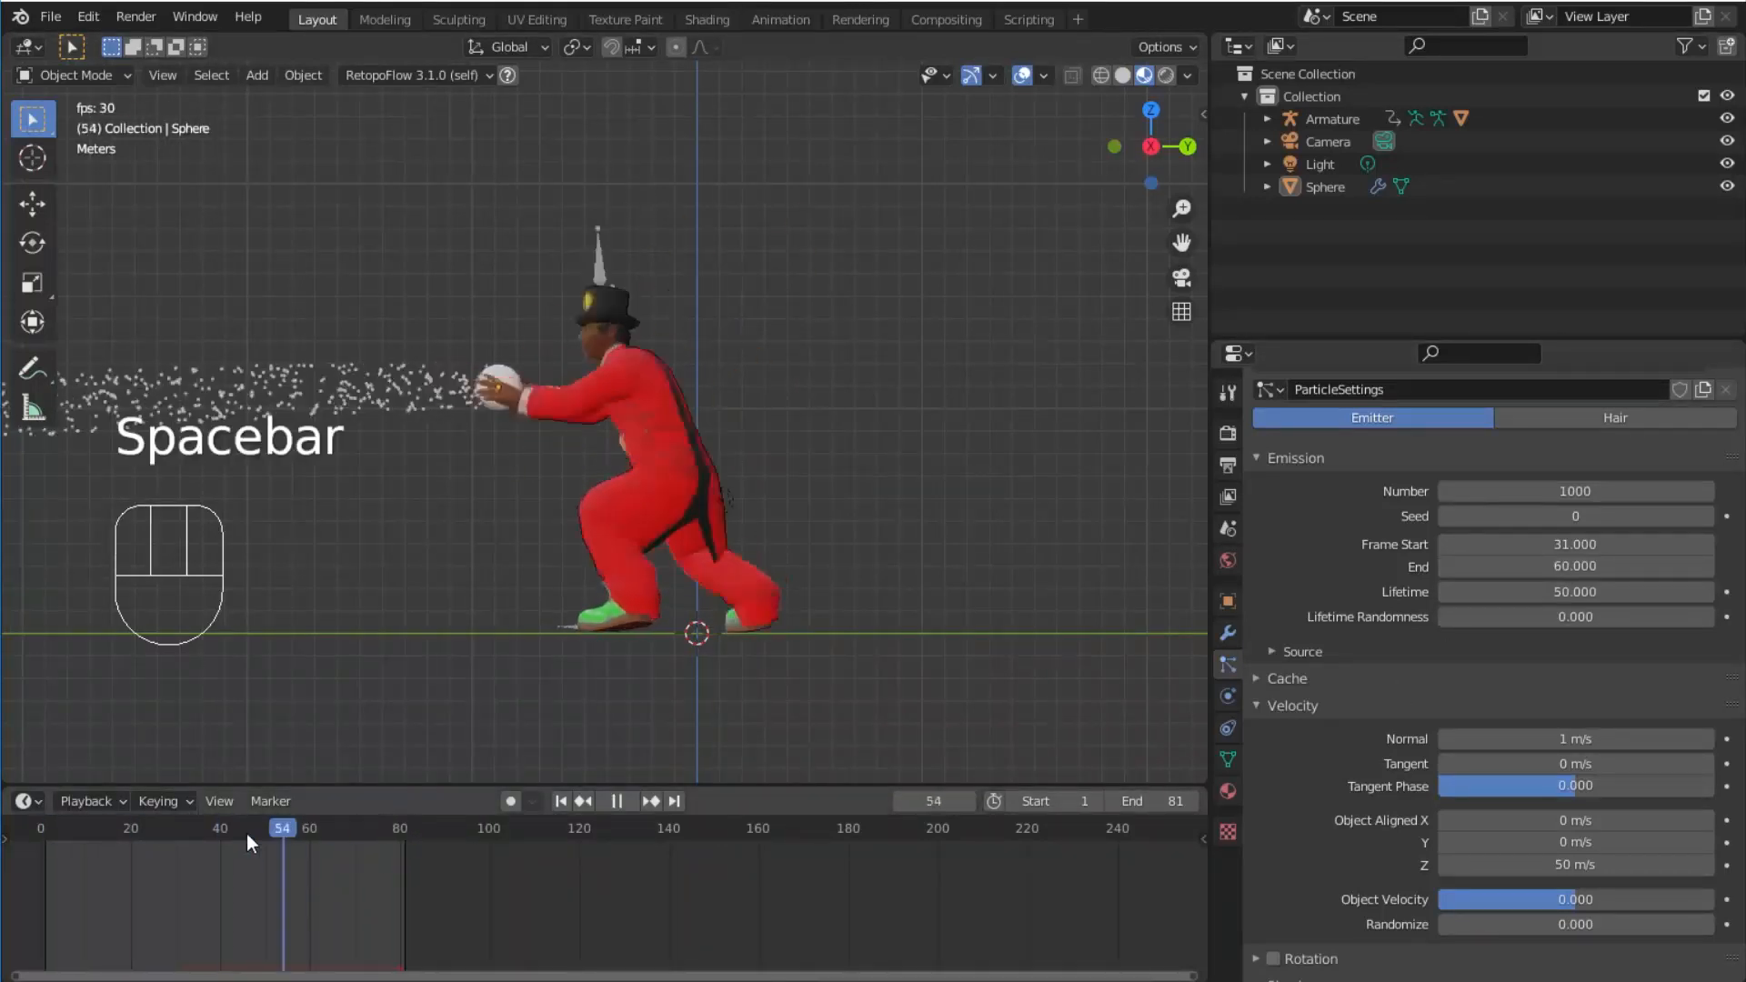
key("space")
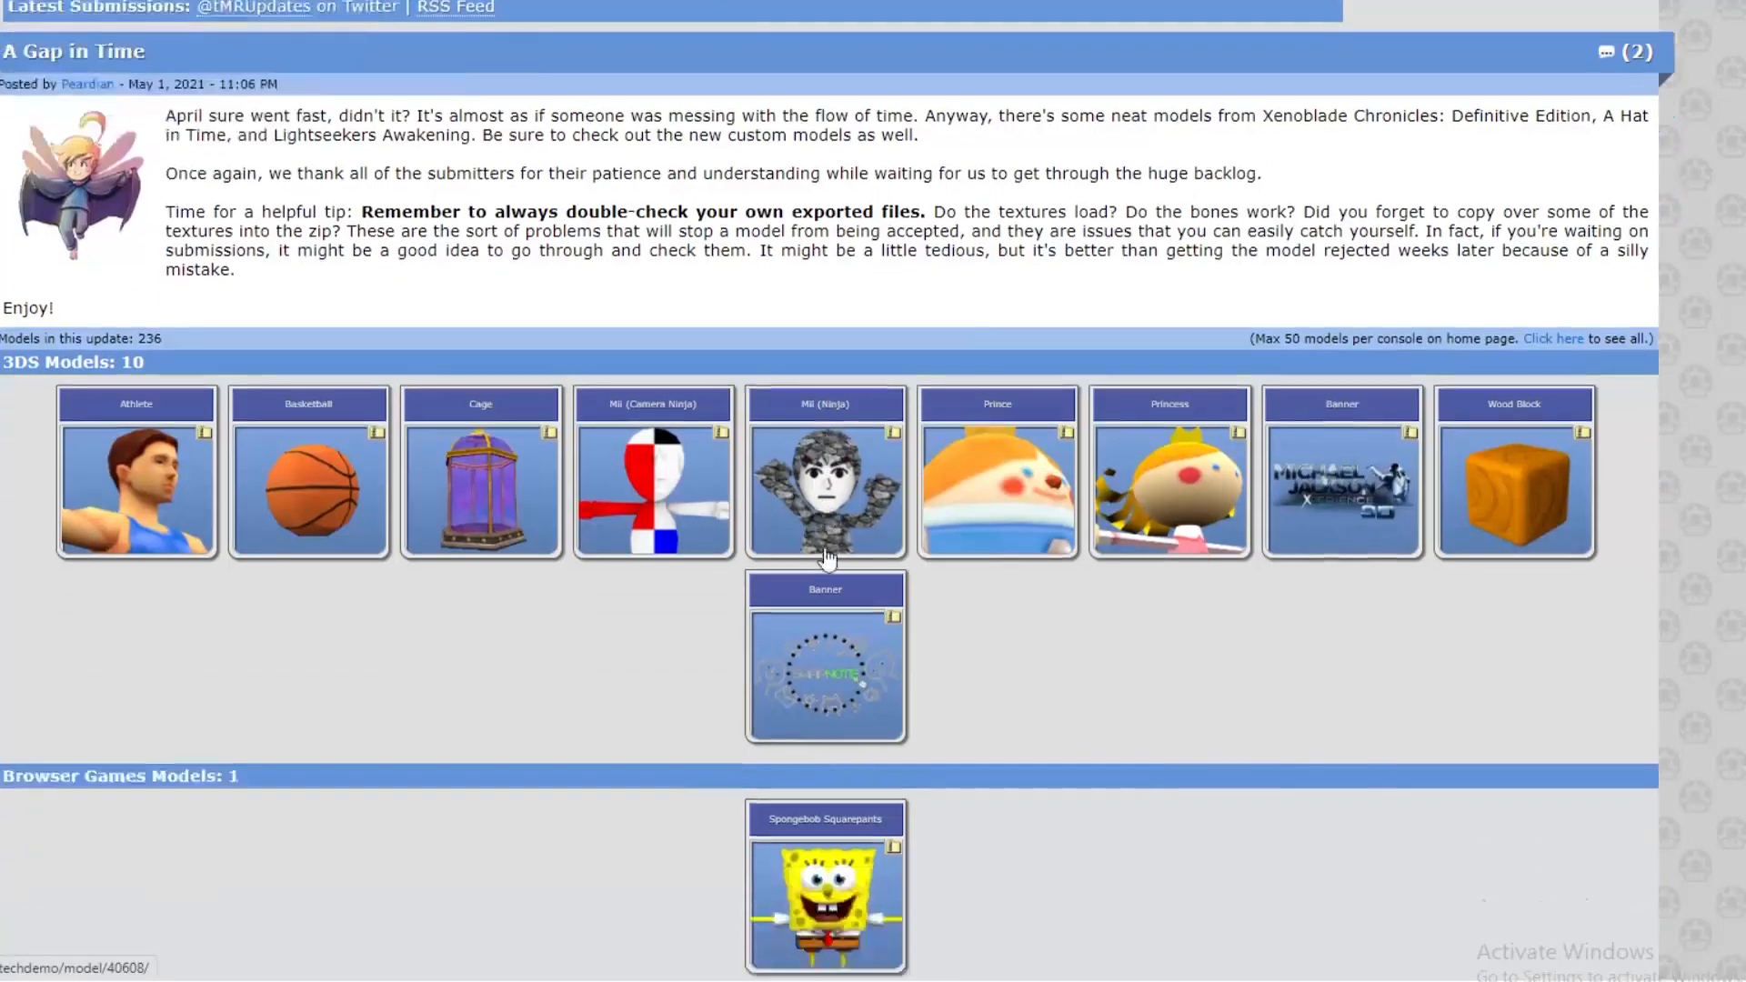
scroll("down", 3)
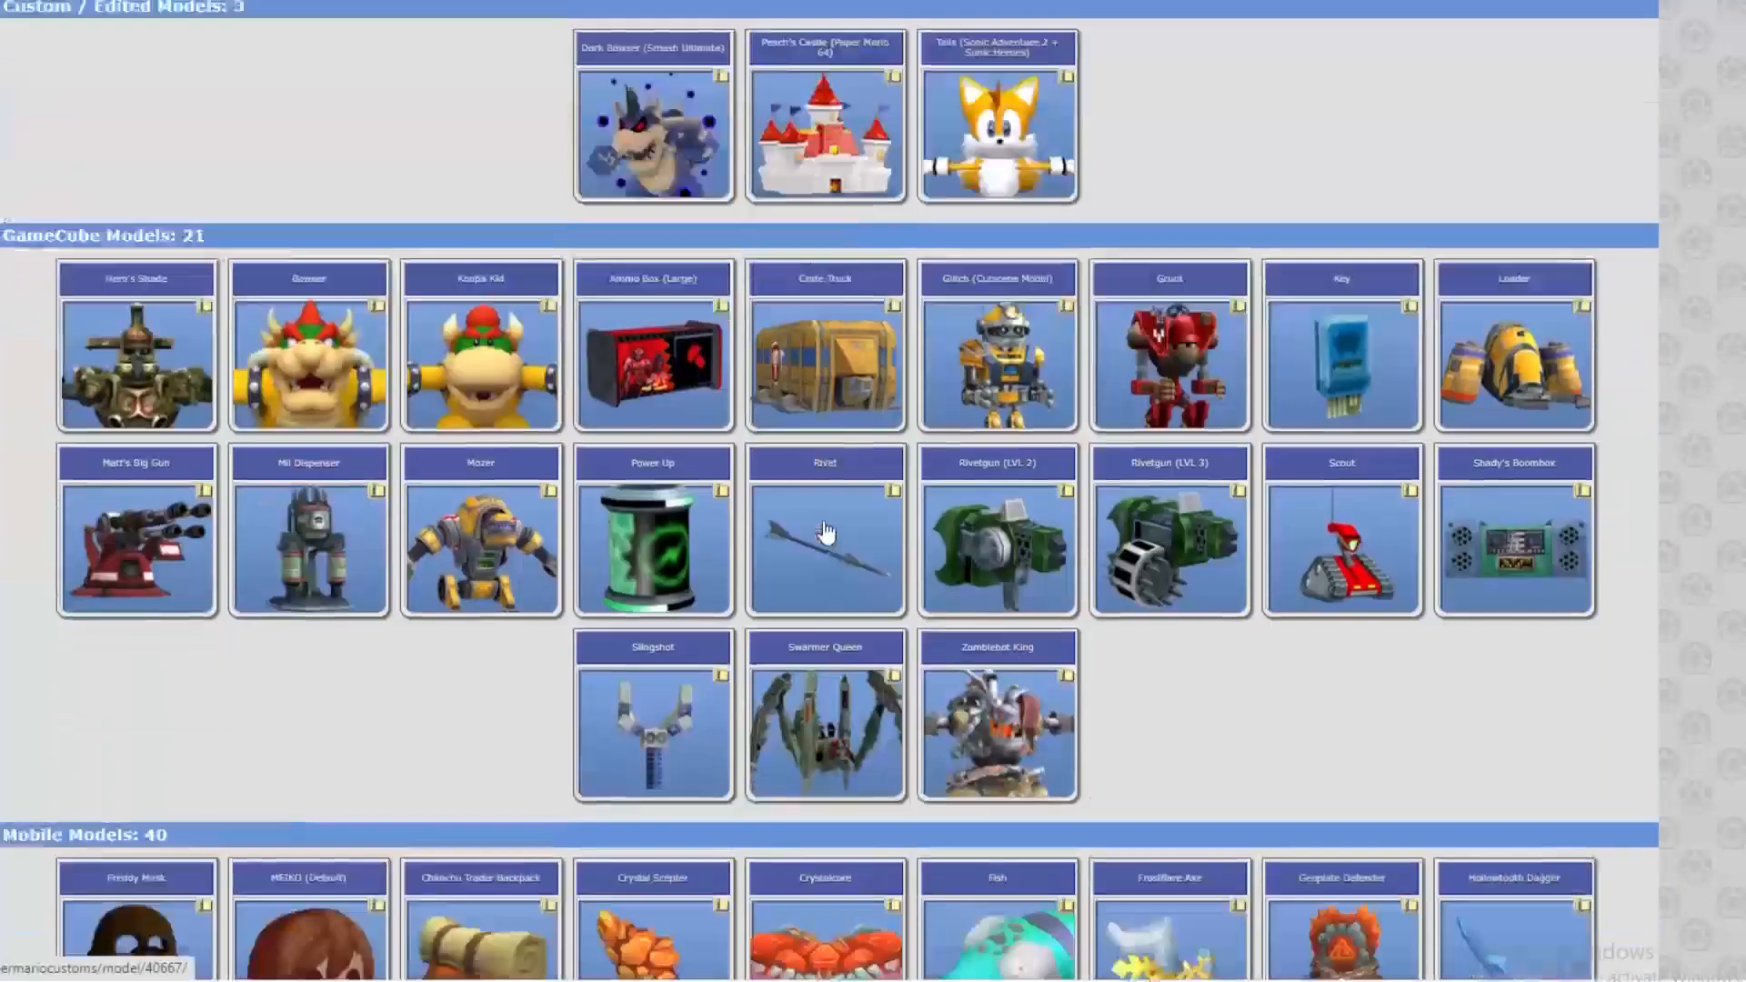
scroll("down", 3)
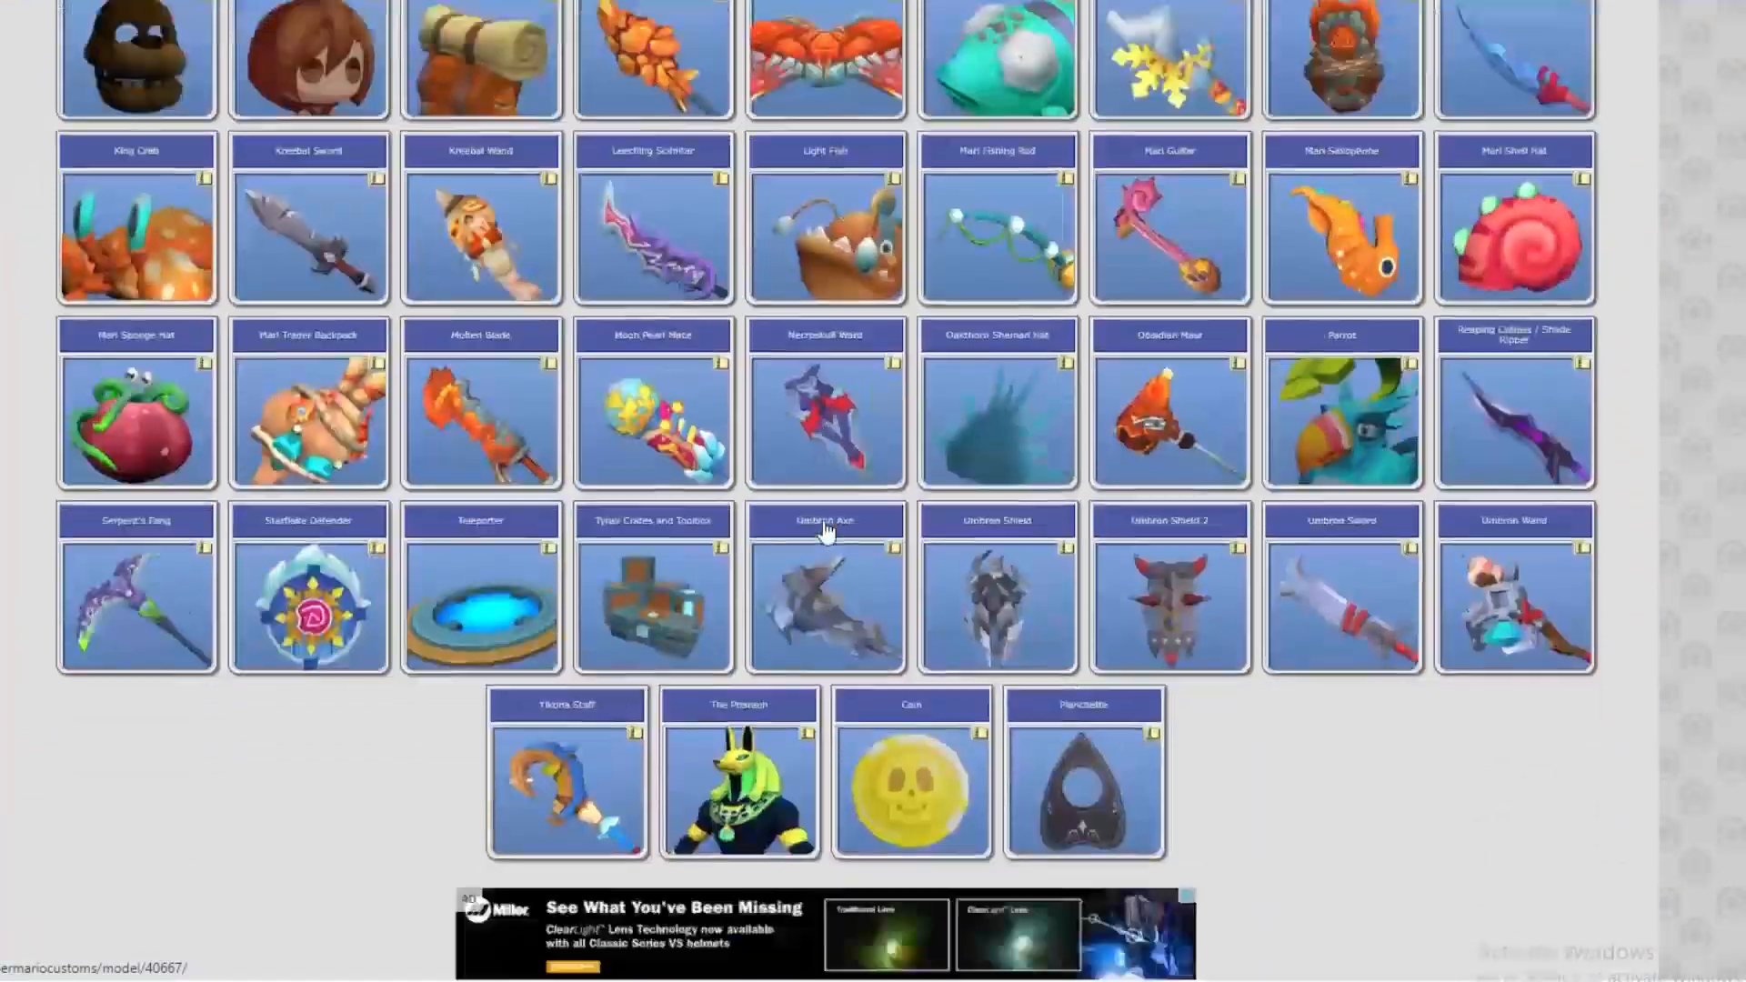
scroll("down", 3)
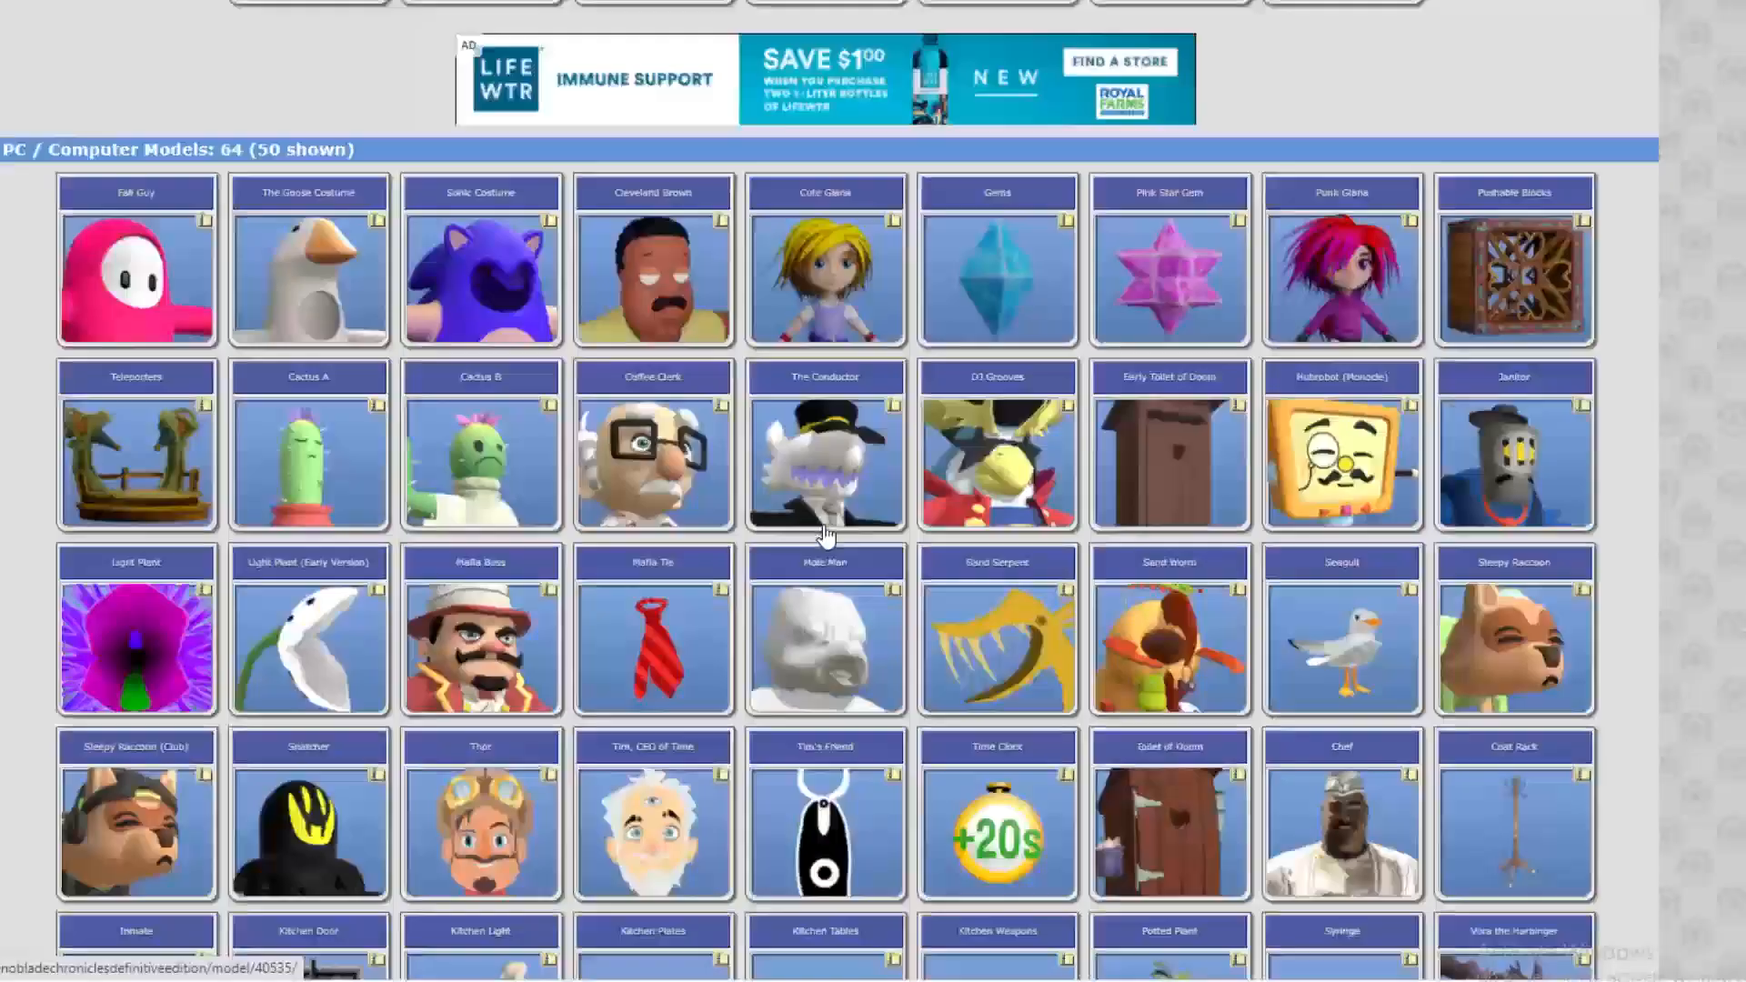
scroll("down", 3)
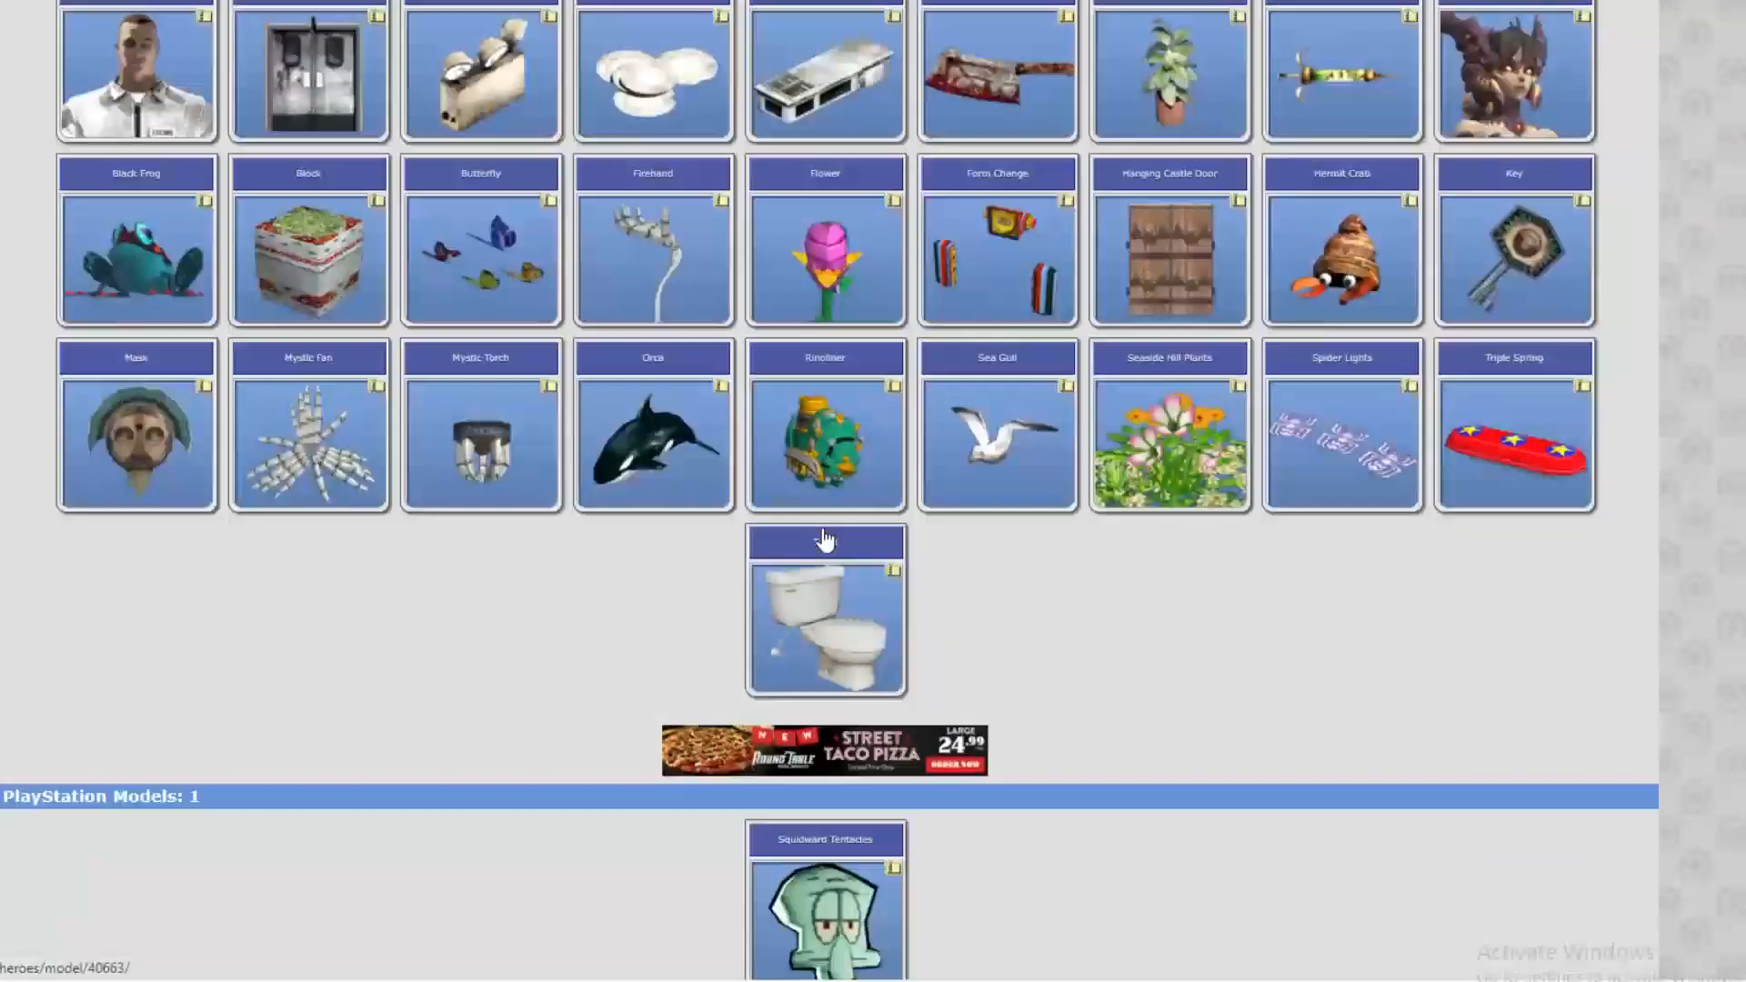
scroll("up", 3)
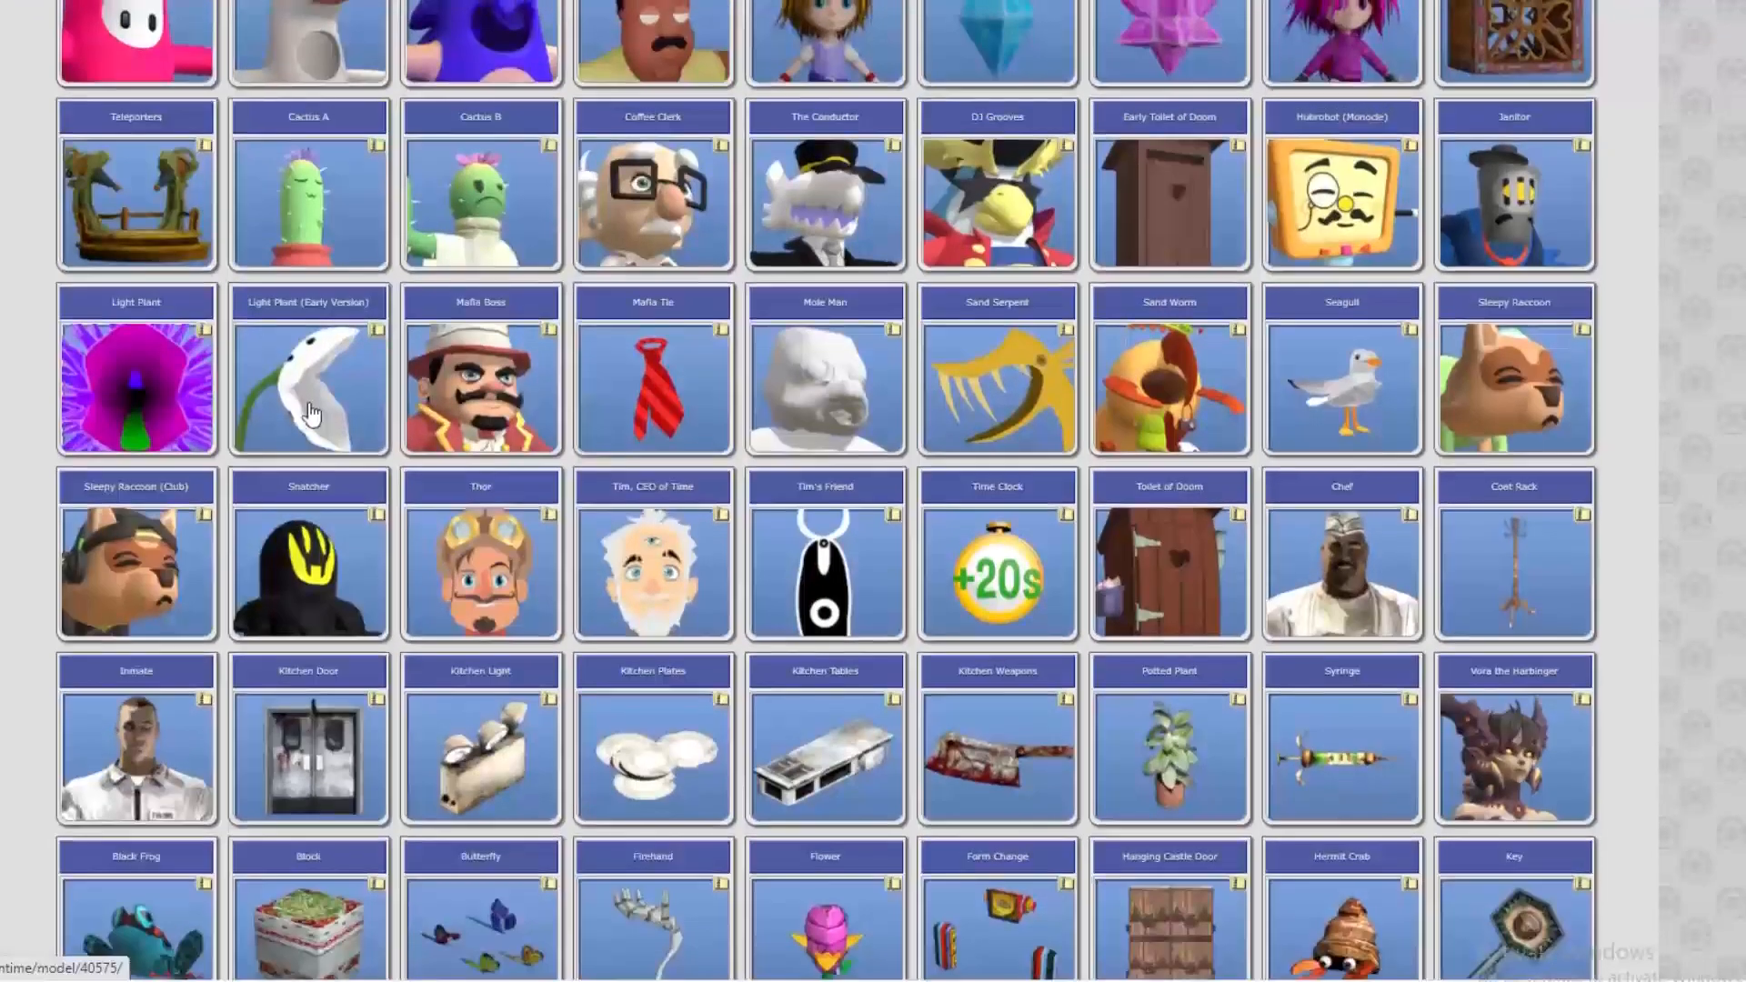
scroll("up", 3)
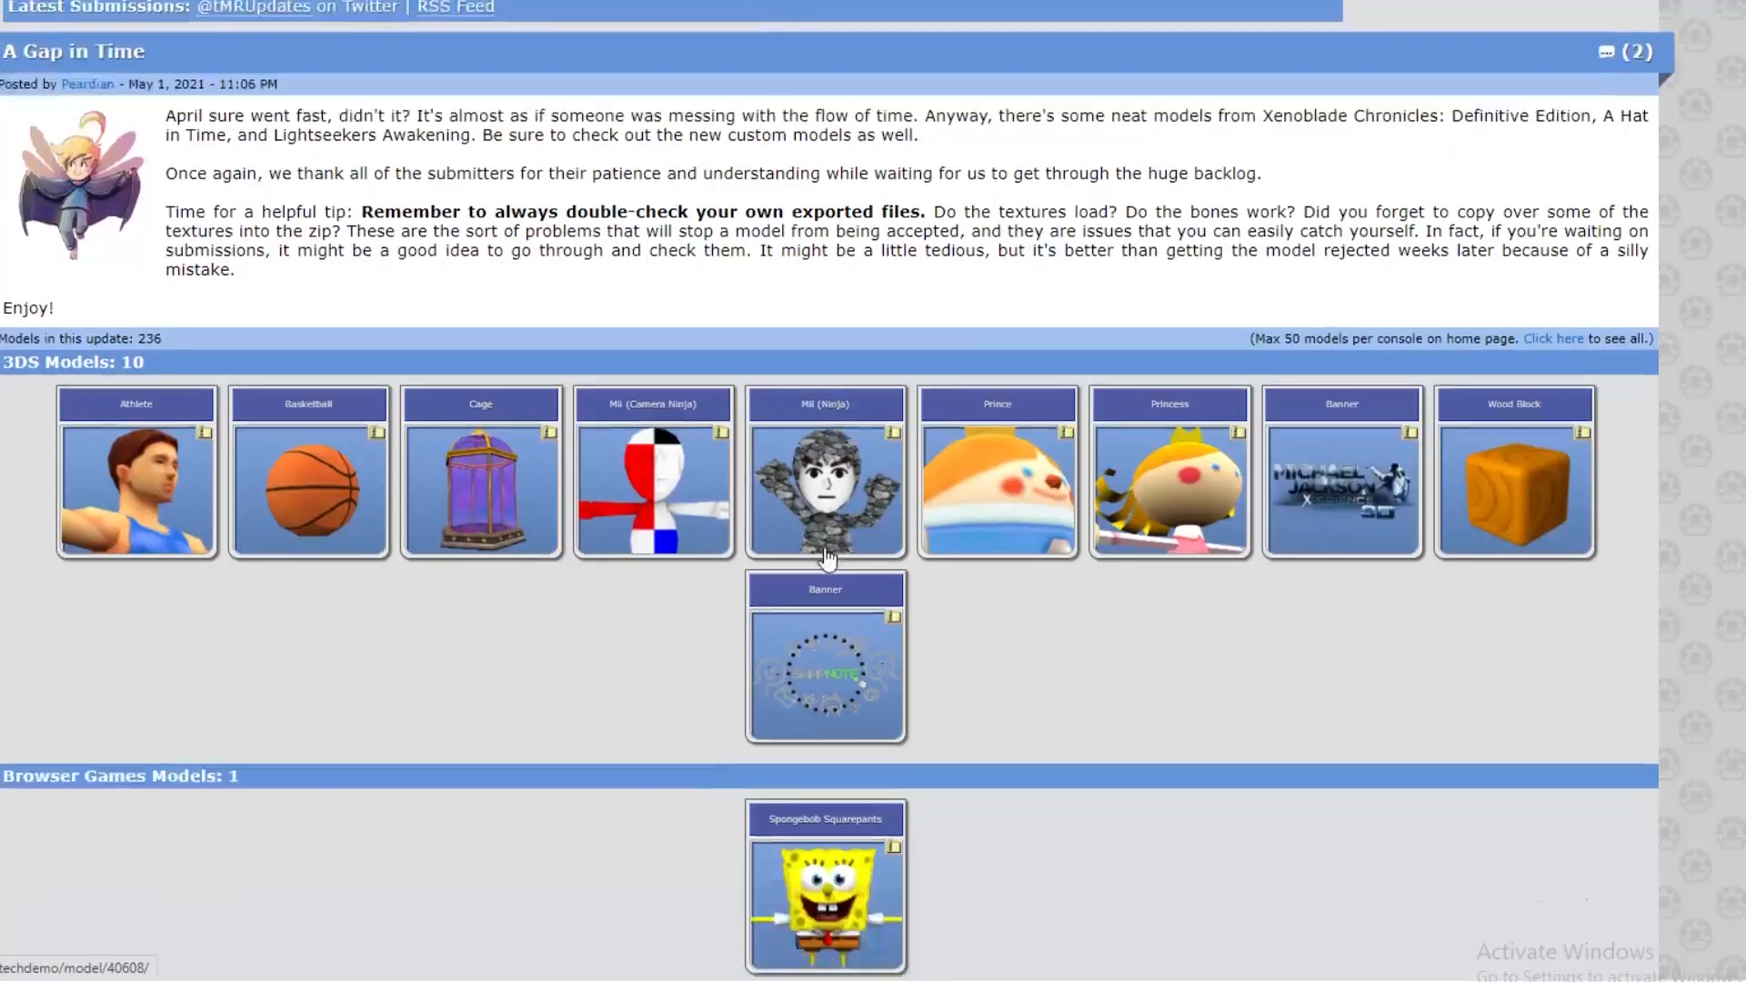
scroll("down", 3)
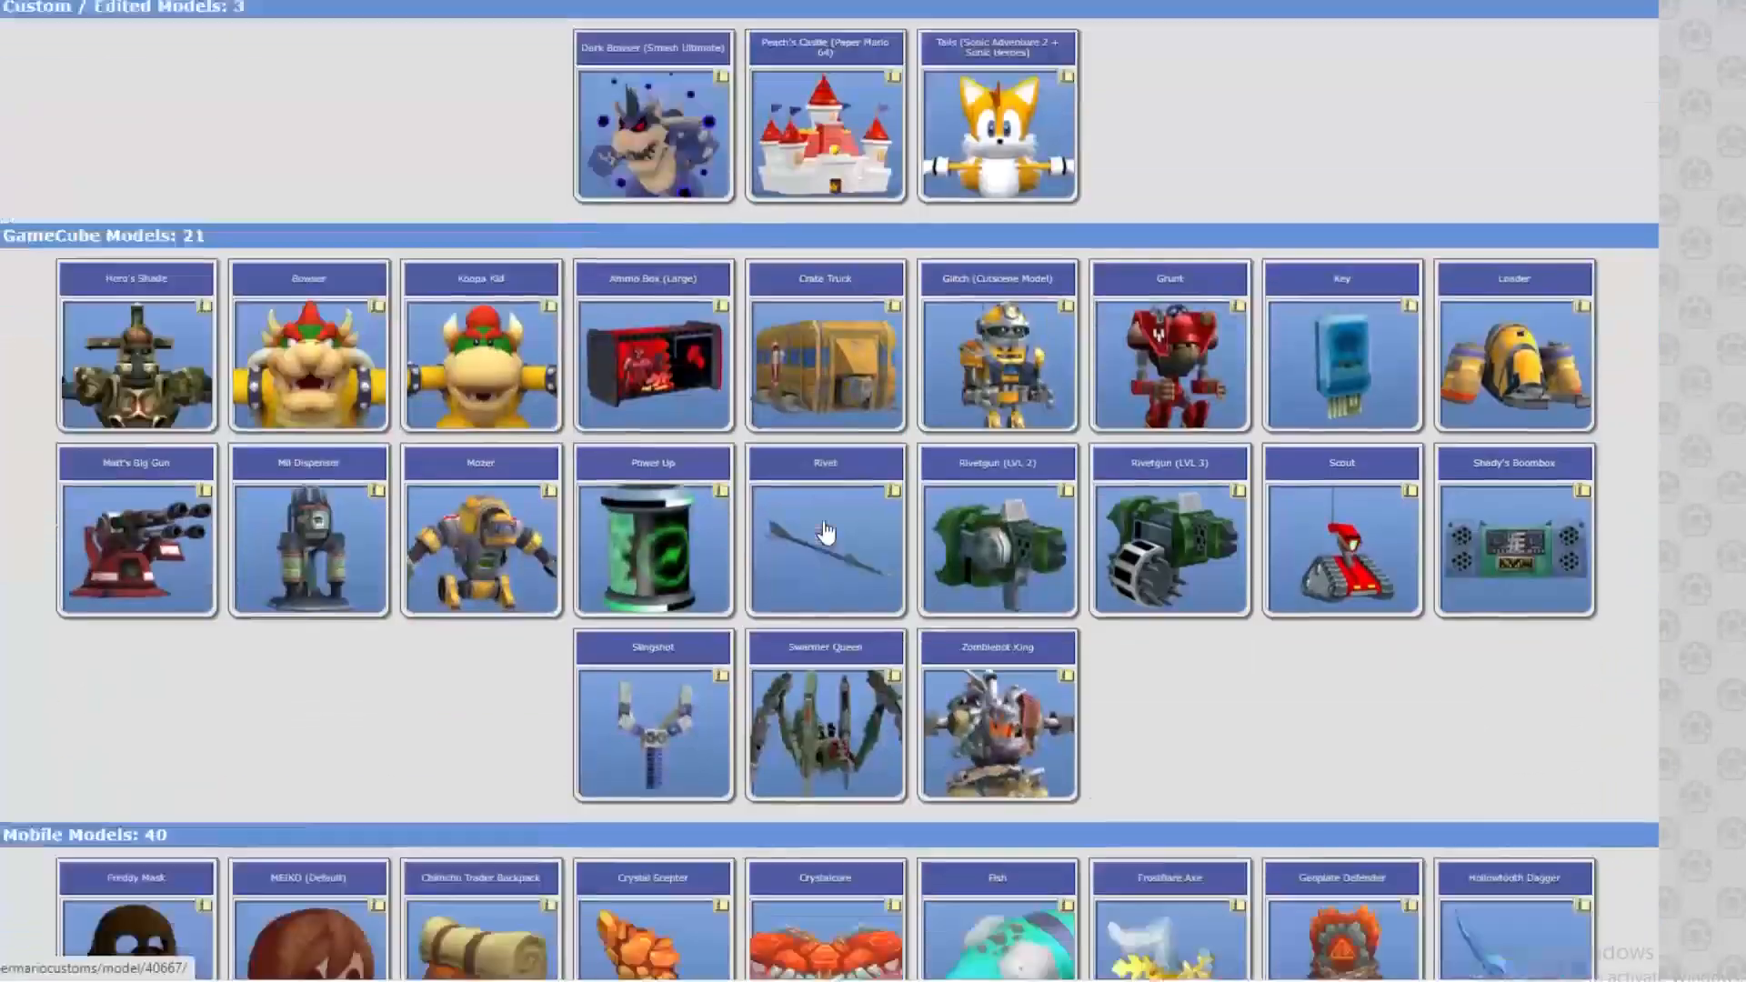
scroll("down", 3)
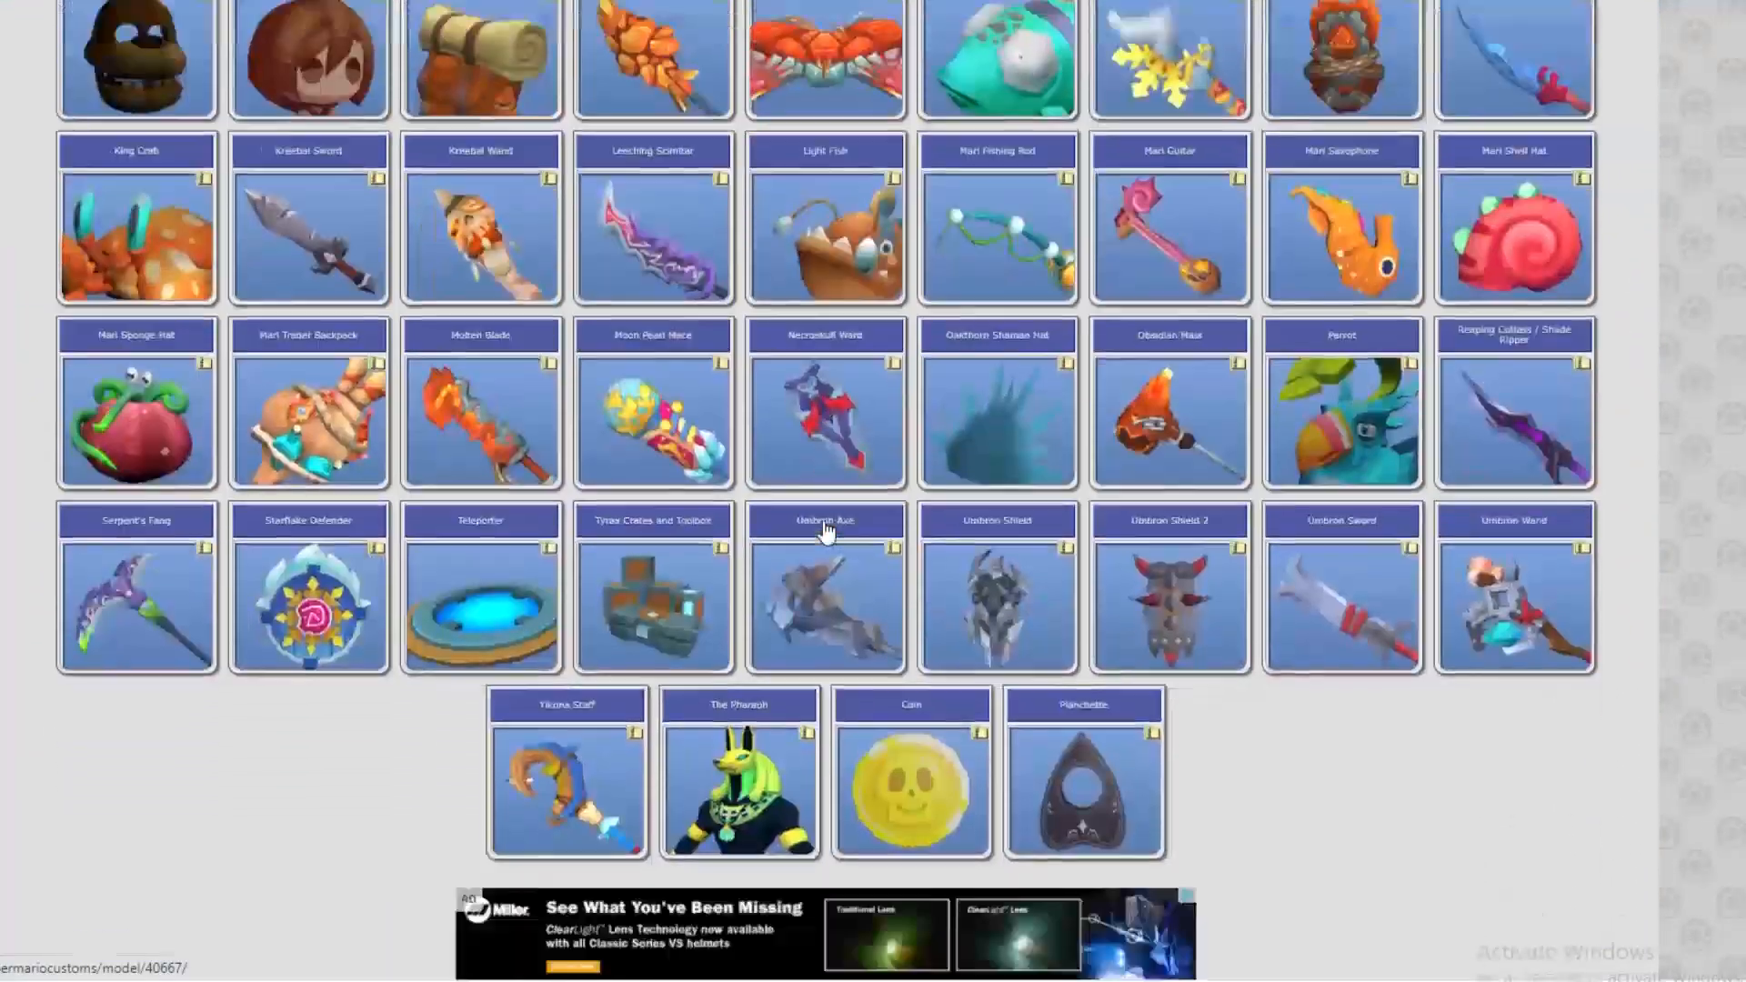
scroll("down", 3)
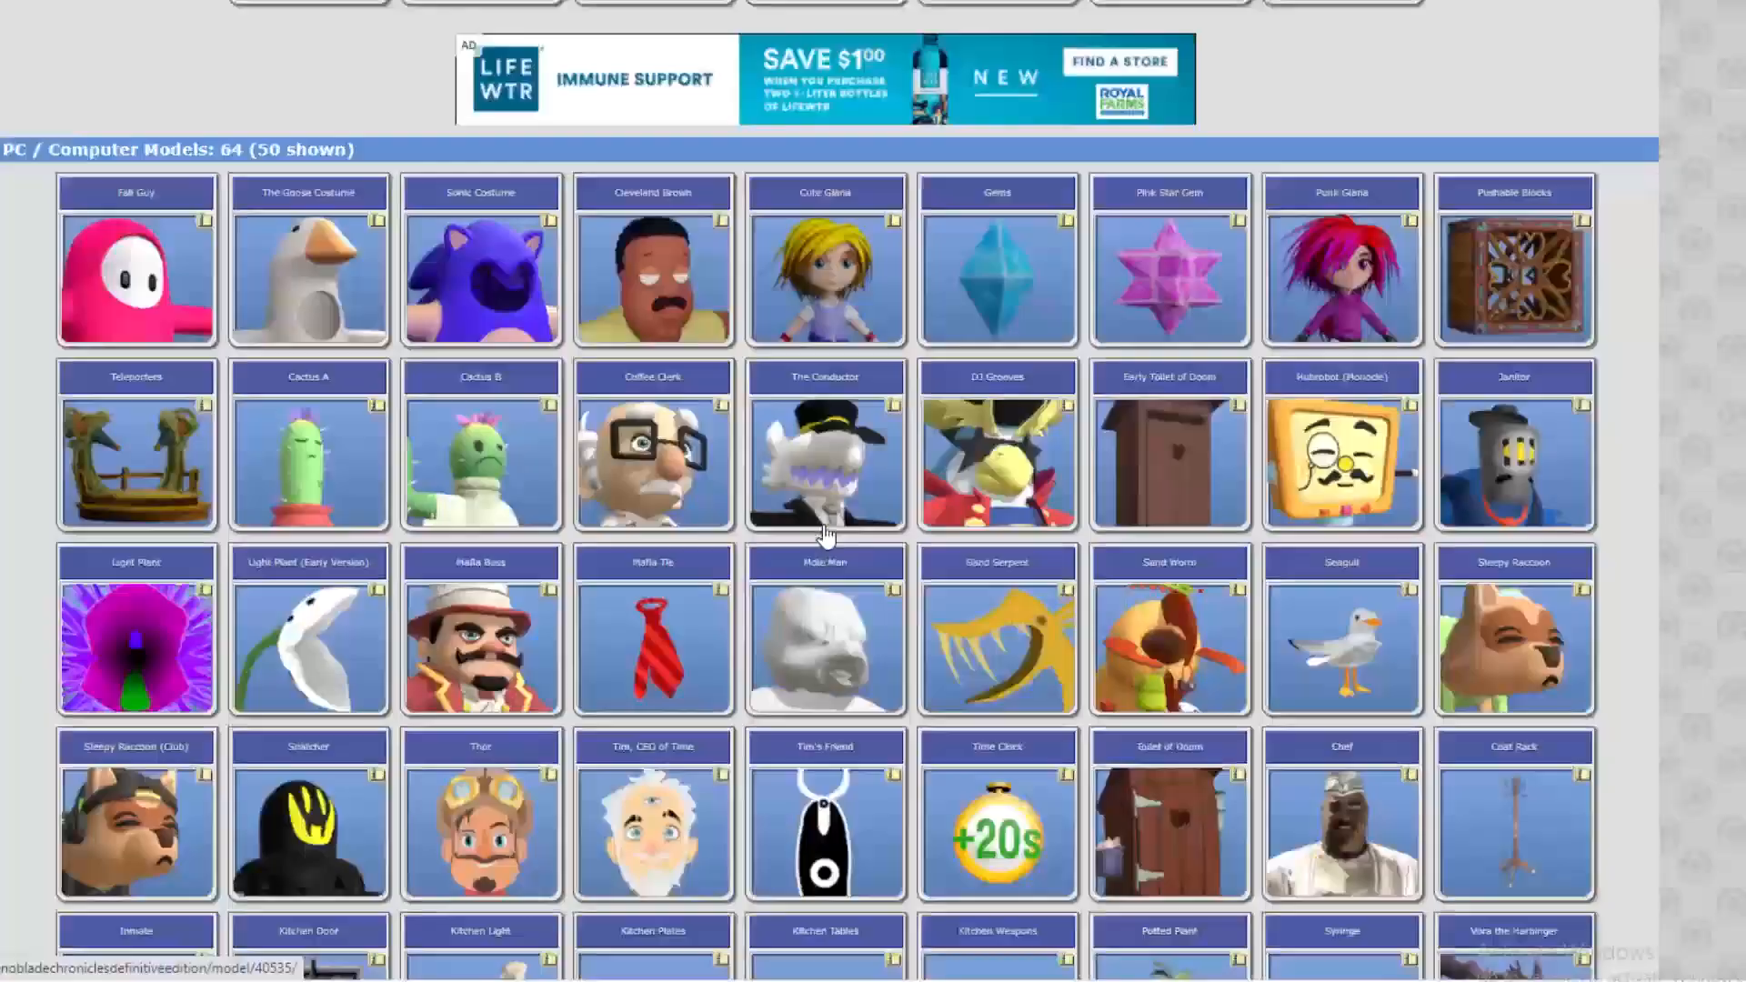
scroll("down", 3)
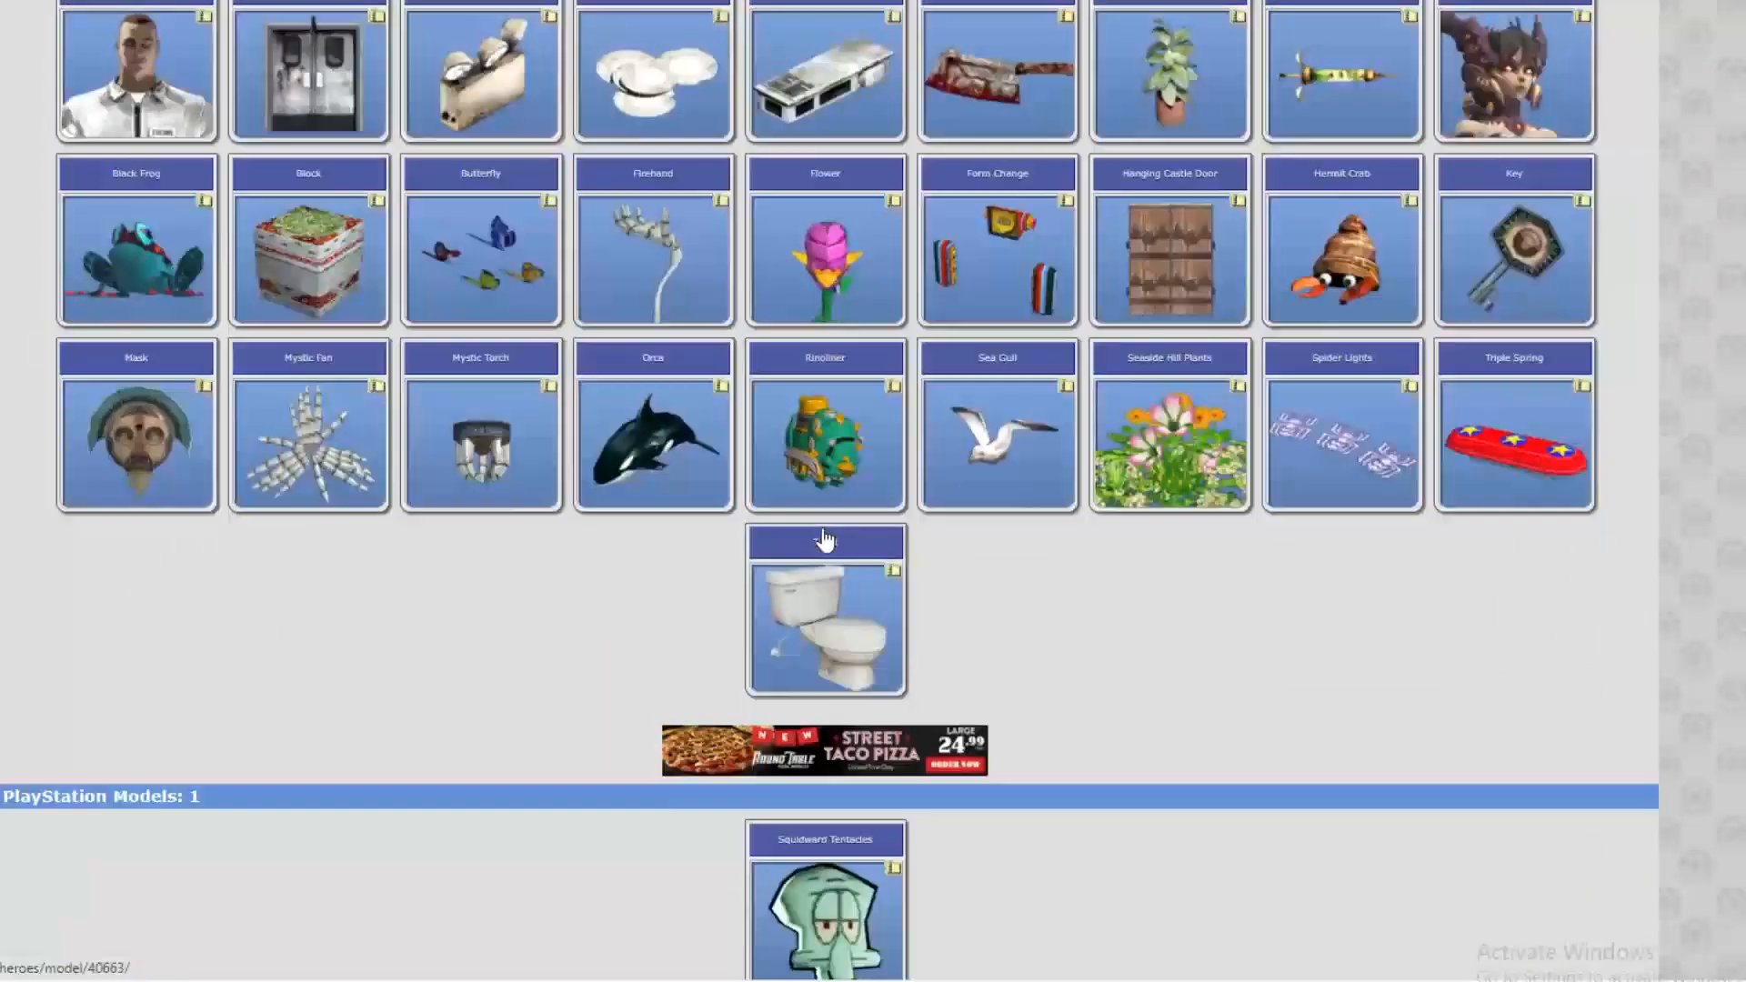
scroll("up", 3)
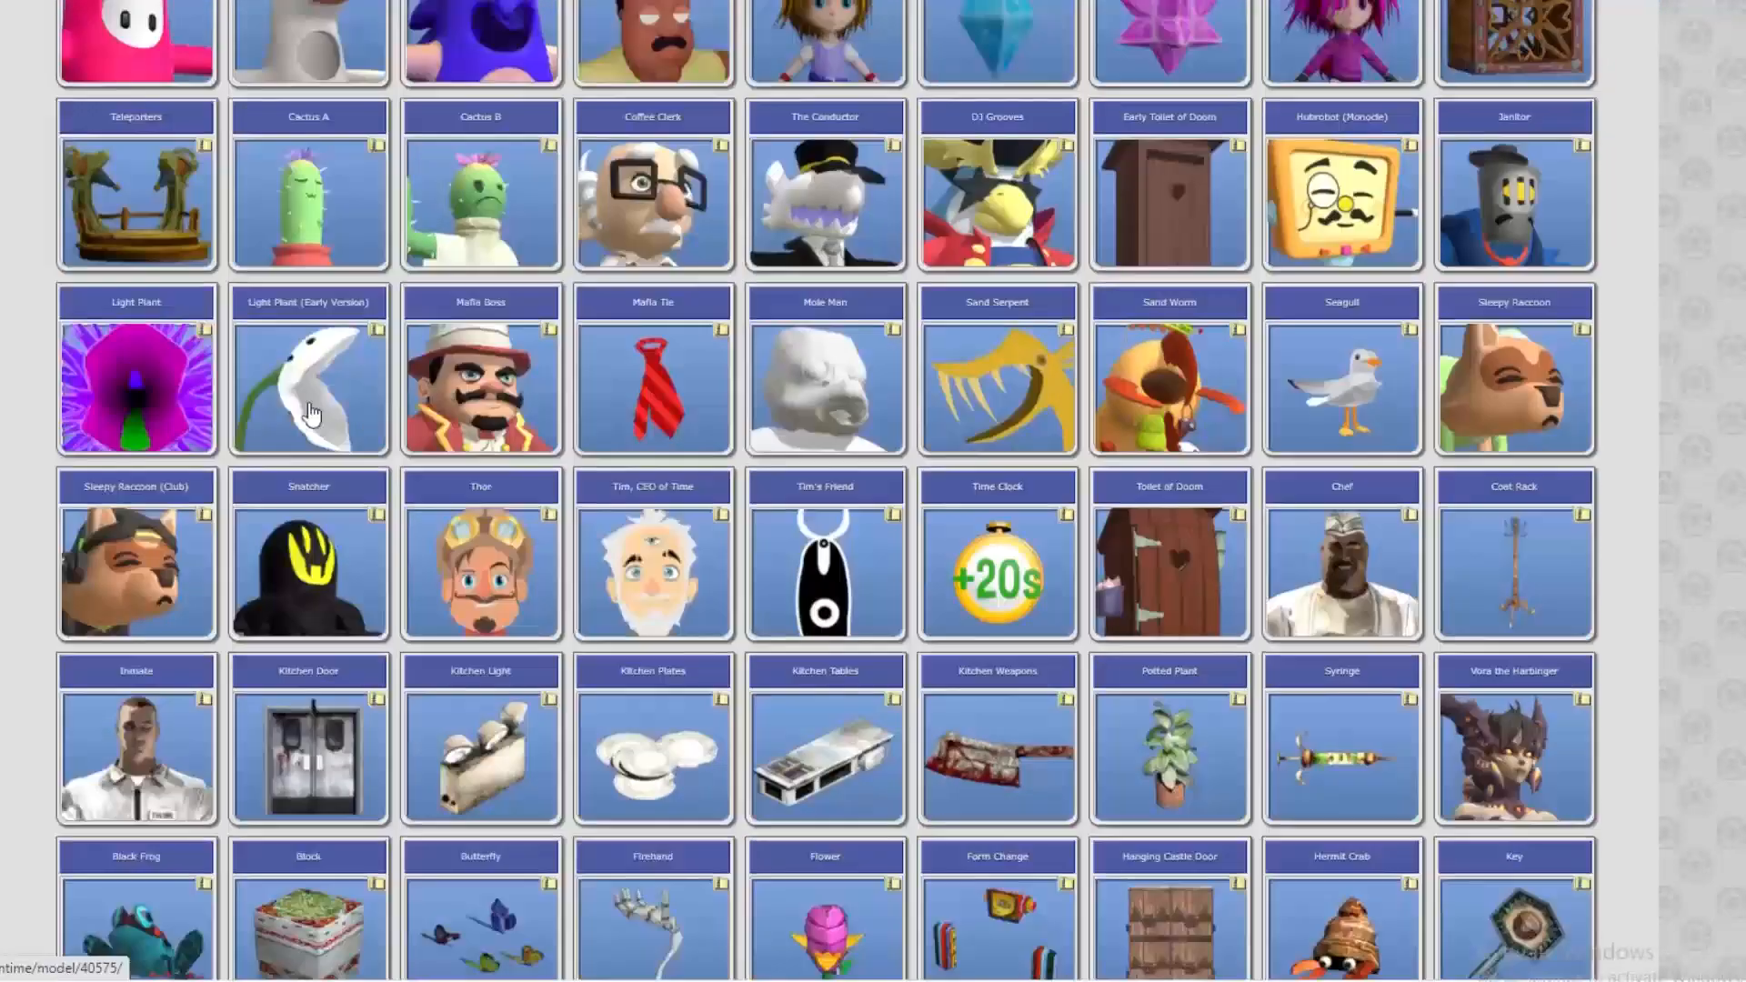
scroll("up", 3)
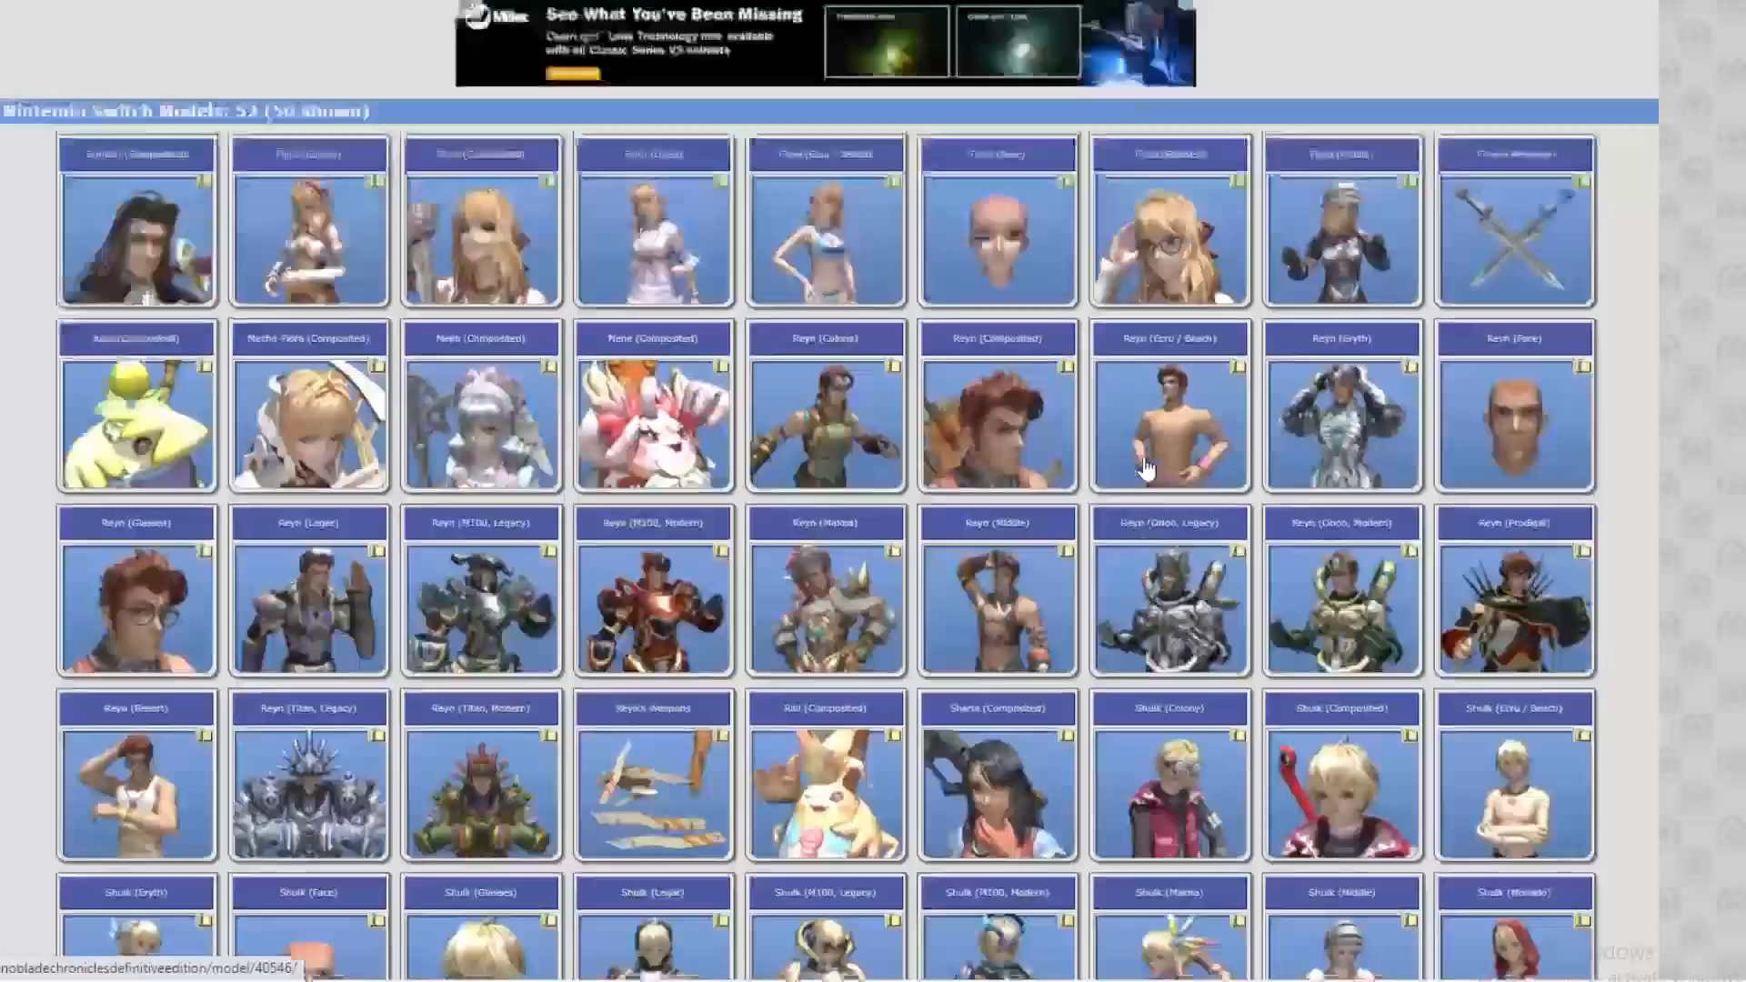
scroll("down", 3)
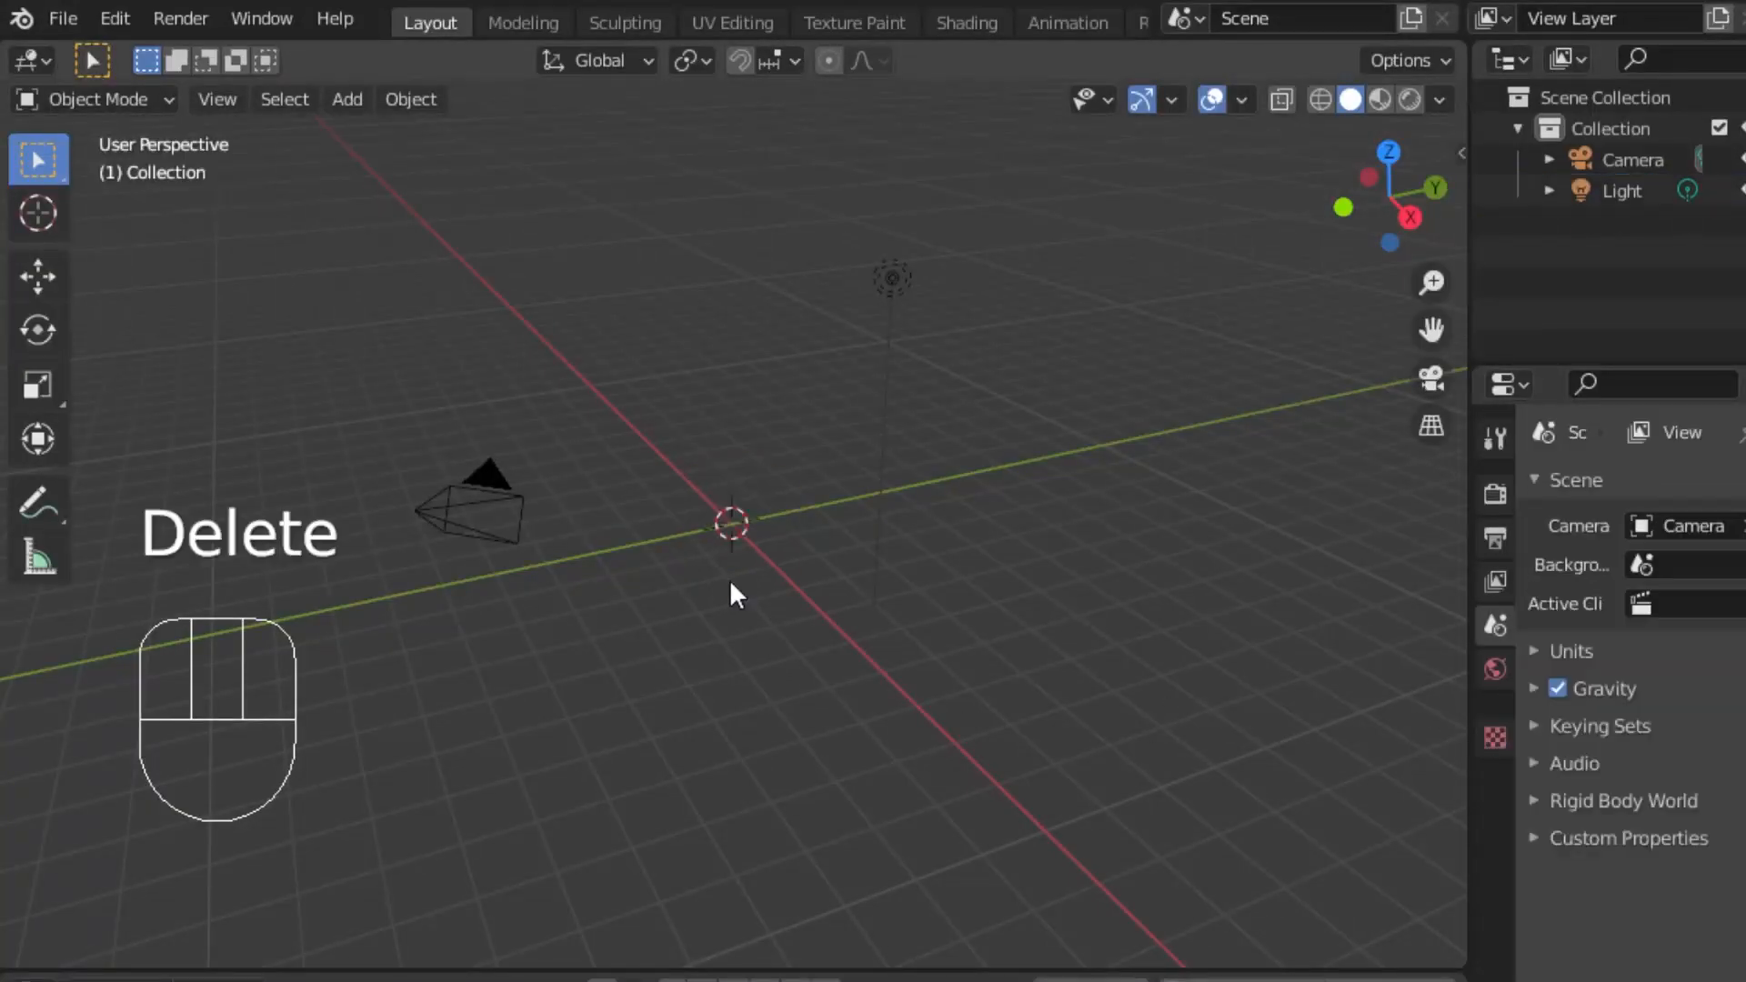
Step: Import the flava_flav Collada model, view it in Material Preview, and enter Texture Paint
left_click(60, 18)
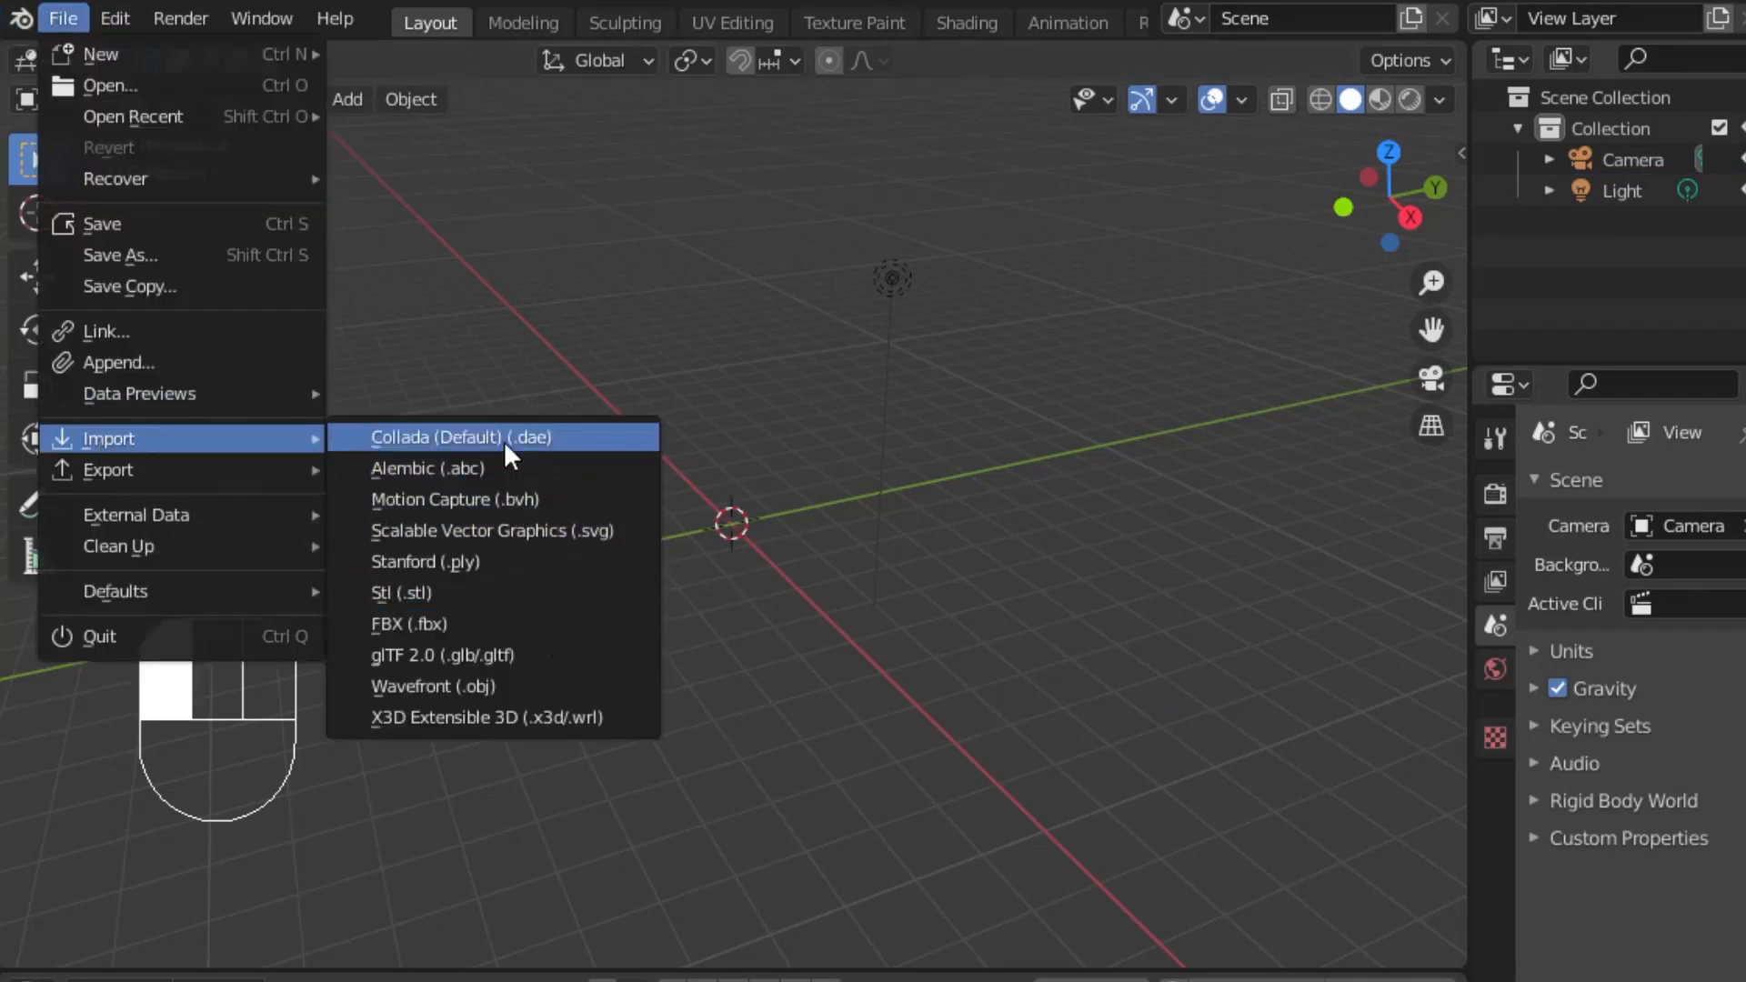
left_click(433, 685)
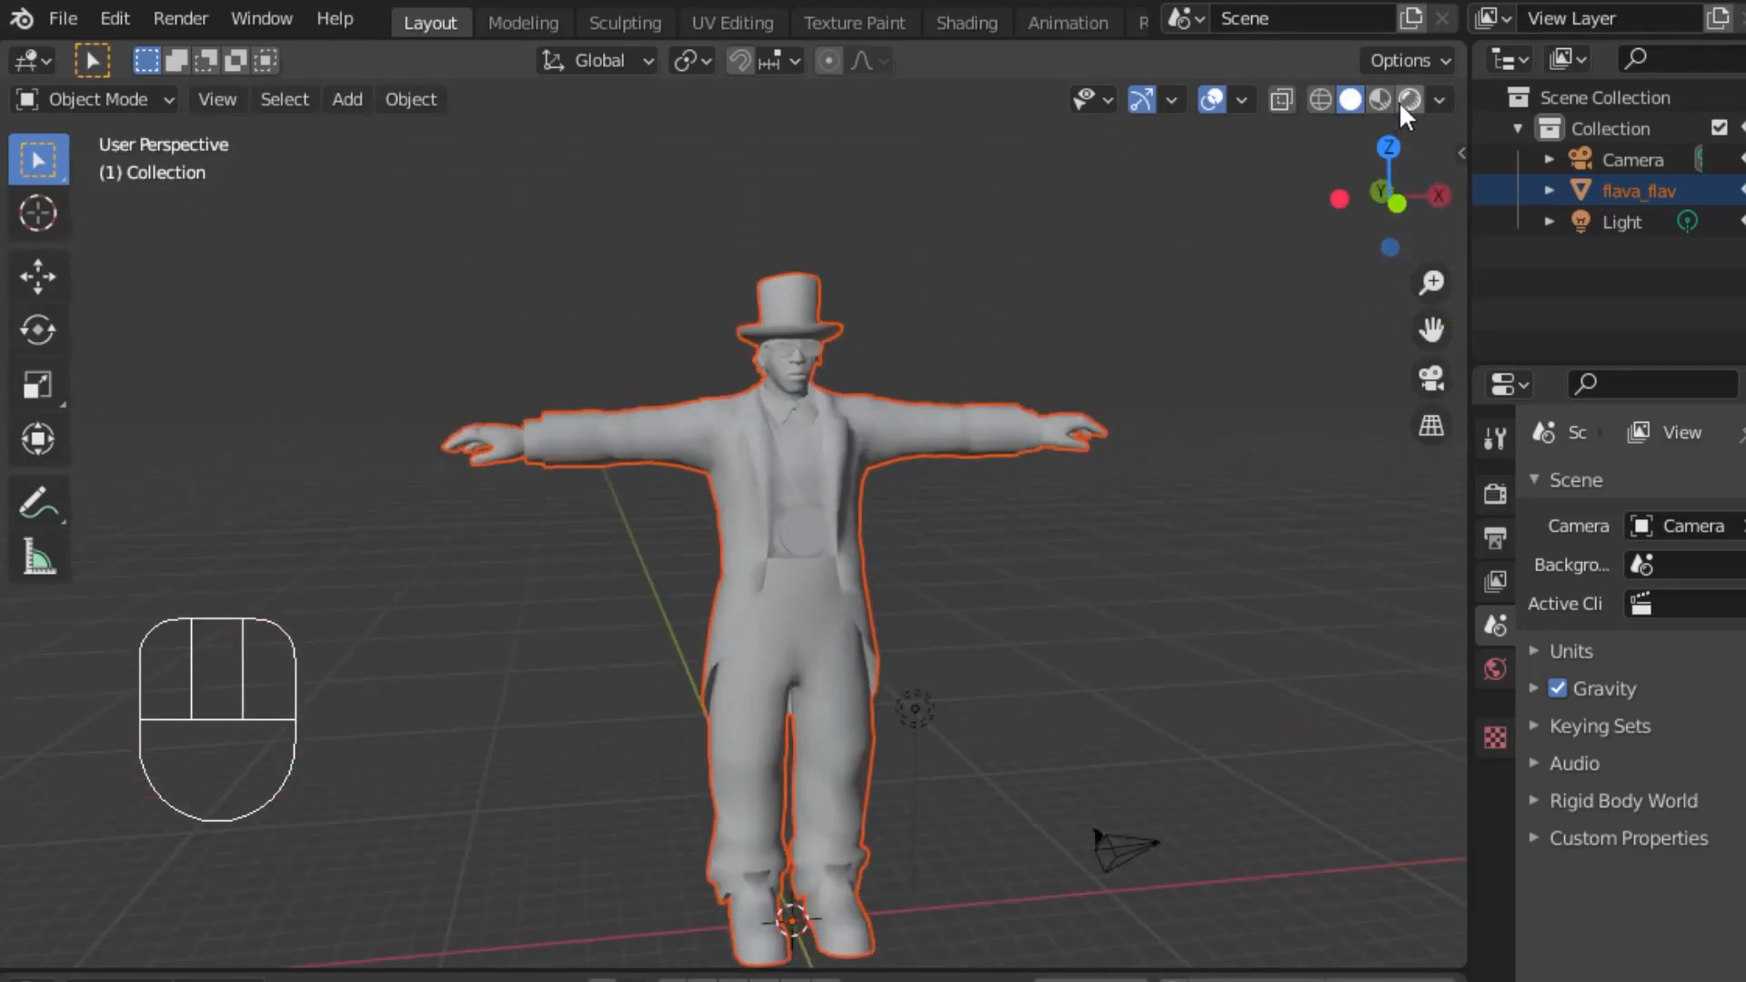
left_click(1380, 100)
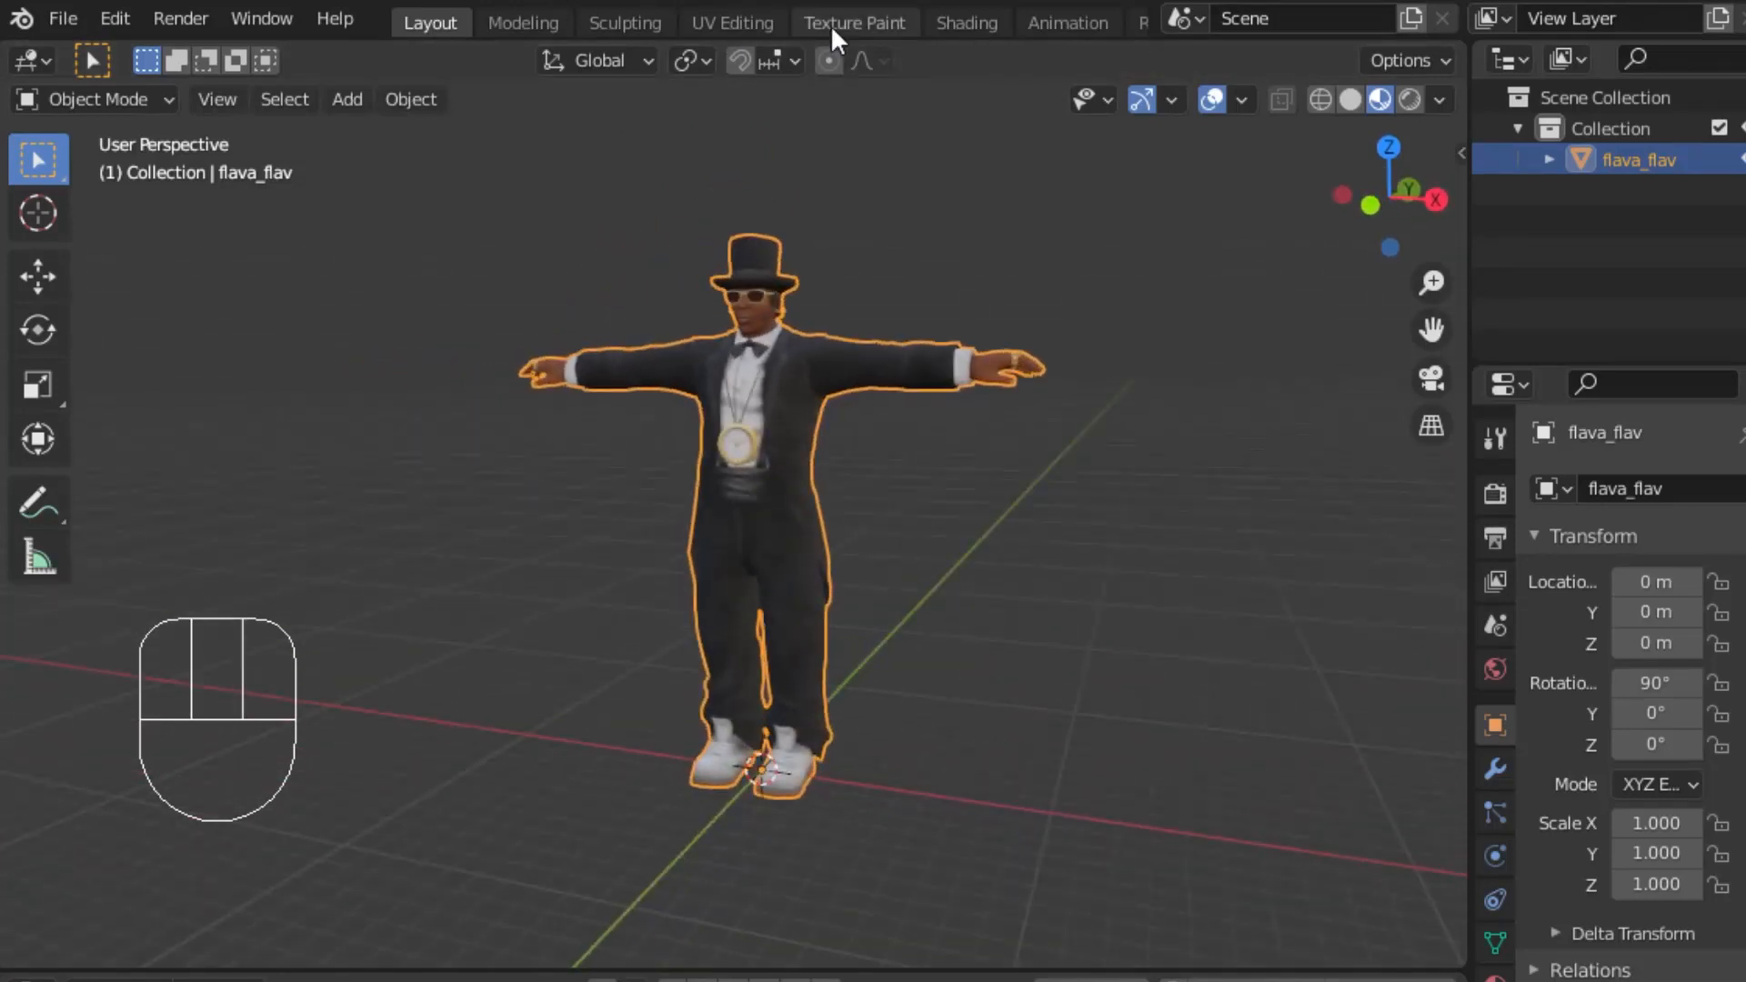
left_click(854, 22)
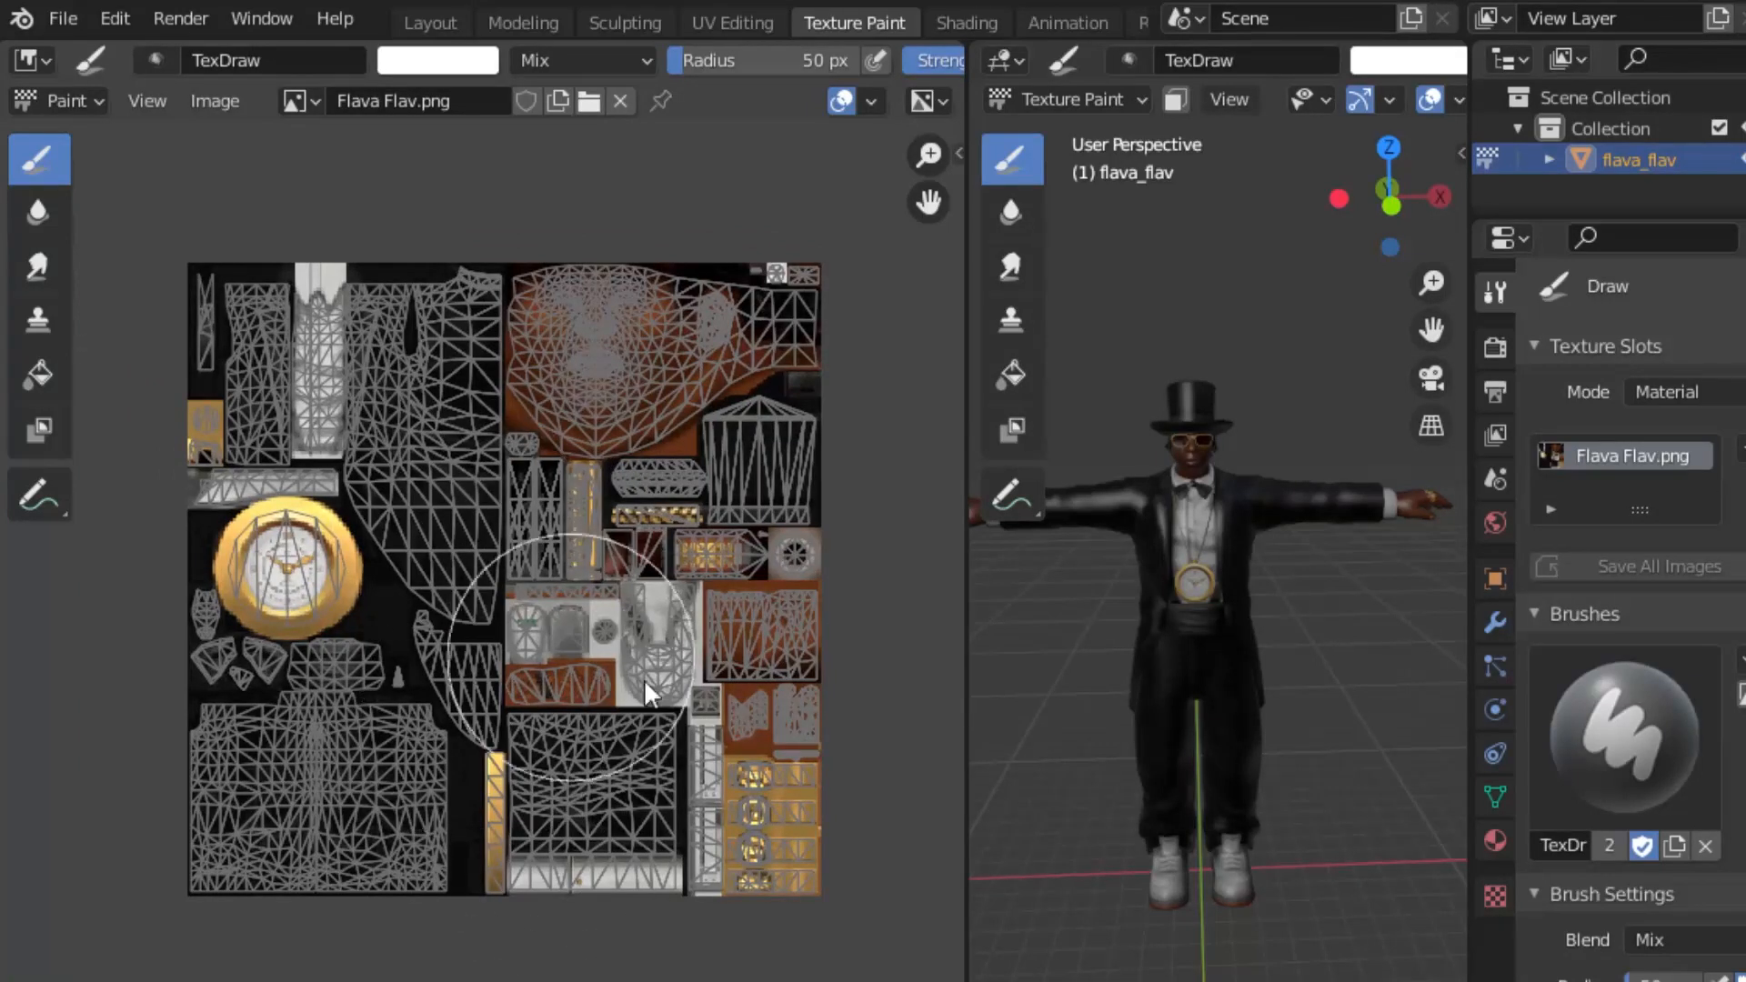
Step: Use the F3 search 'save im' to run Image Save As on Flava Flav.png
key("f3")
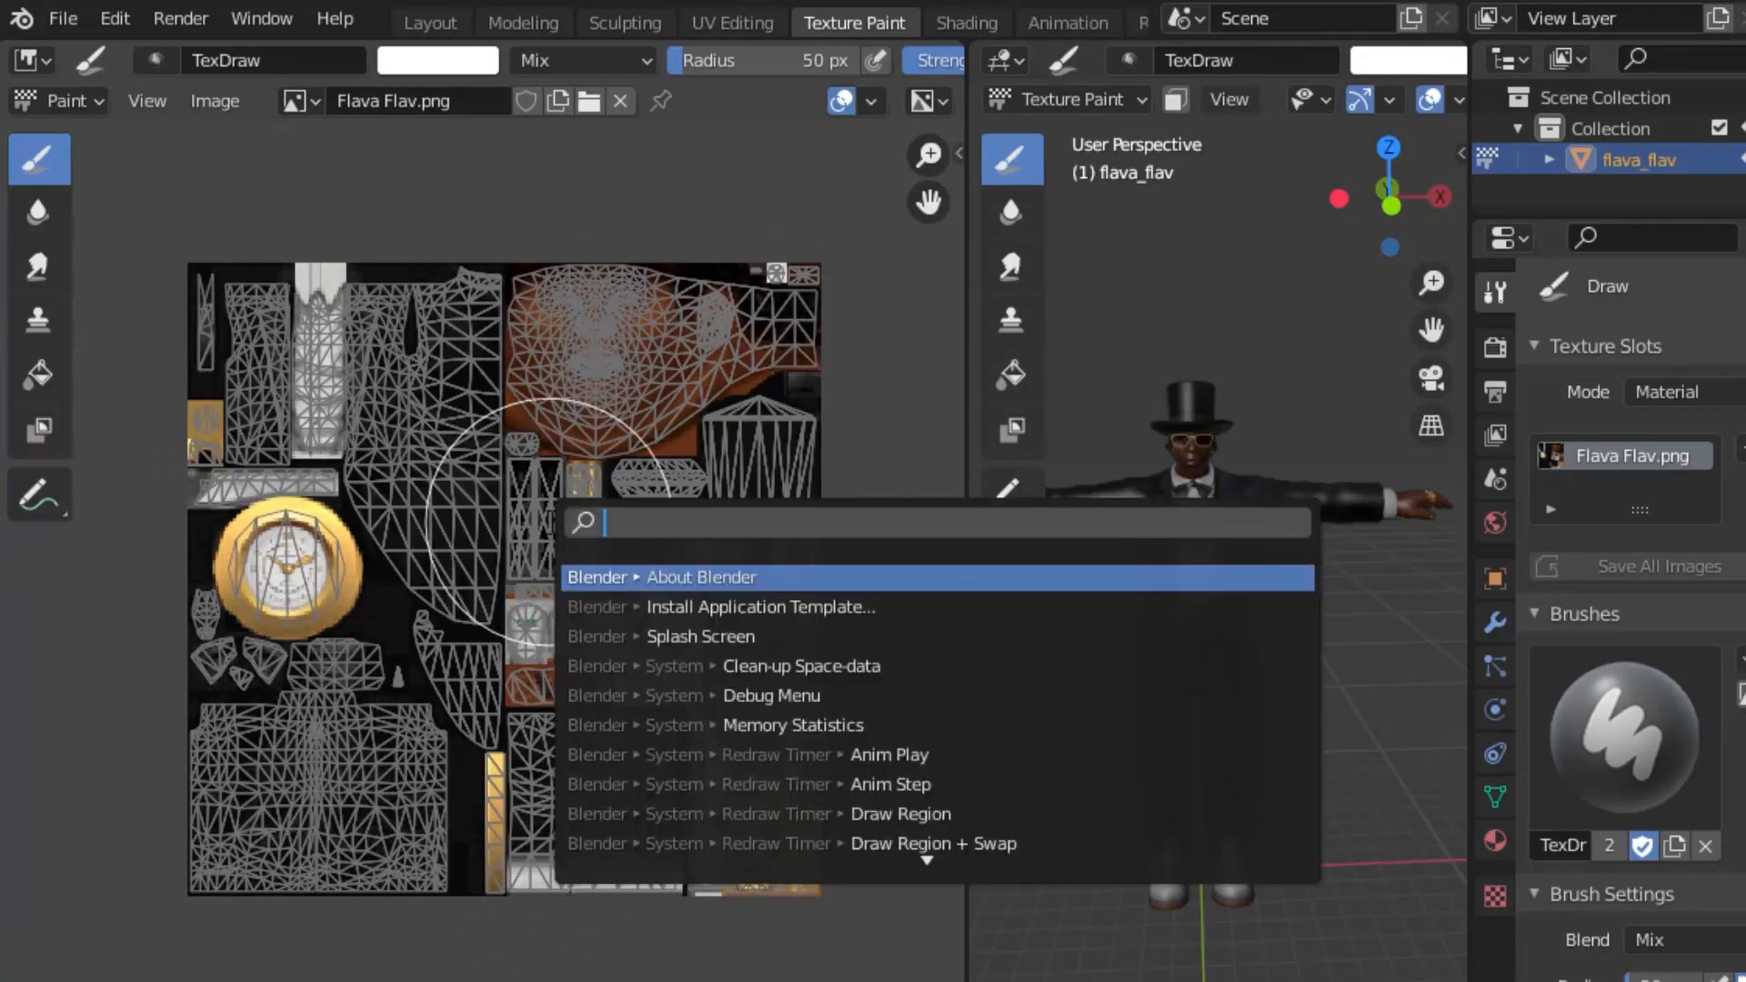
type("save")
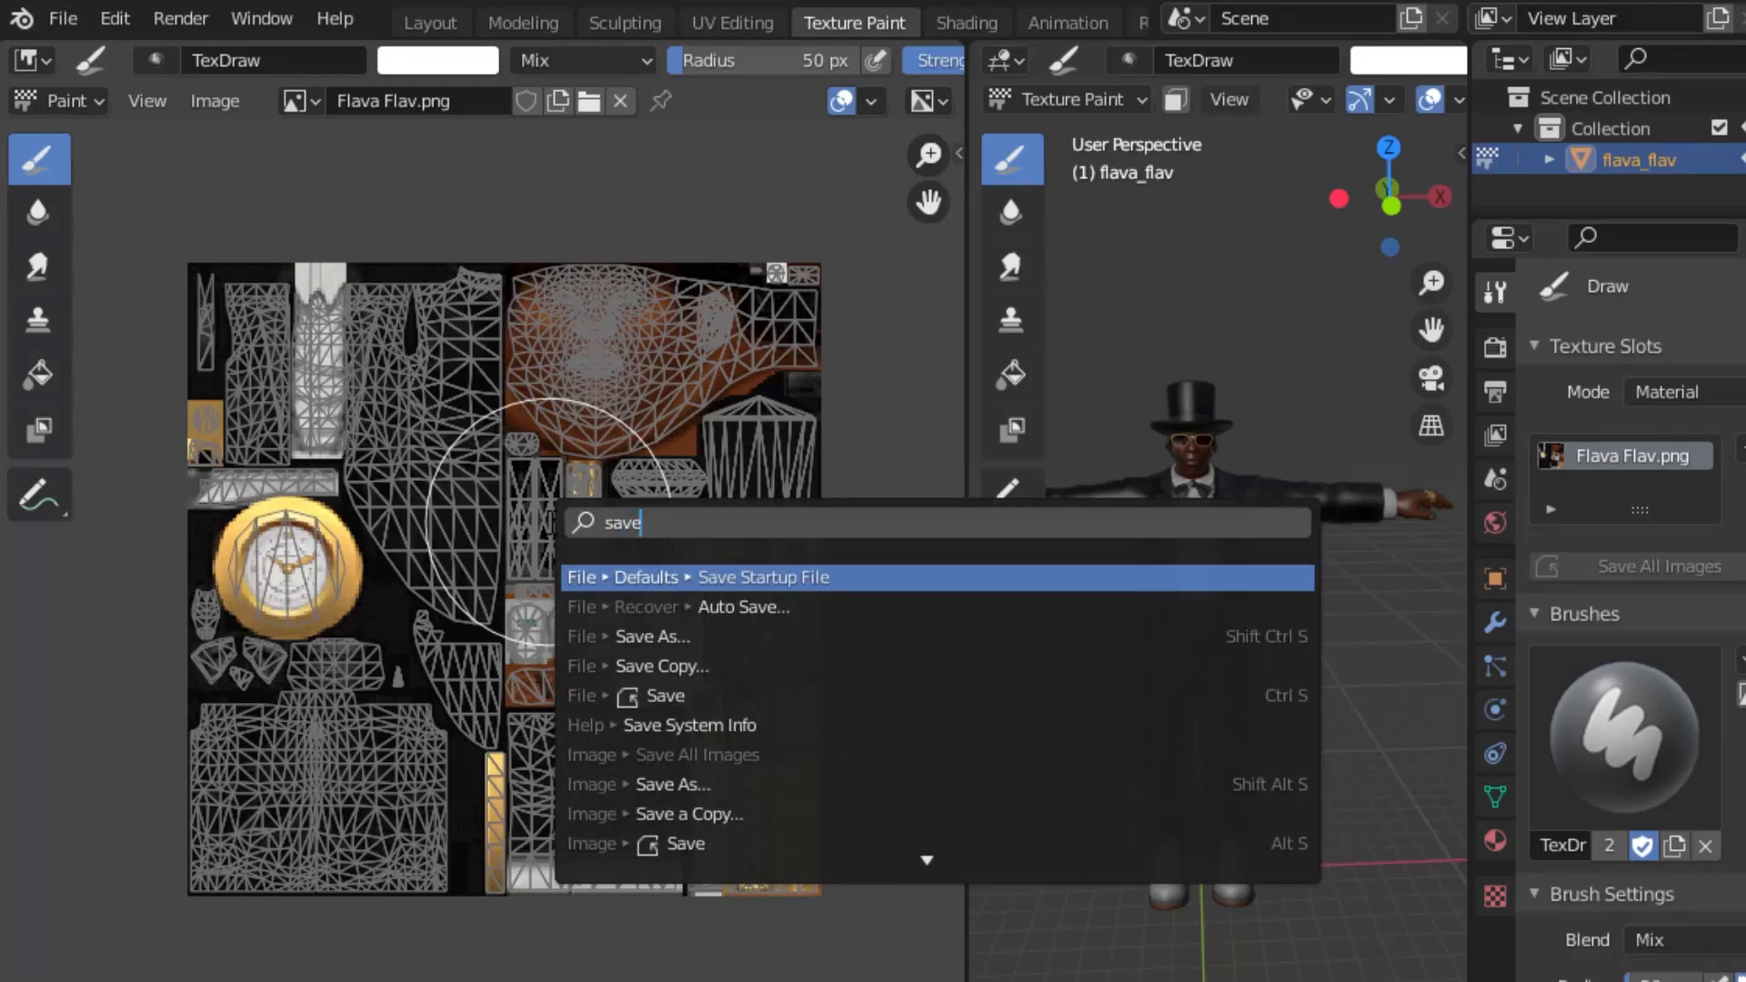
type("im")
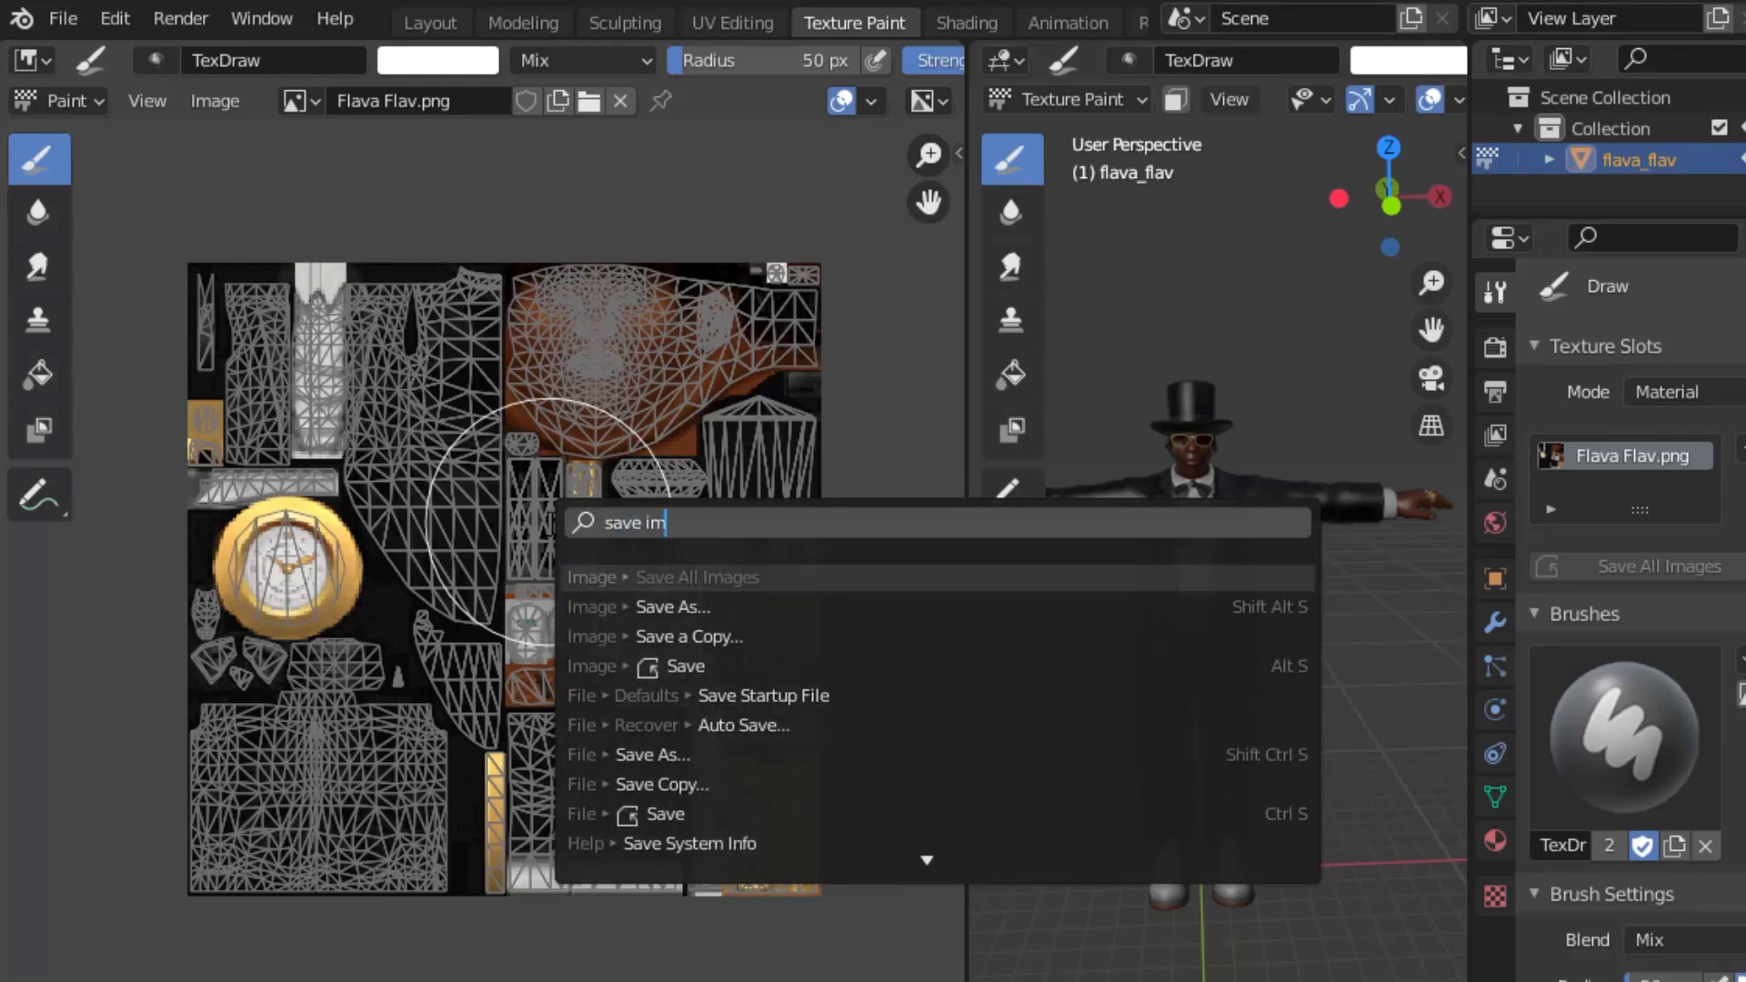
left_click(672, 606)
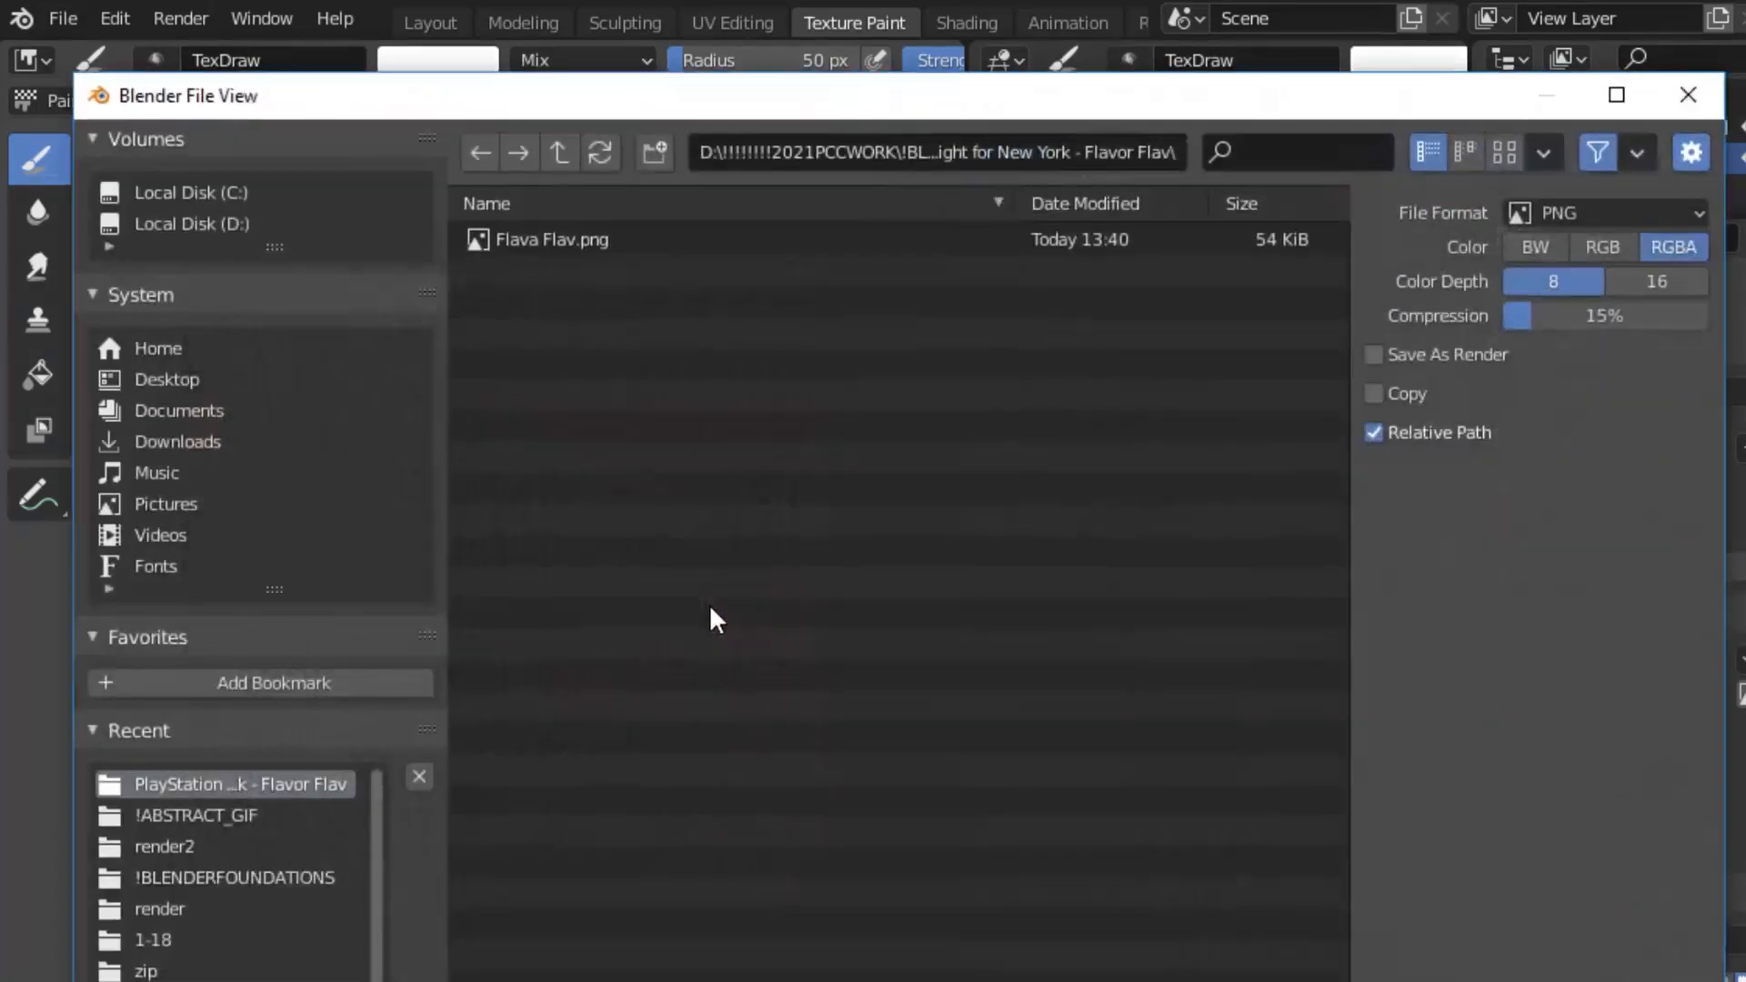
mouse_move(612, 978)
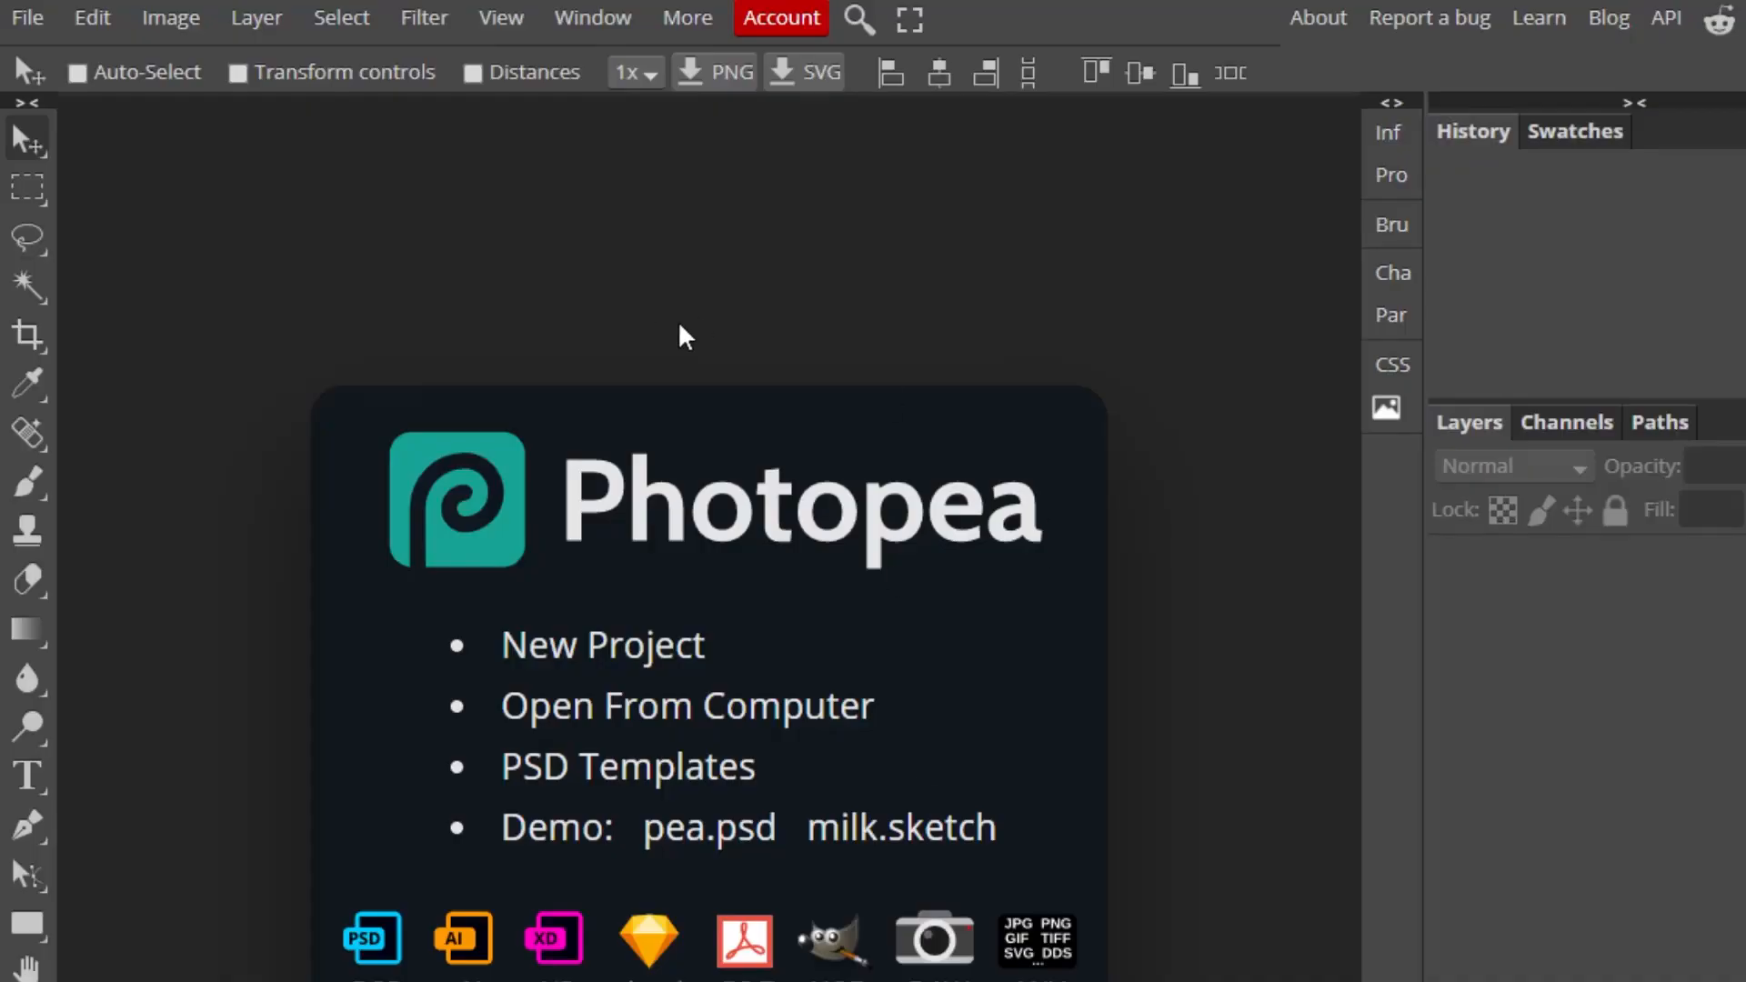
mouse_move(27, 19)
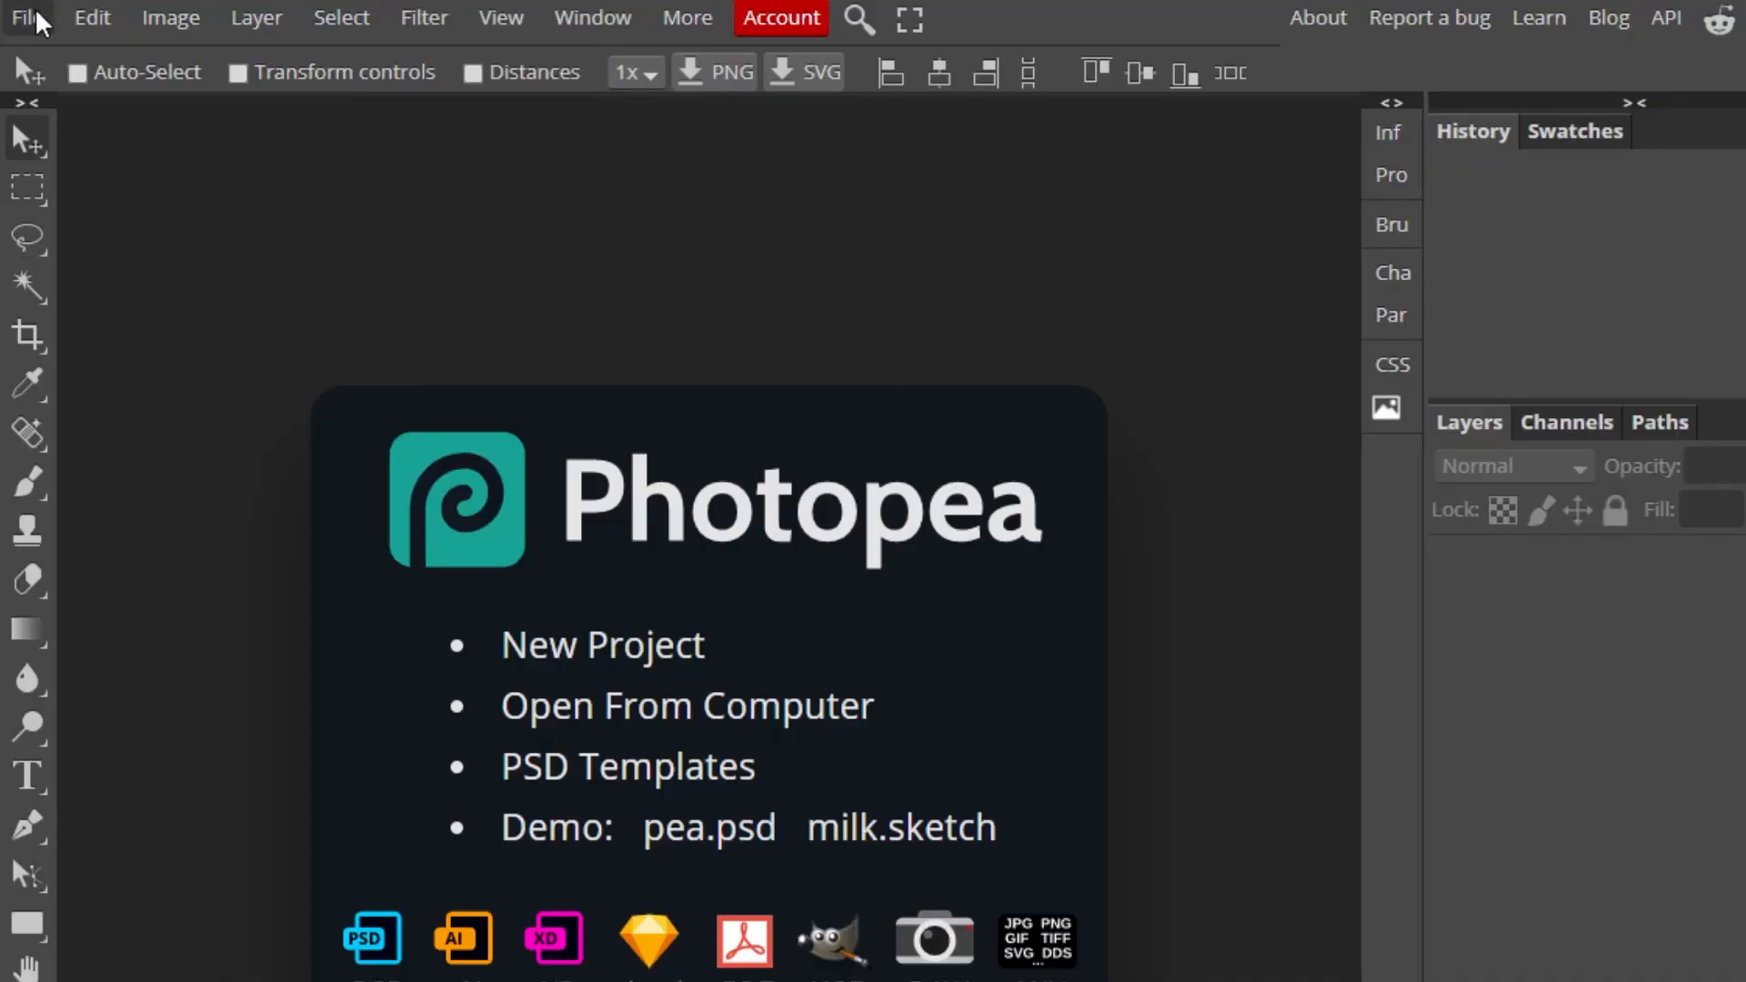
Step: Load the Flava Flav texture in Photopea and select the dark suit pixels with Color Range
left_click(686, 705)
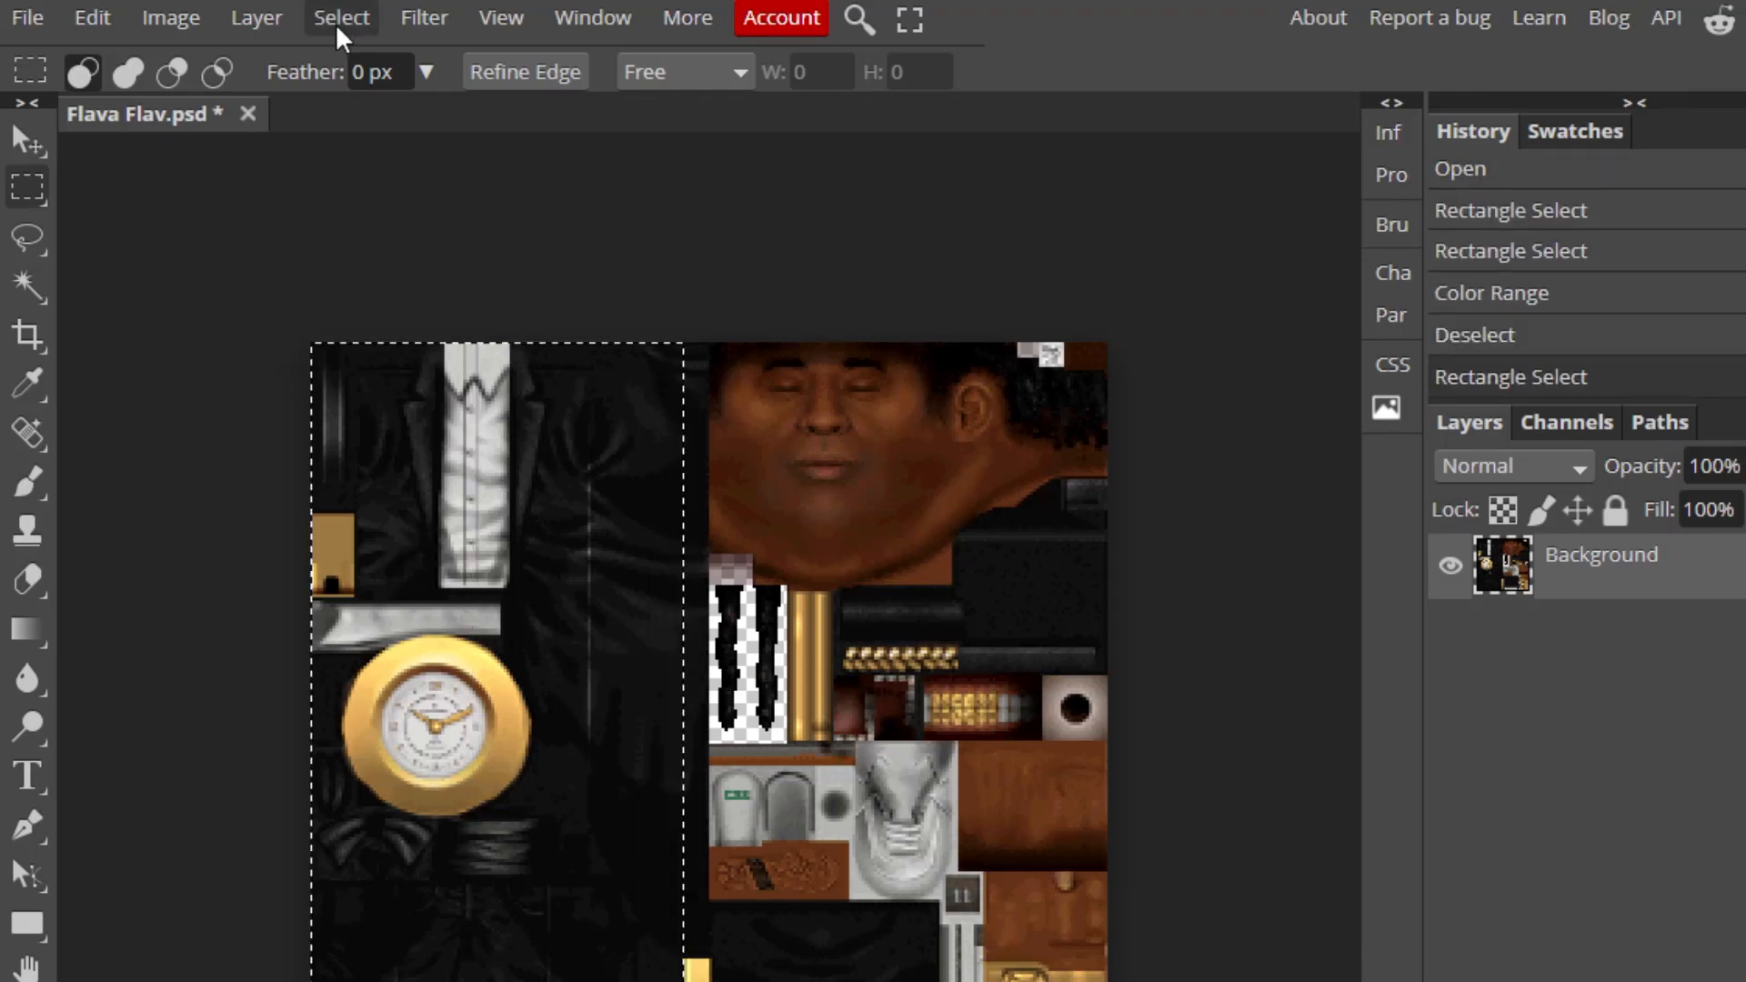
left_click(341, 17)
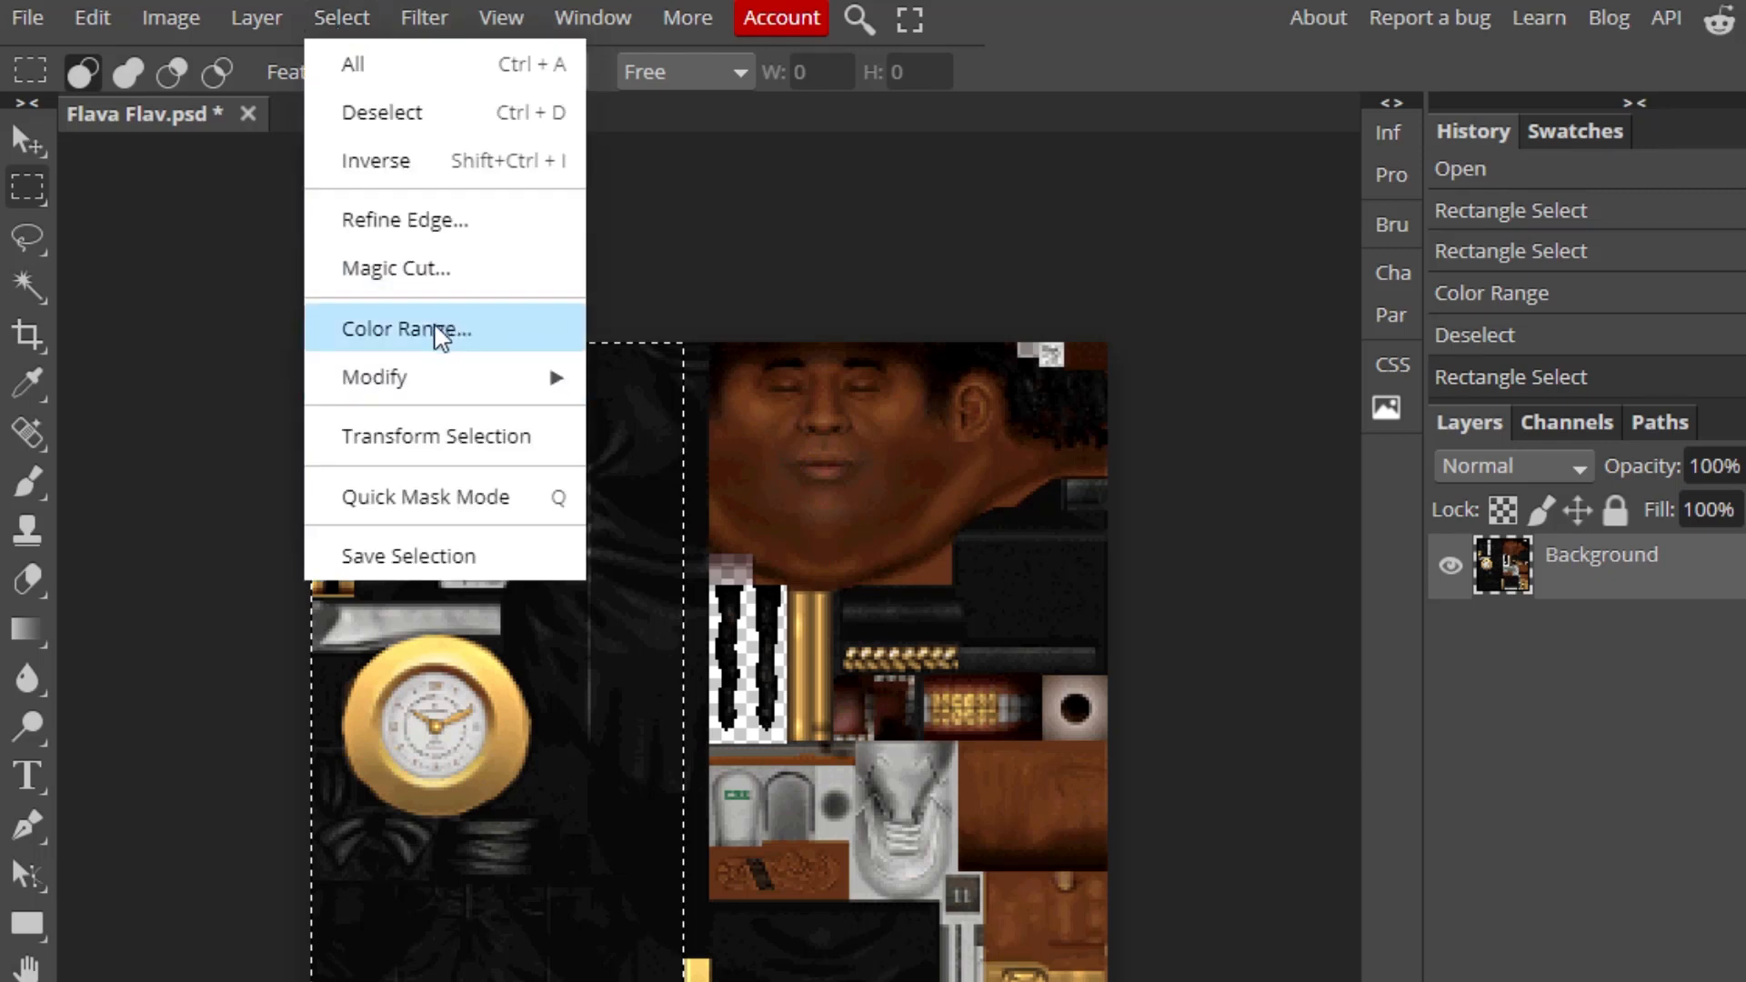
left_click(407, 329)
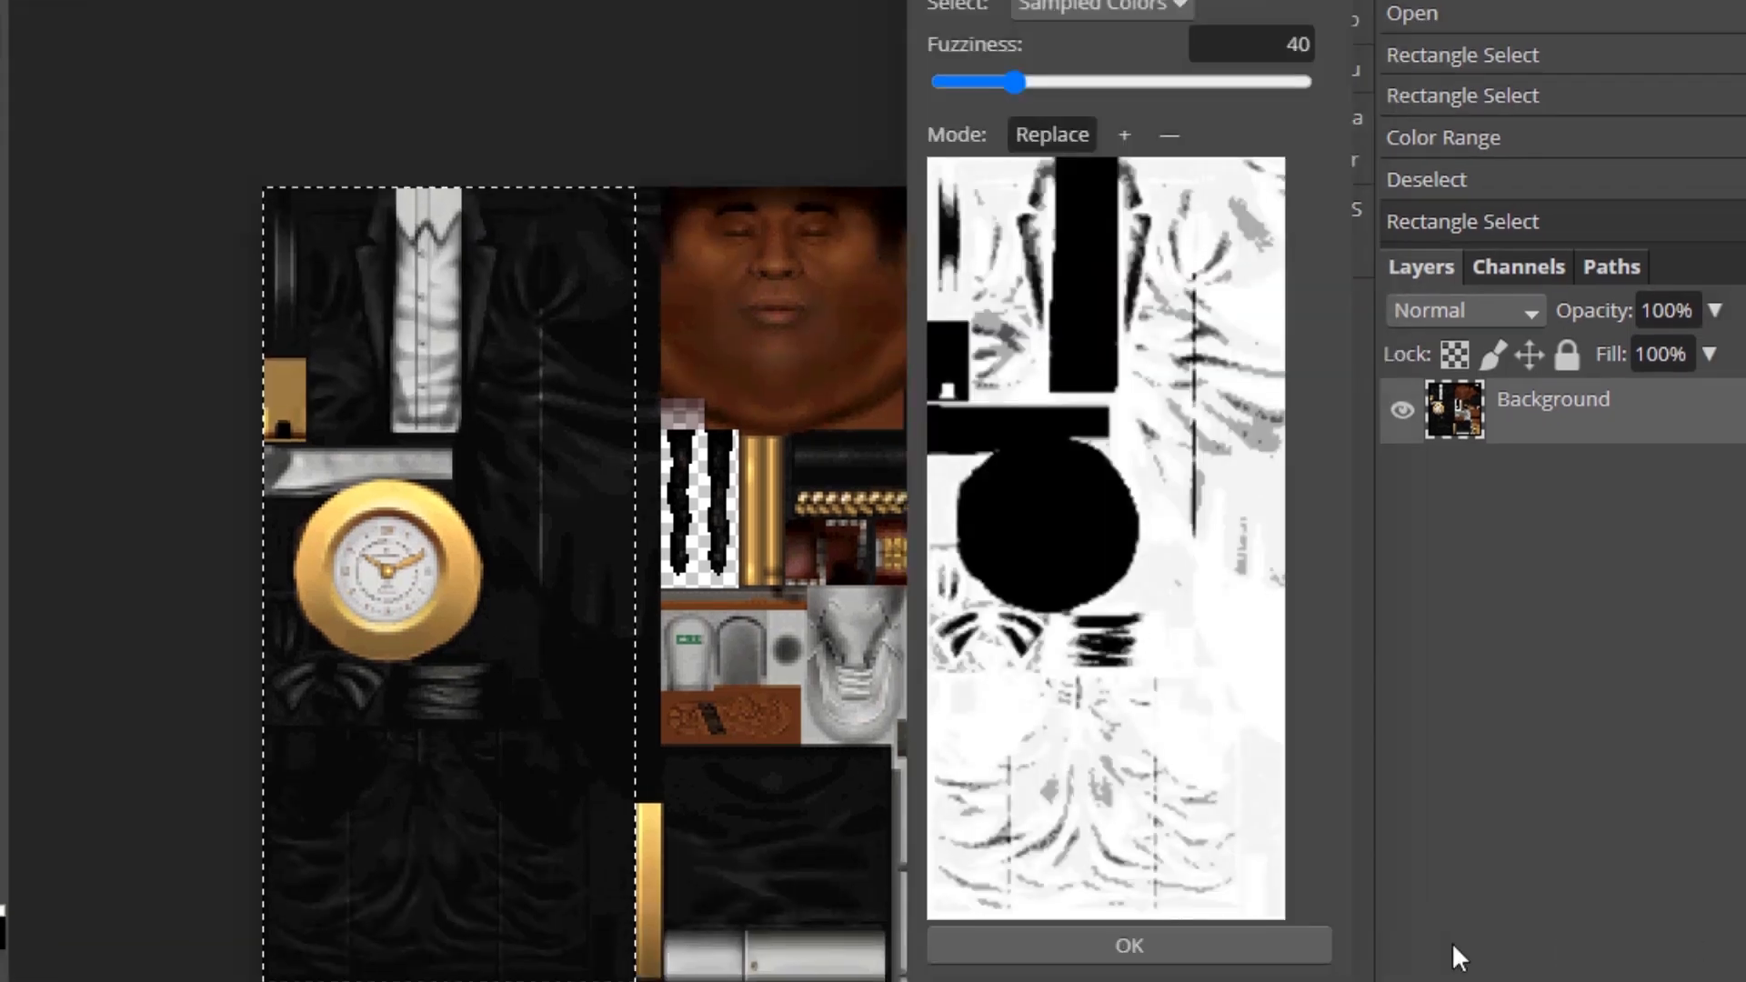
left_click(1127, 944)
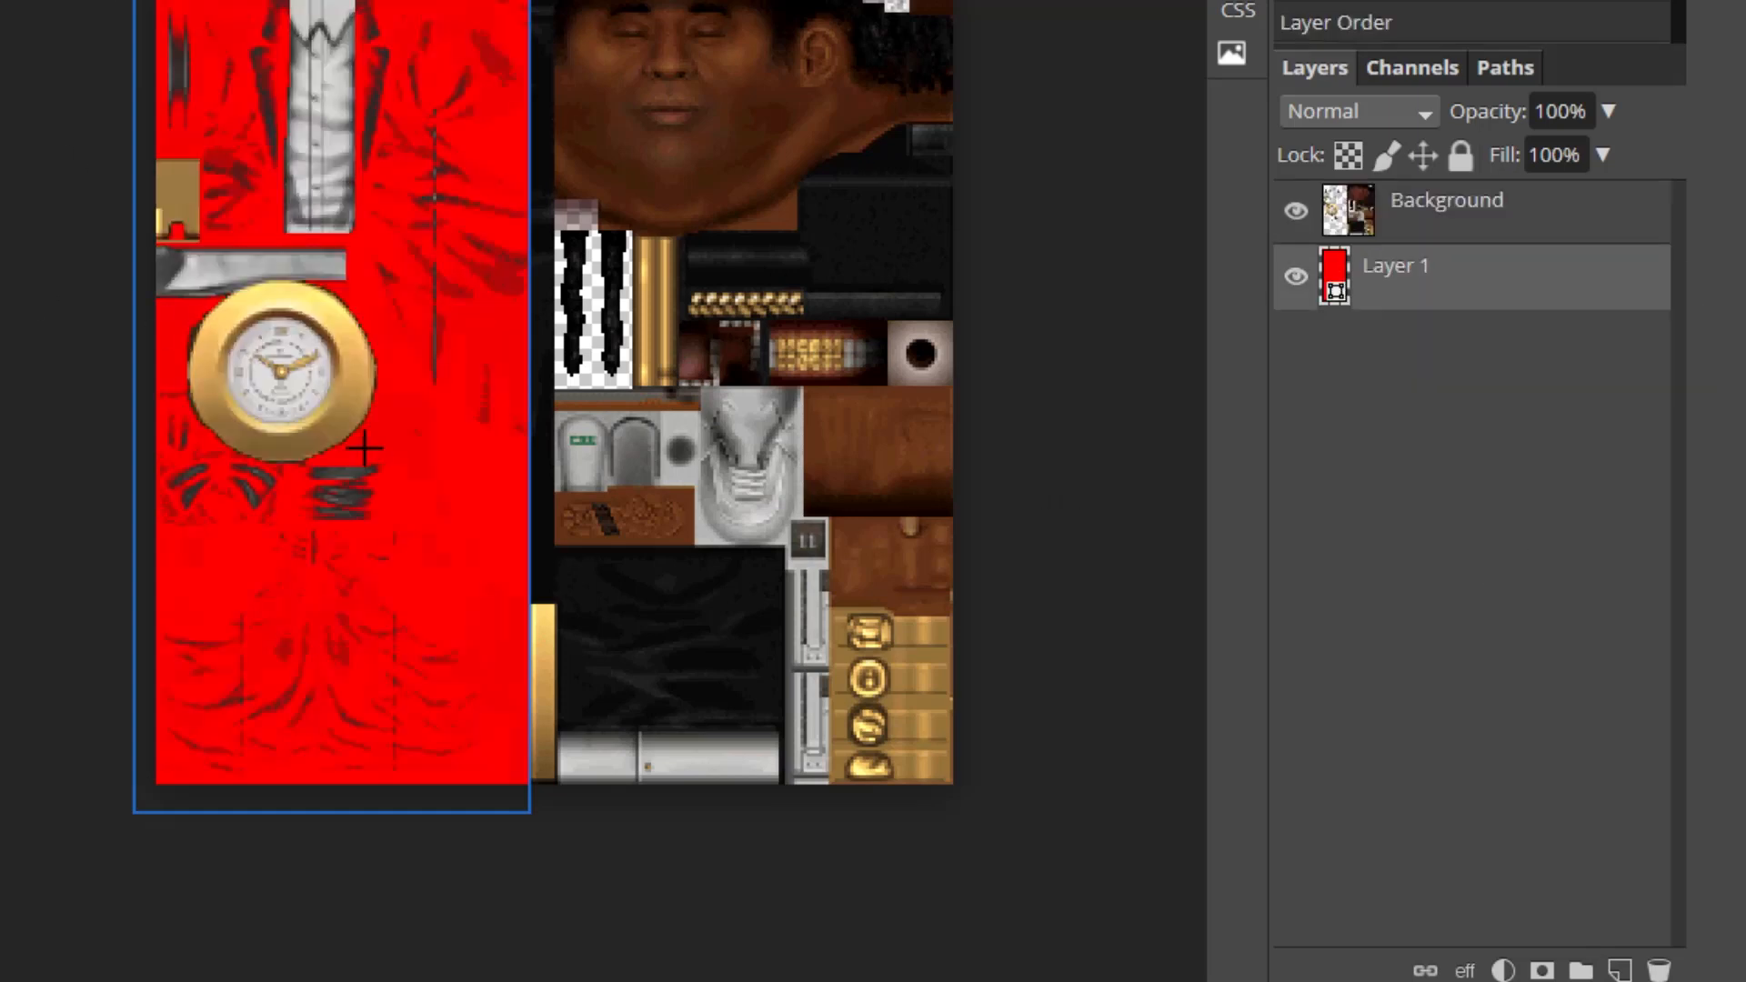
Step: Select the dark shoe pixels on the Background layer and fill them bright green
left_click(1448, 210)
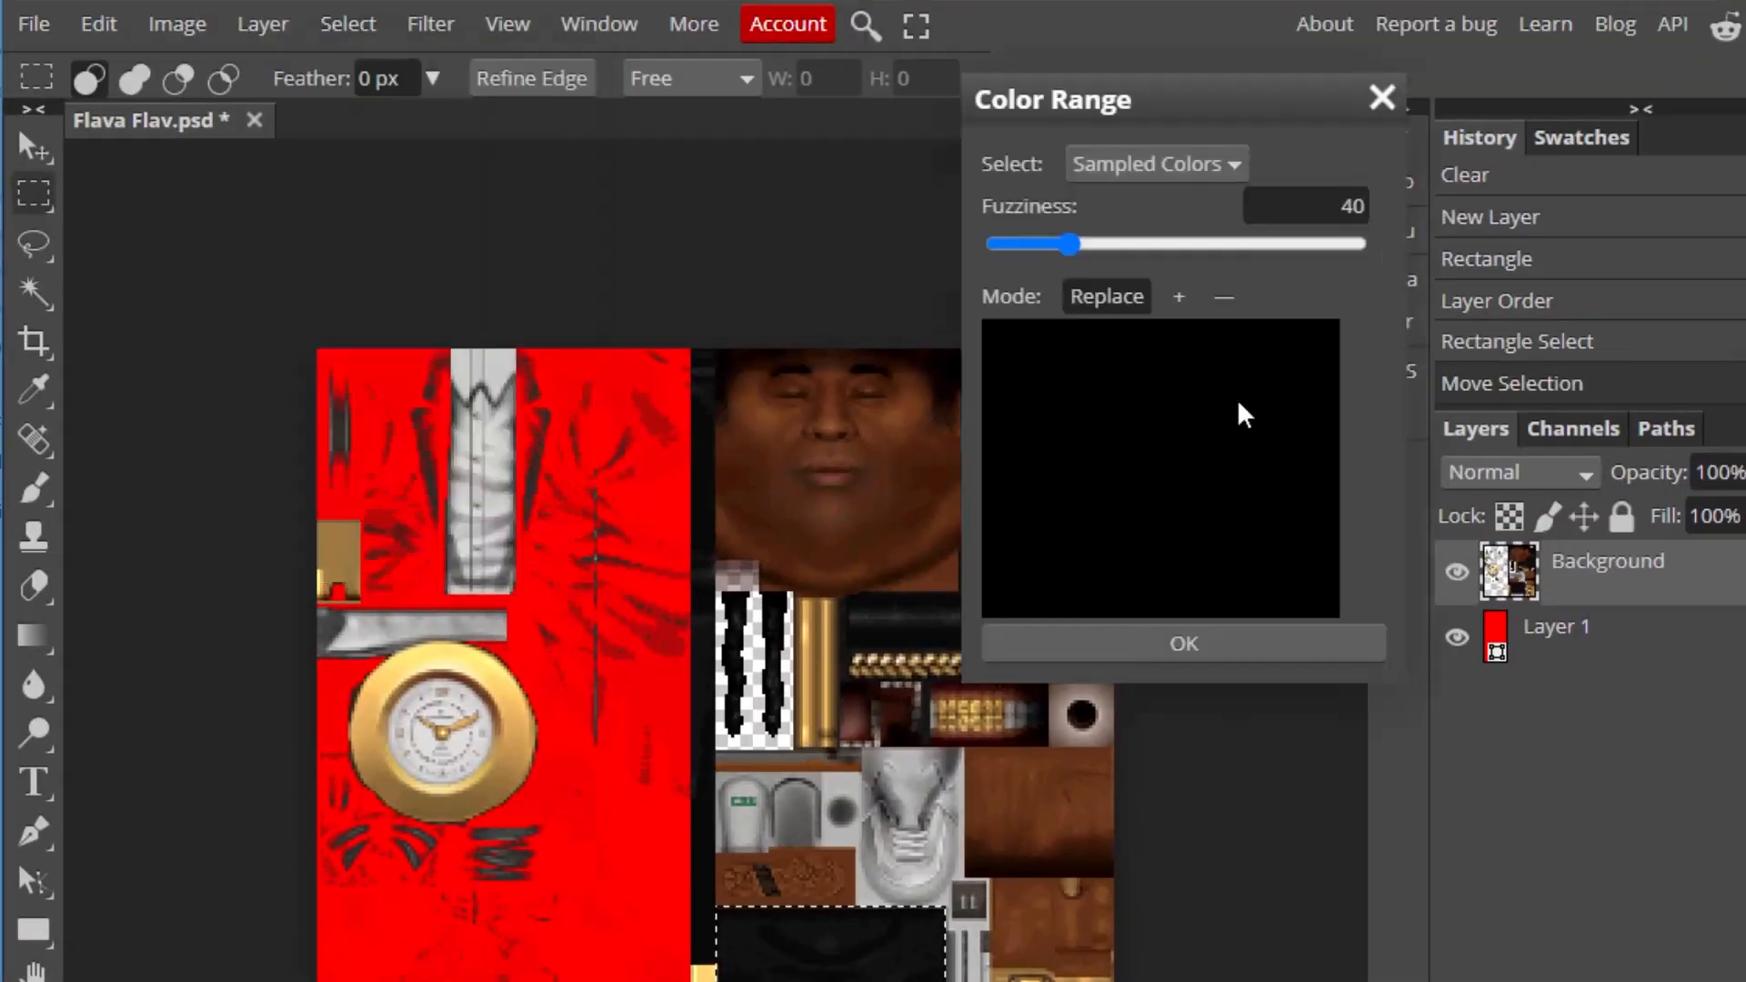
left_click(1183, 643)
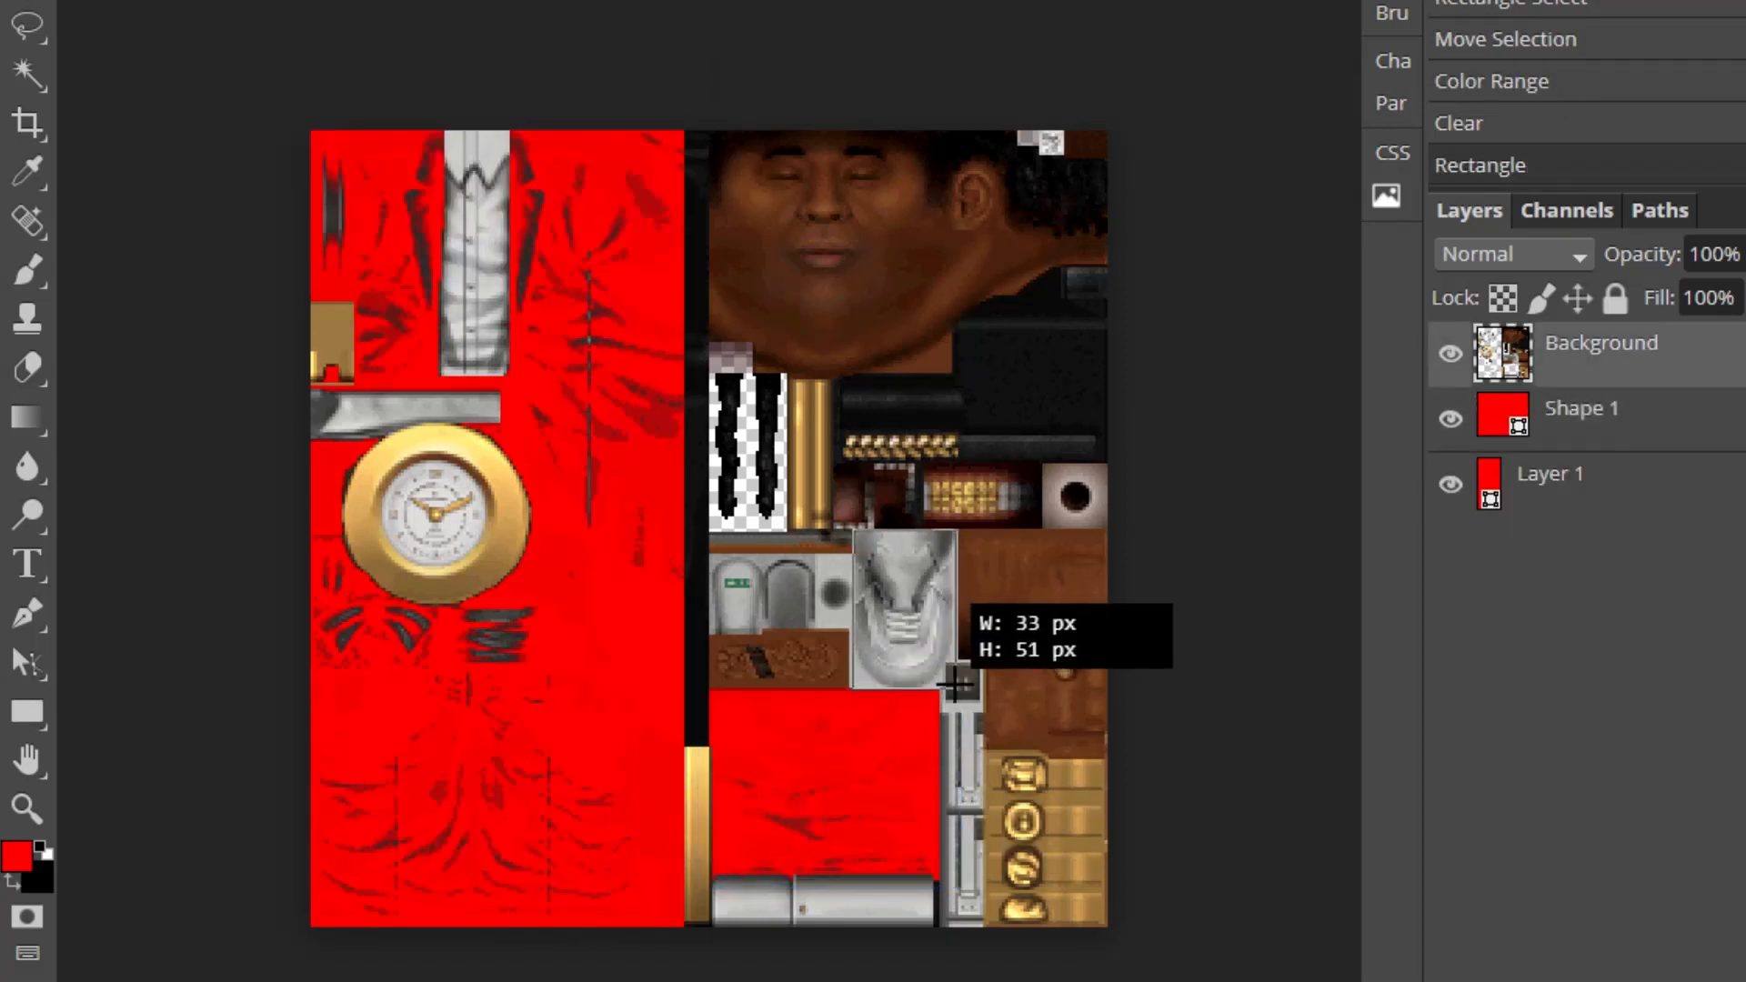
left_click(1490, 80)
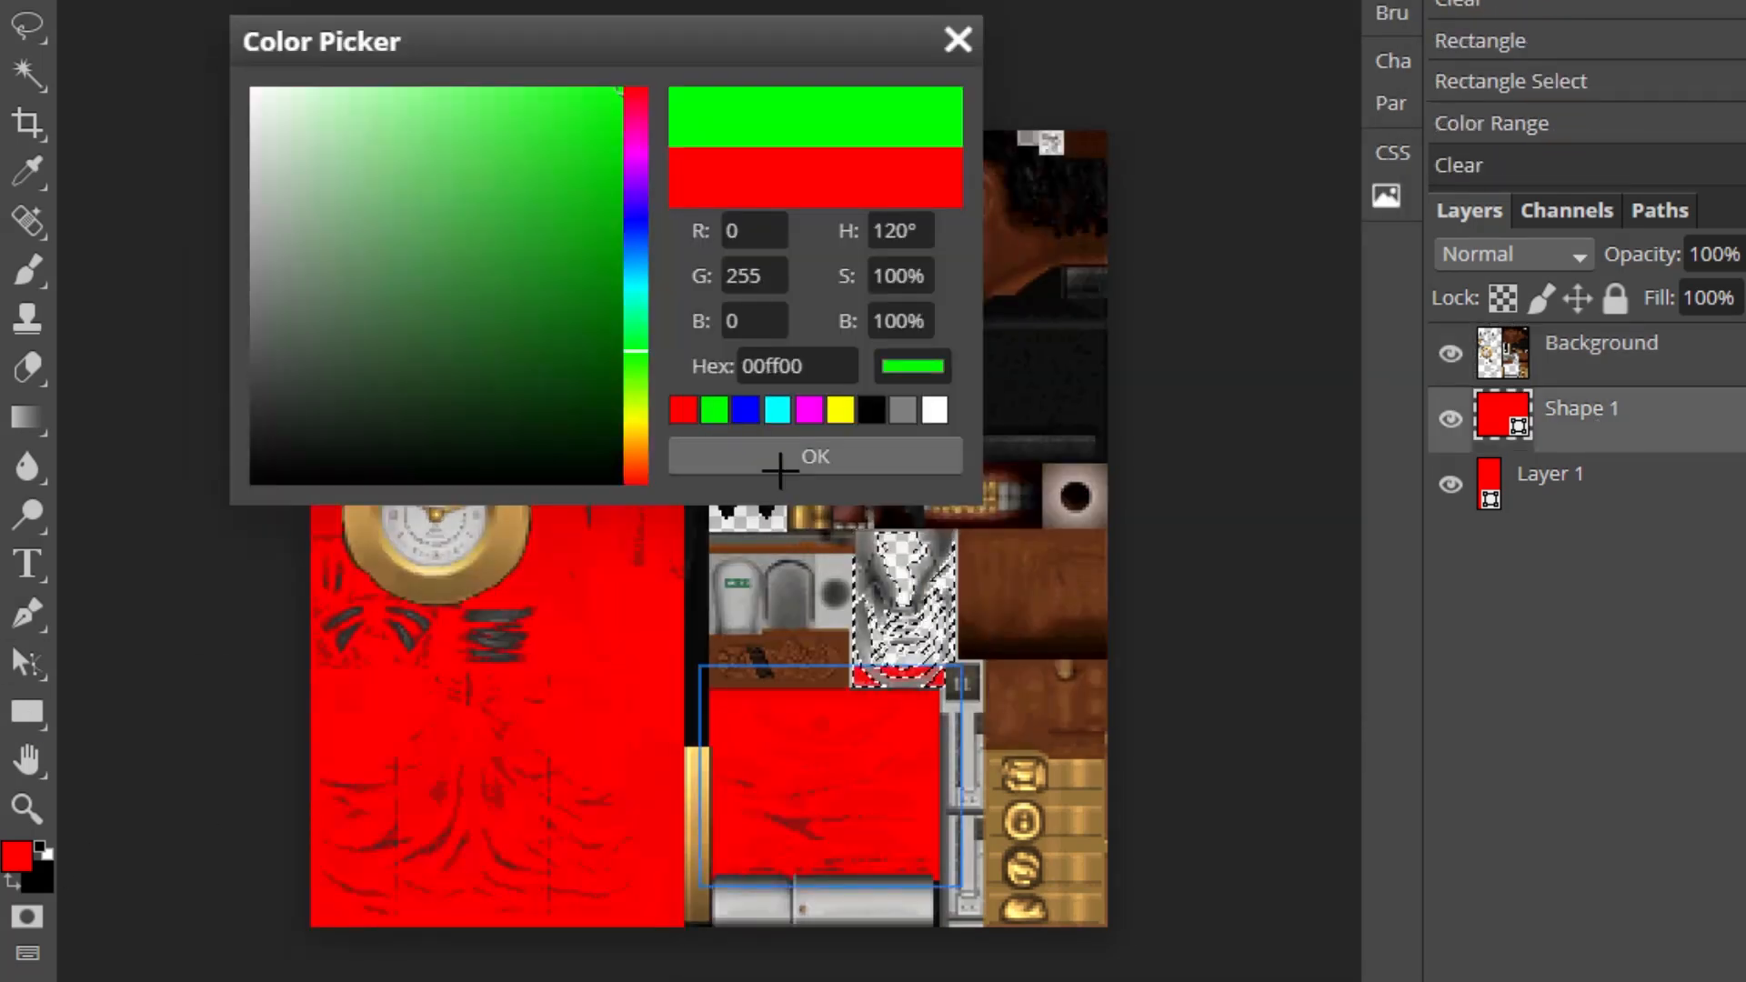
left_click(815, 456)
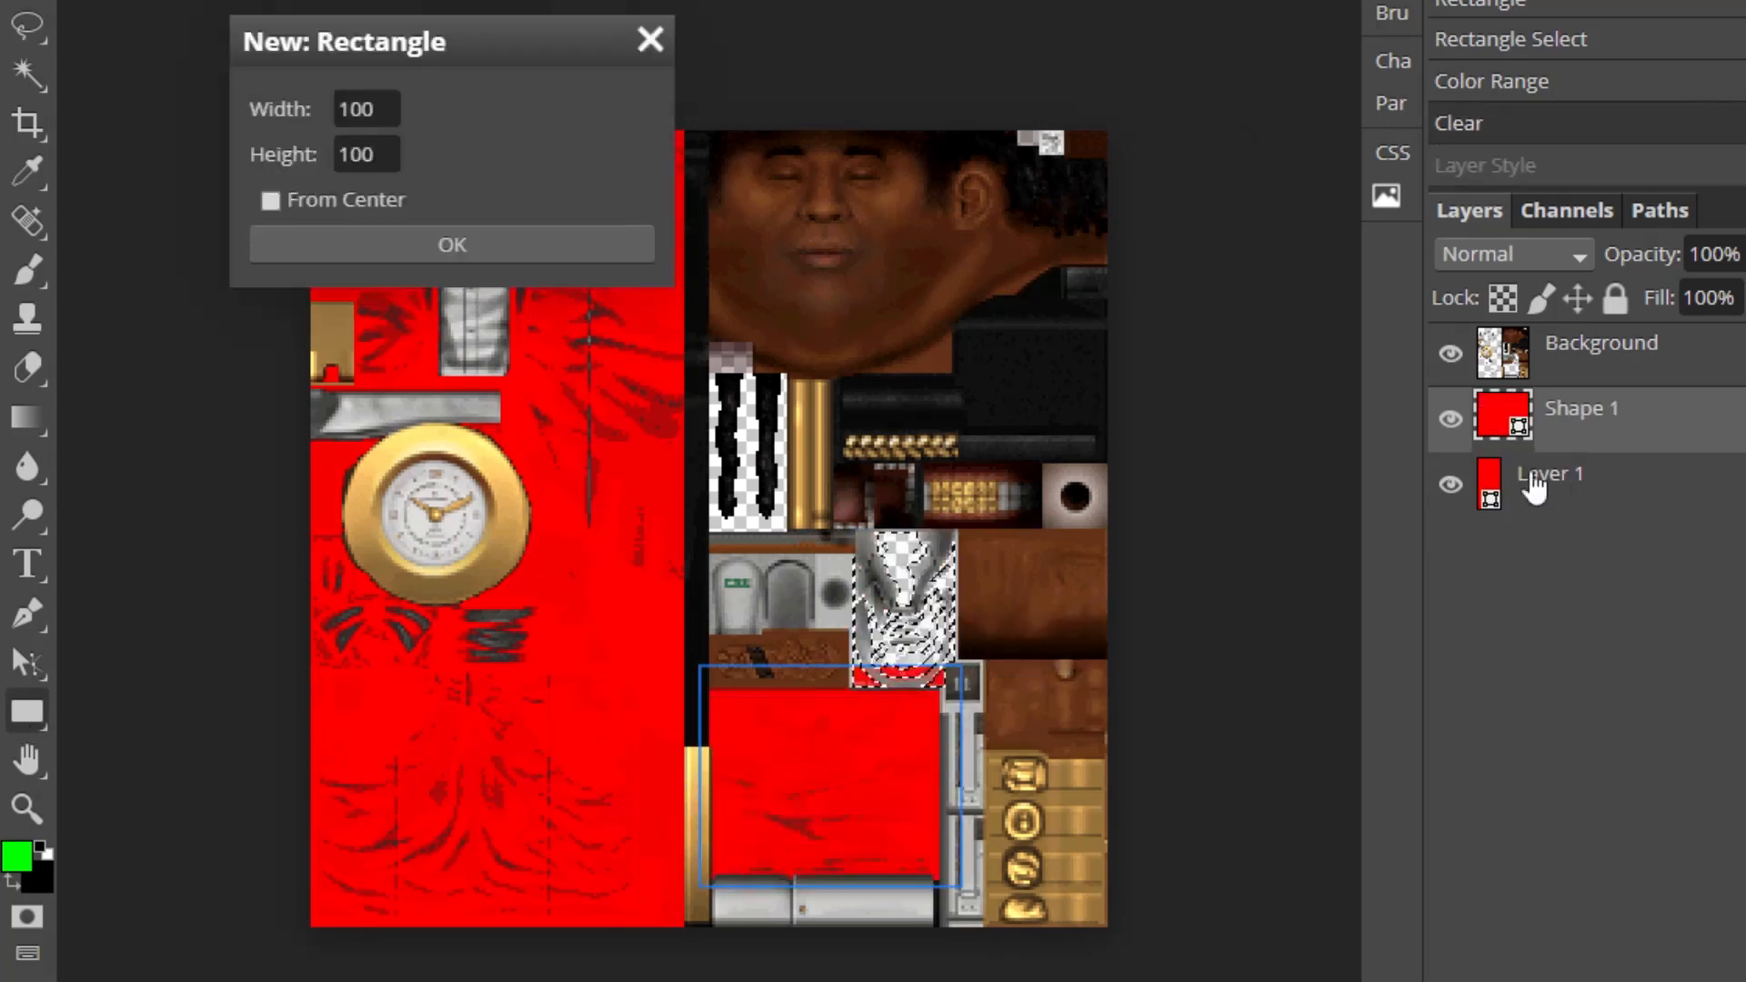
left_click(451, 244)
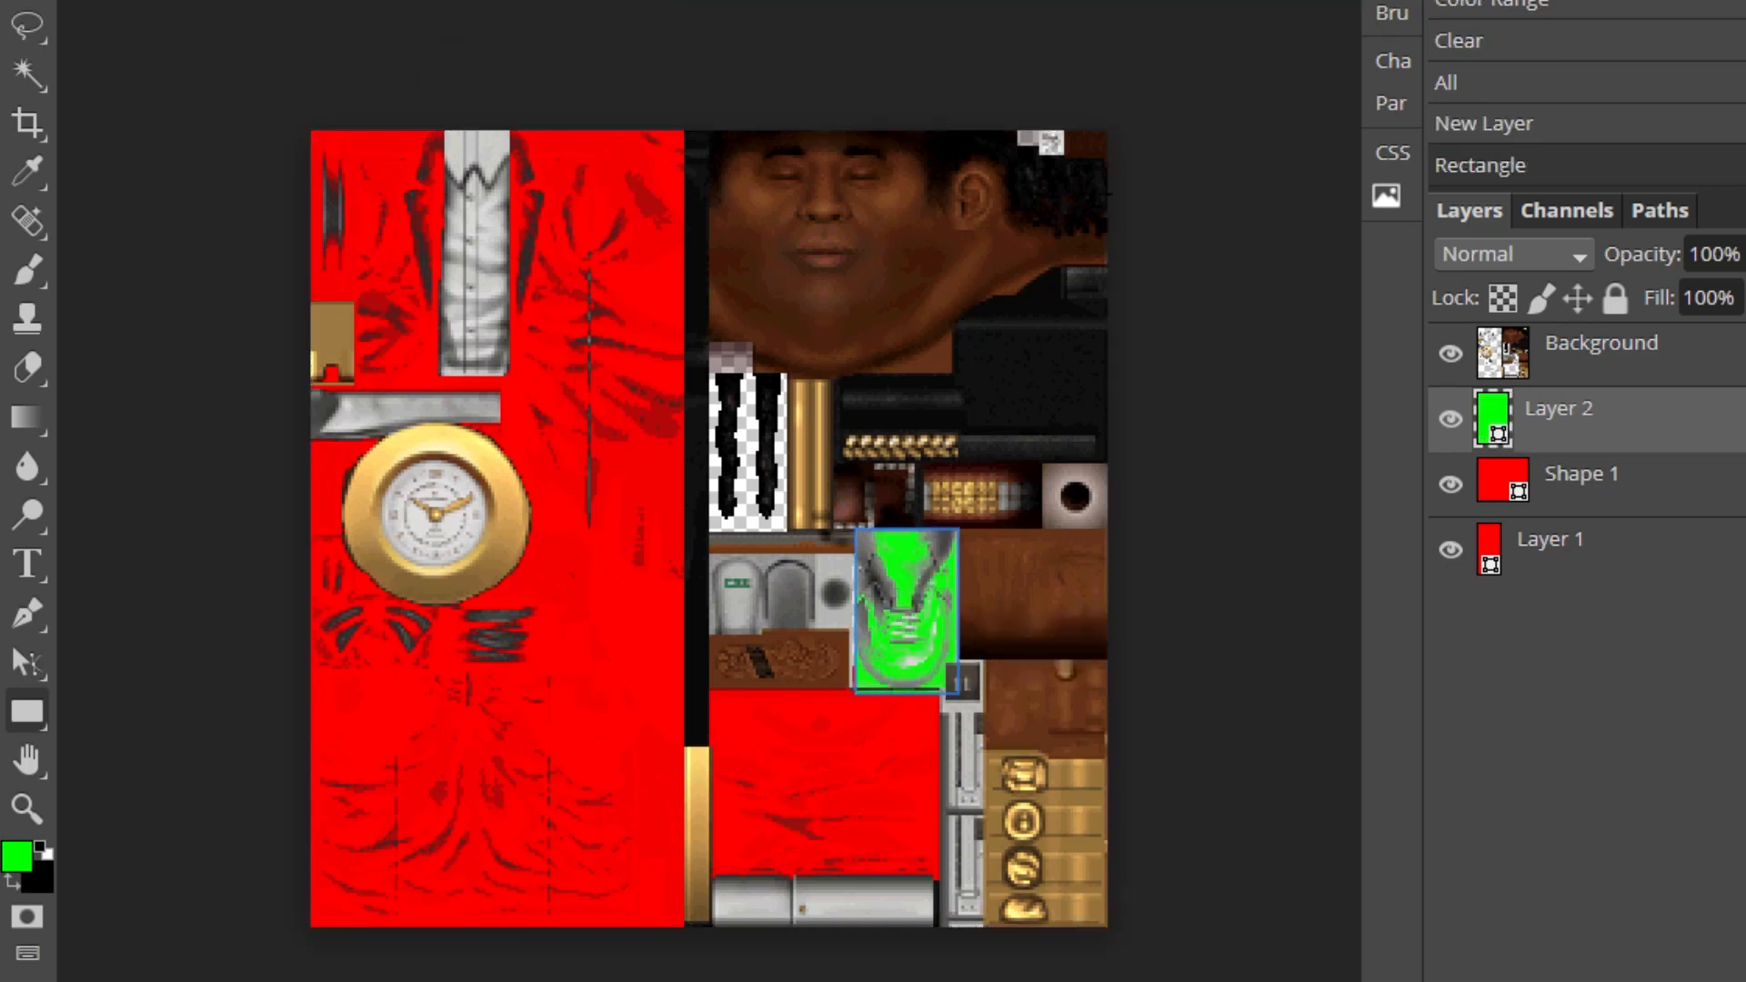
mouse_move(29, 565)
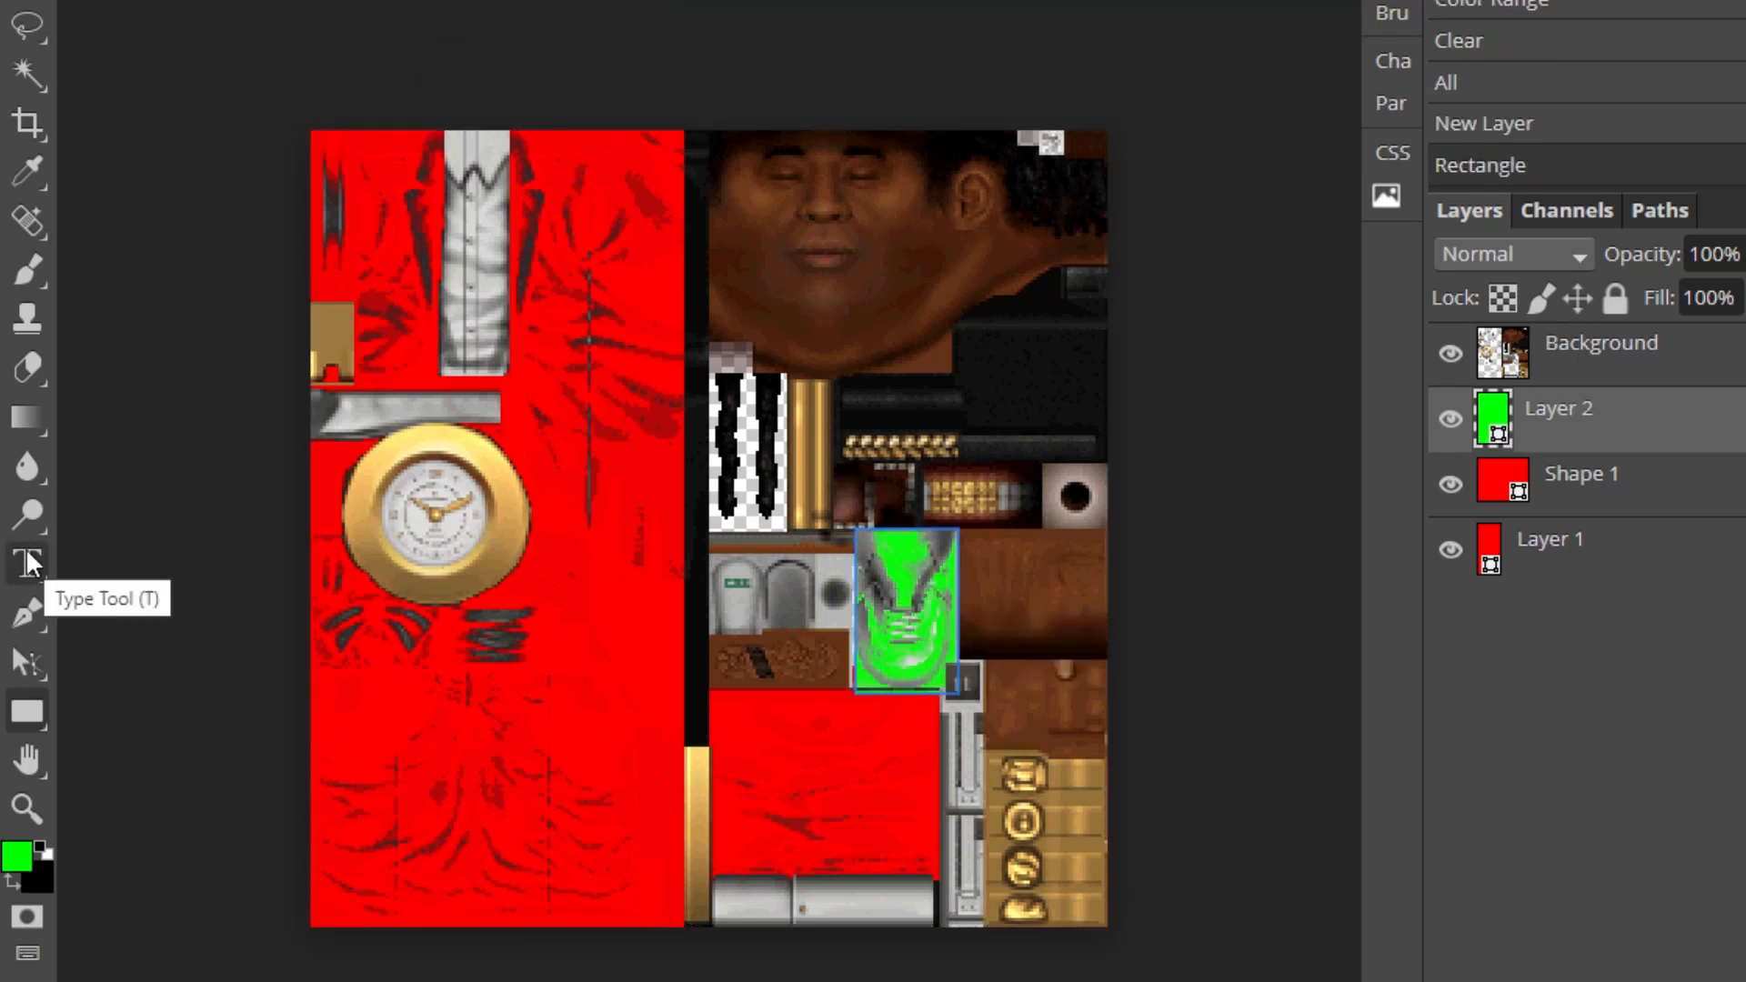
mouse_move(16, 20)
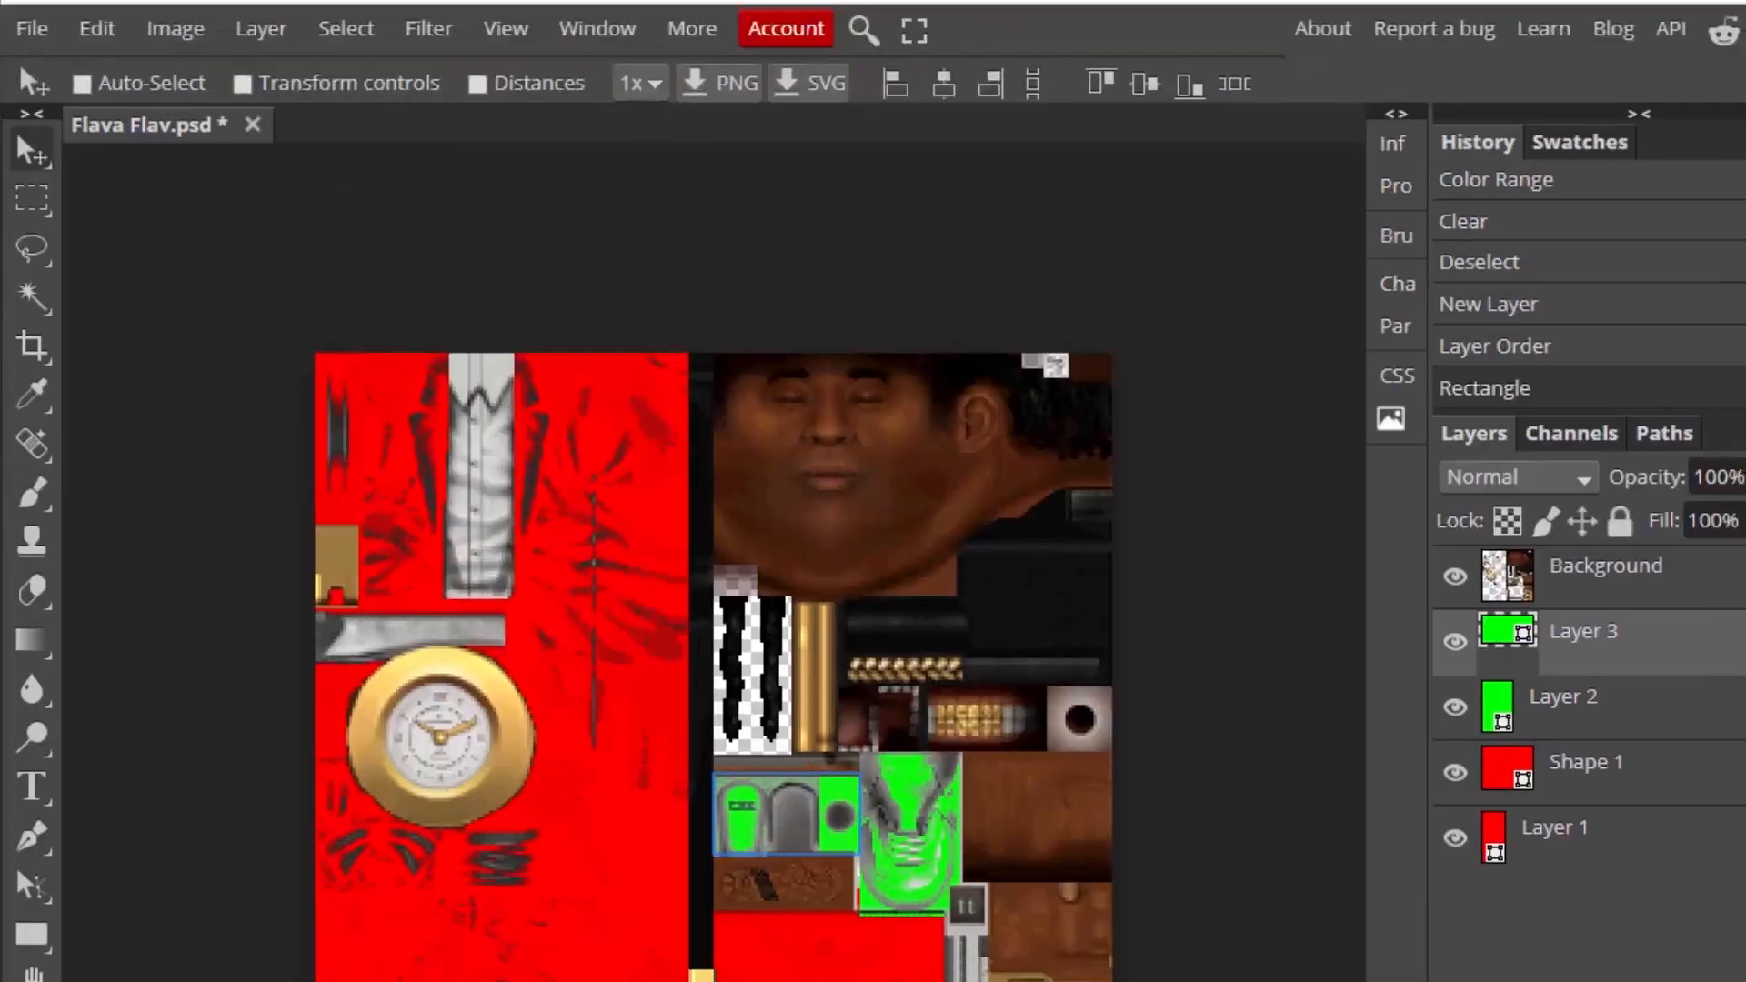
Step: Export the recoloured texture as a PNG file
left_click(31, 29)
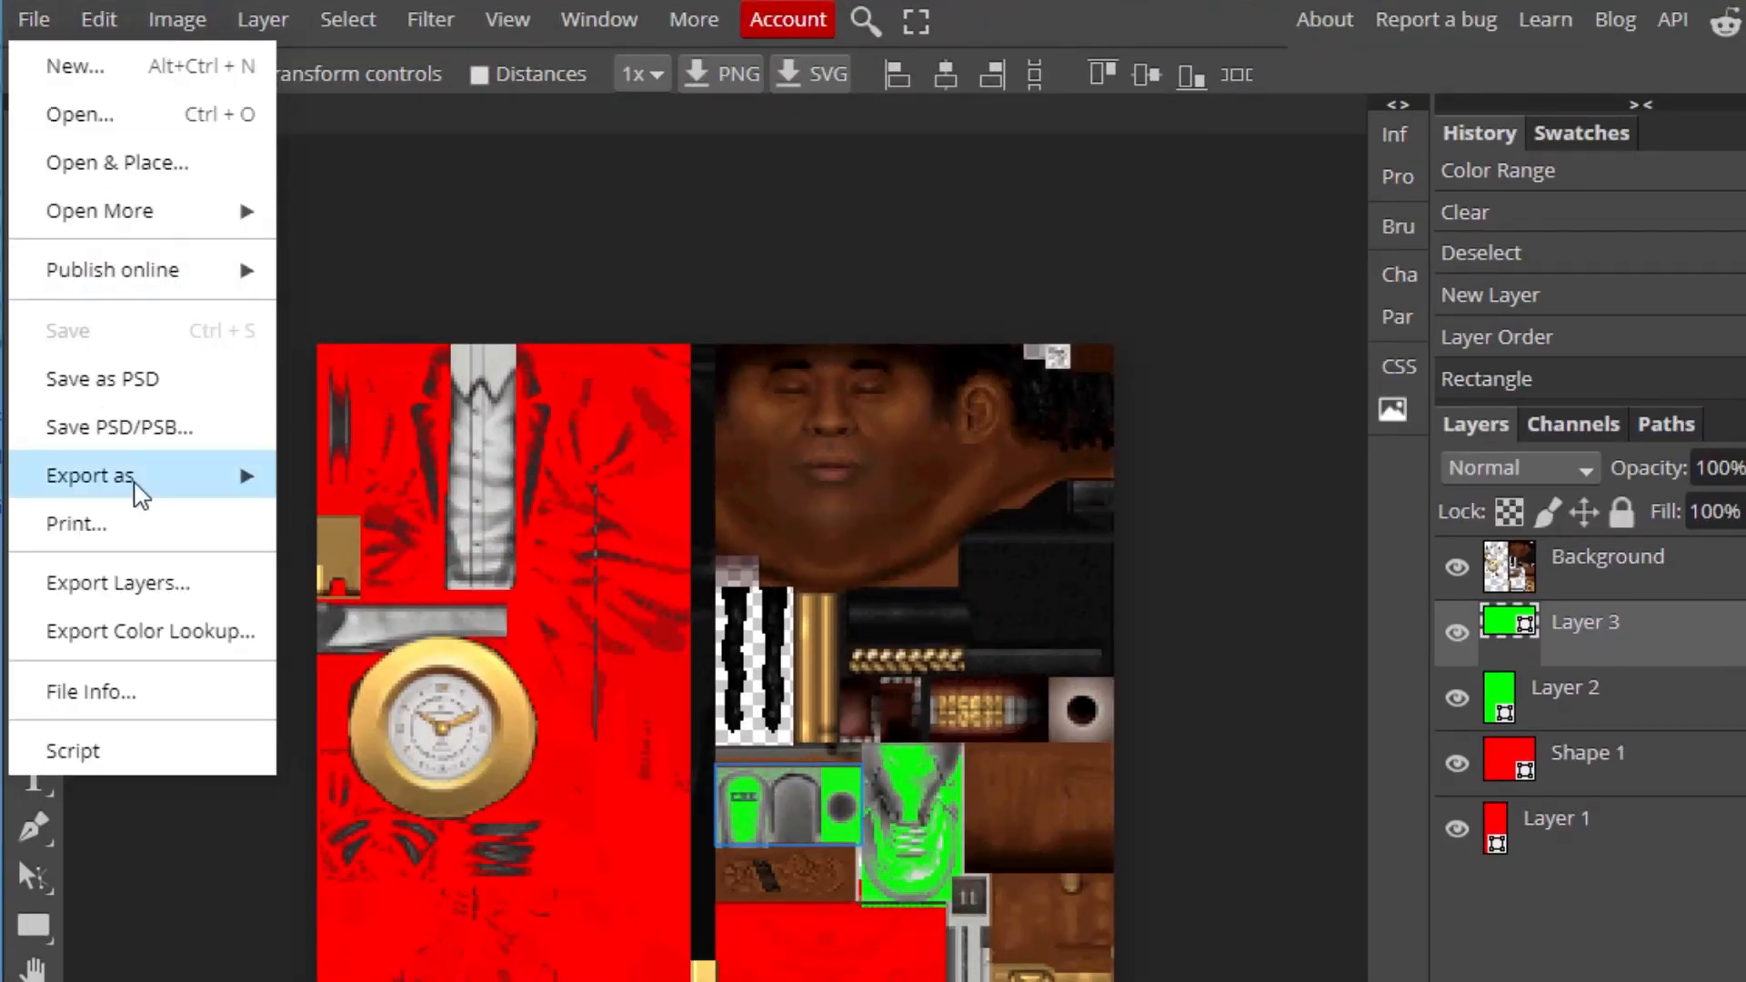
left_click(89, 476)
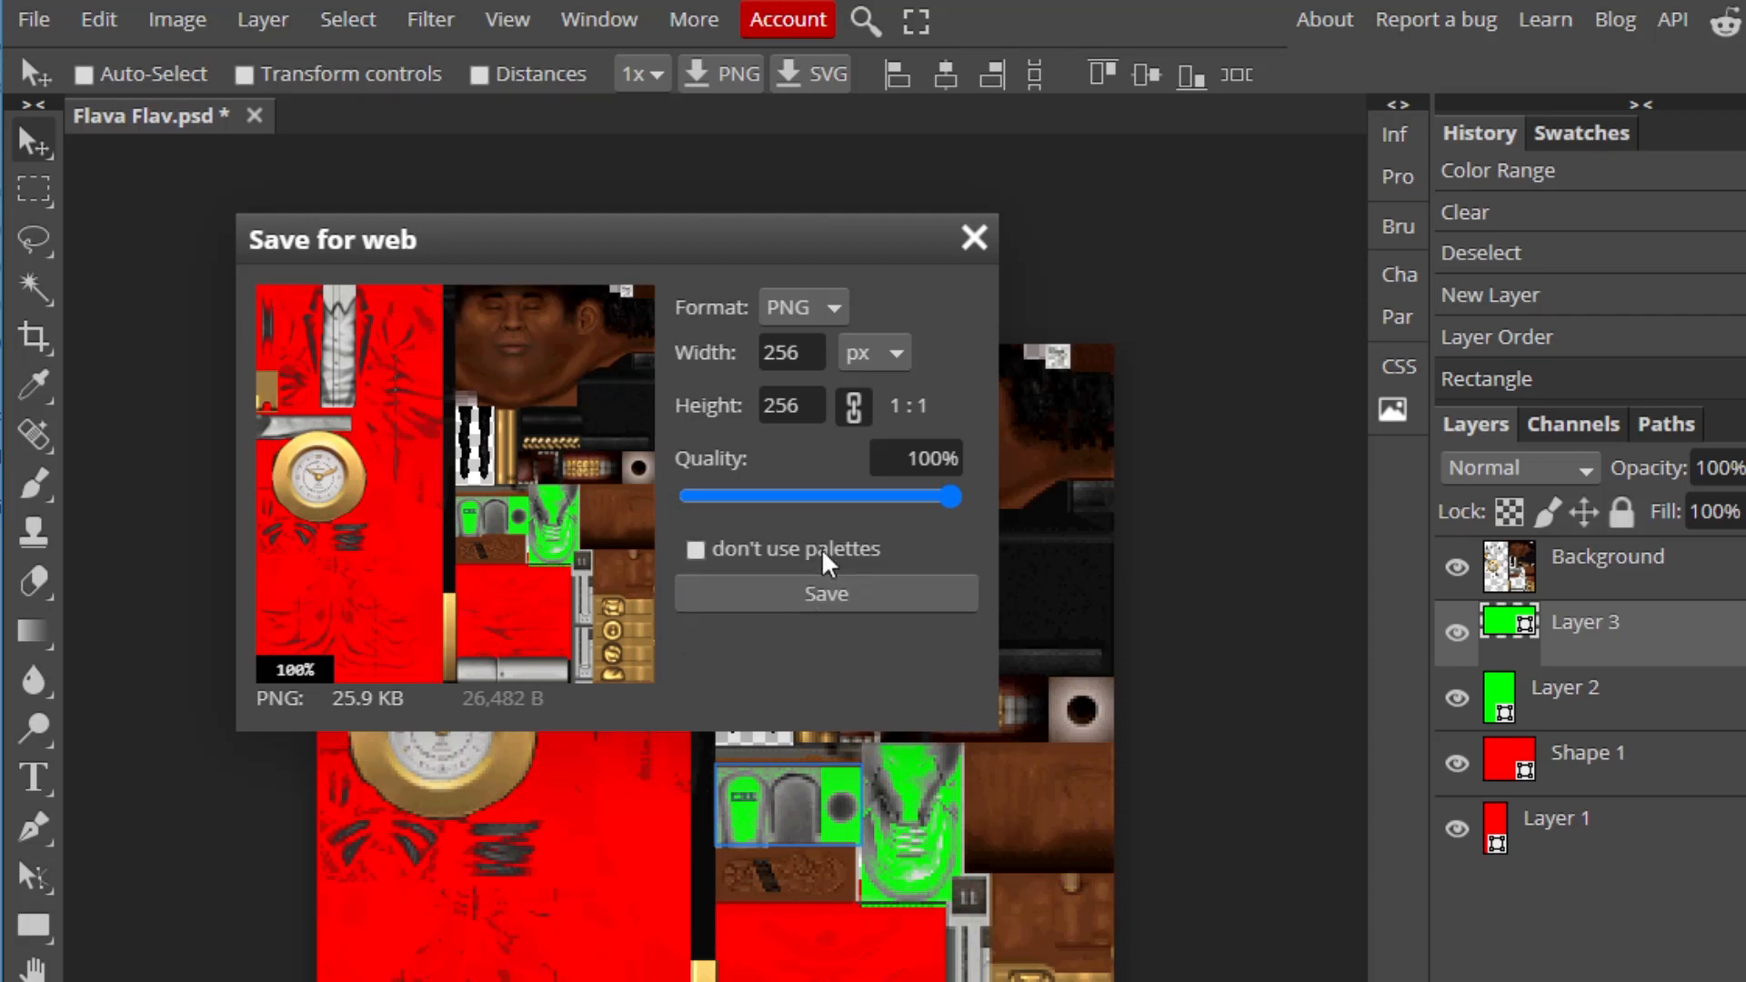
left_click(824, 594)
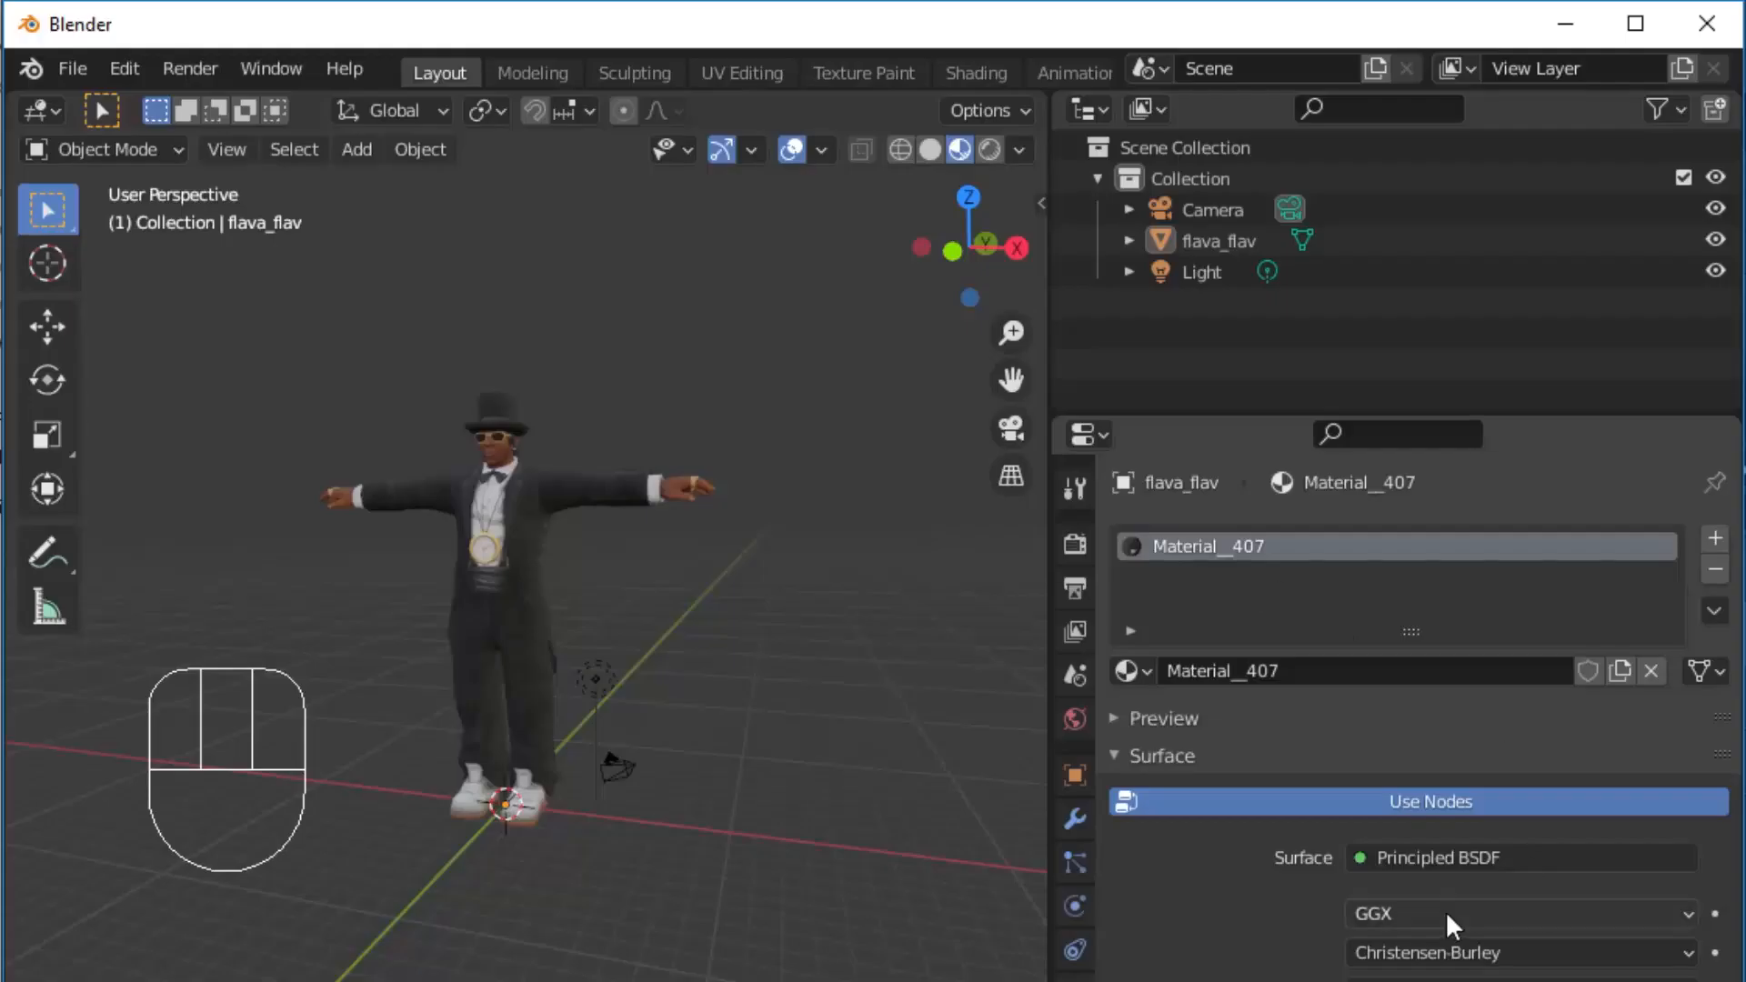
mouse_move(1158, 685)
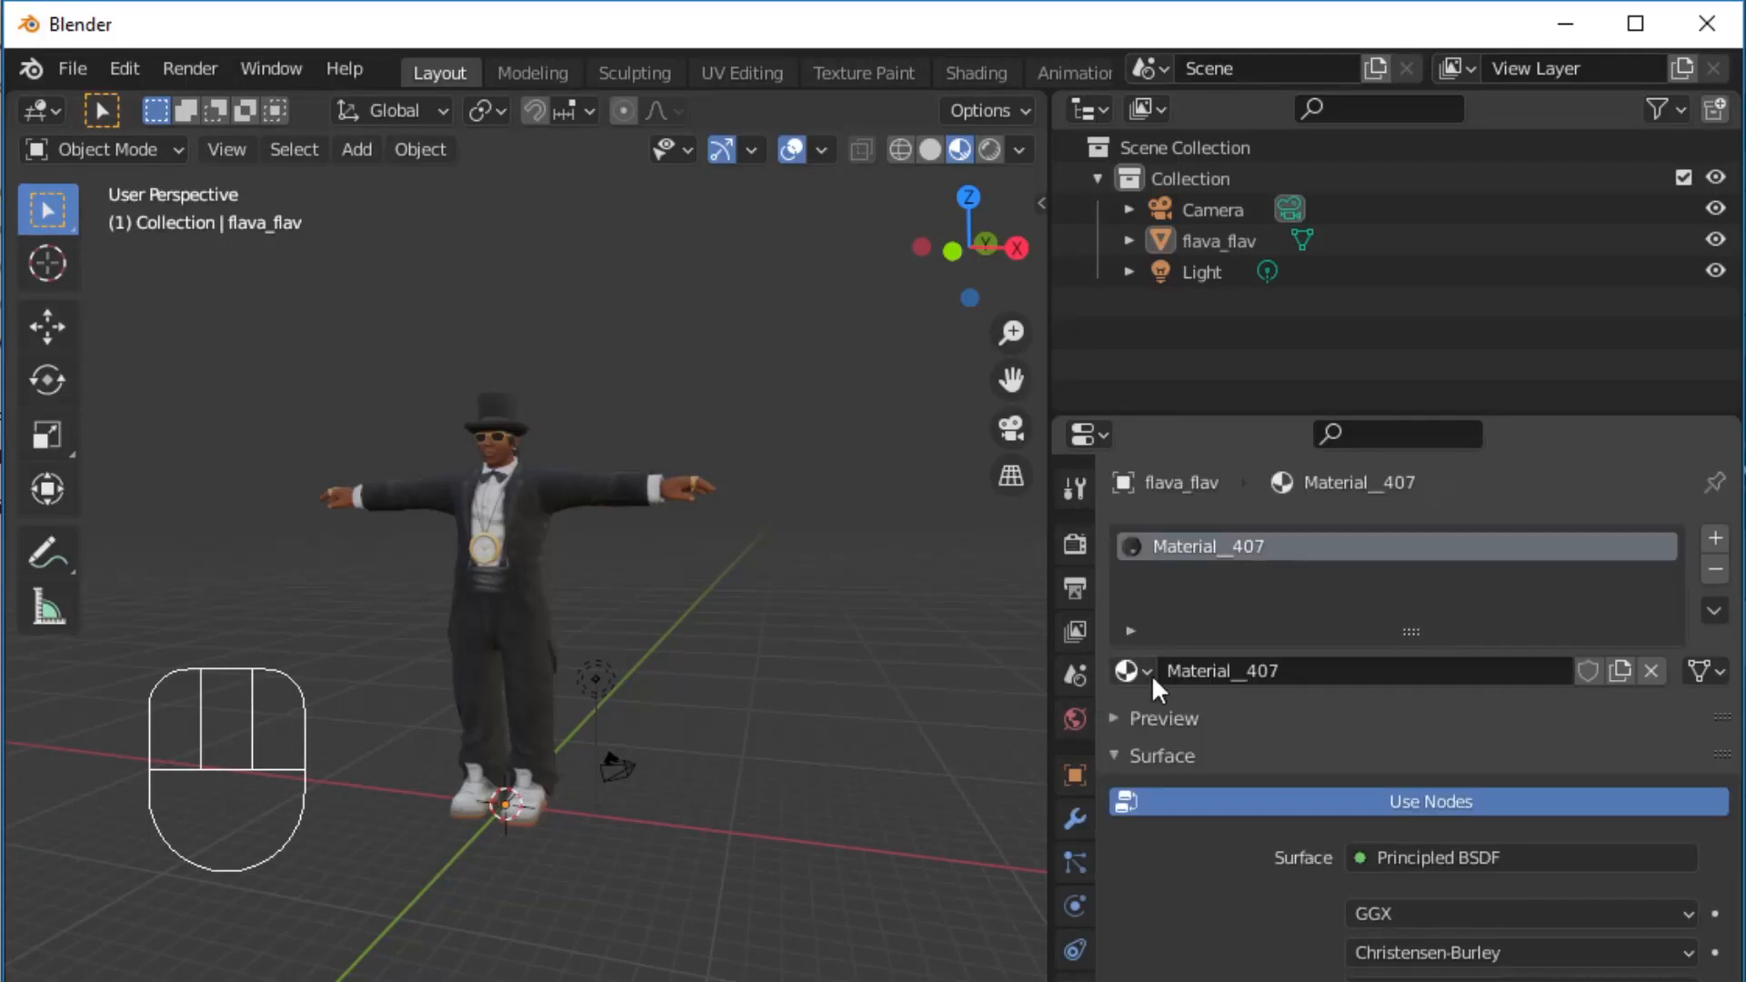
mouse_move(1276, 630)
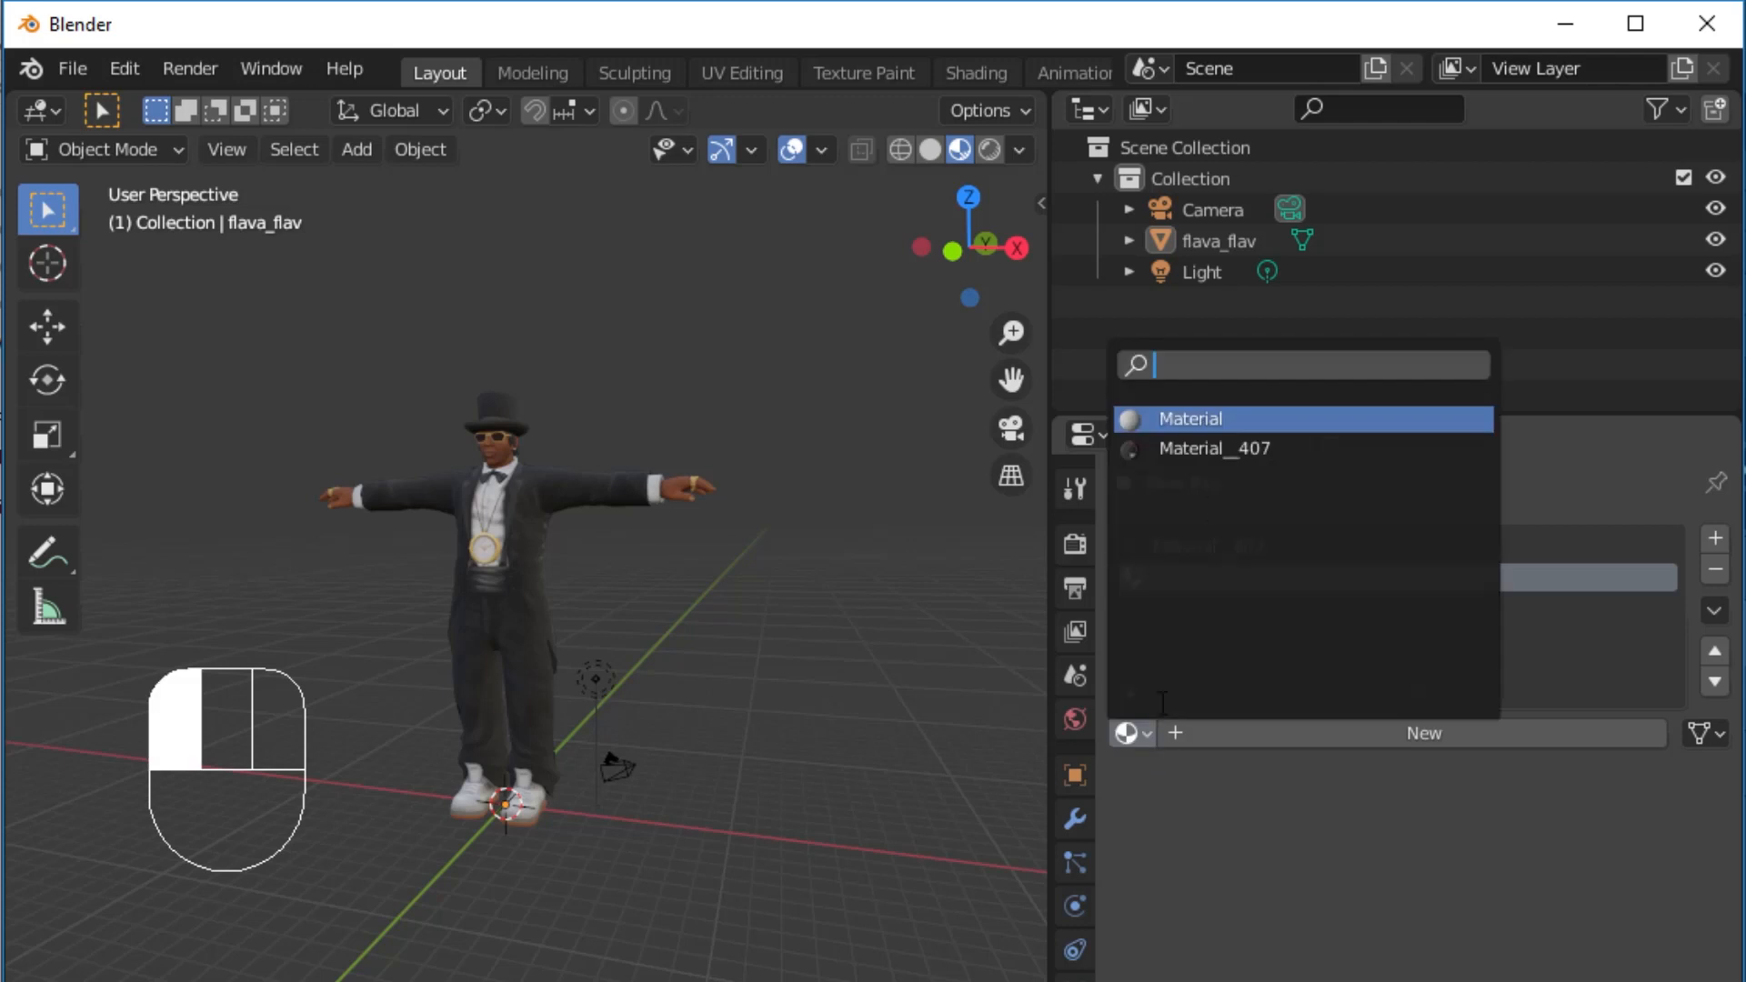
Step: Duplicate the Flava Flav material, set Base Color to FlavaFlav3.png, and remove the old slot
left_click(1214, 448)
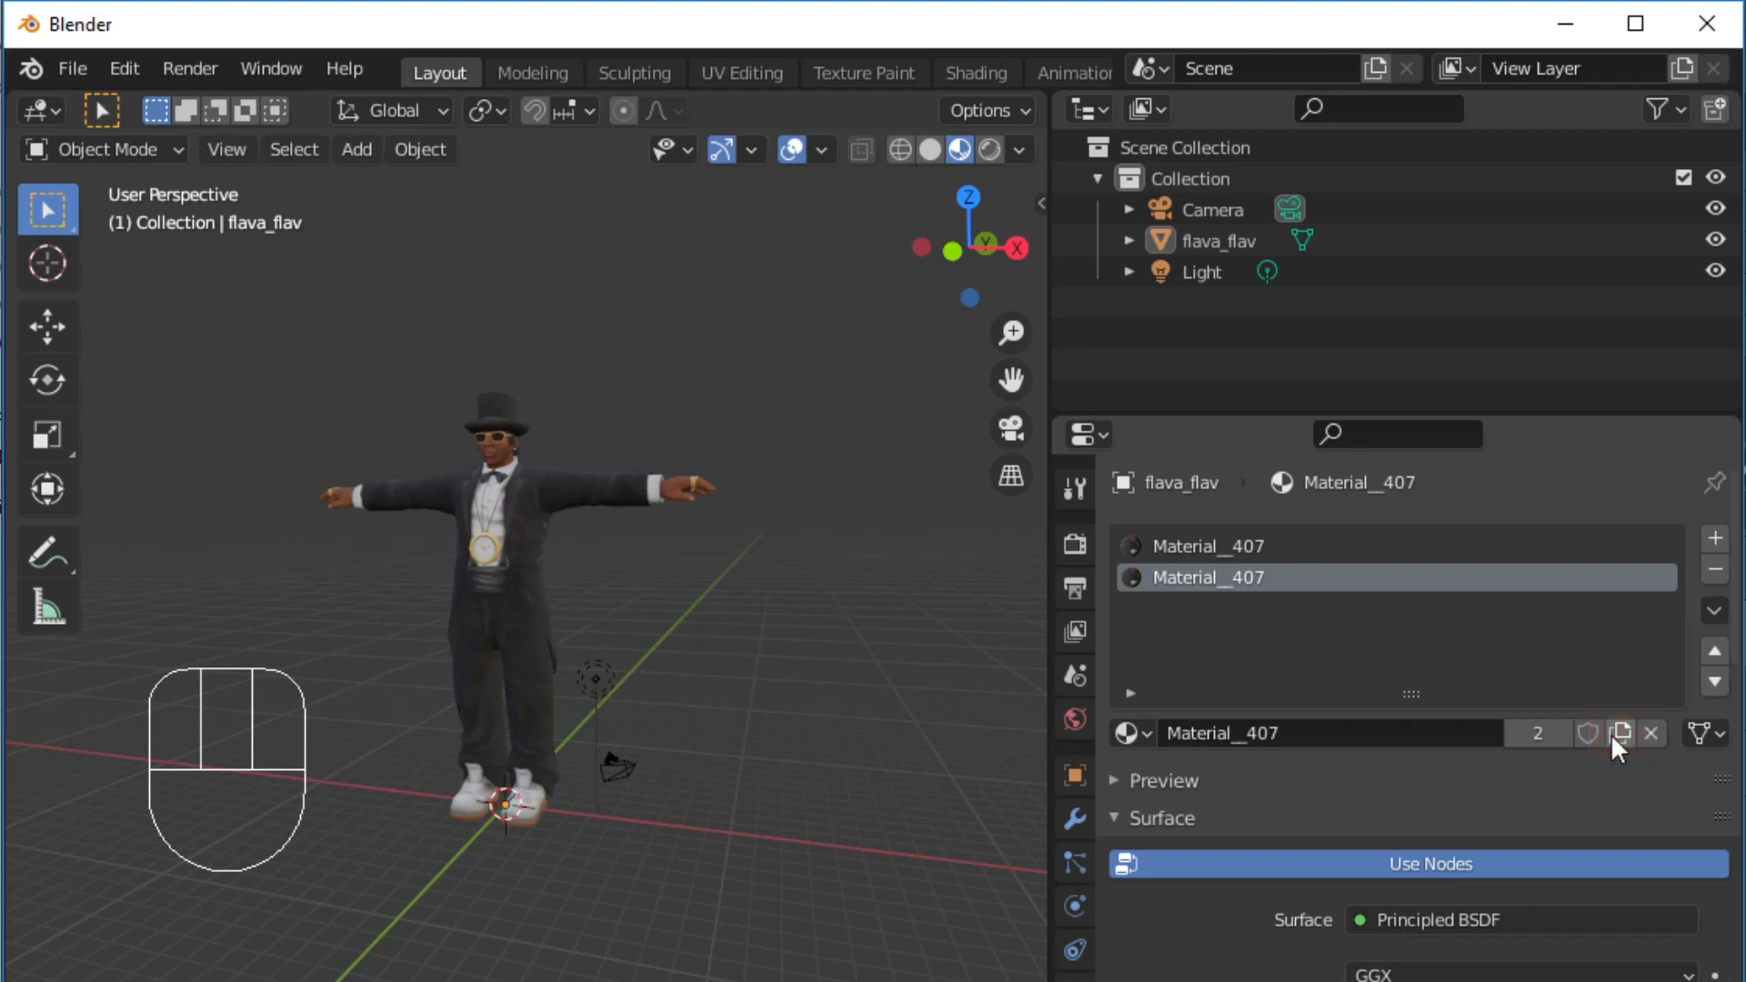
left_click(1618, 733)
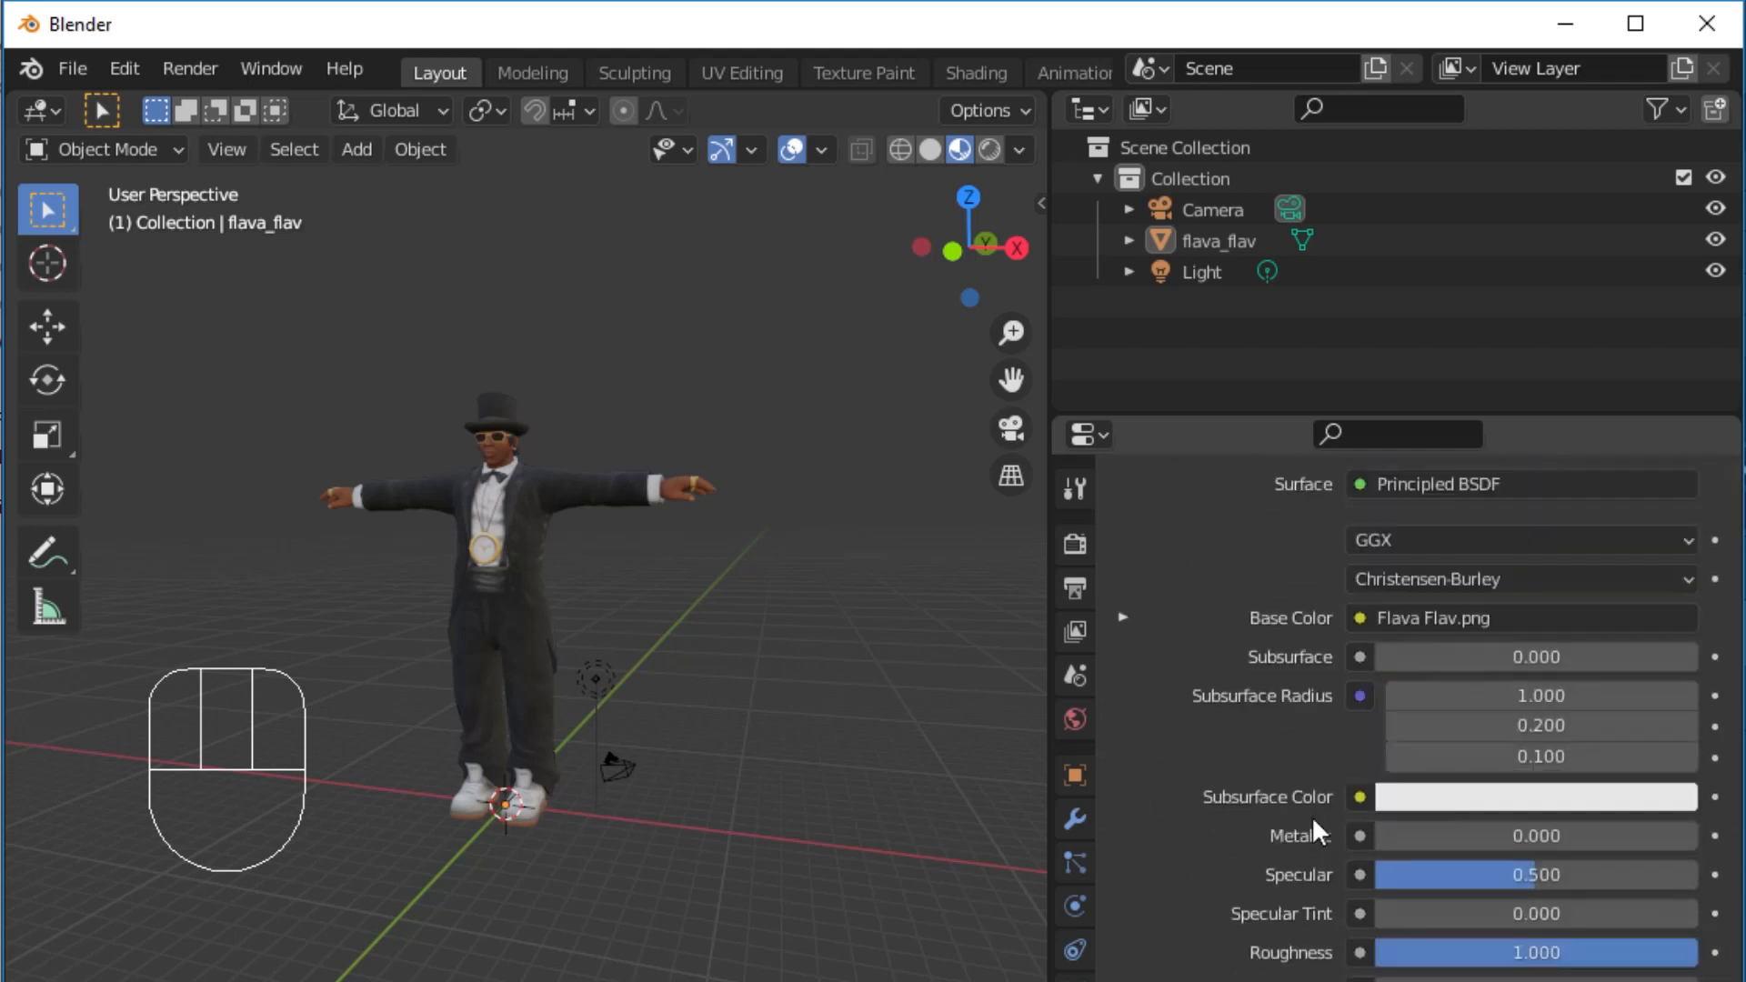
left_click(1124, 868)
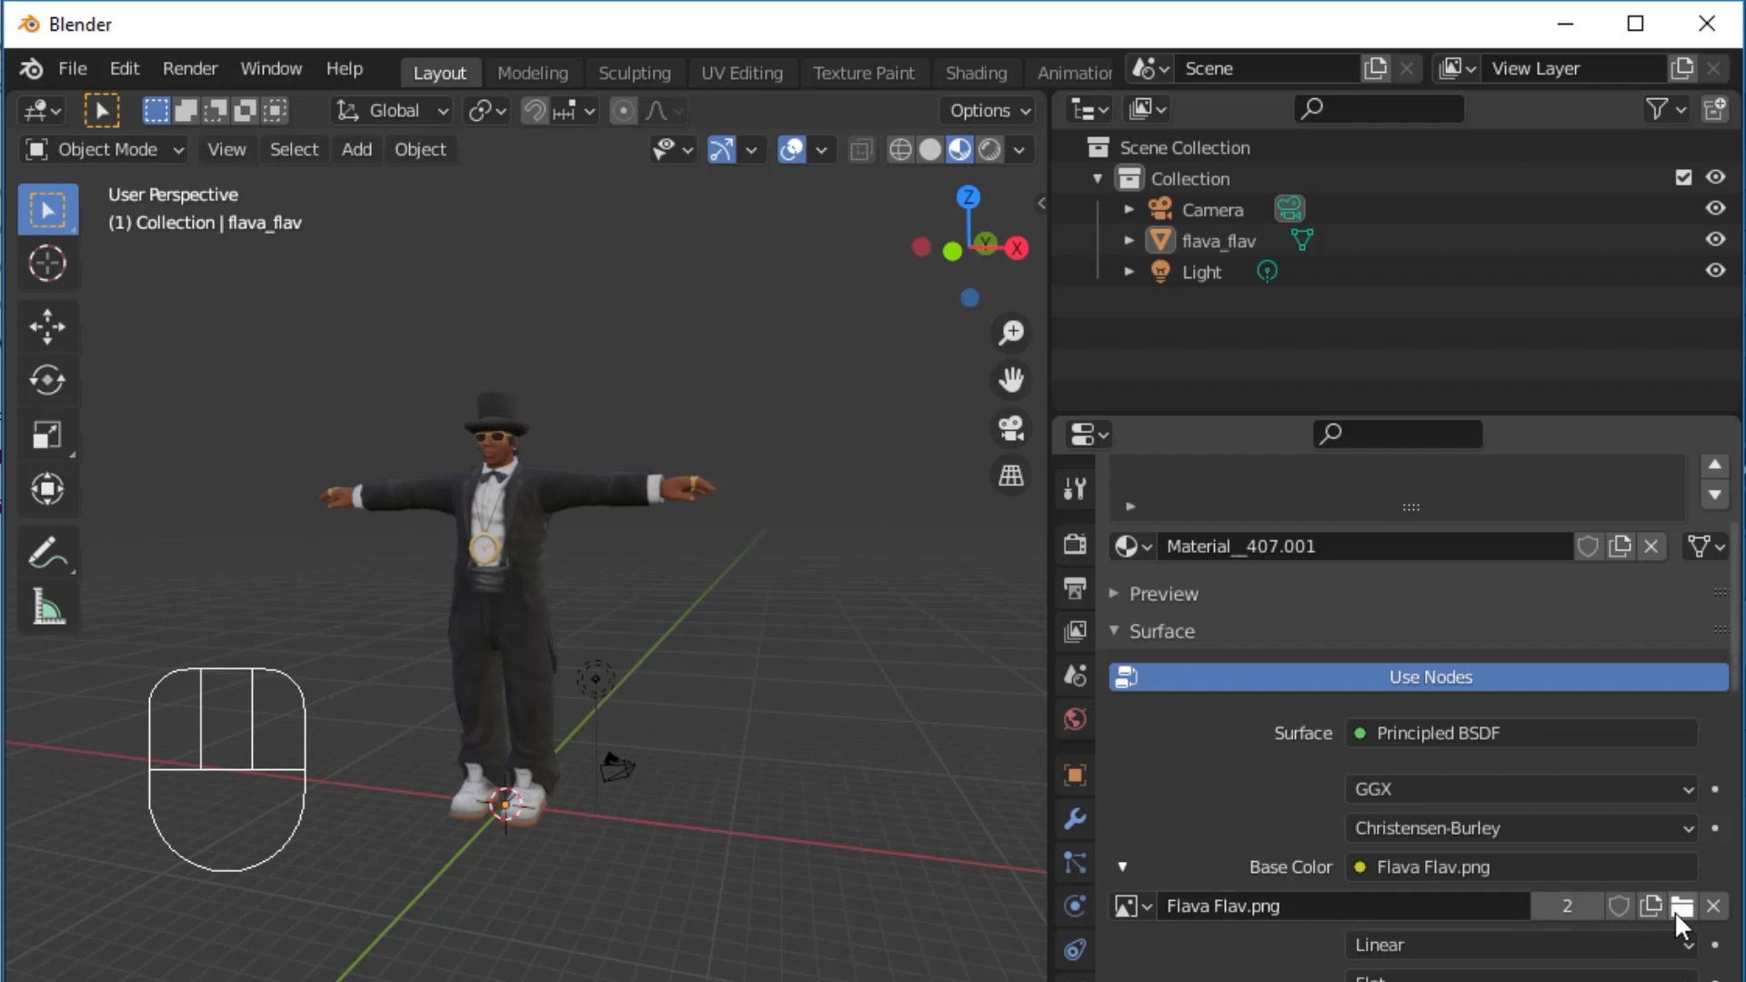
left_click(1683, 906)
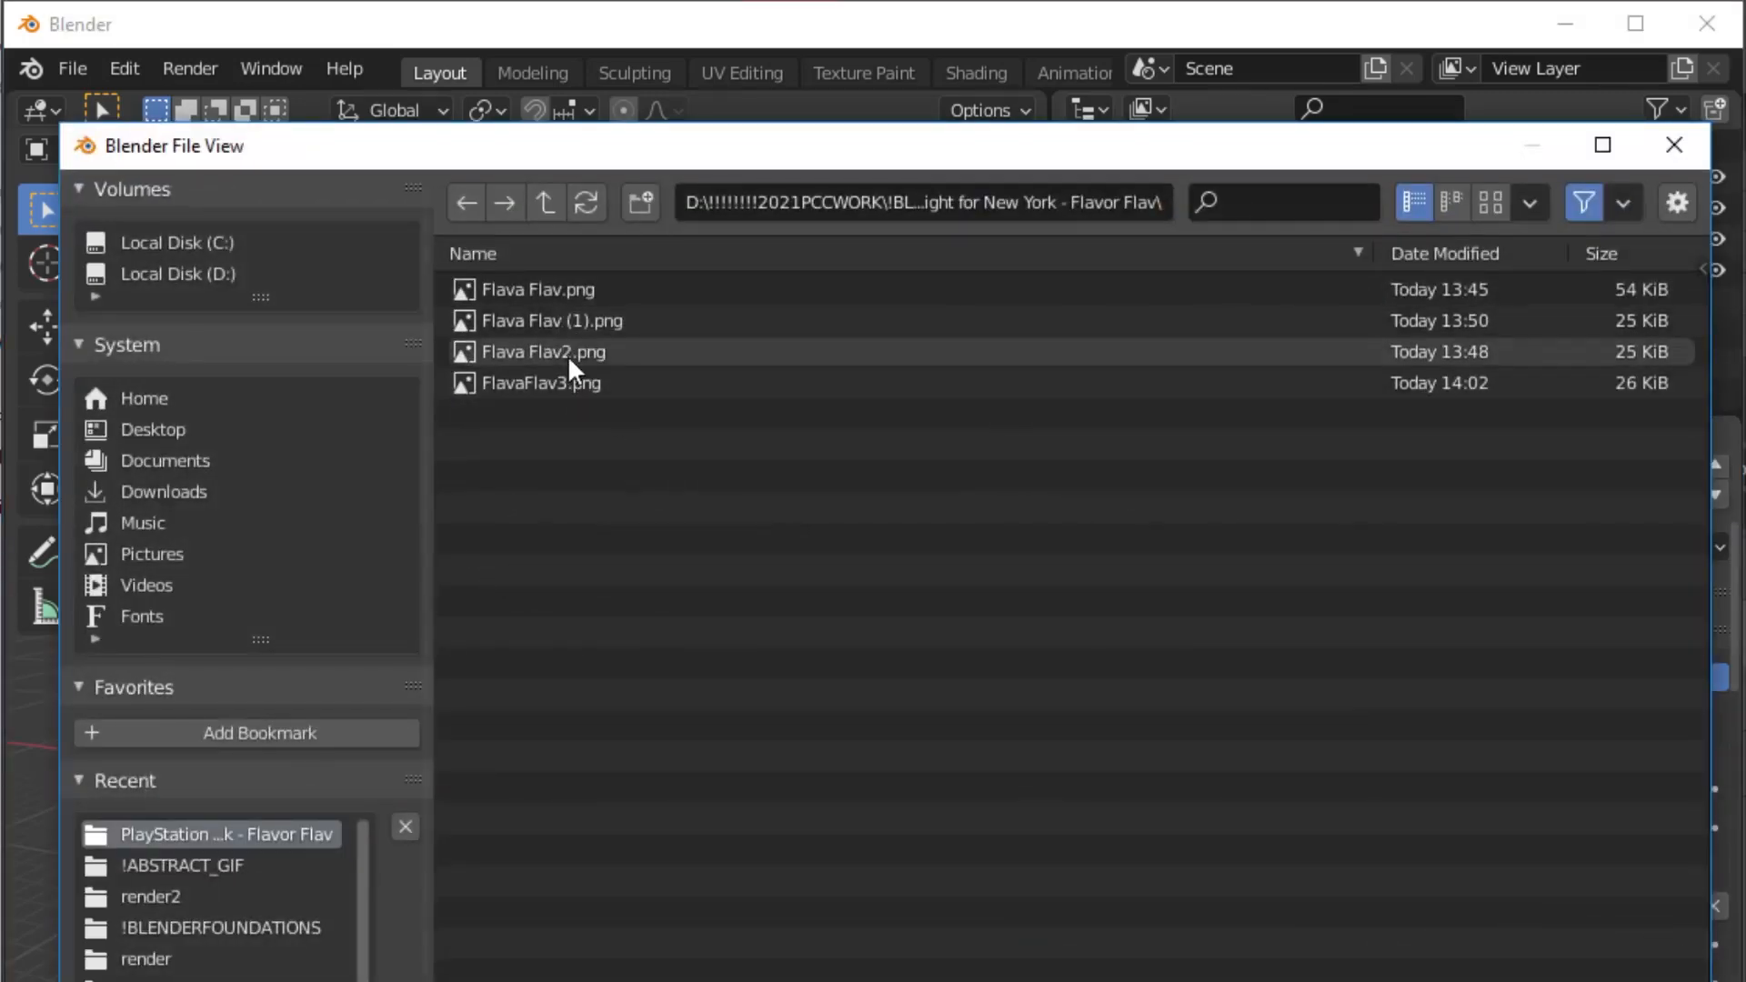
double_click(541, 382)
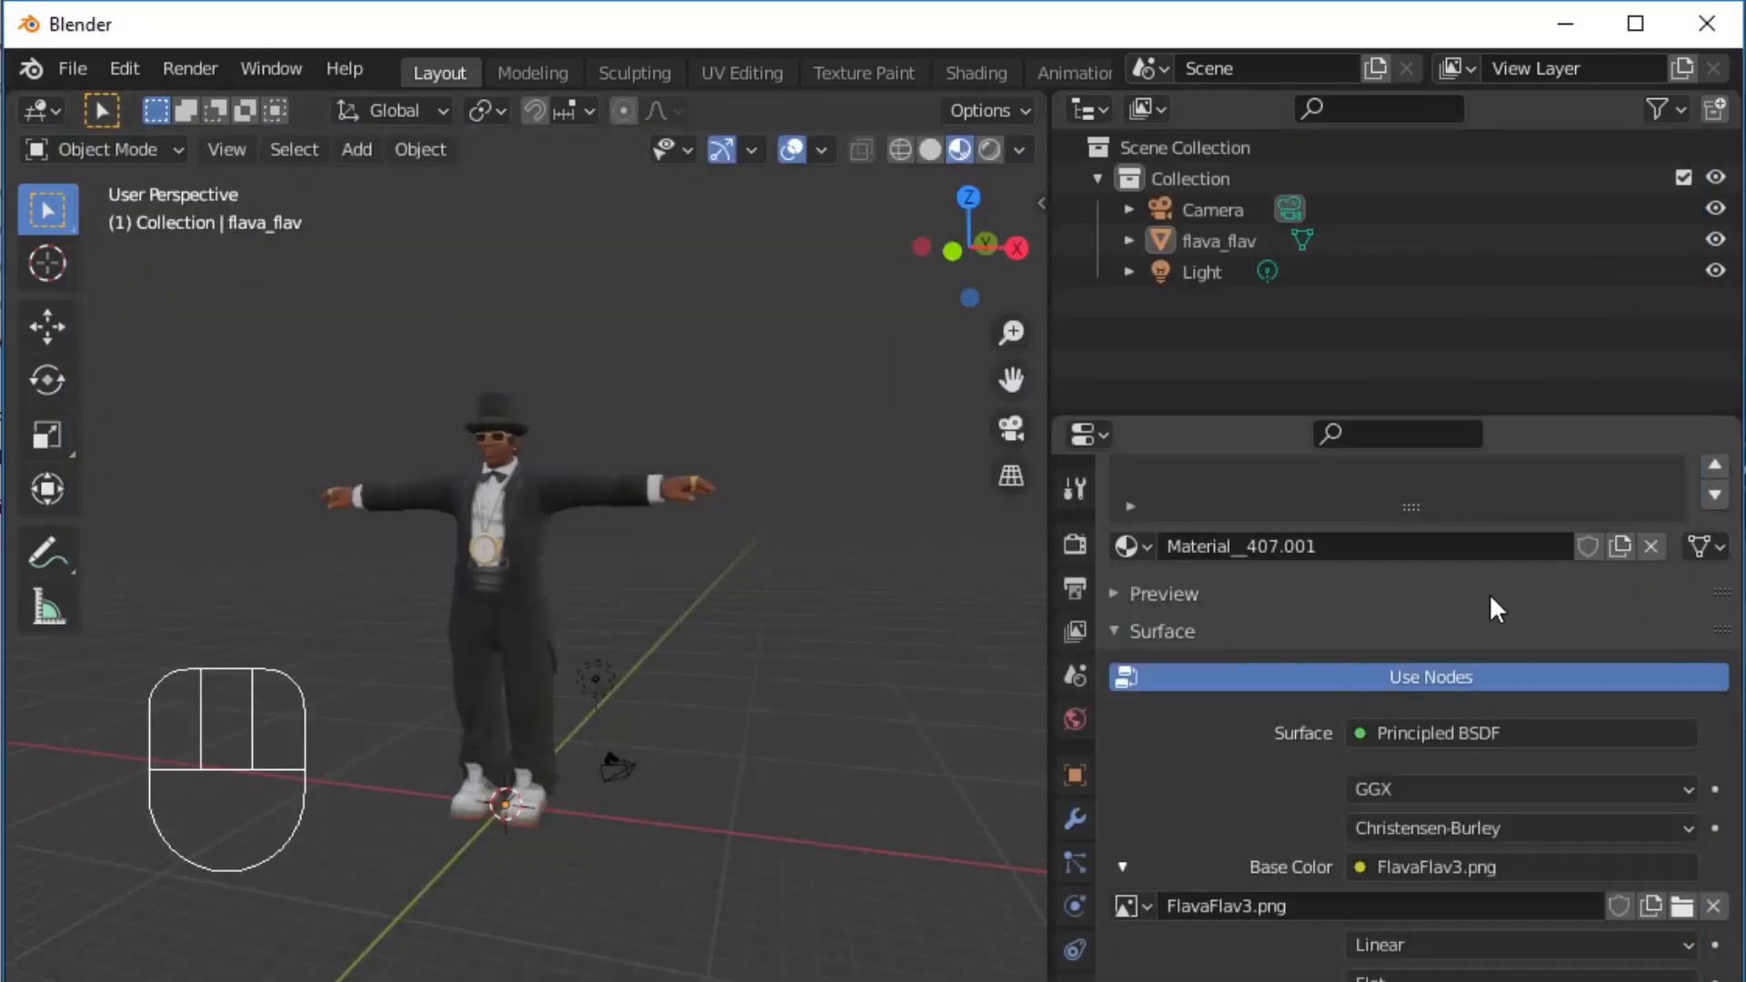
left_click(1130, 546)
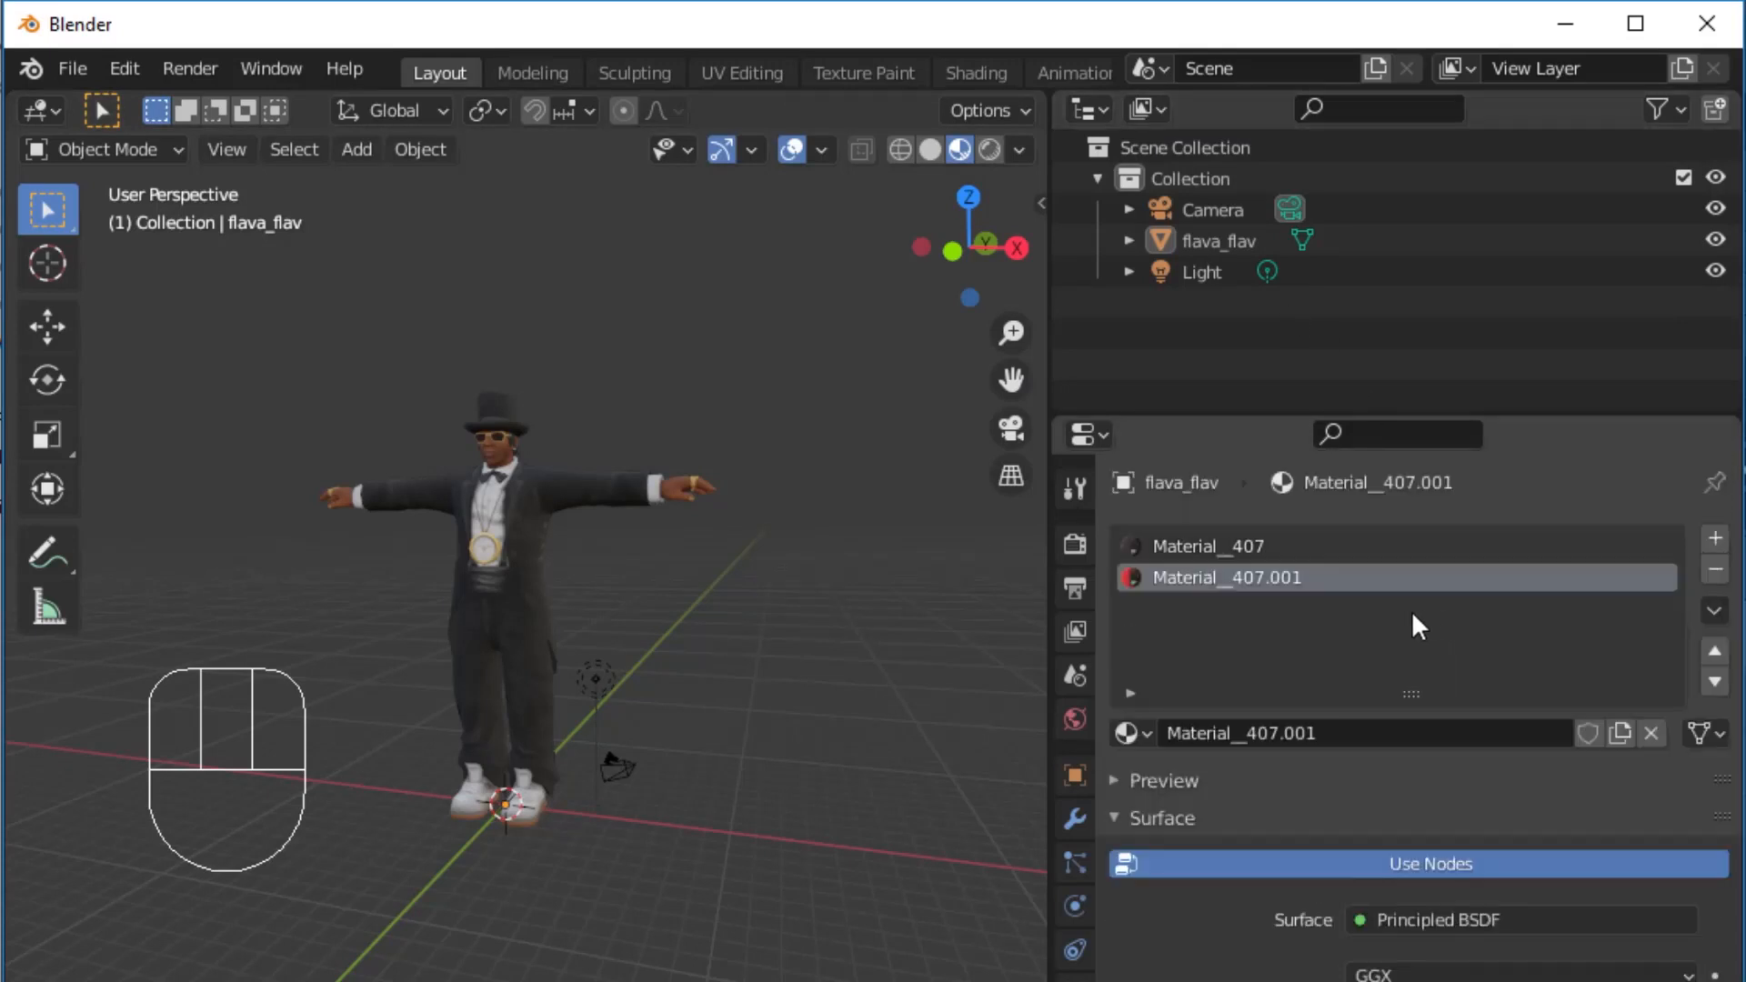
left_click(1202, 546)
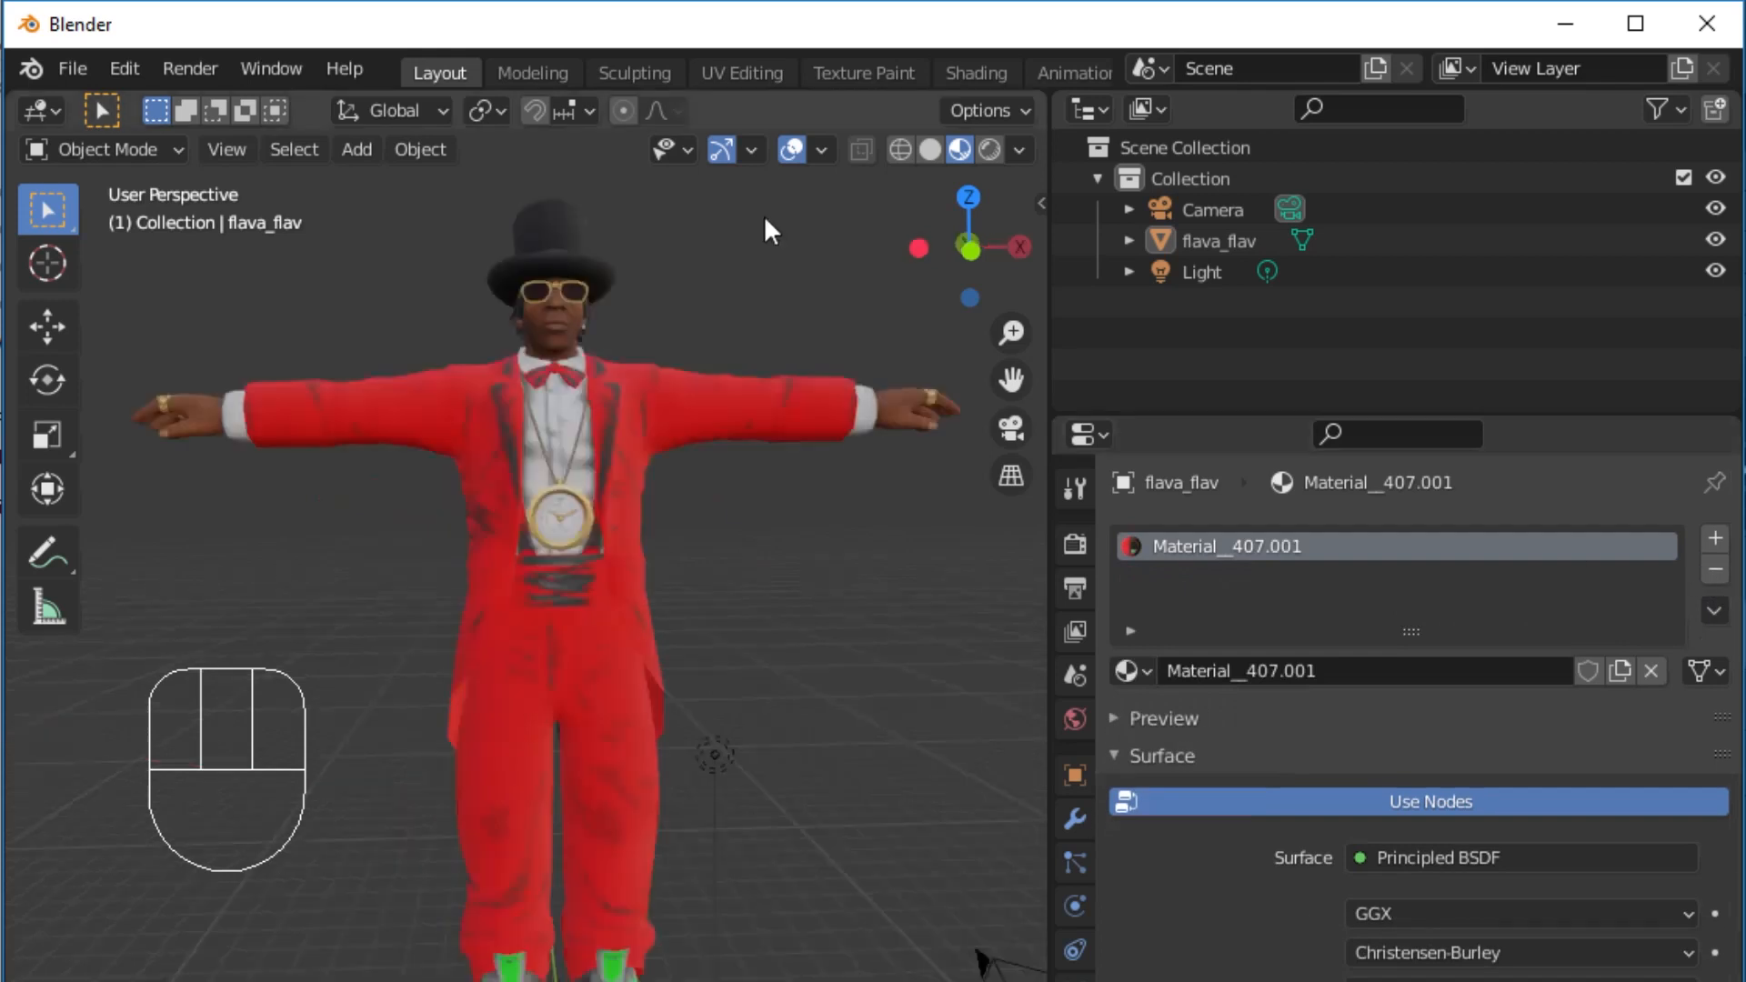
Step: Paint texture touch-ups on the model using a red, then a yellow brush colour
left_click(863, 73)
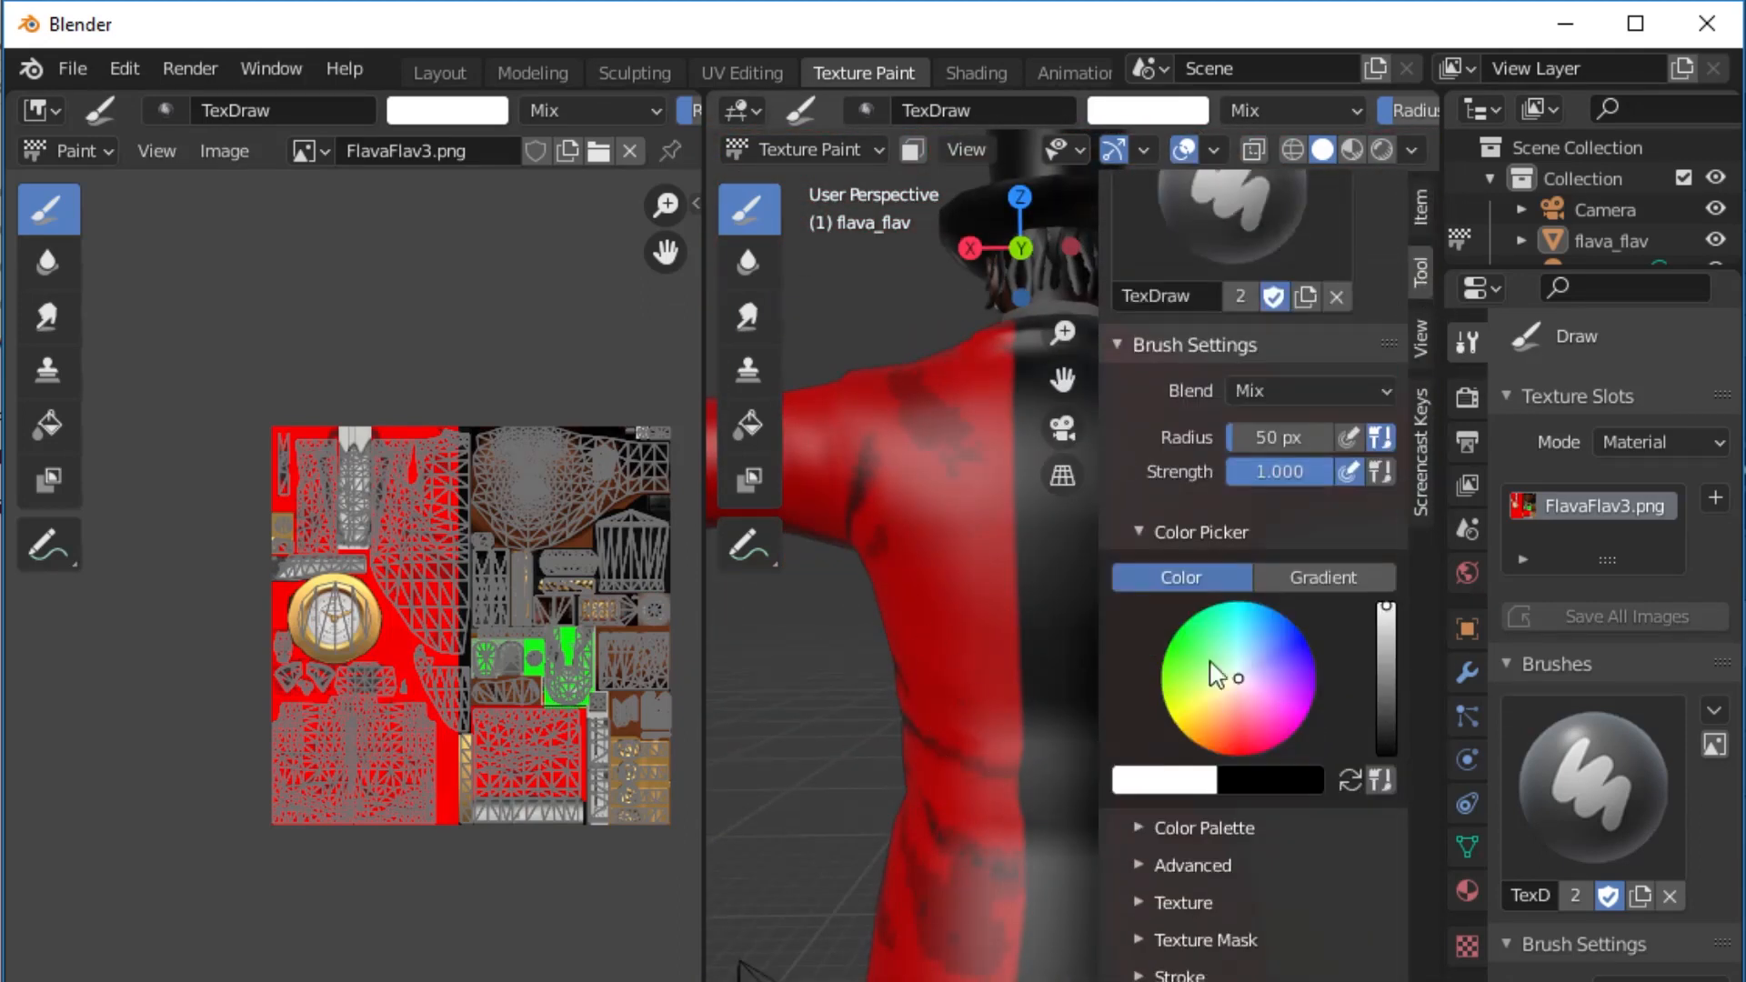
left_click(1232, 748)
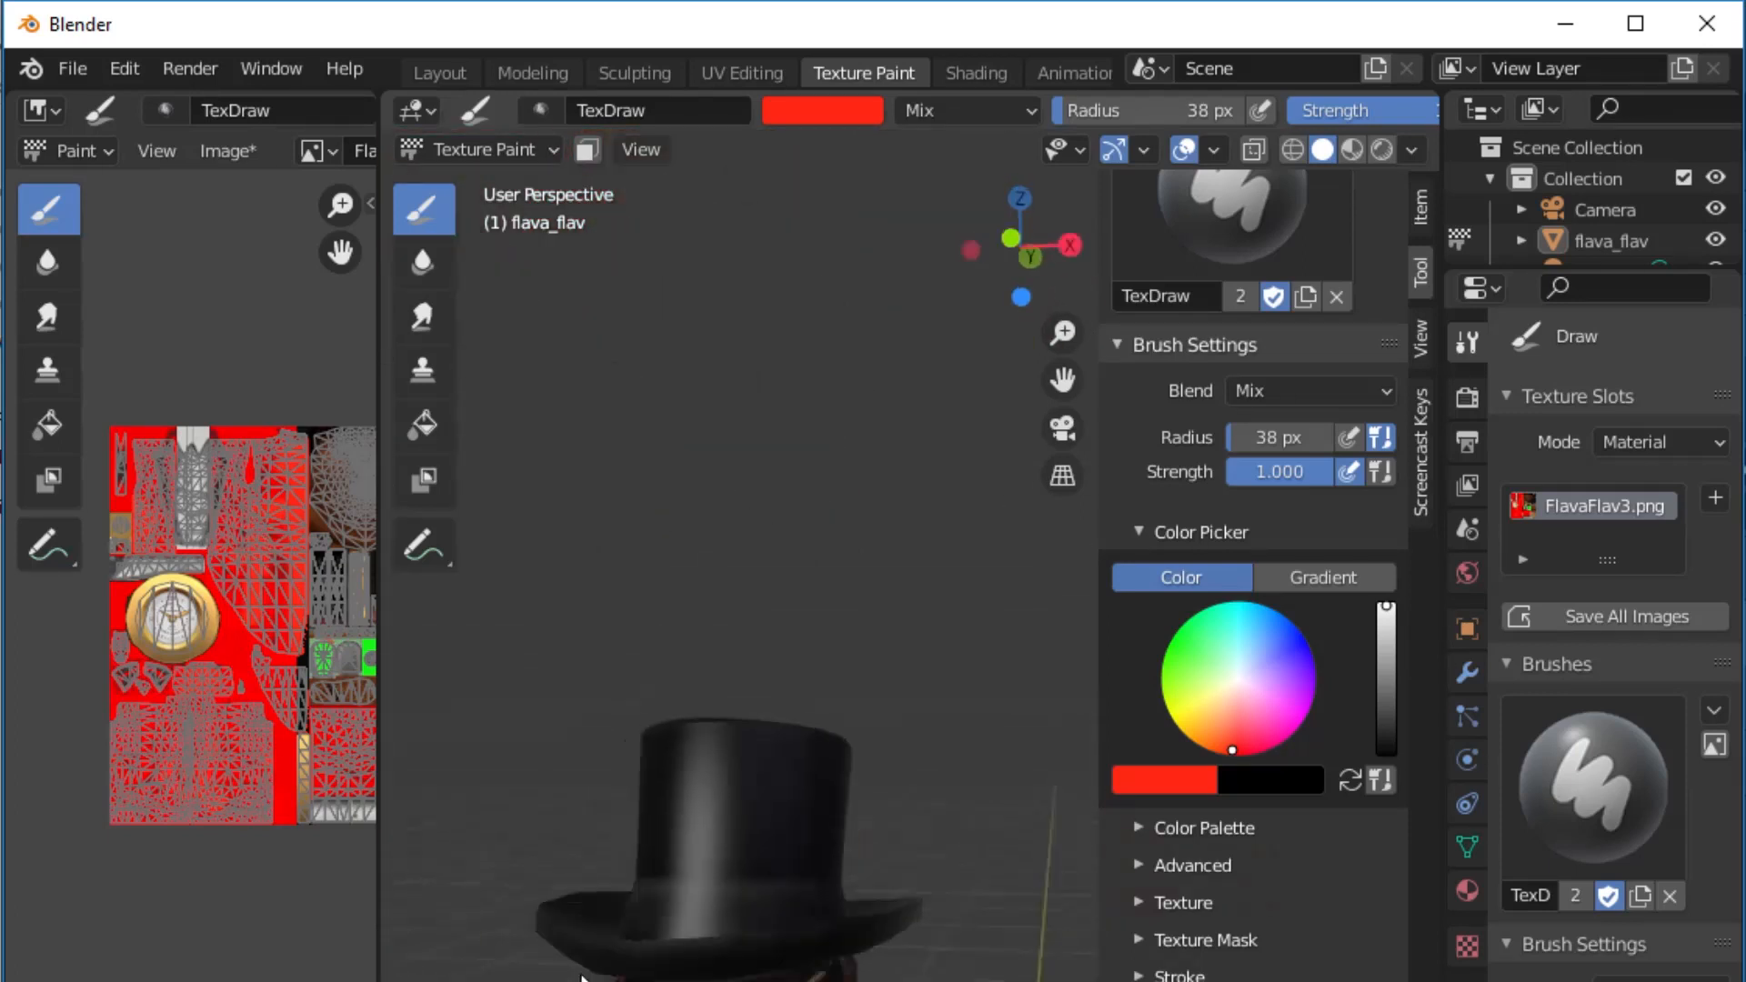
left_click(713, 774)
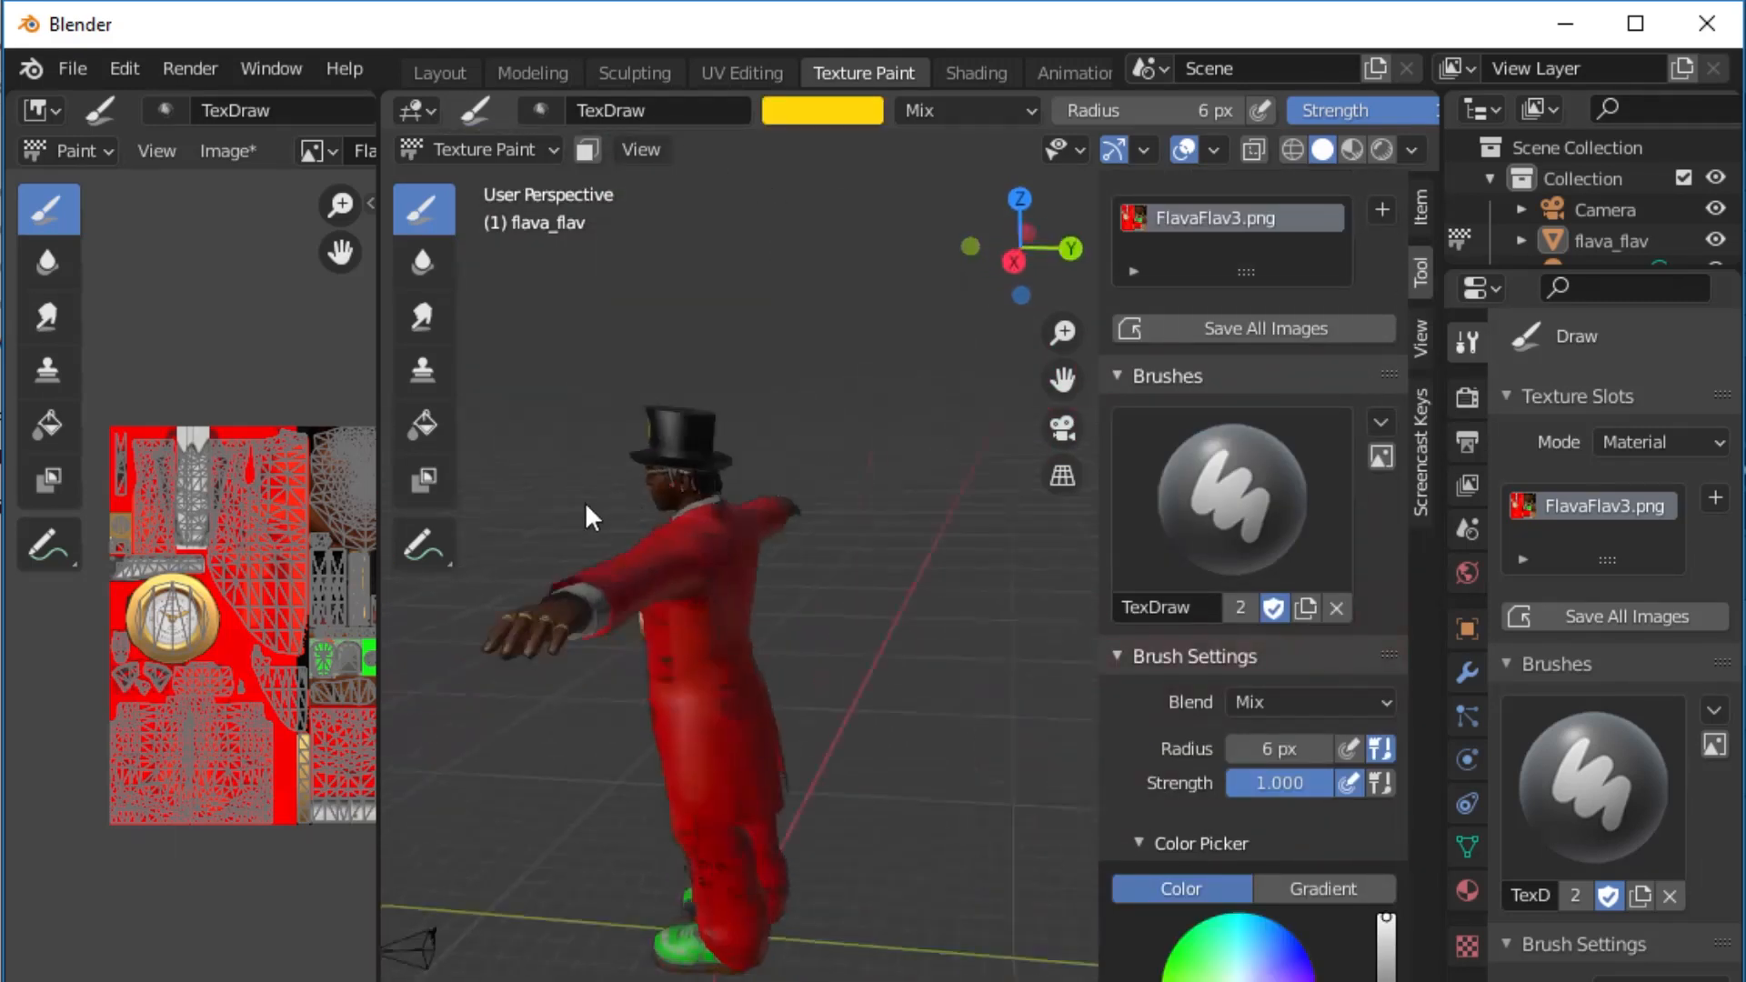
left_click(438, 71)
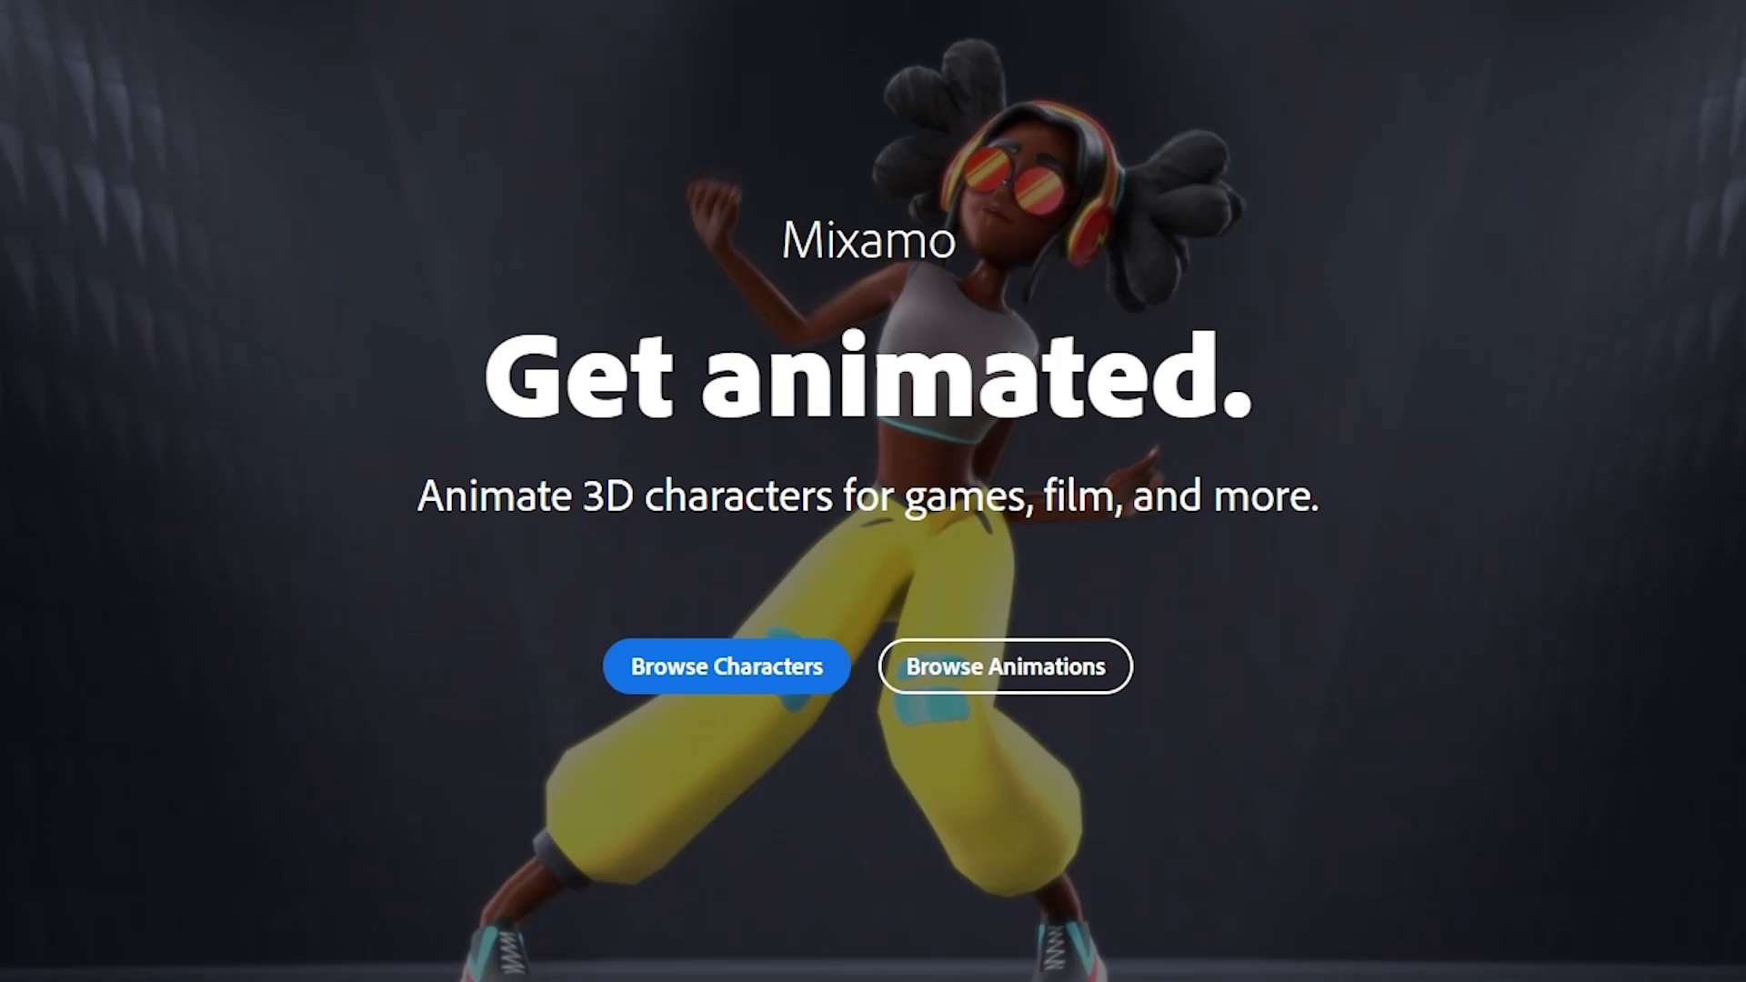
Step: Upload the flava_flav character file to Mixamo and auto-rig it with the placed markers
left_click(1004, 666)
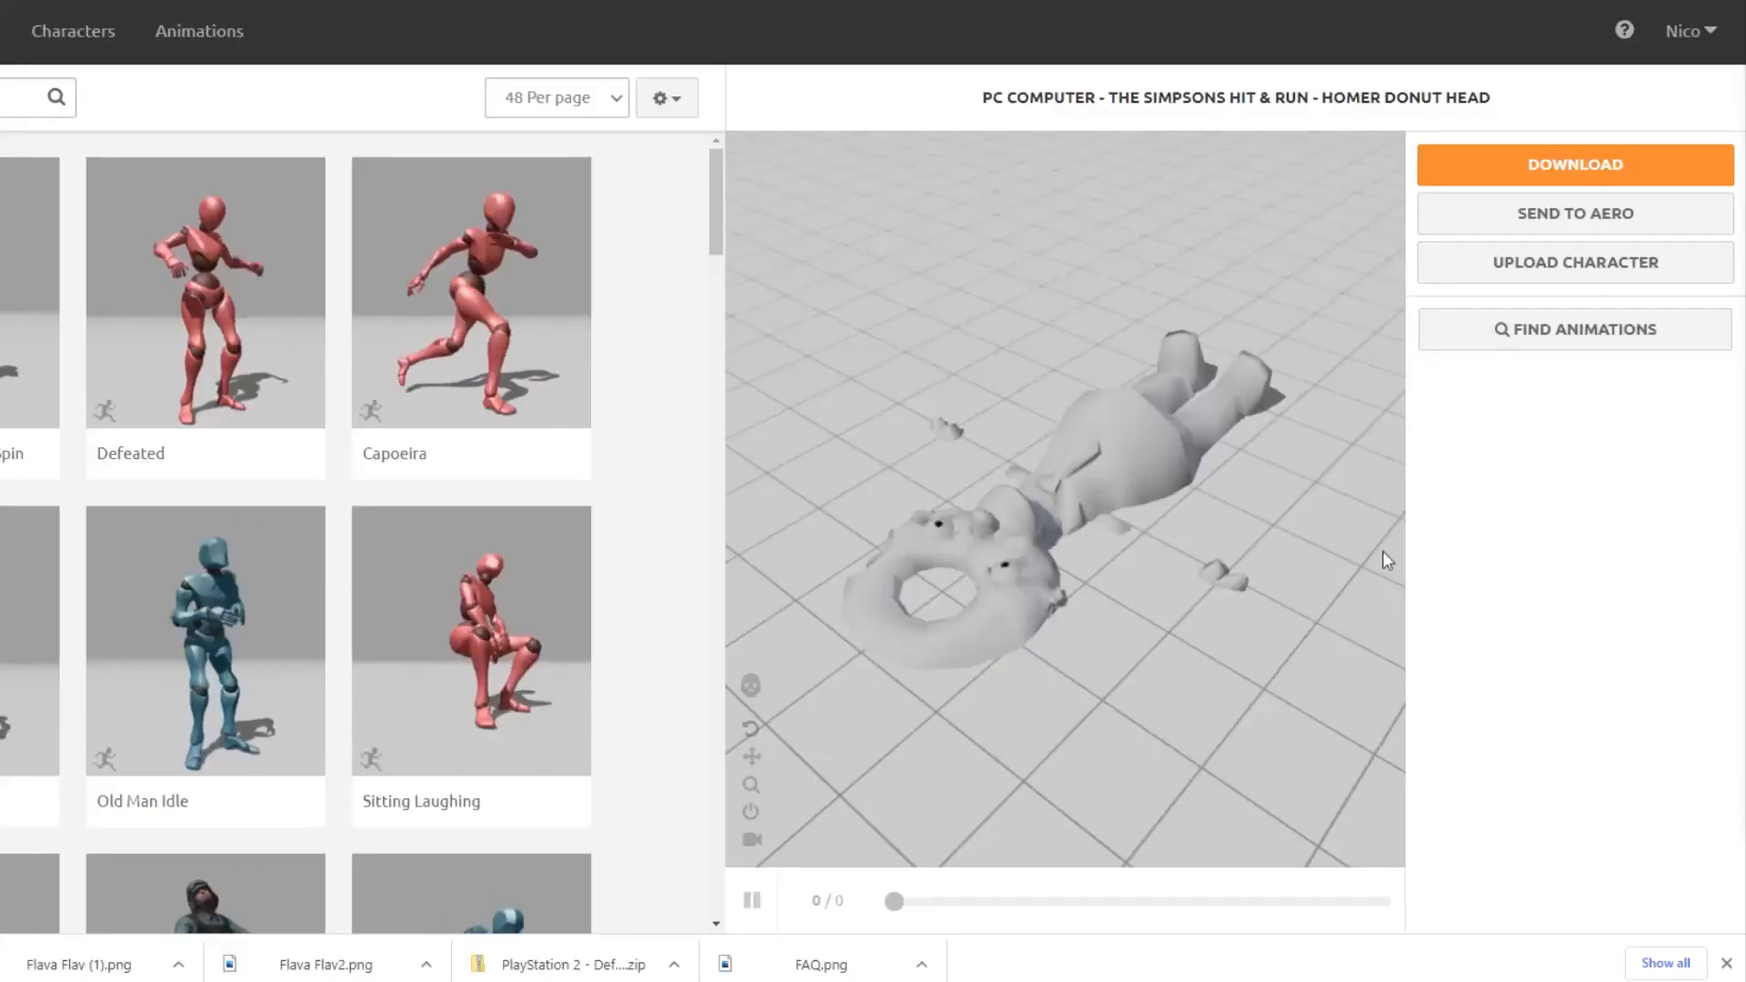
left_click(1575, 262)
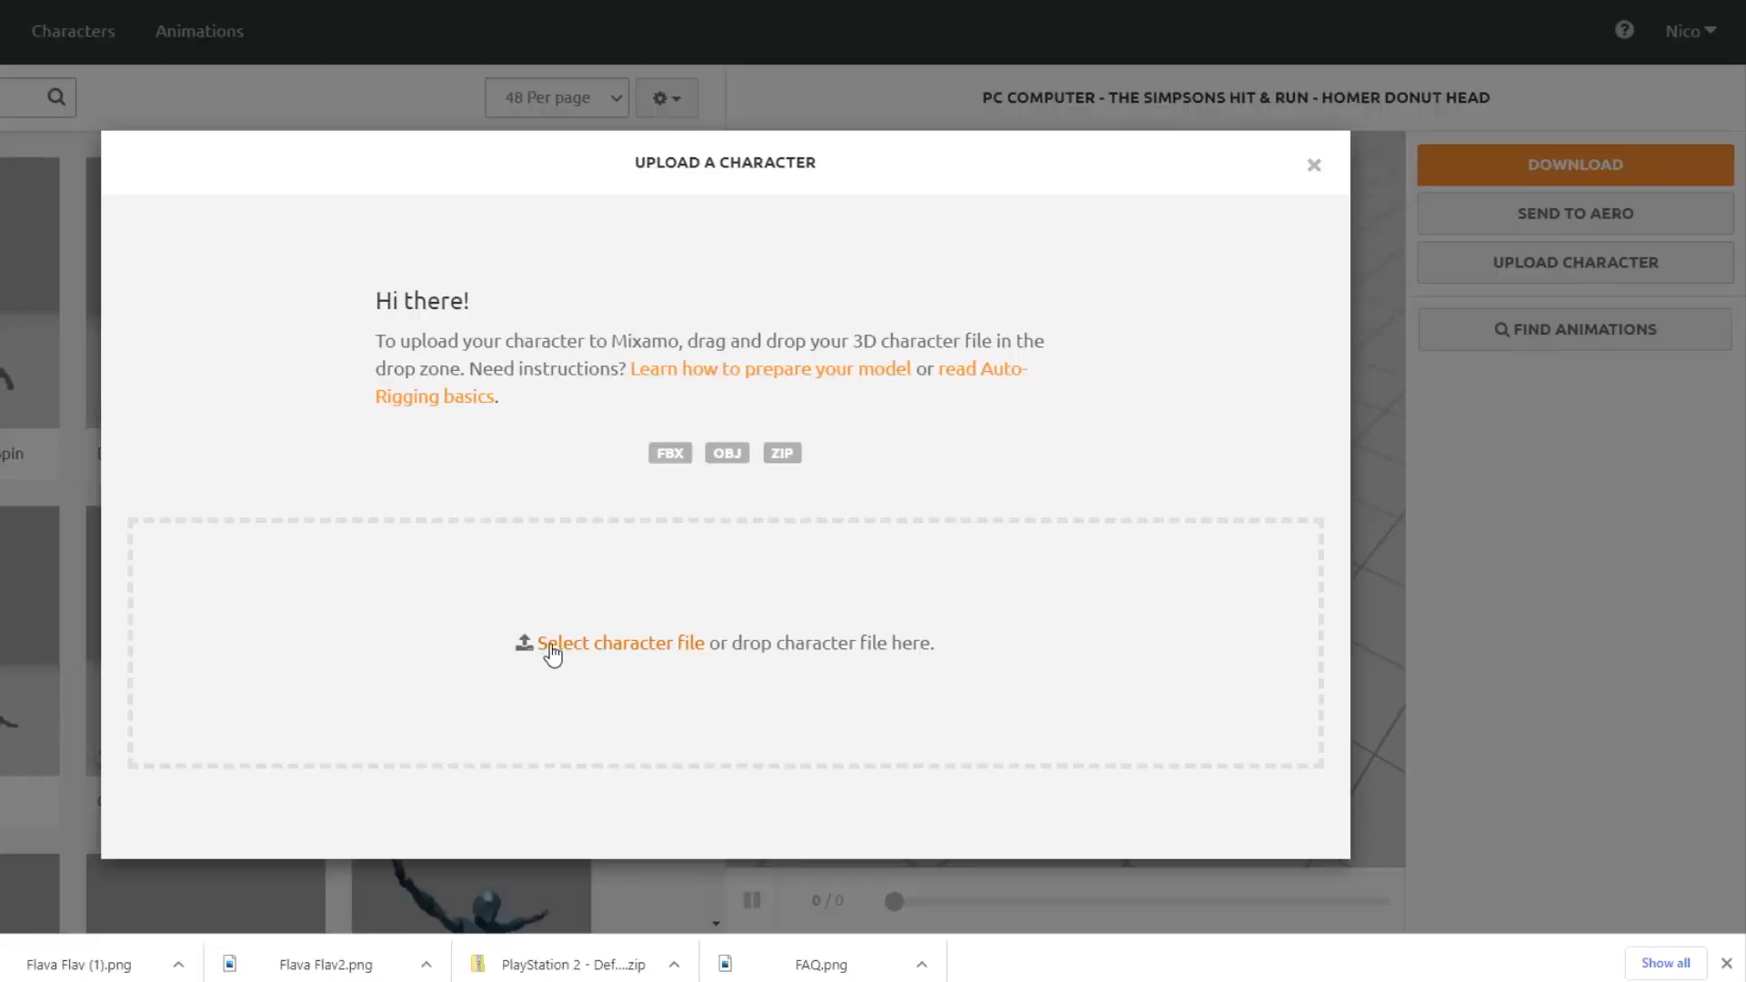
left_click(621, 643)
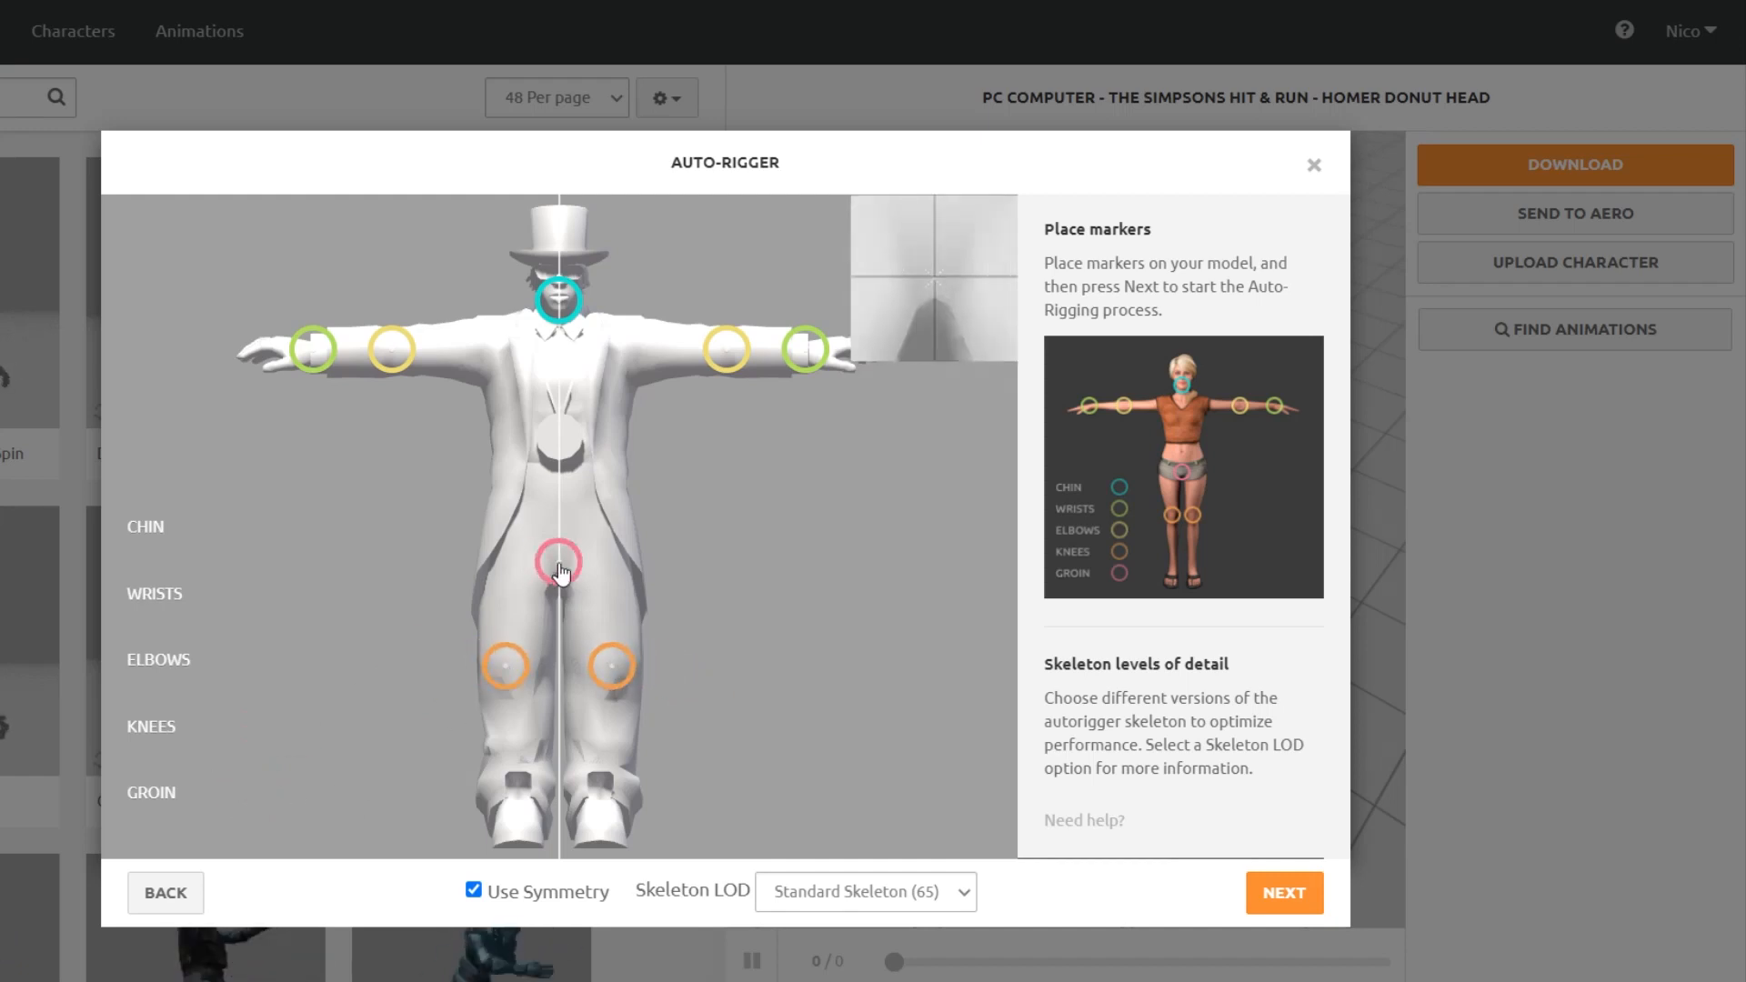
left_click(1284, 892)
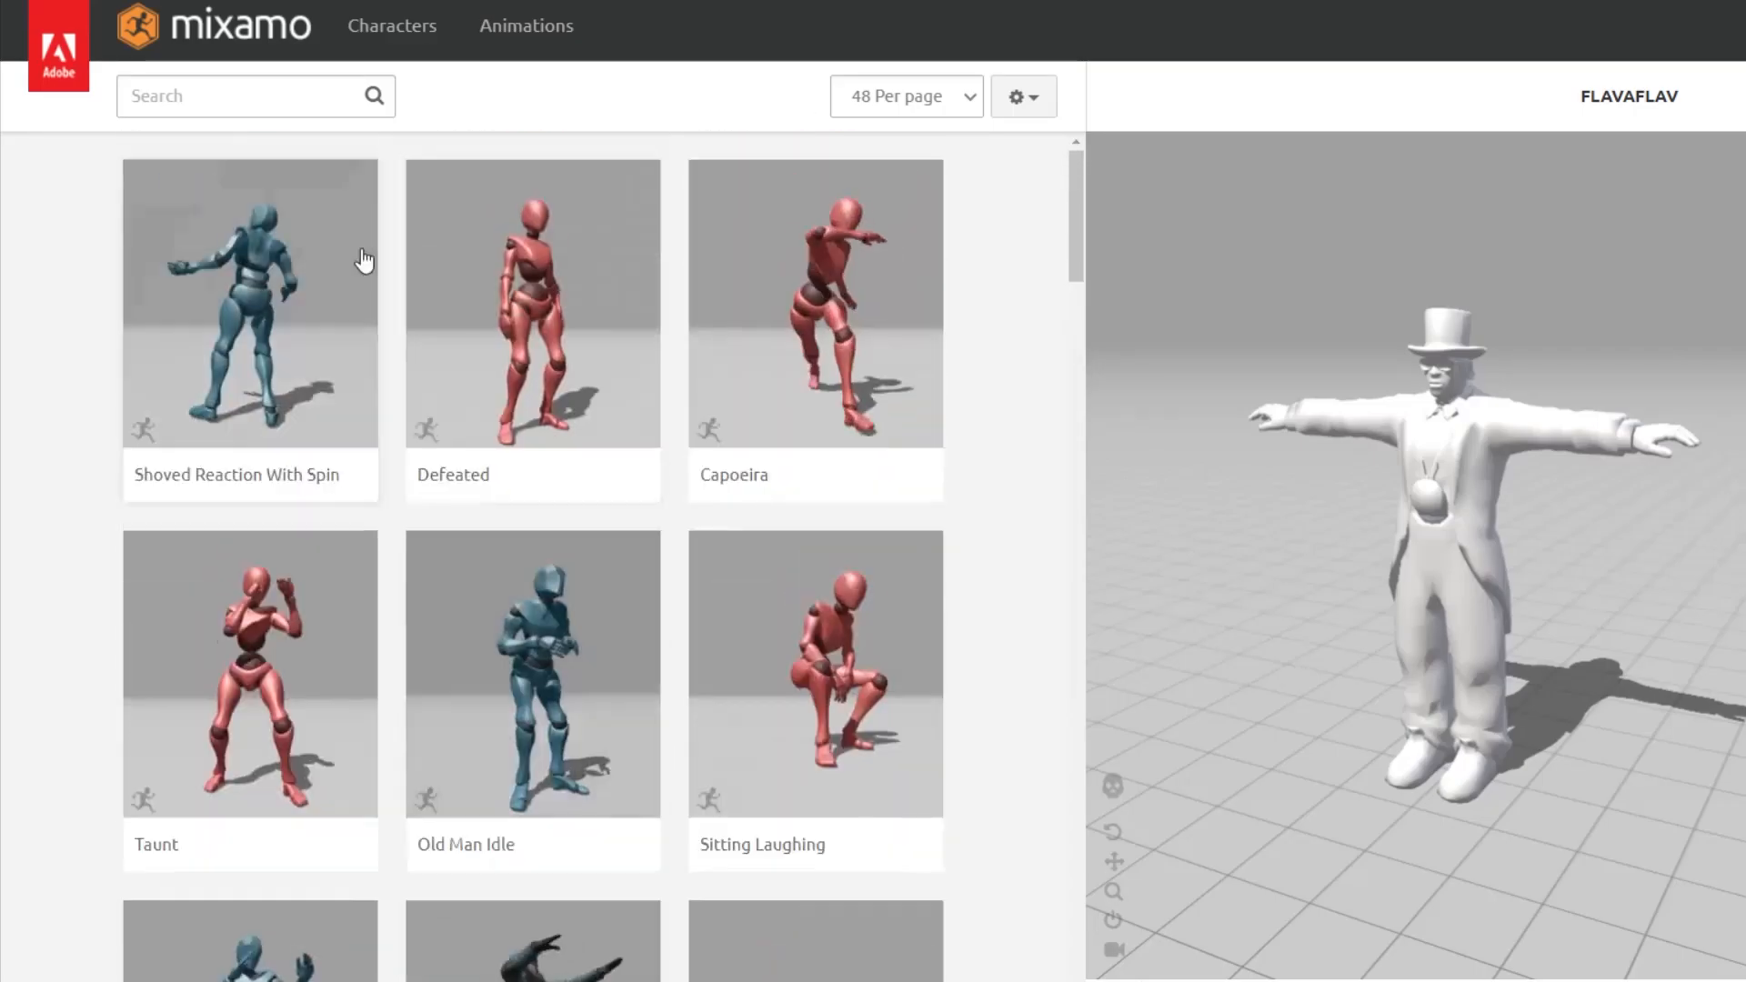
Step: Search 'magic', apply Standing 2H Magic Attack 01, and save the animated FBX
type("magic")
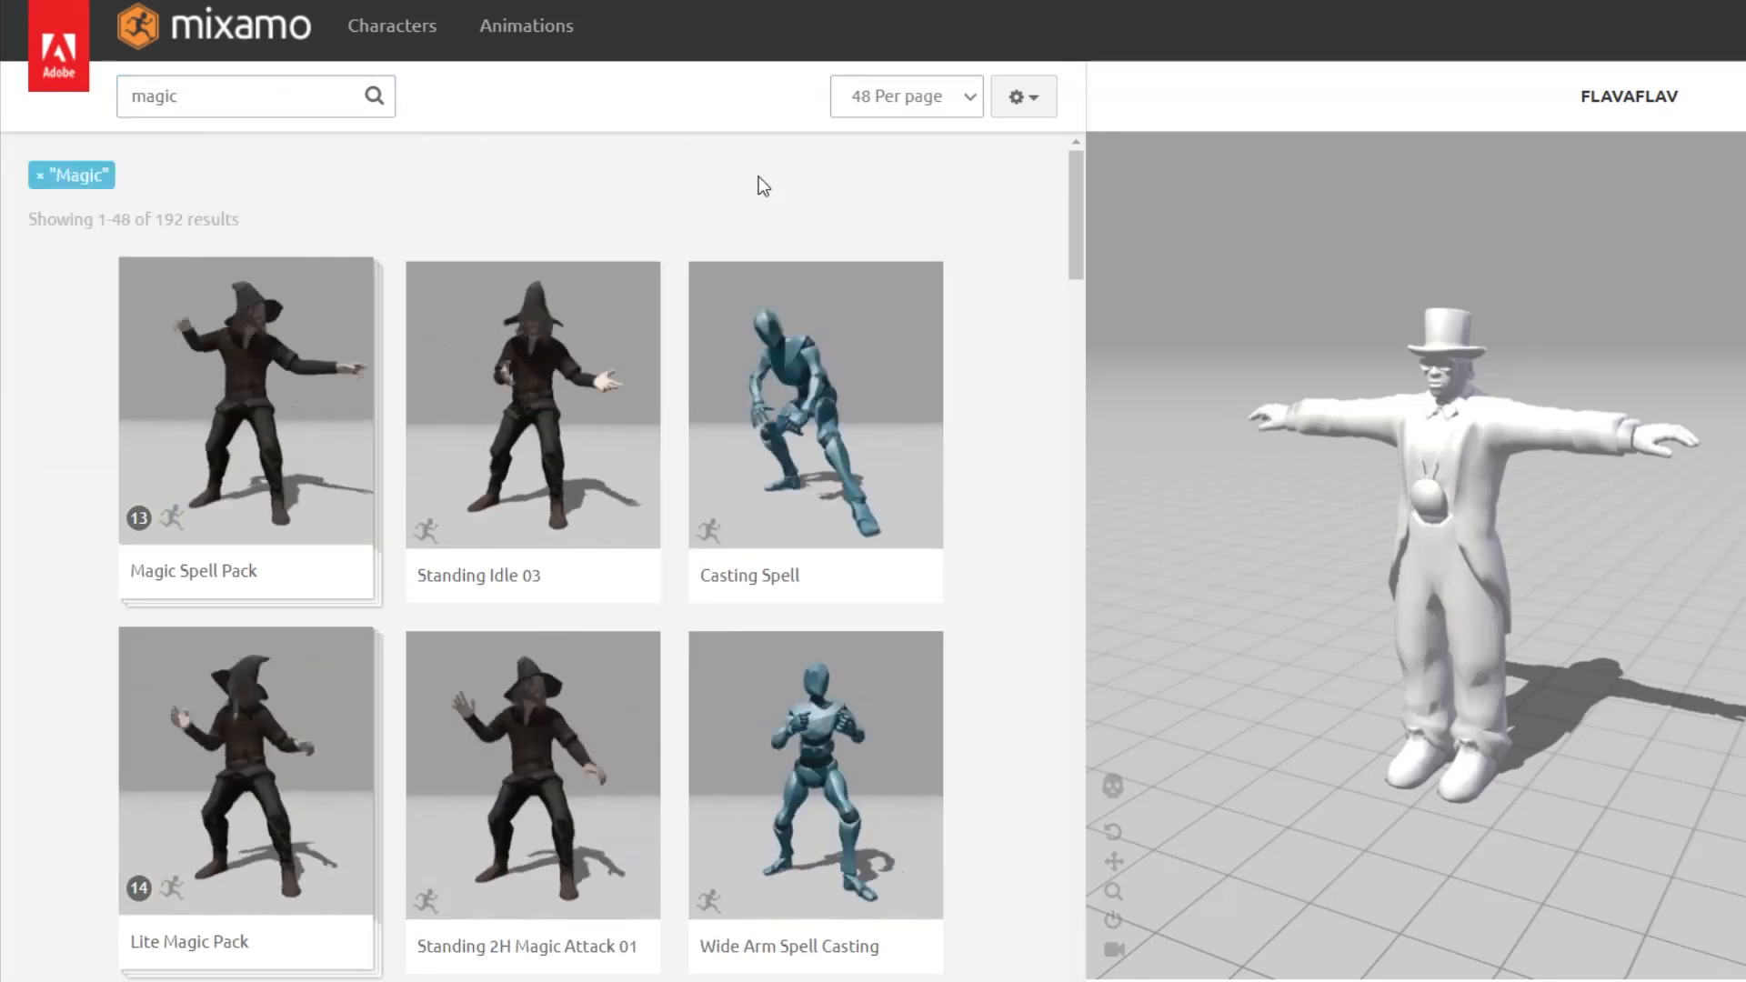
left_click(531, 773)
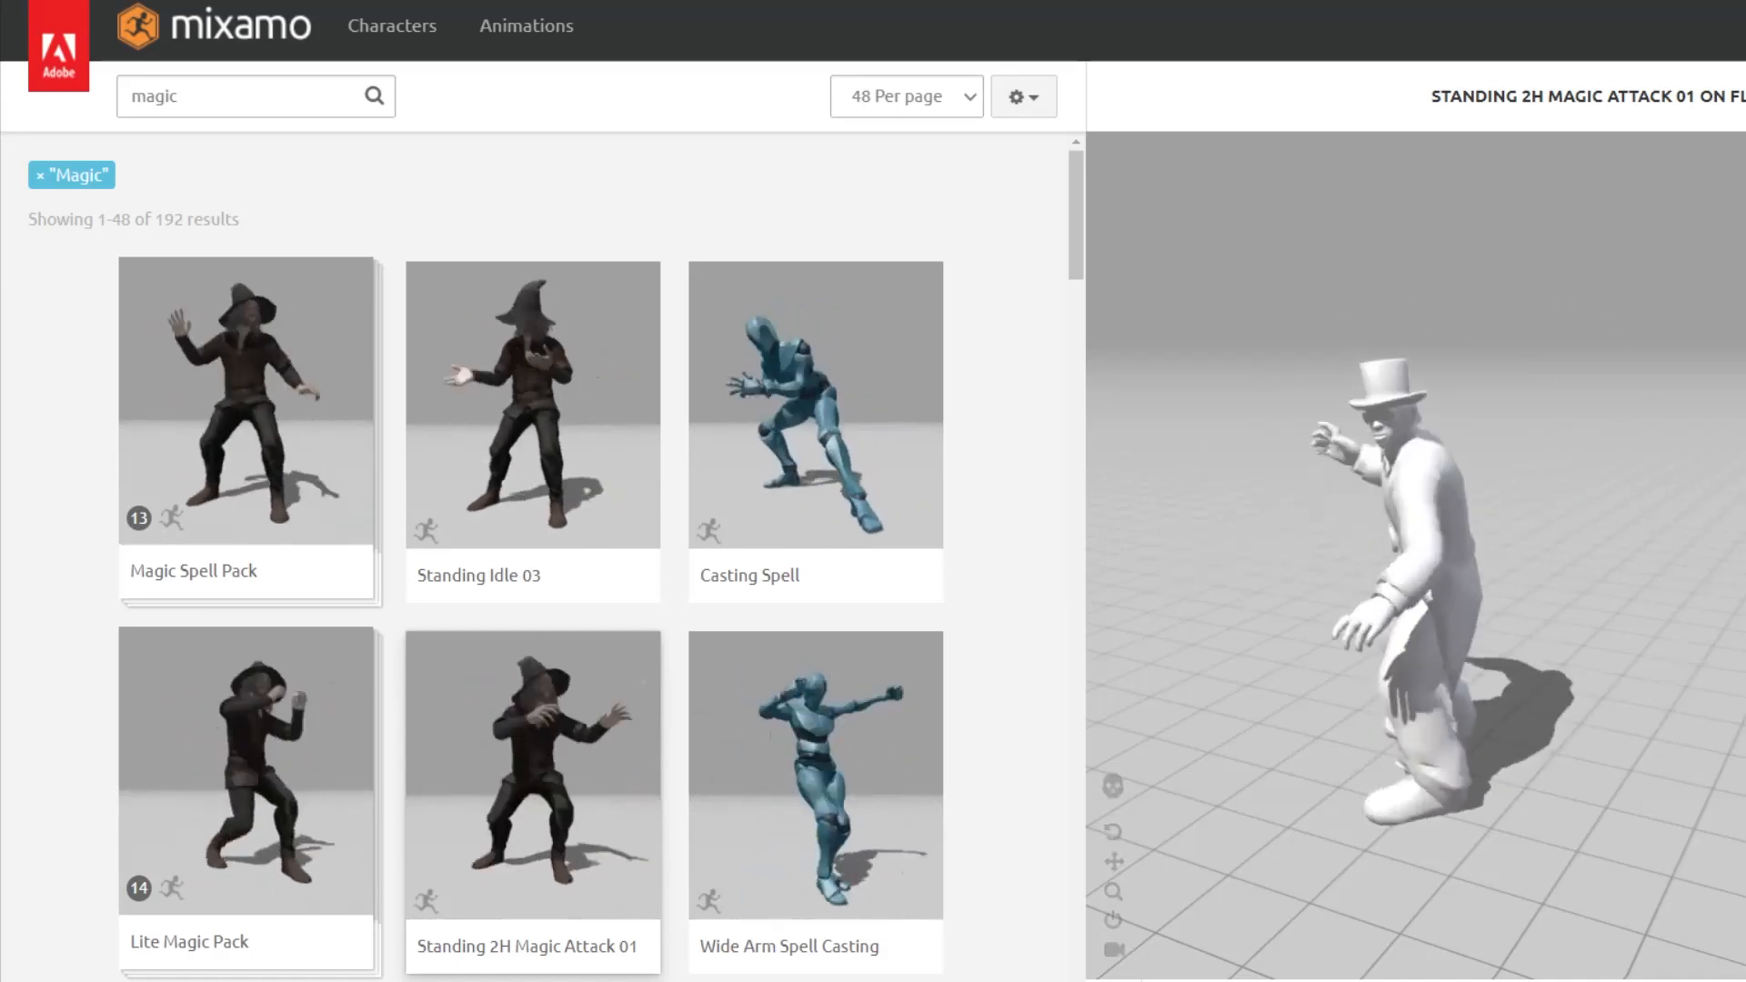
left_click(532, 768)
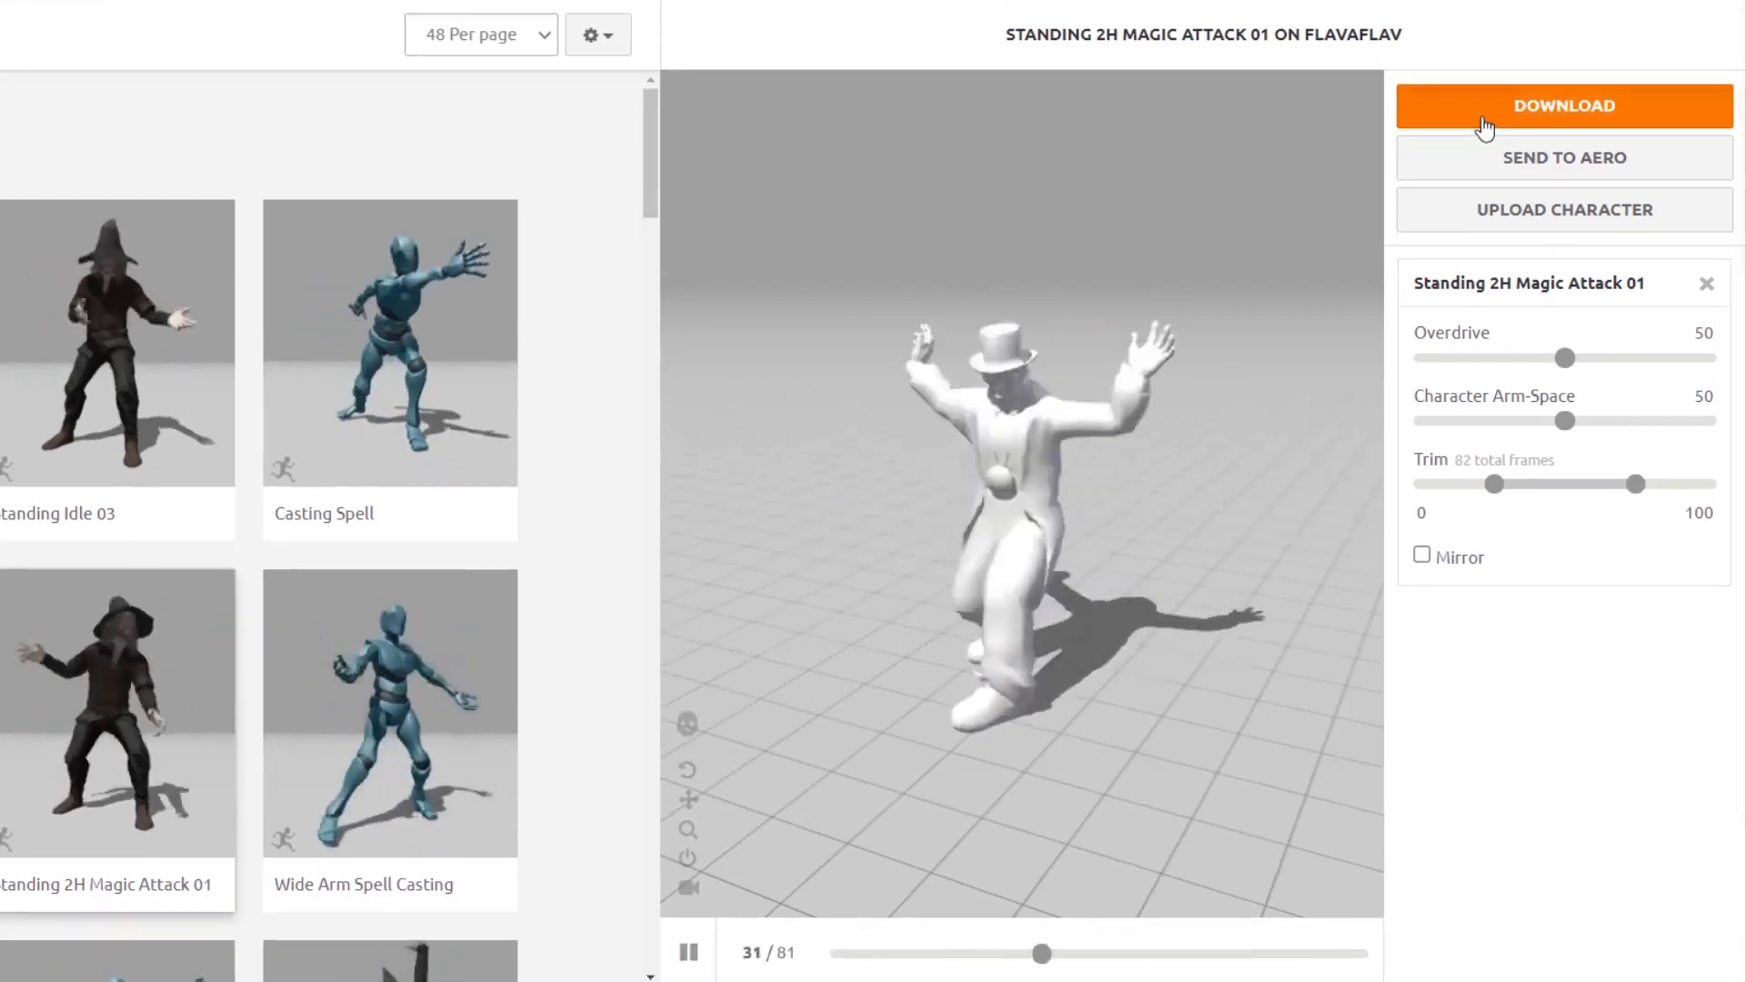
left_click(1564, 106)
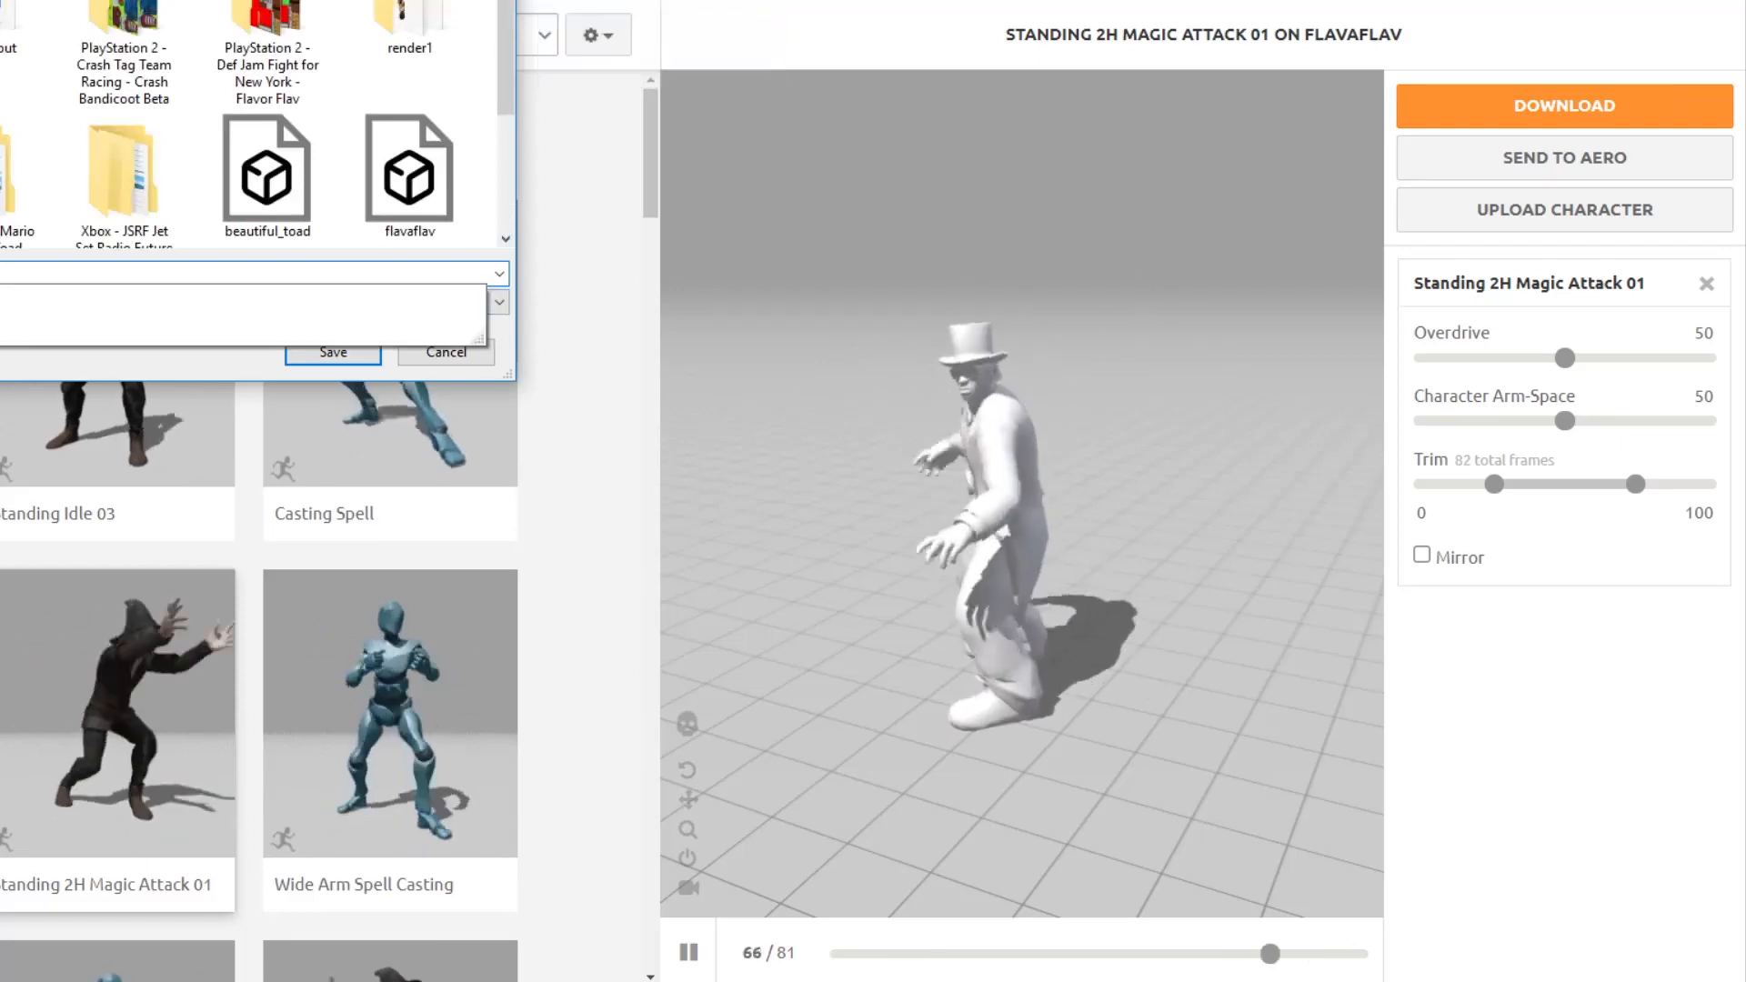
left_click(445, 351)
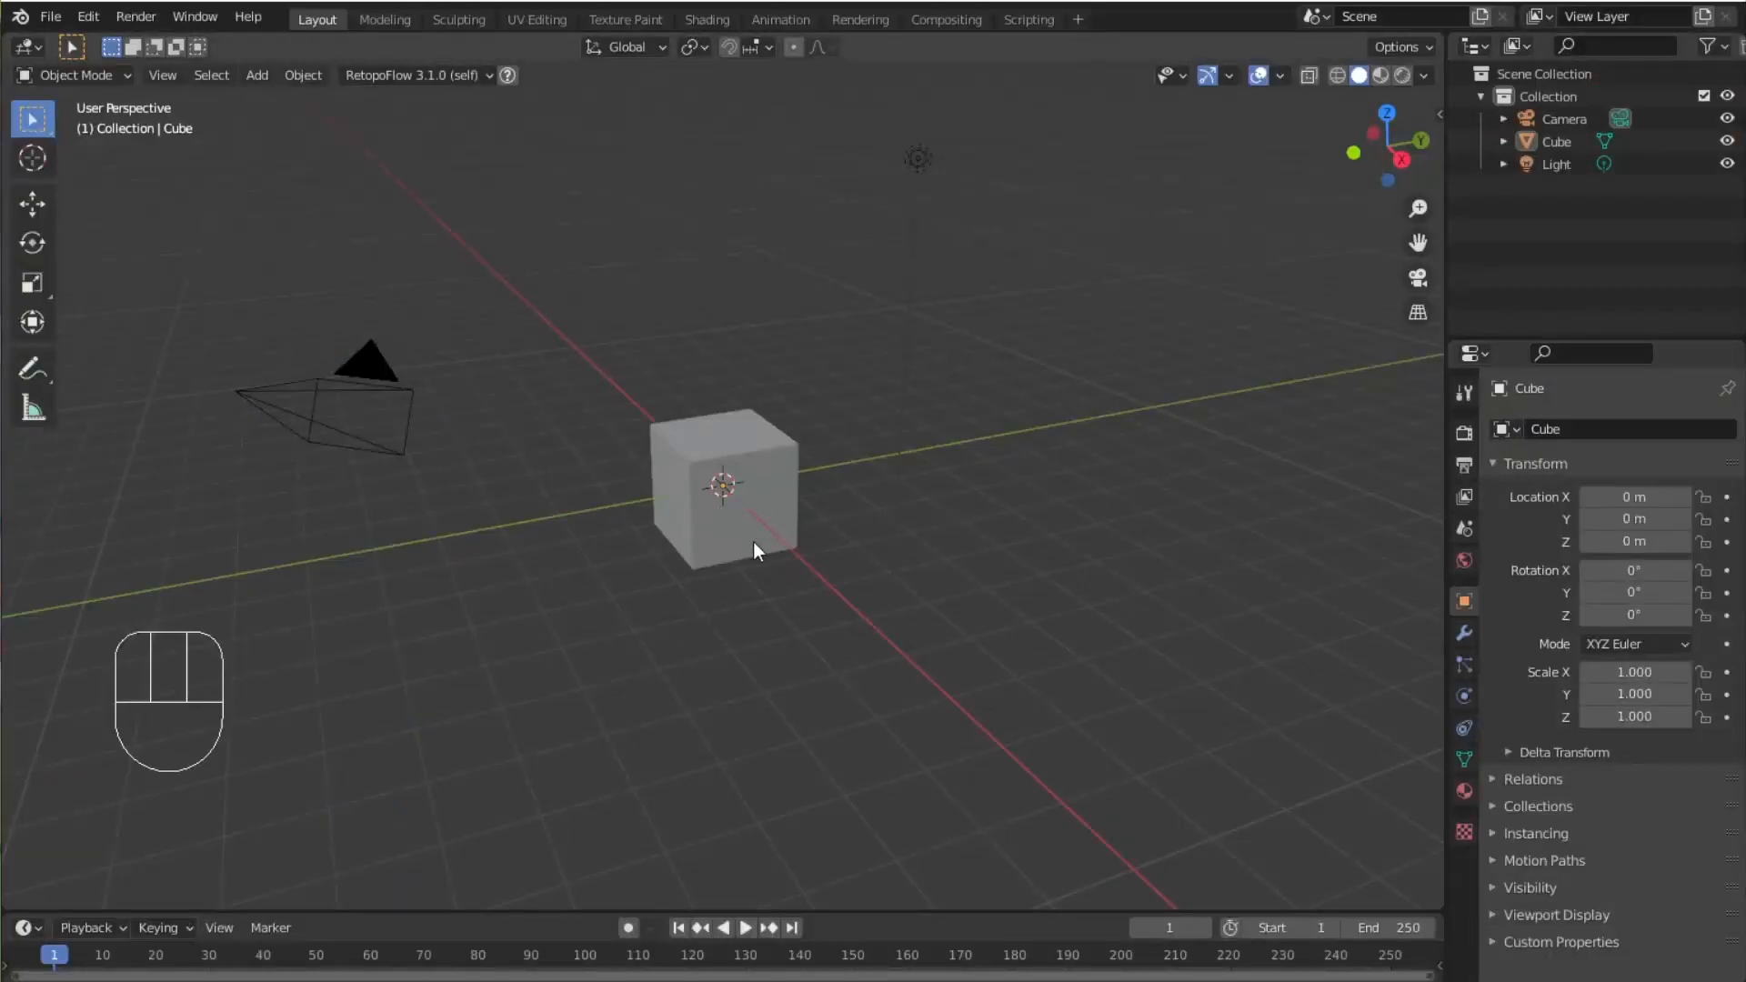
Step: Delete the default cube and play back the imported Mixamo character animation
left_click(724, 485)
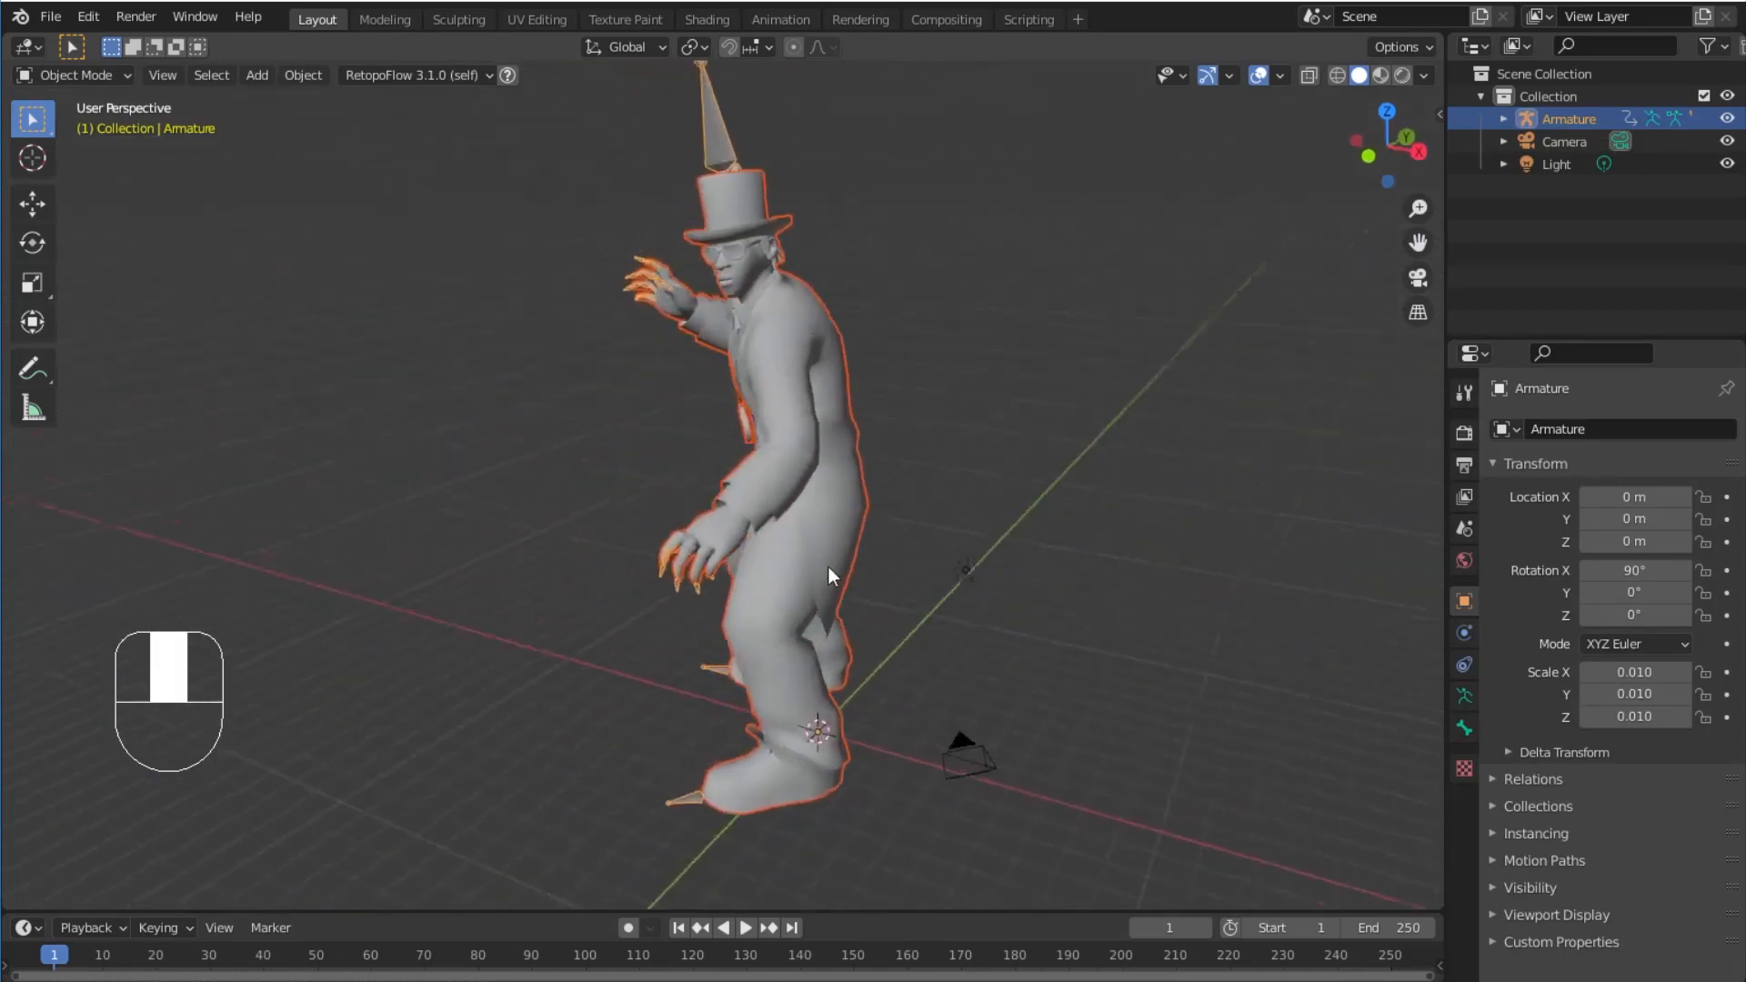
key("space")
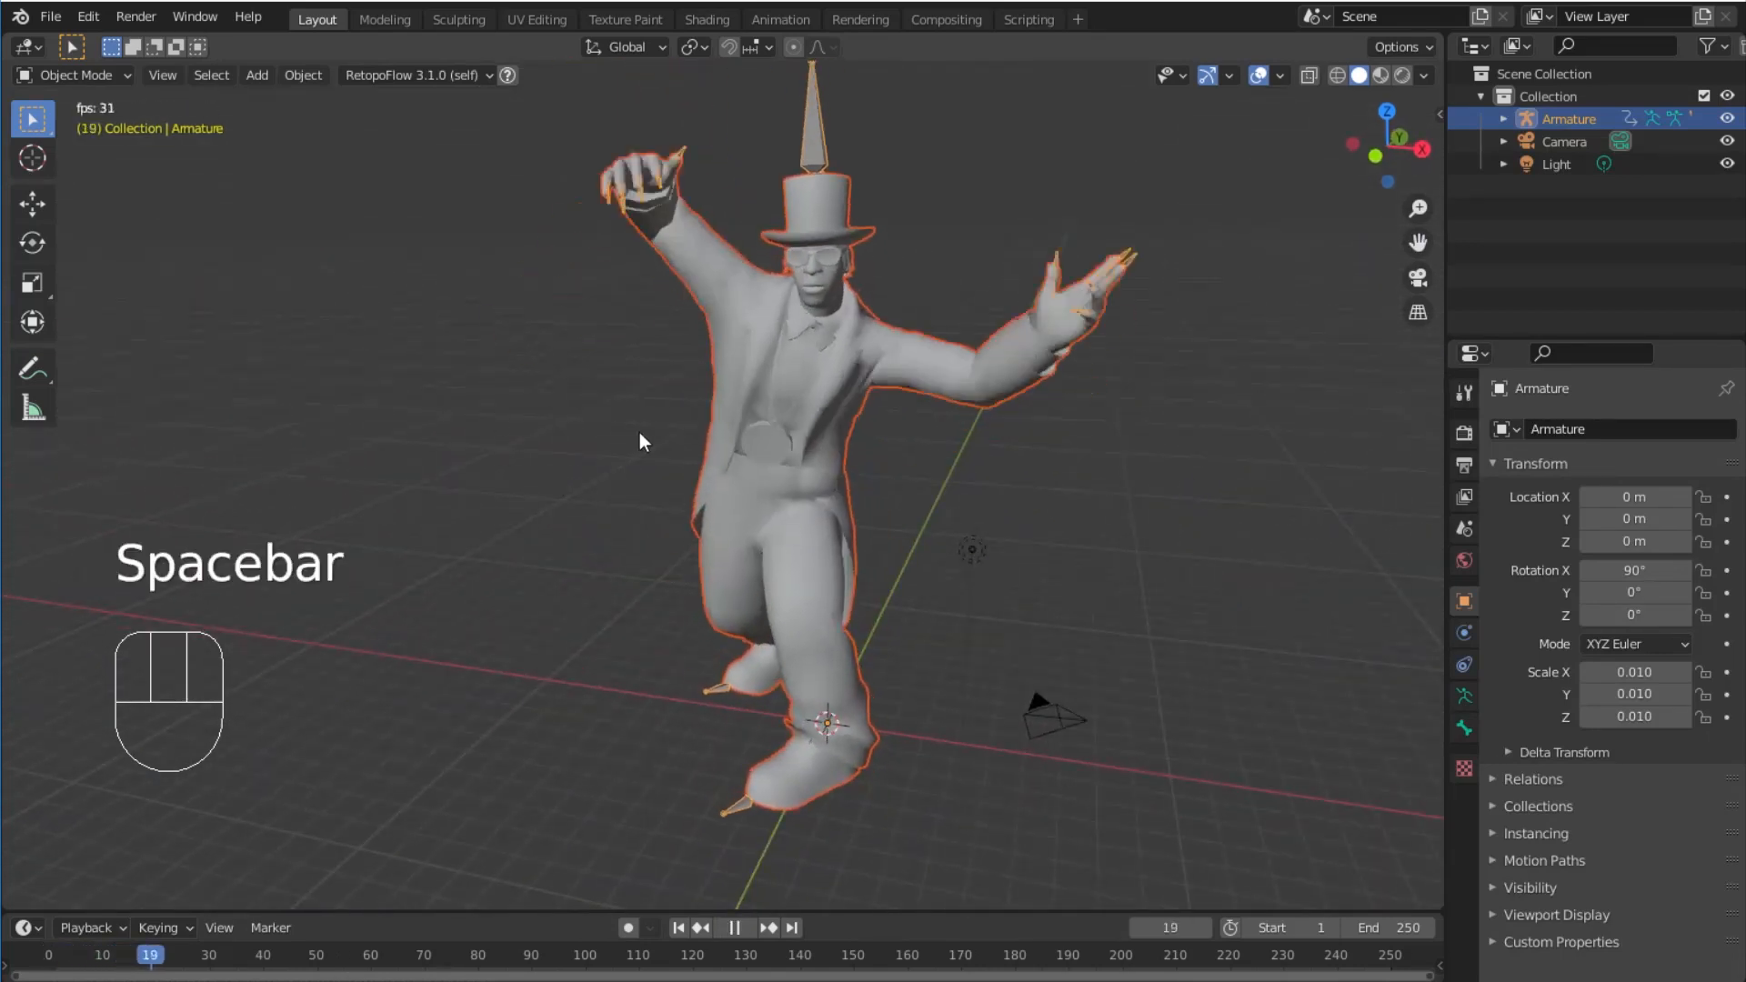
key("space")
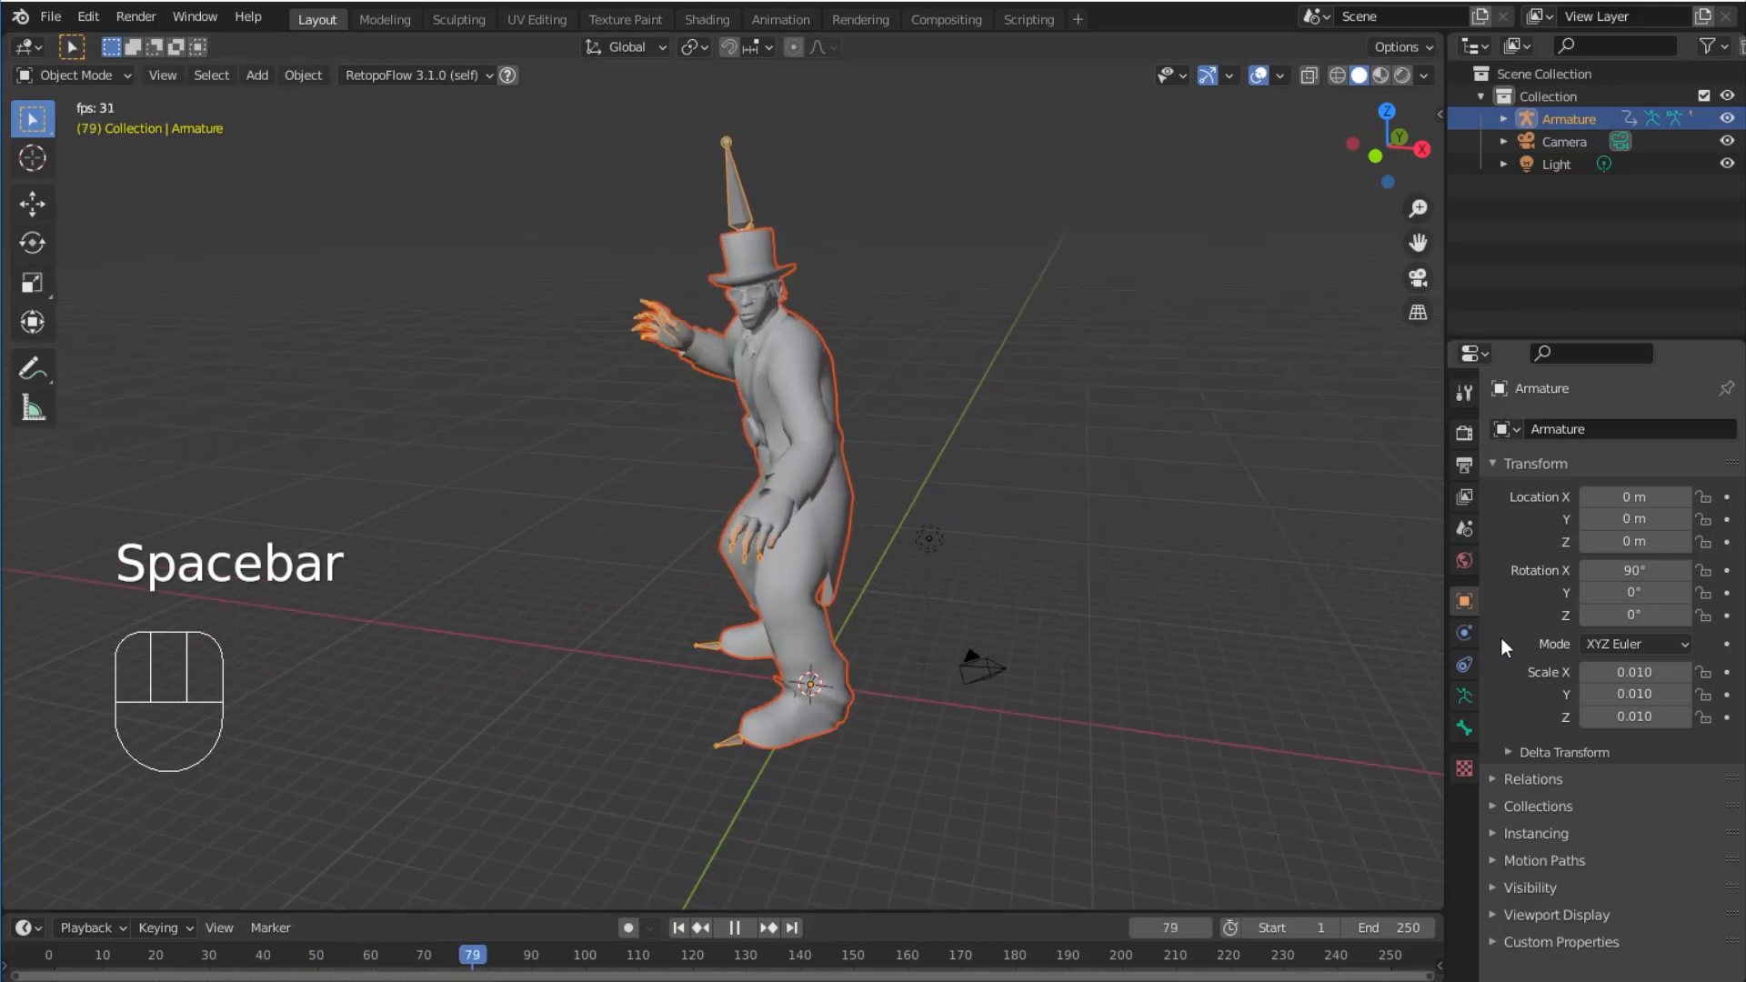
key("Space")
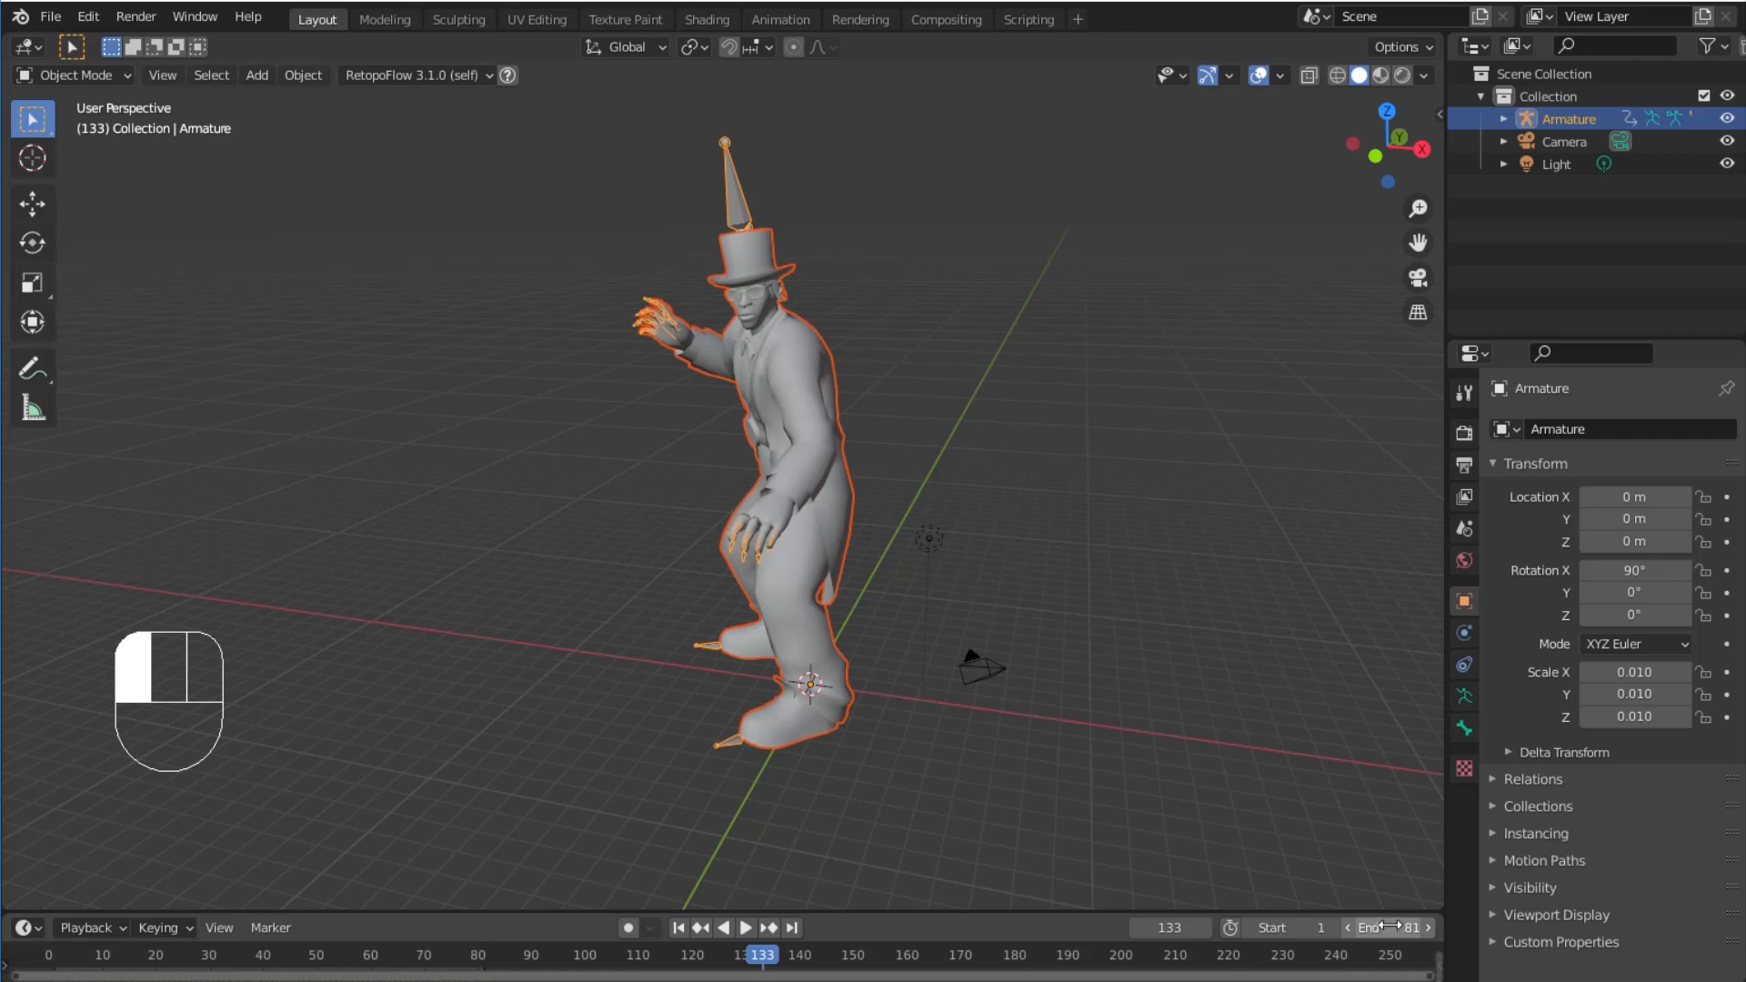
Step: Replay the magic attack animation over the 81-frame timeline
key("space")
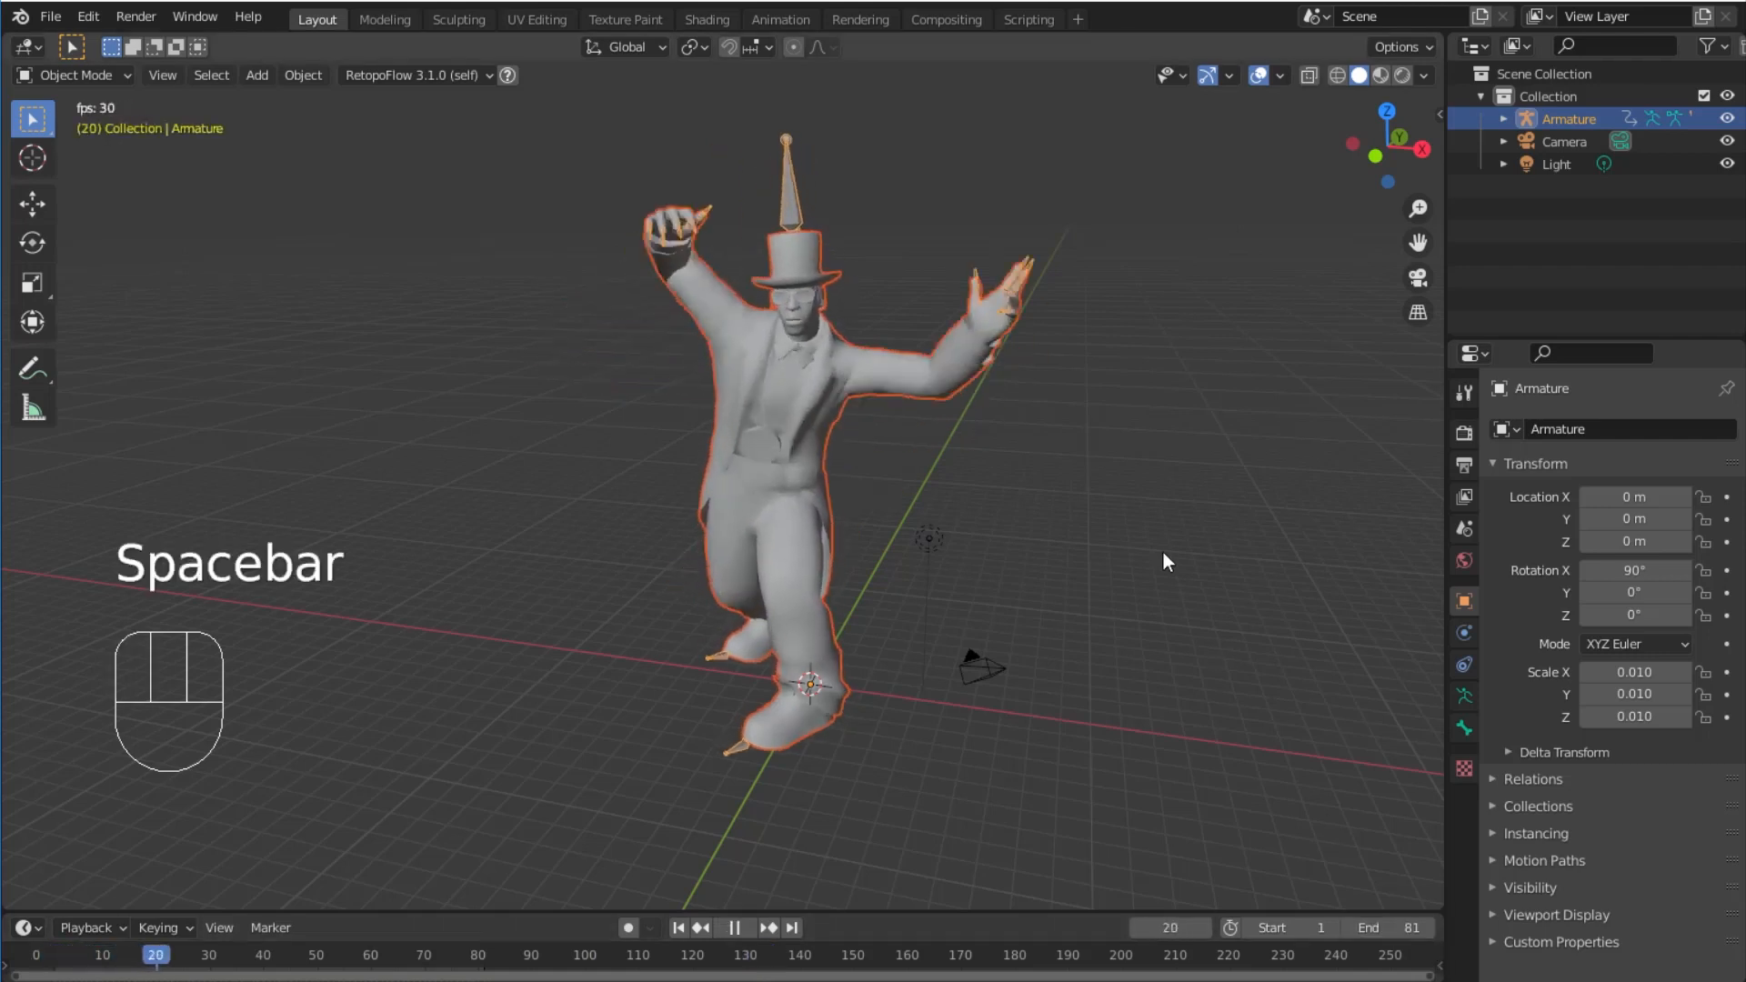
key("space")
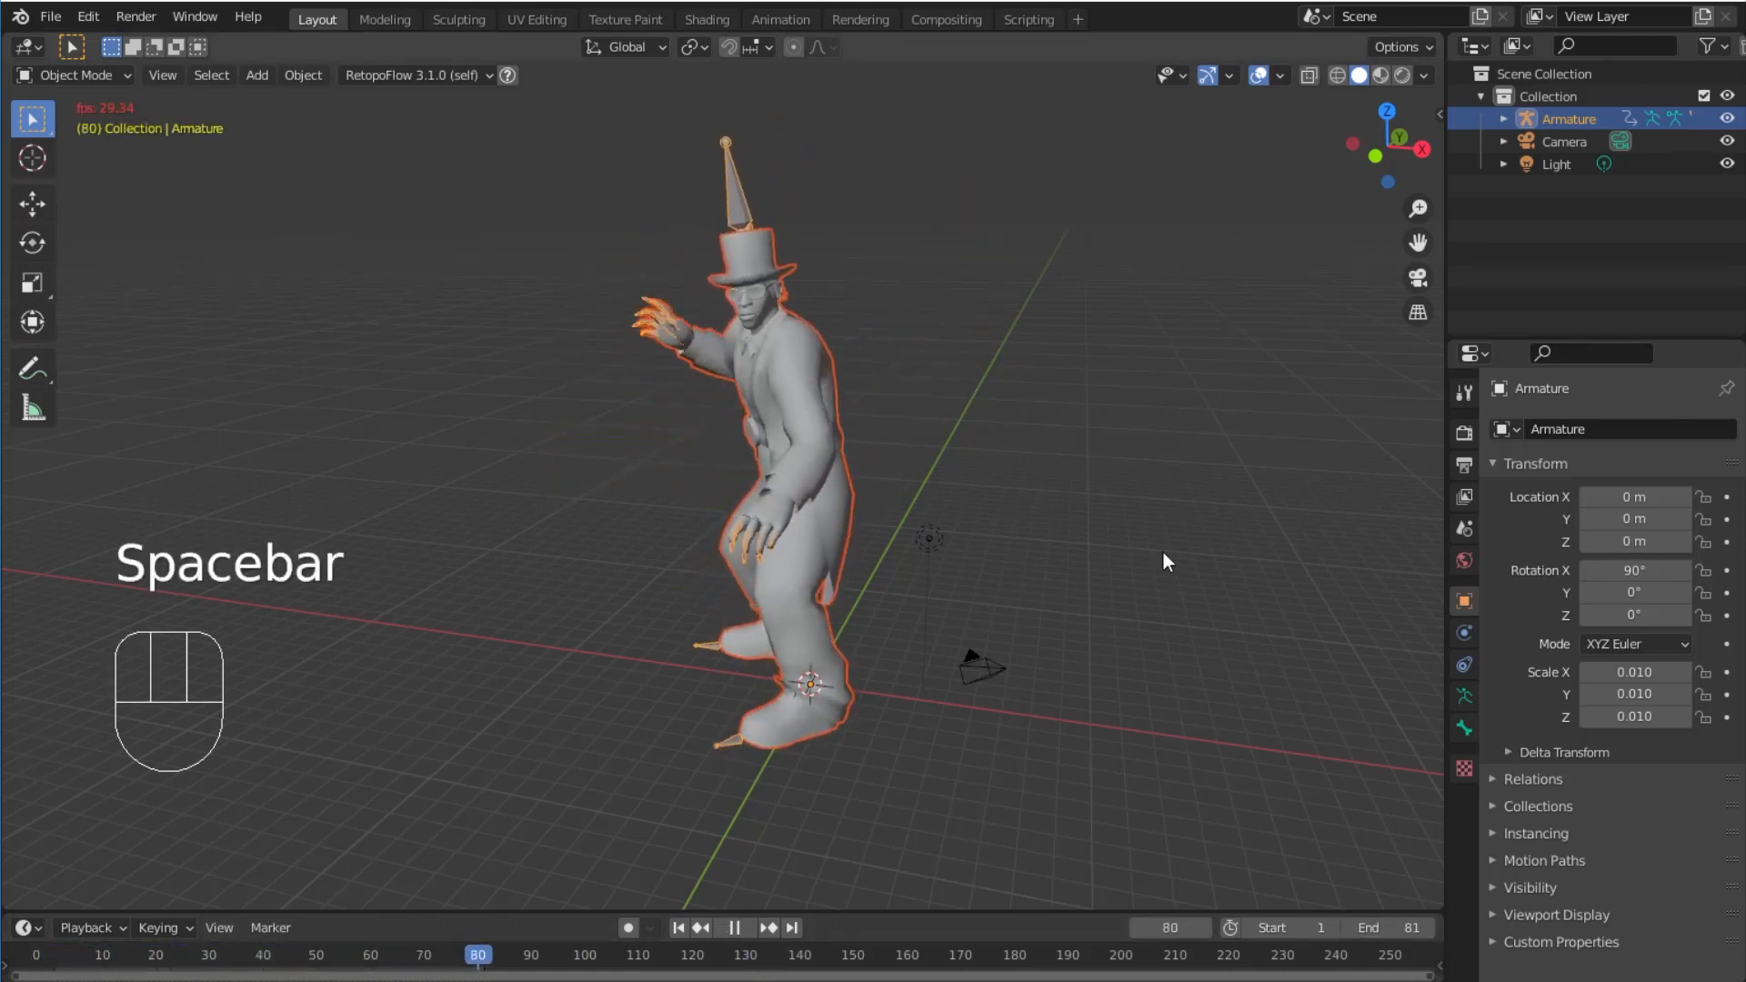
key("space")
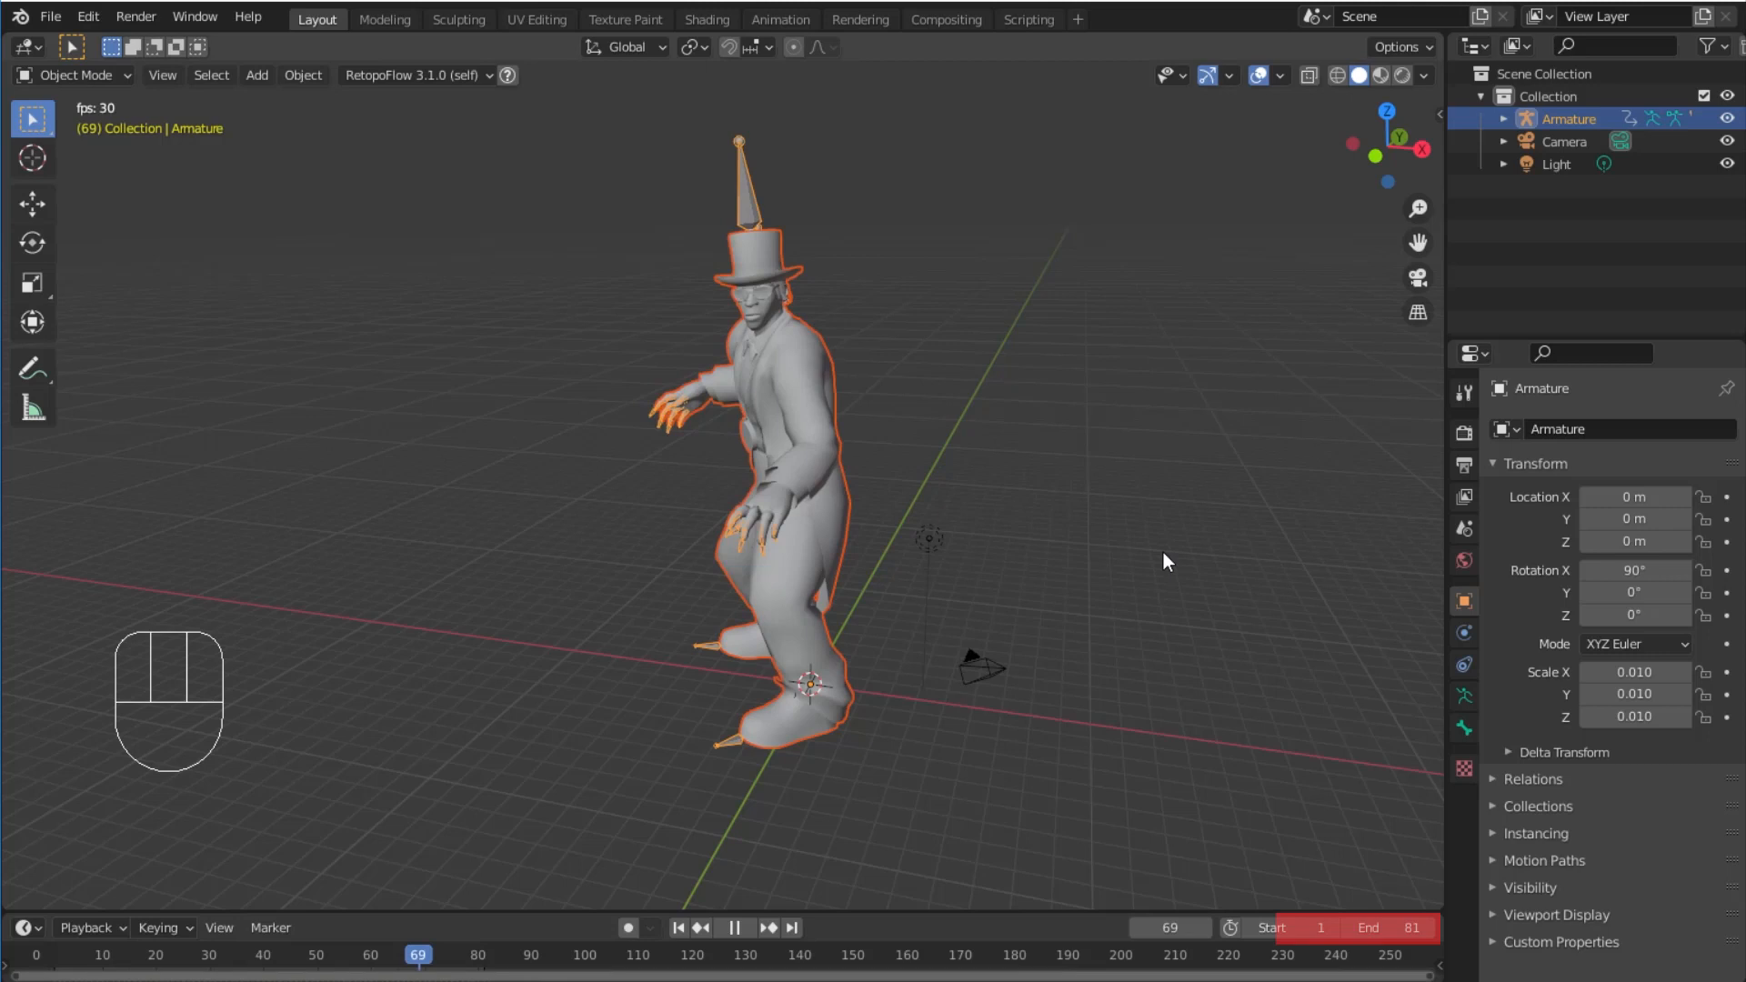
Step: Snap the camera to the view and reposition it around the red-suited dancer at 1200×1500 px
key("space")
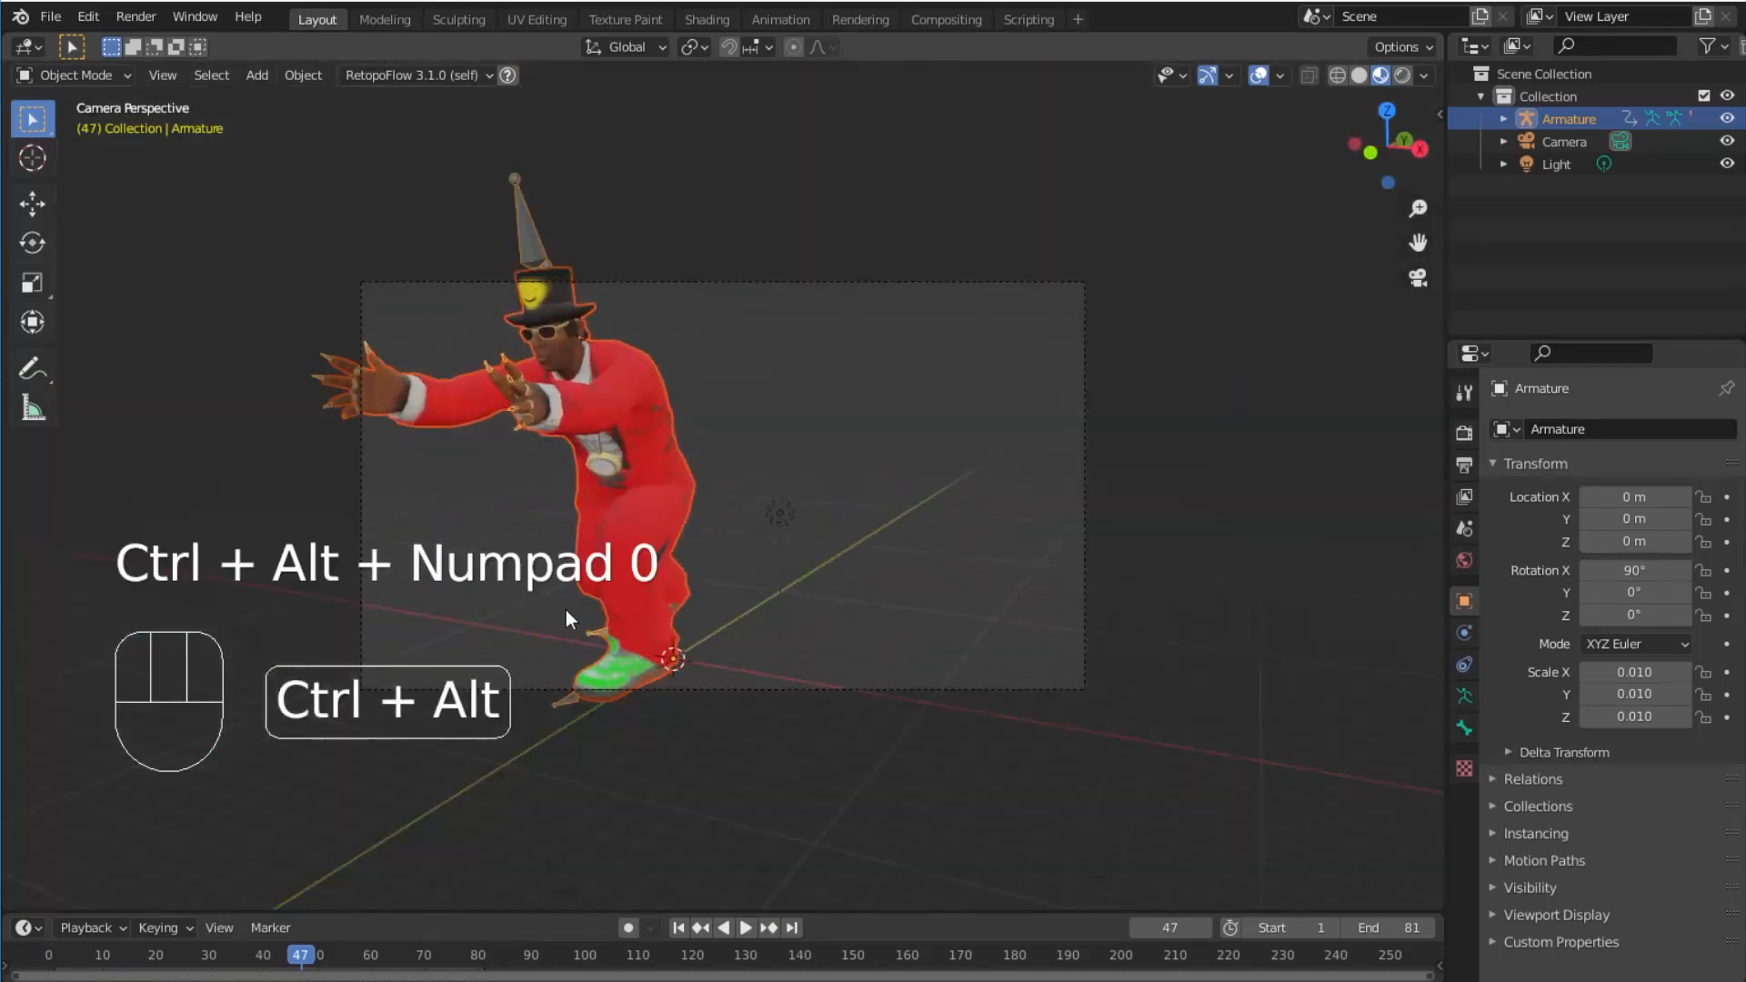
key("ctrl+alt+numpad0")
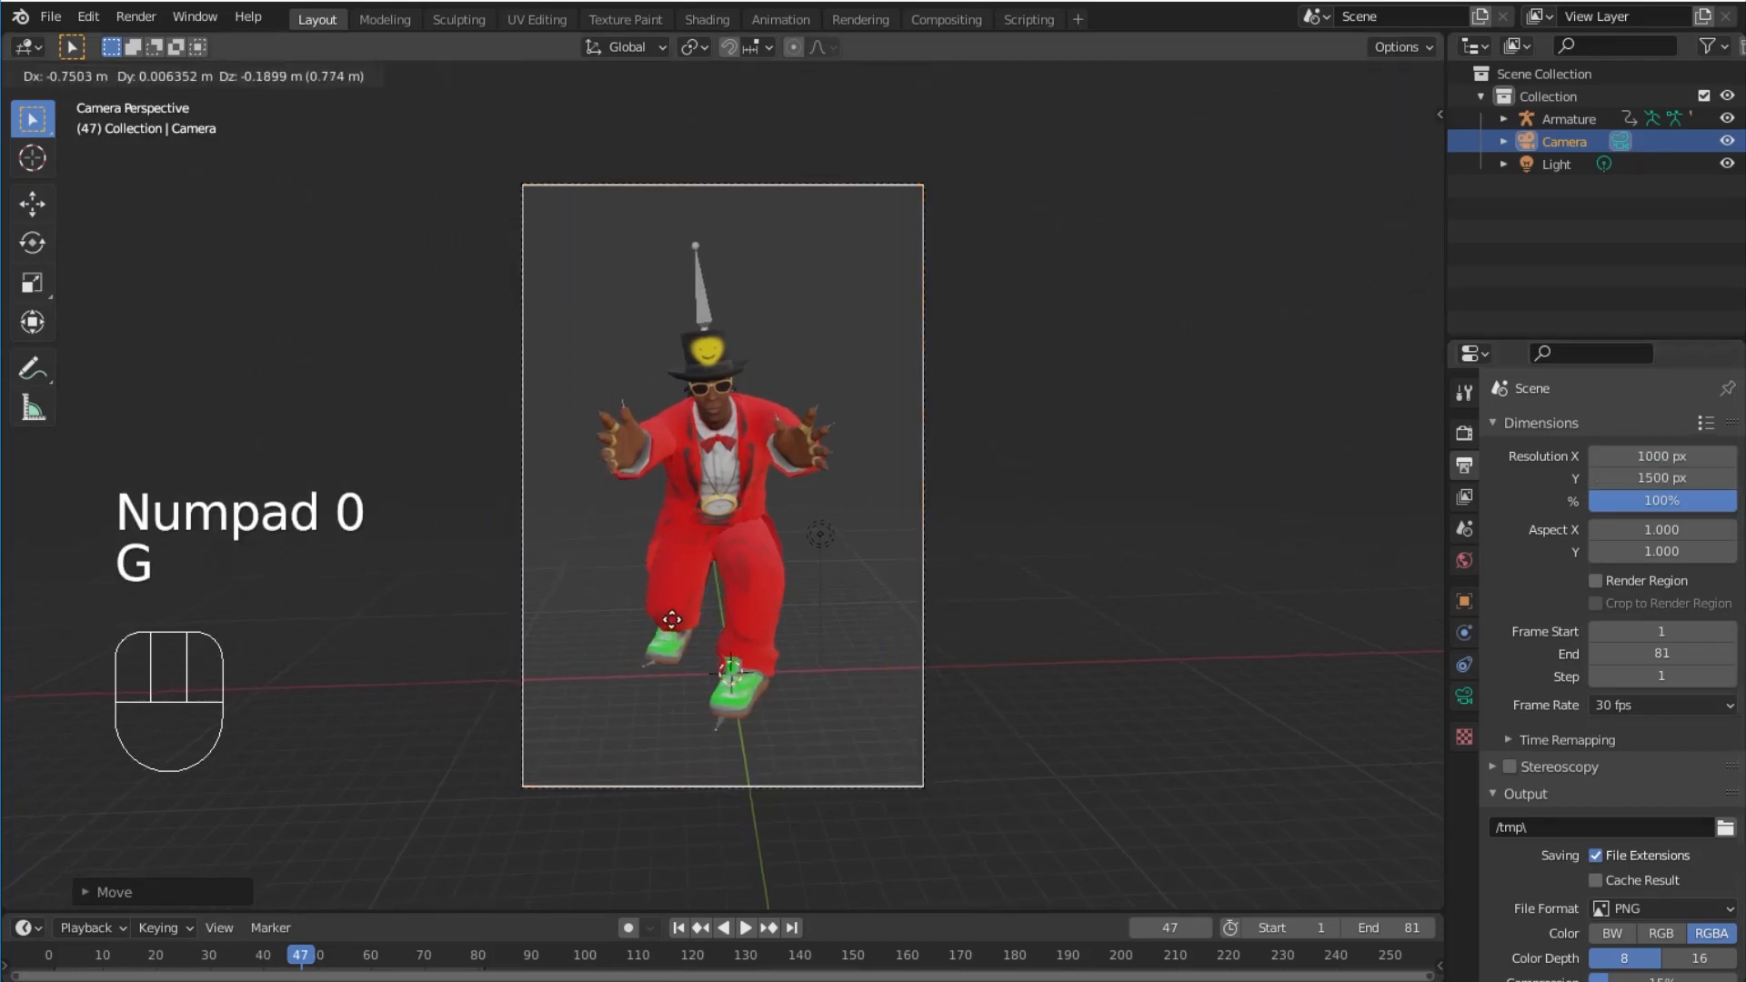
key("space")
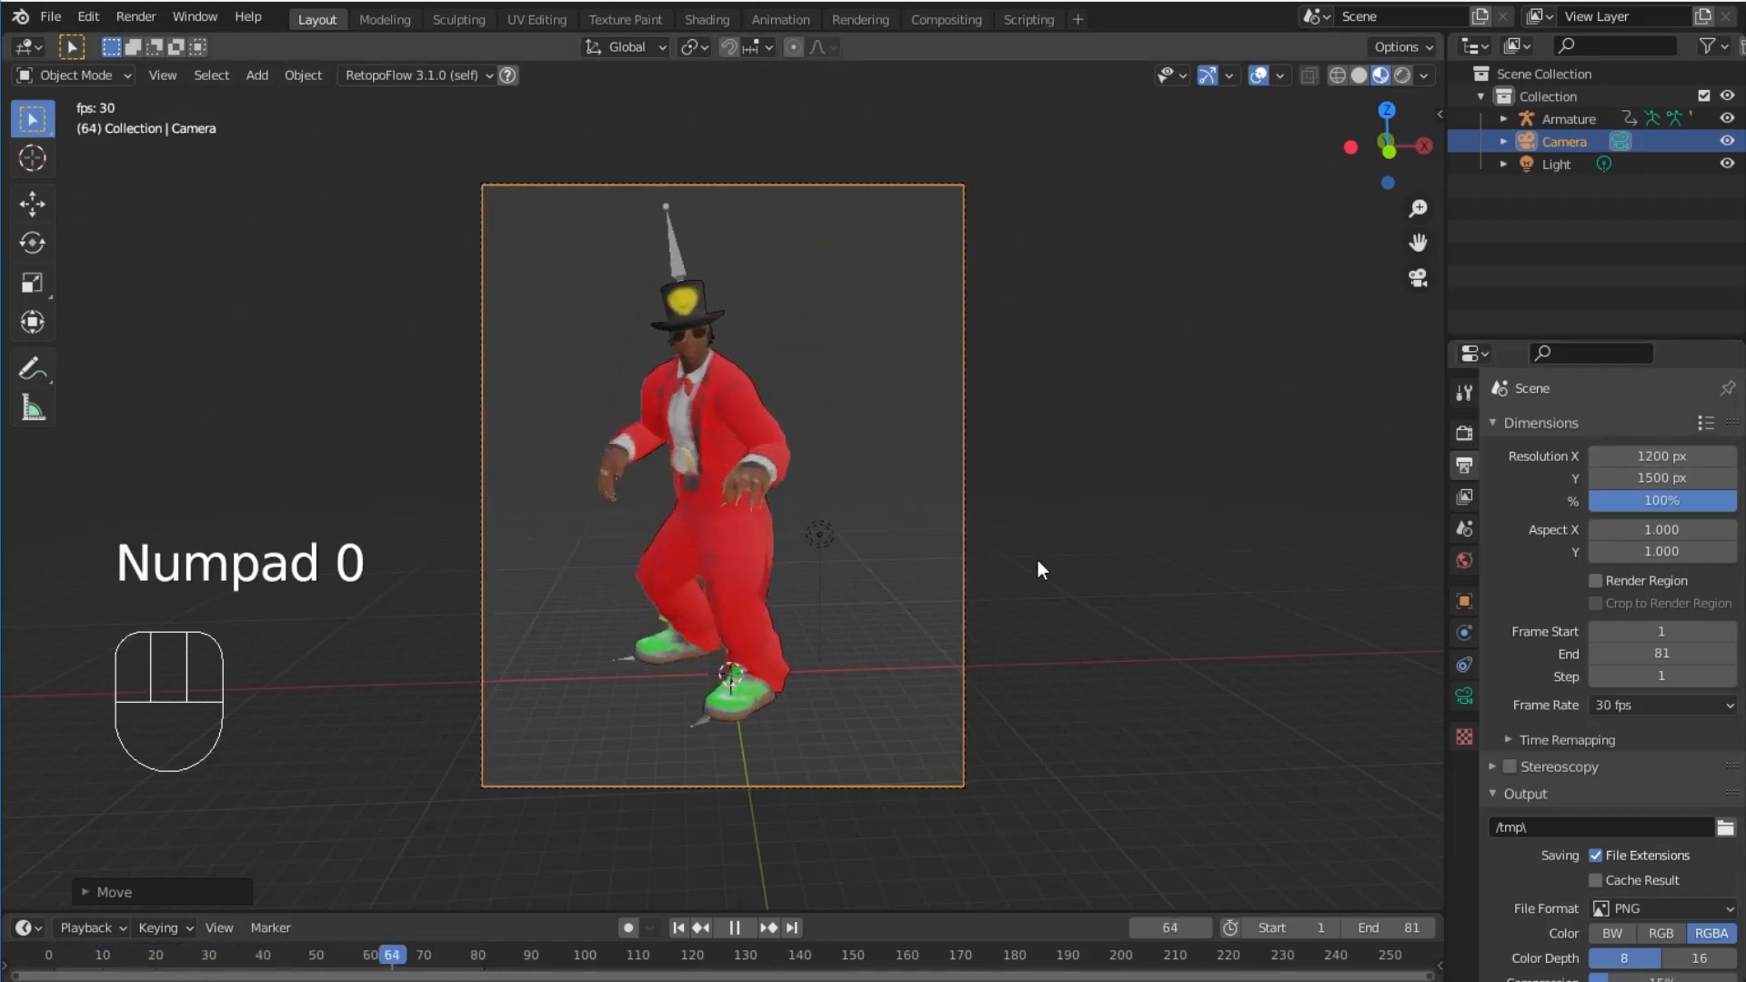
key("g")
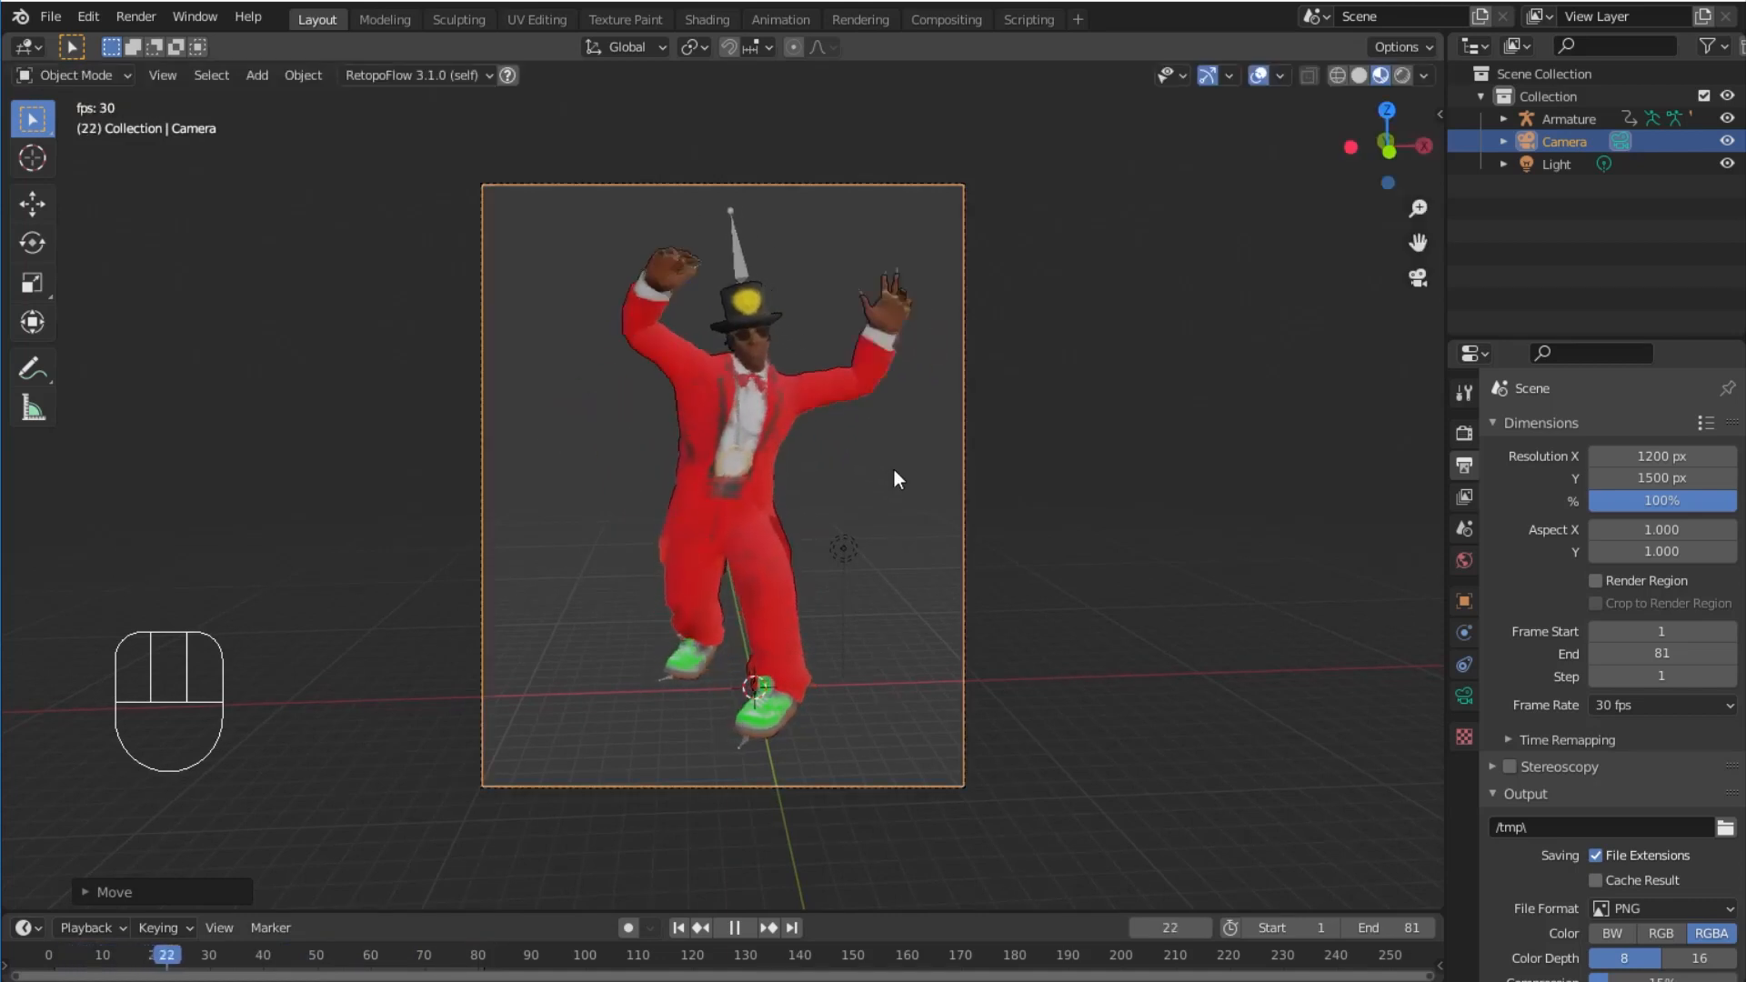
key("g")
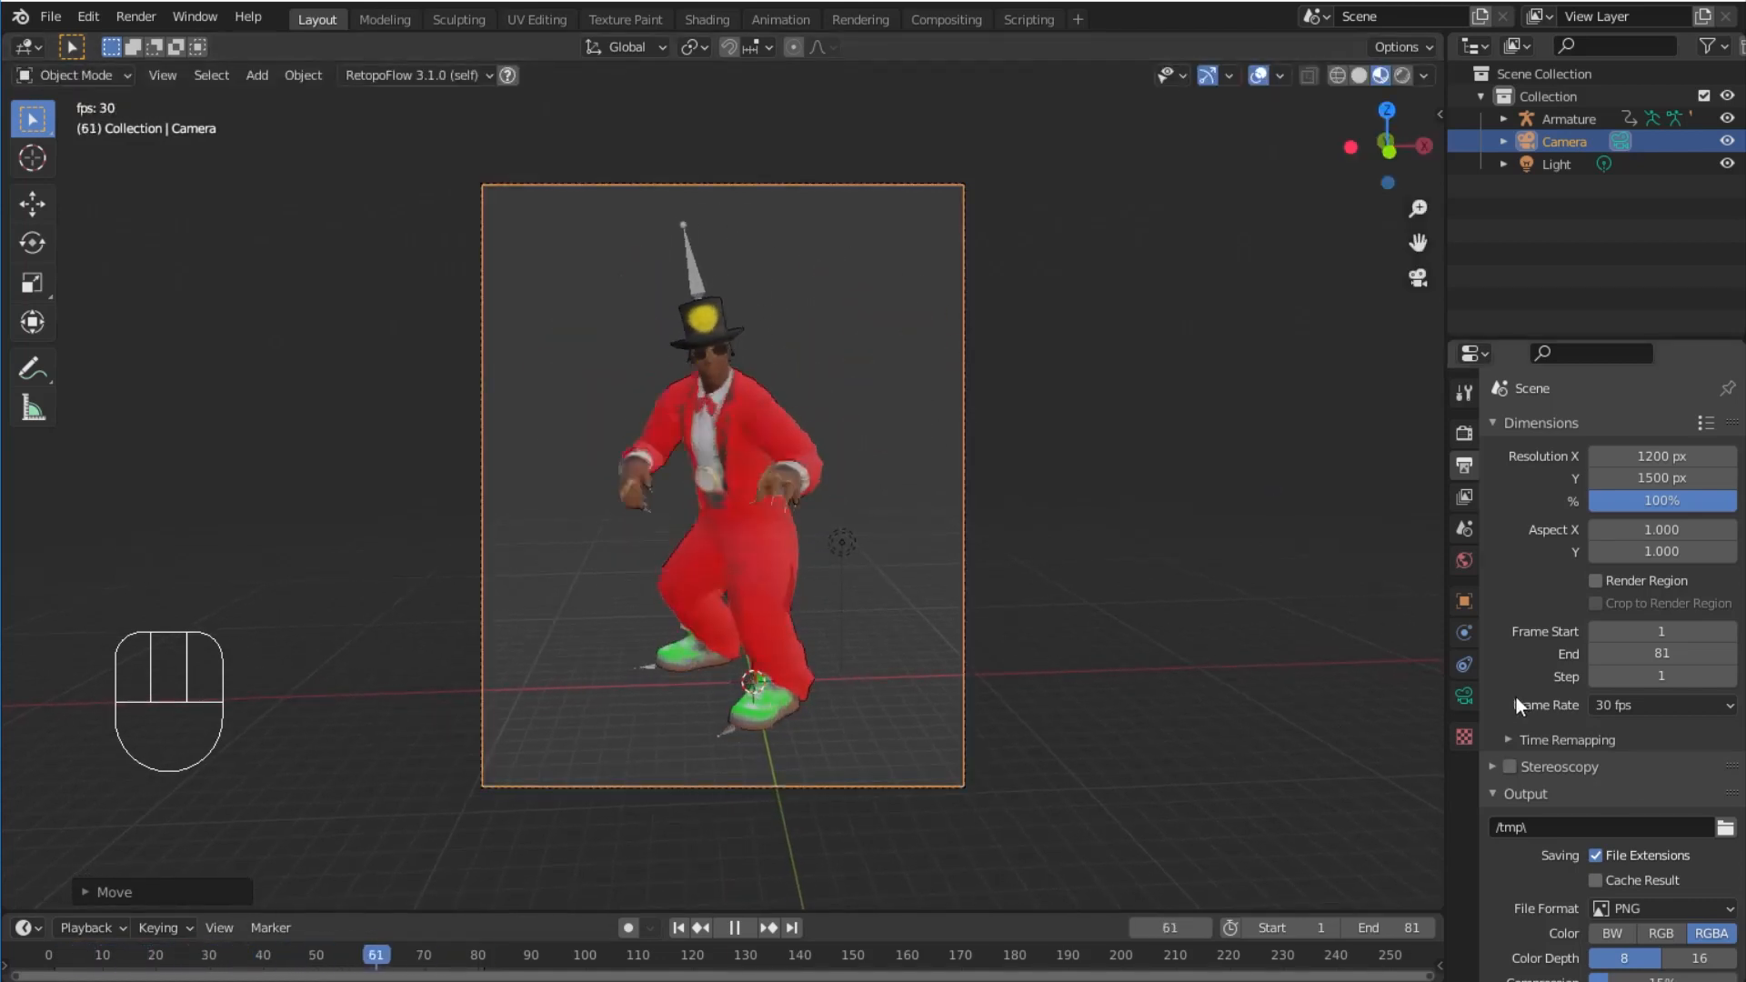
Step: Add a UV sphere emitter and set its particle emission to end at frame 55
key("shift+a")
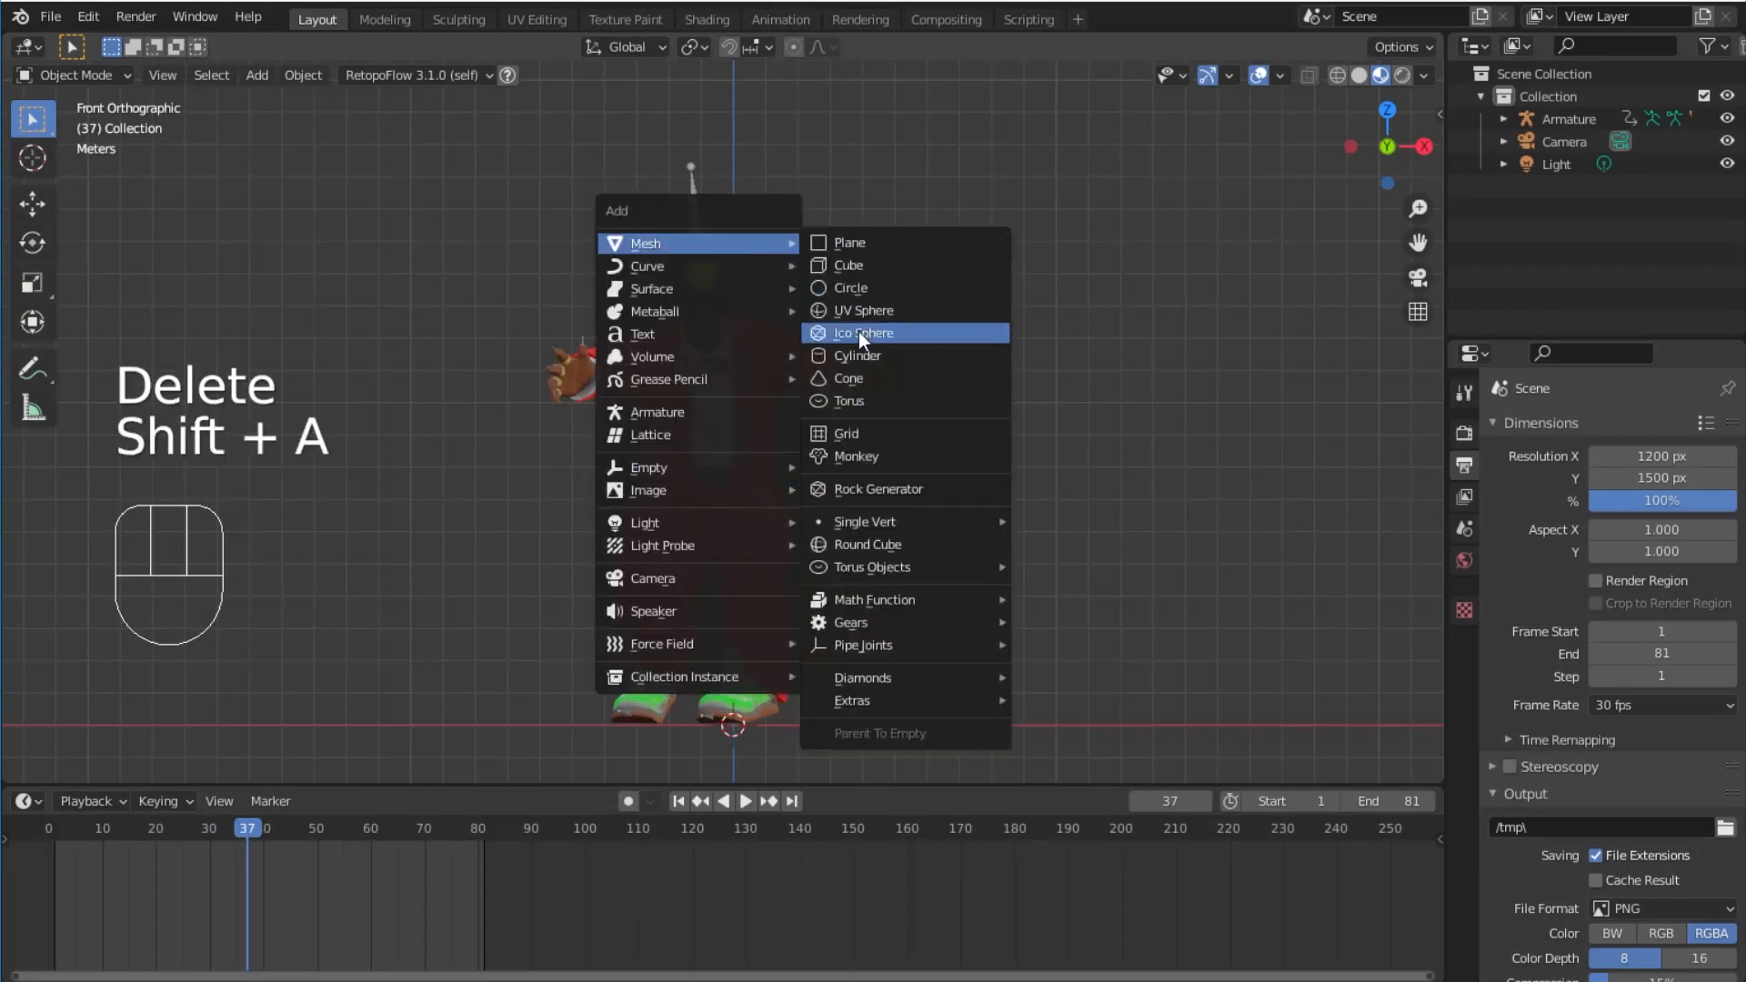
mouse_move(864, 311)
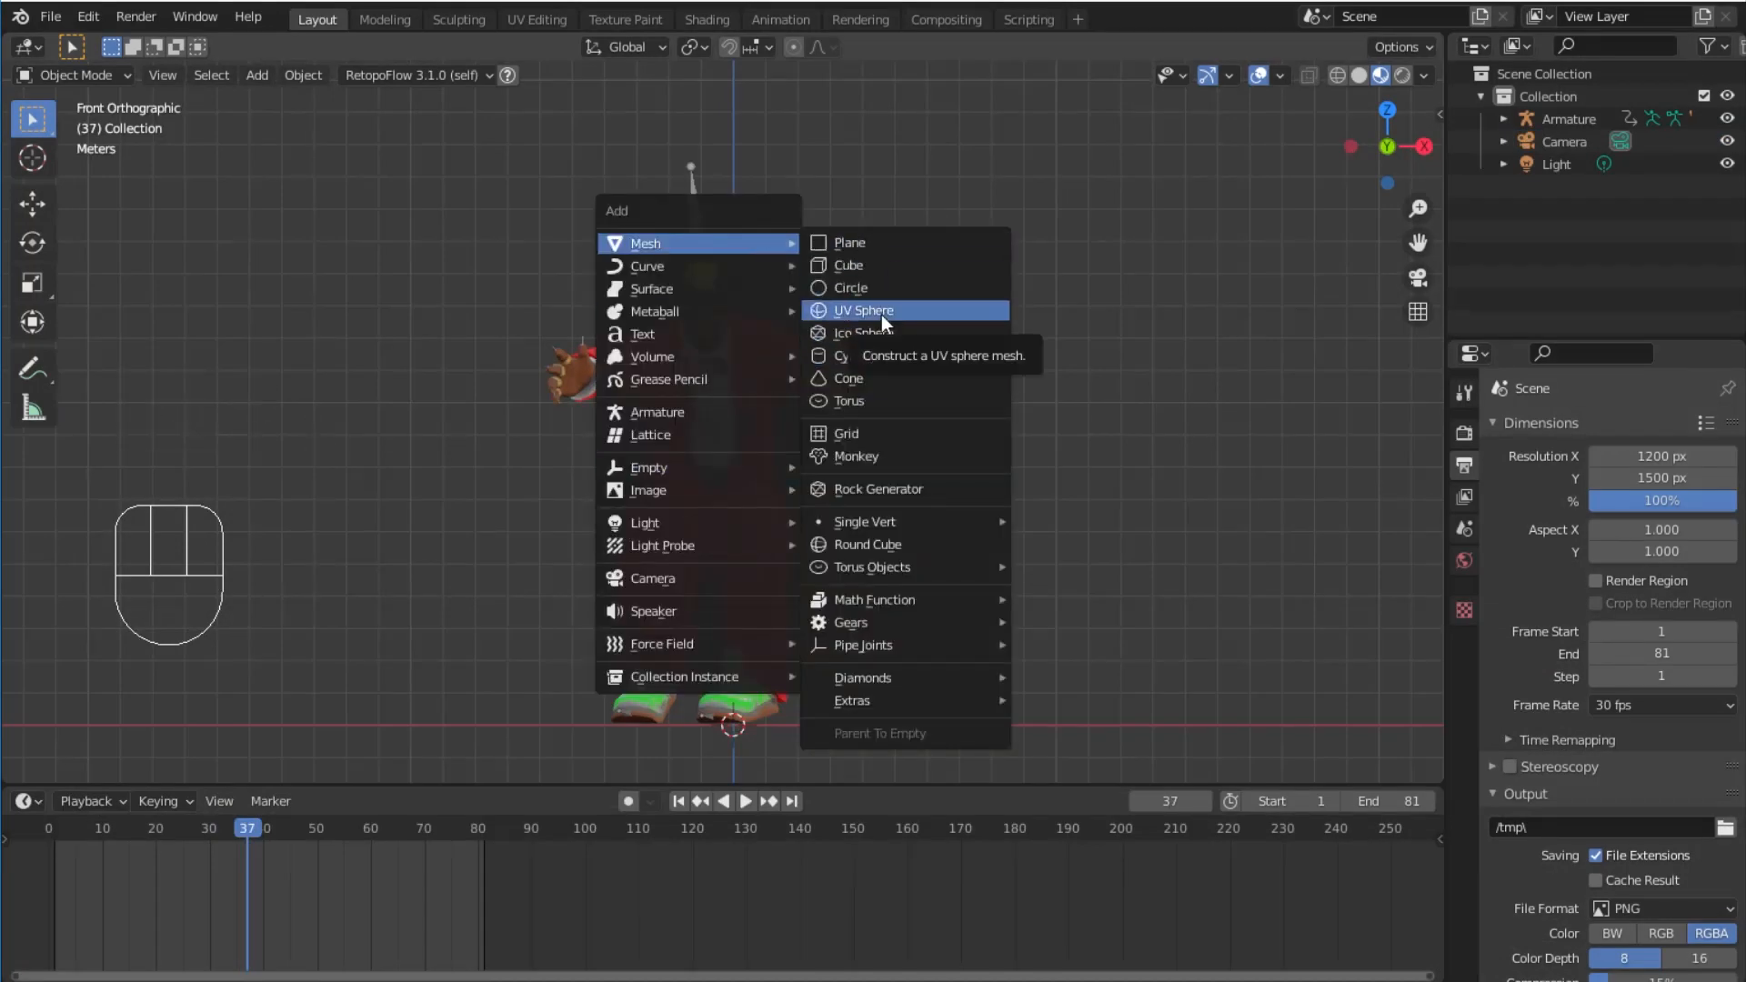
left_click(864, 311)
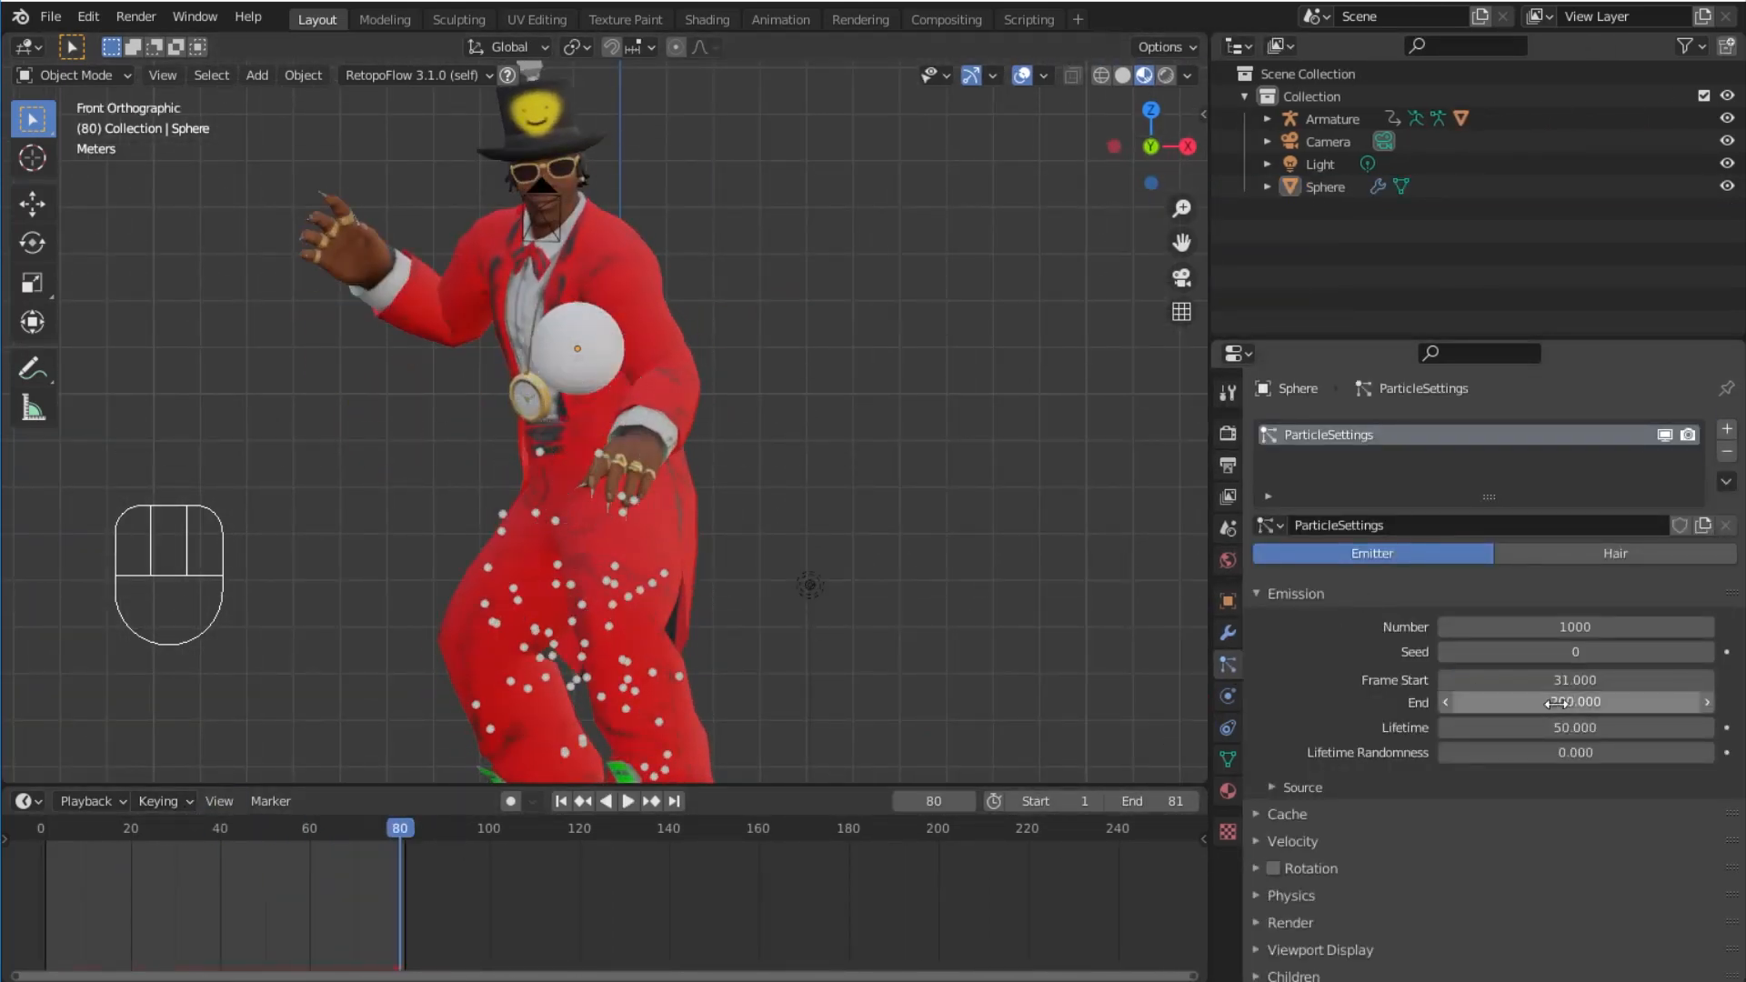
left_click(627, 800)
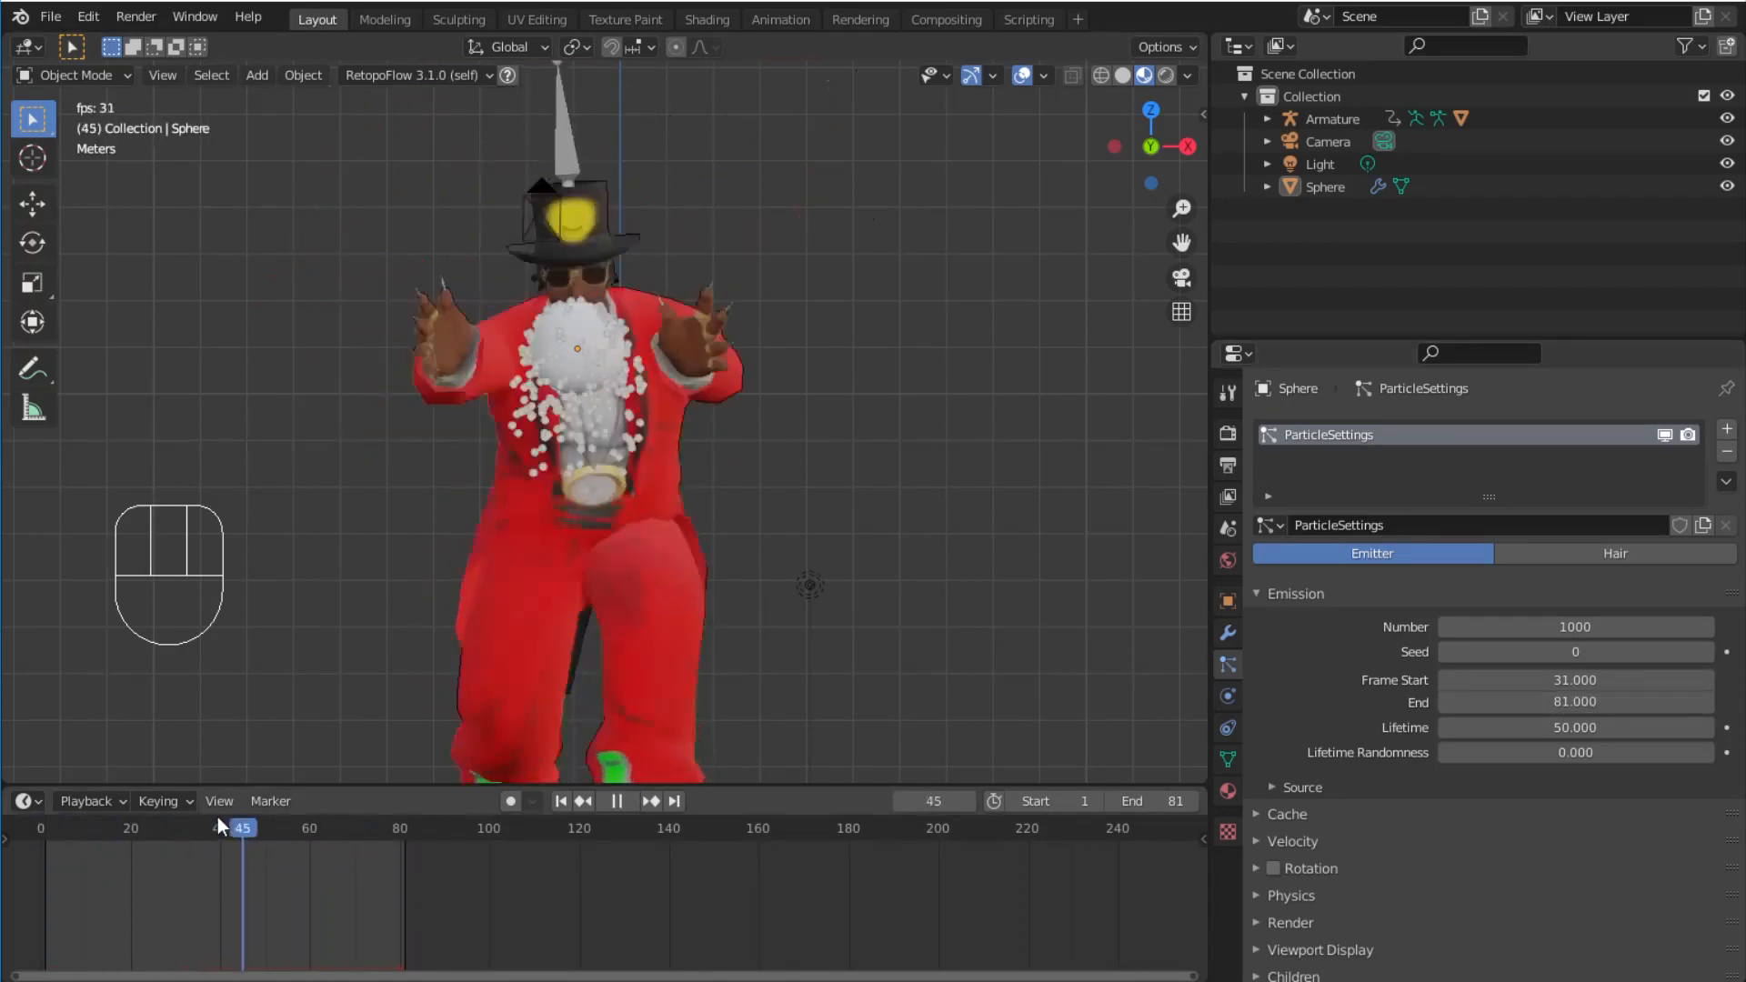
left_click(615, 800)
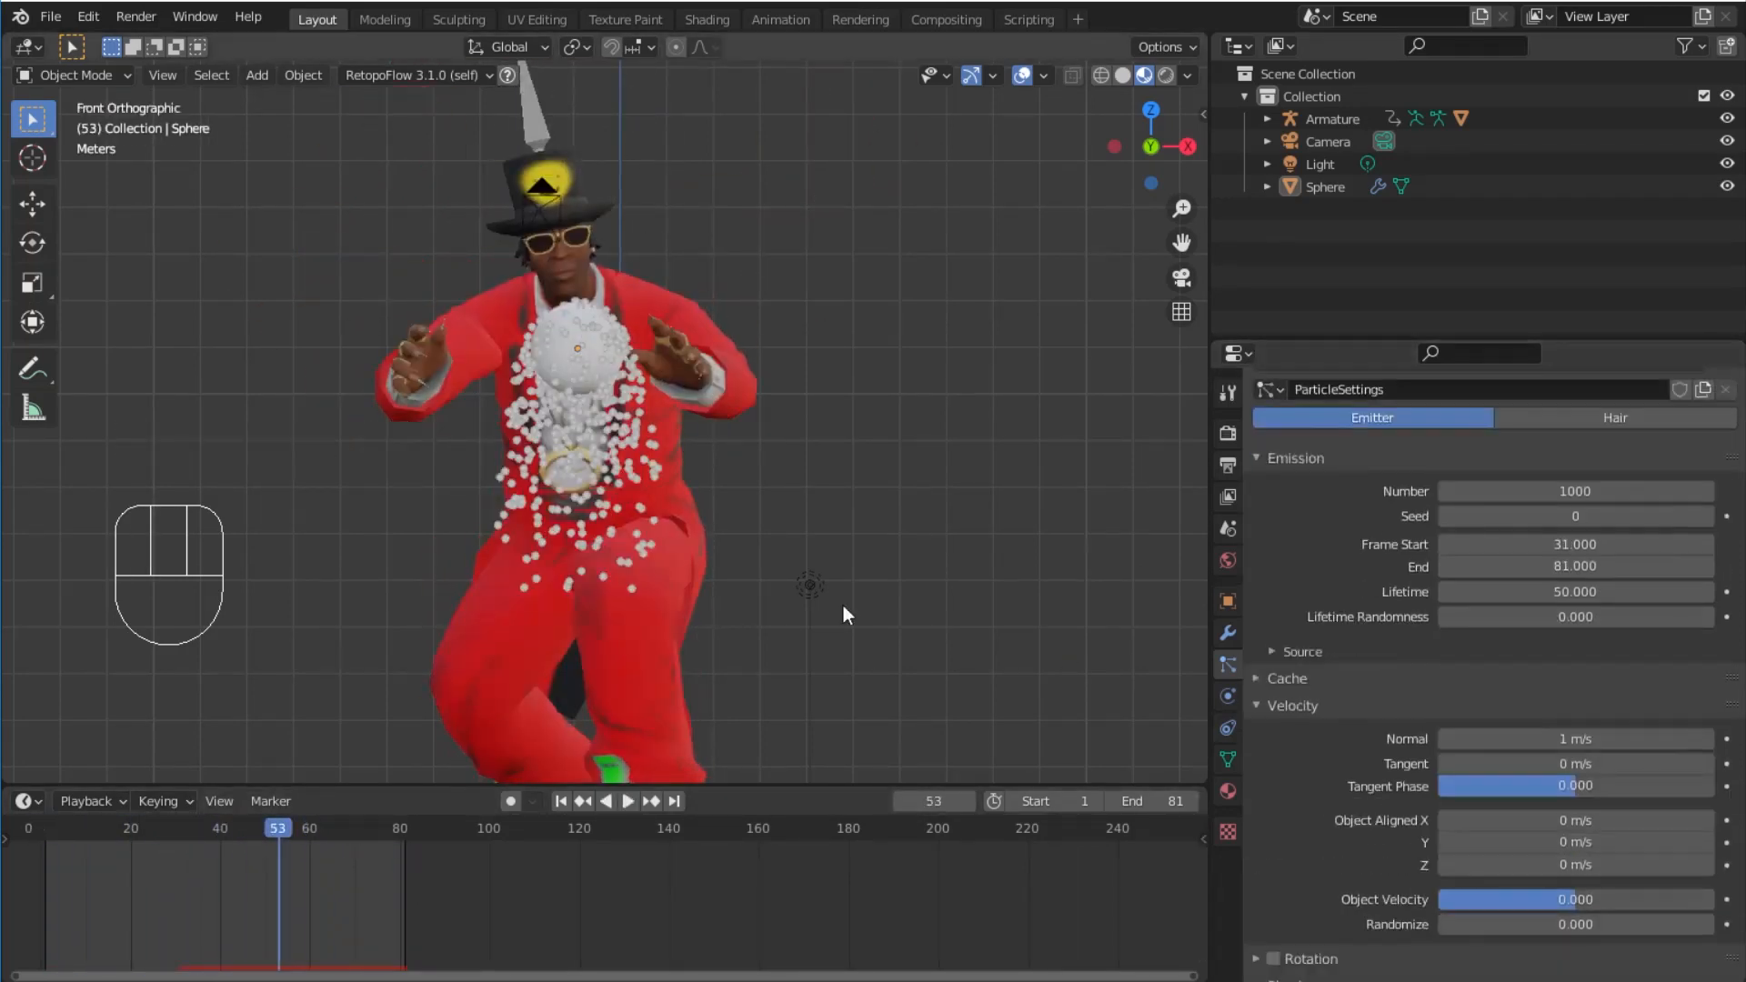
Step: Preview the outward-flying halo particles through the scene camera and save the blend file
key("space")
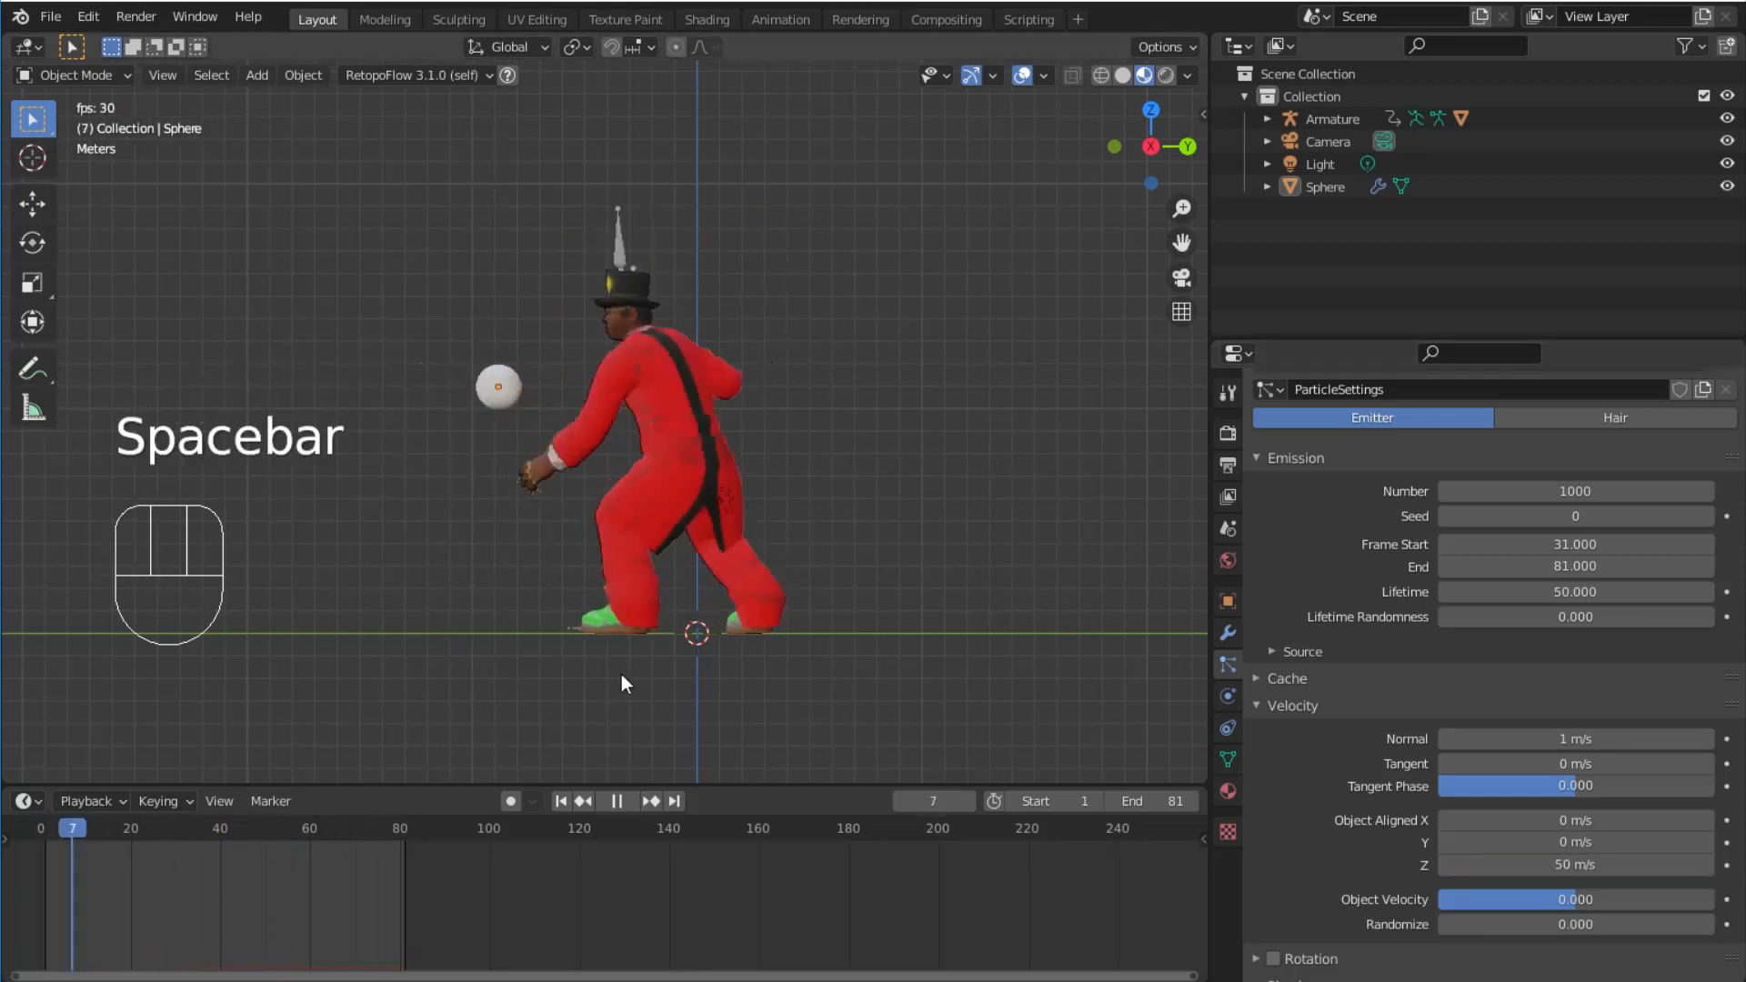
key("space")
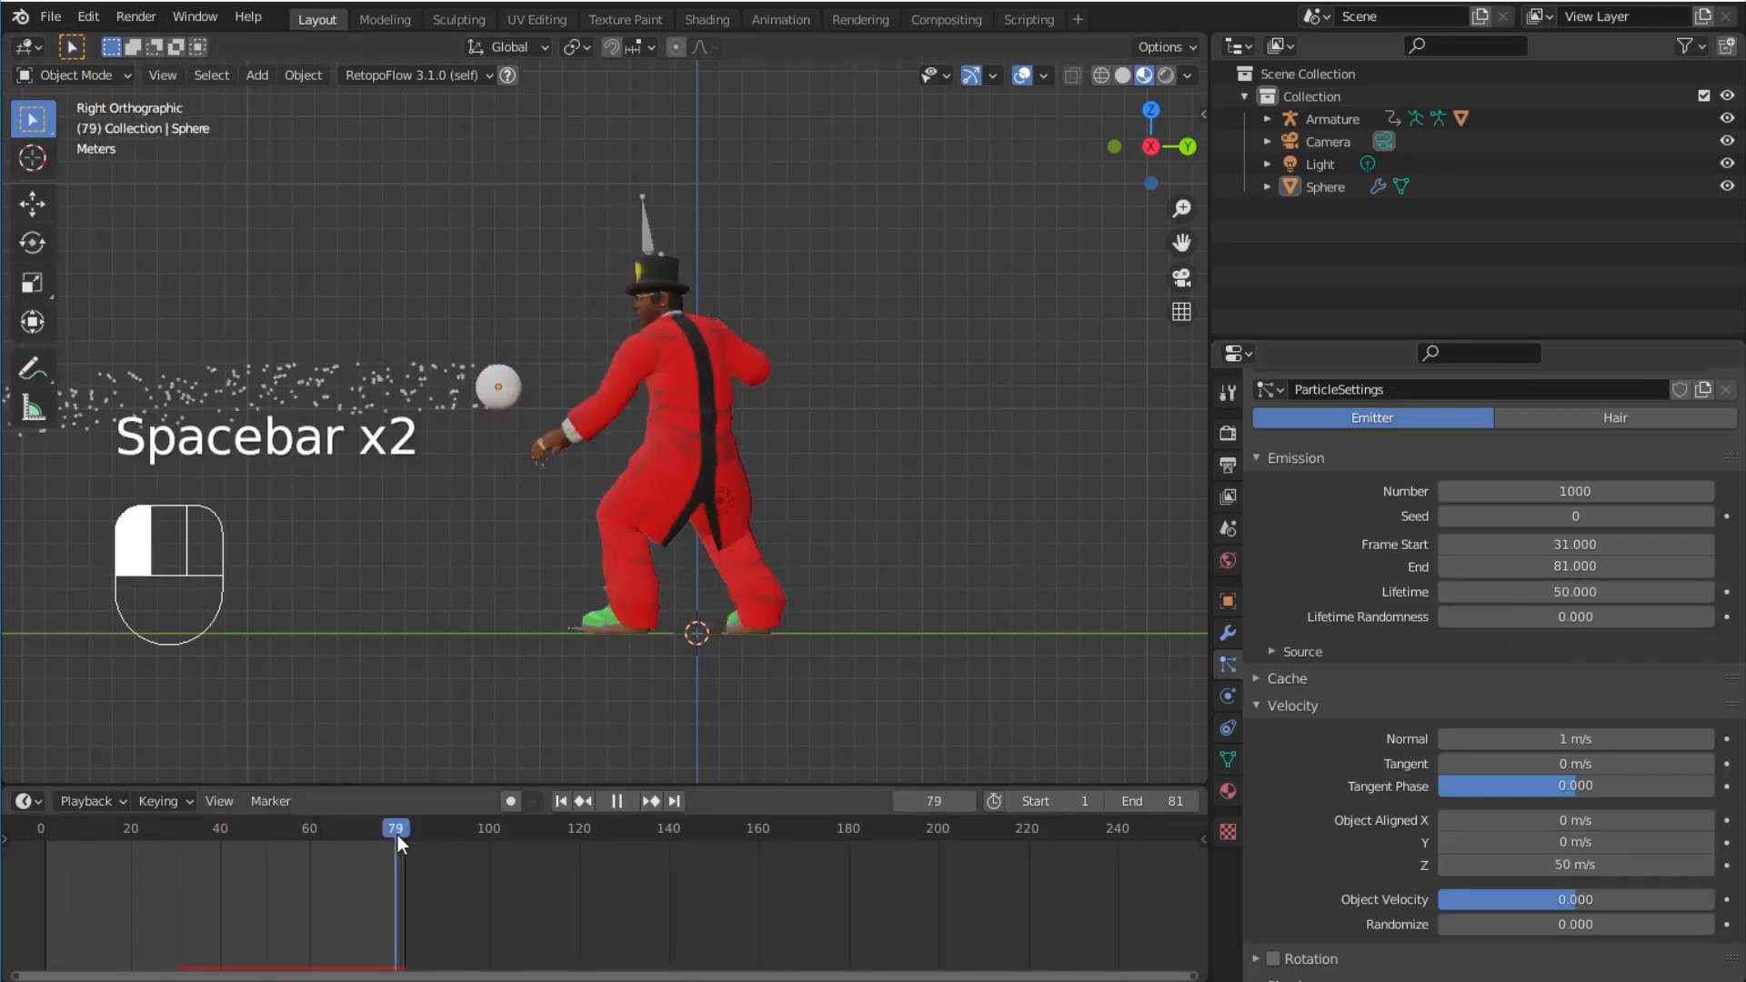
key("space")
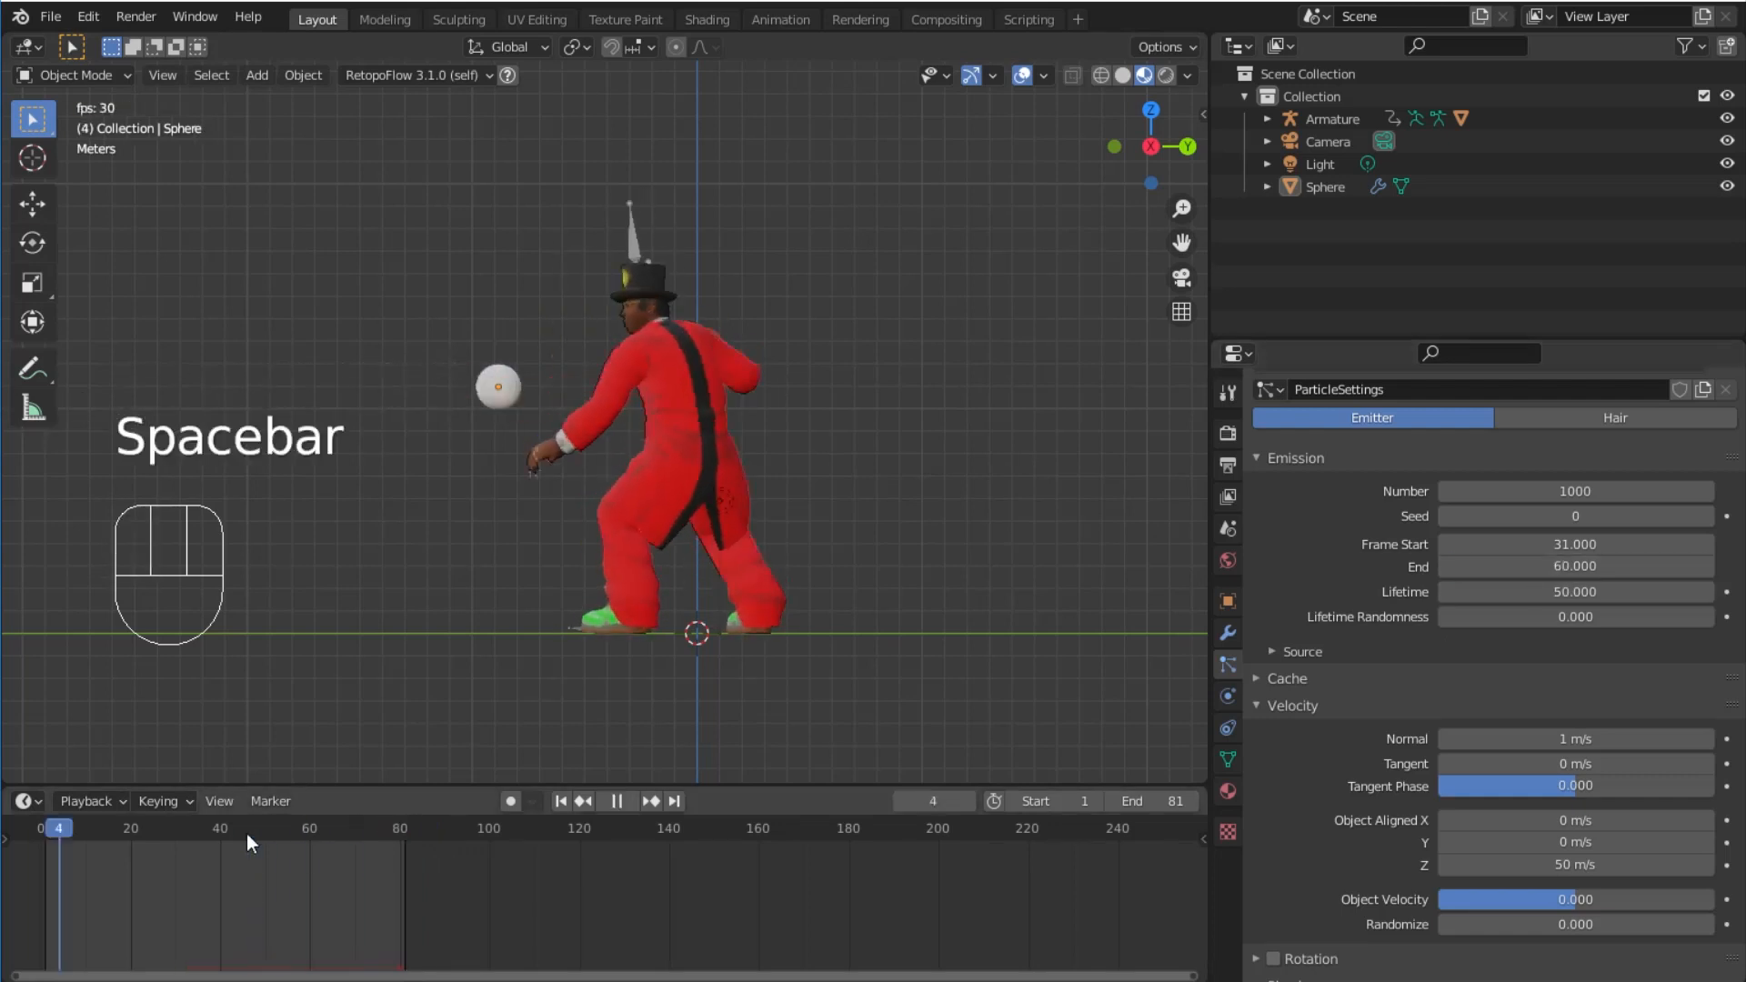
key("Numpad0")
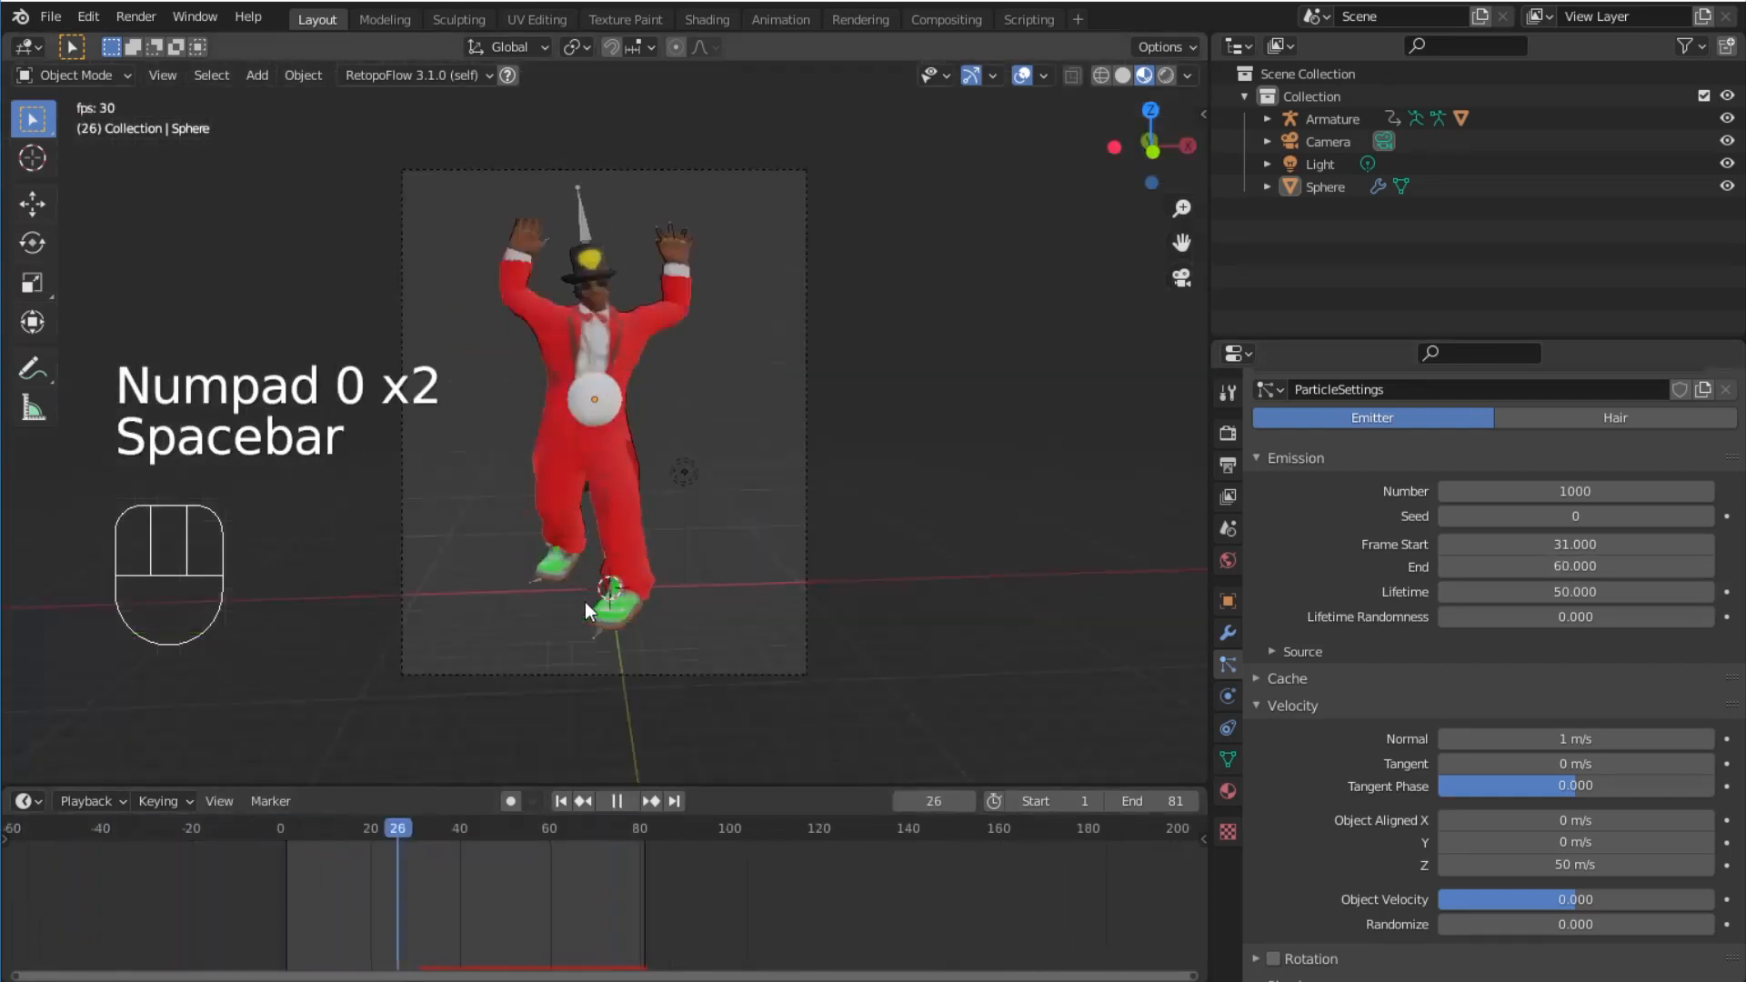
key("space")
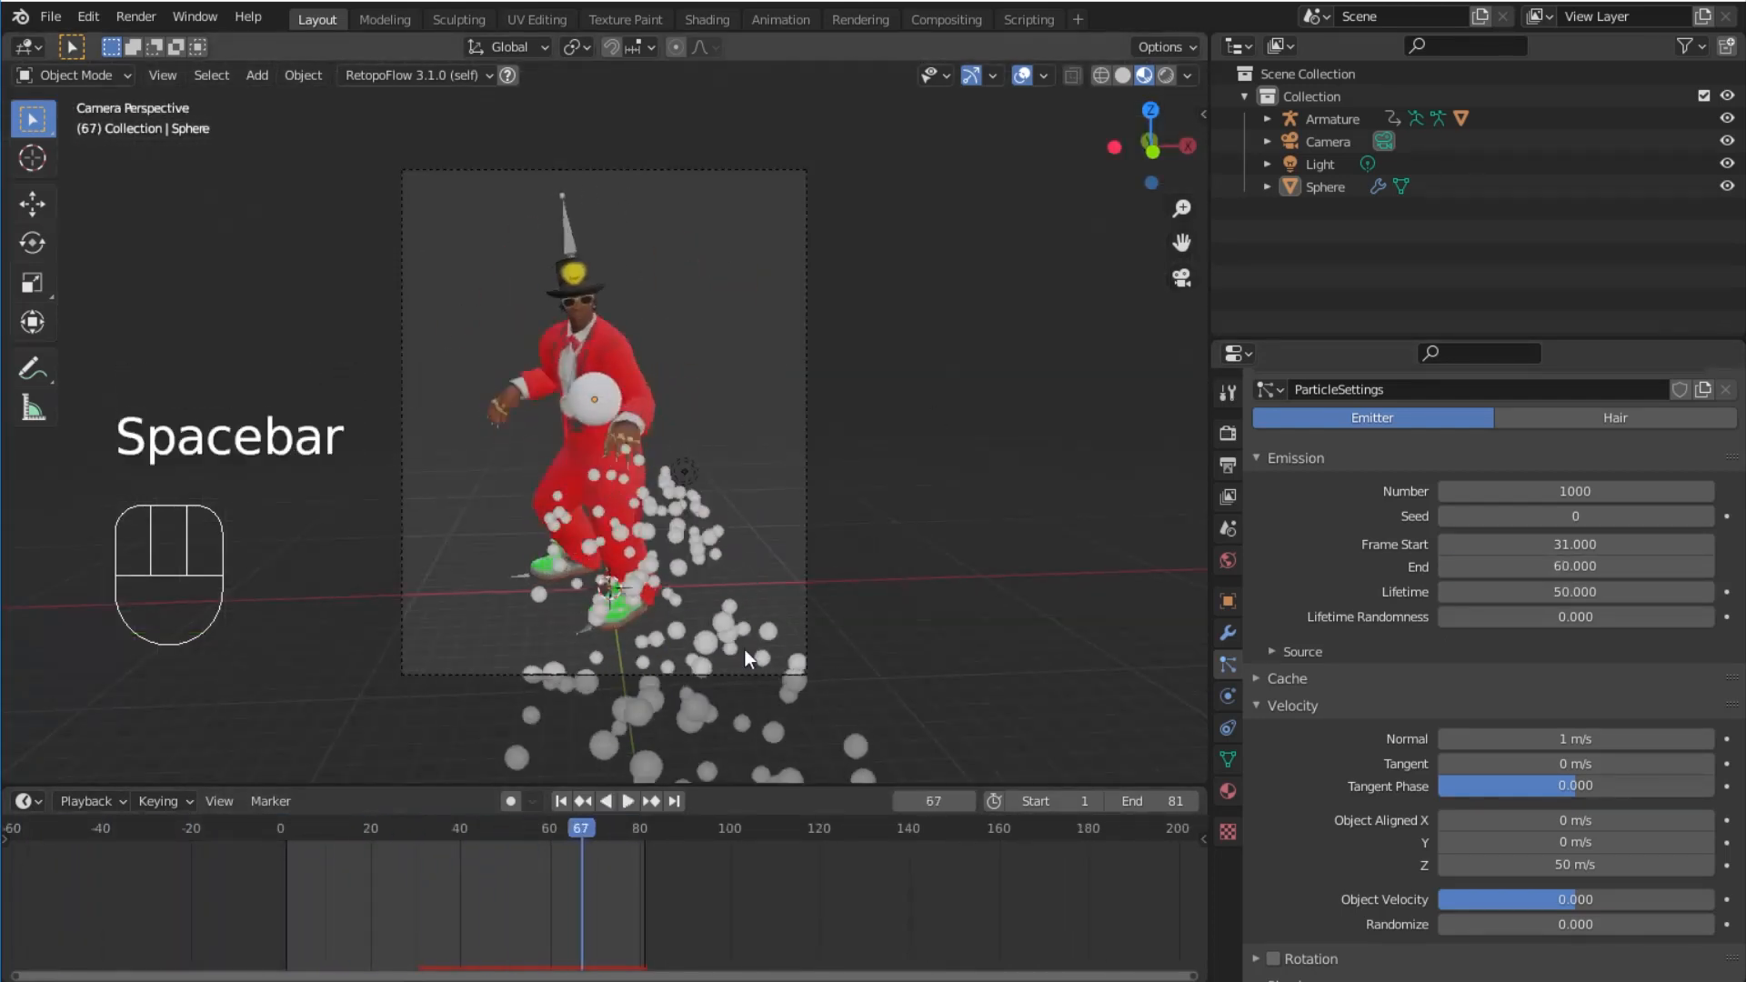
key("space")
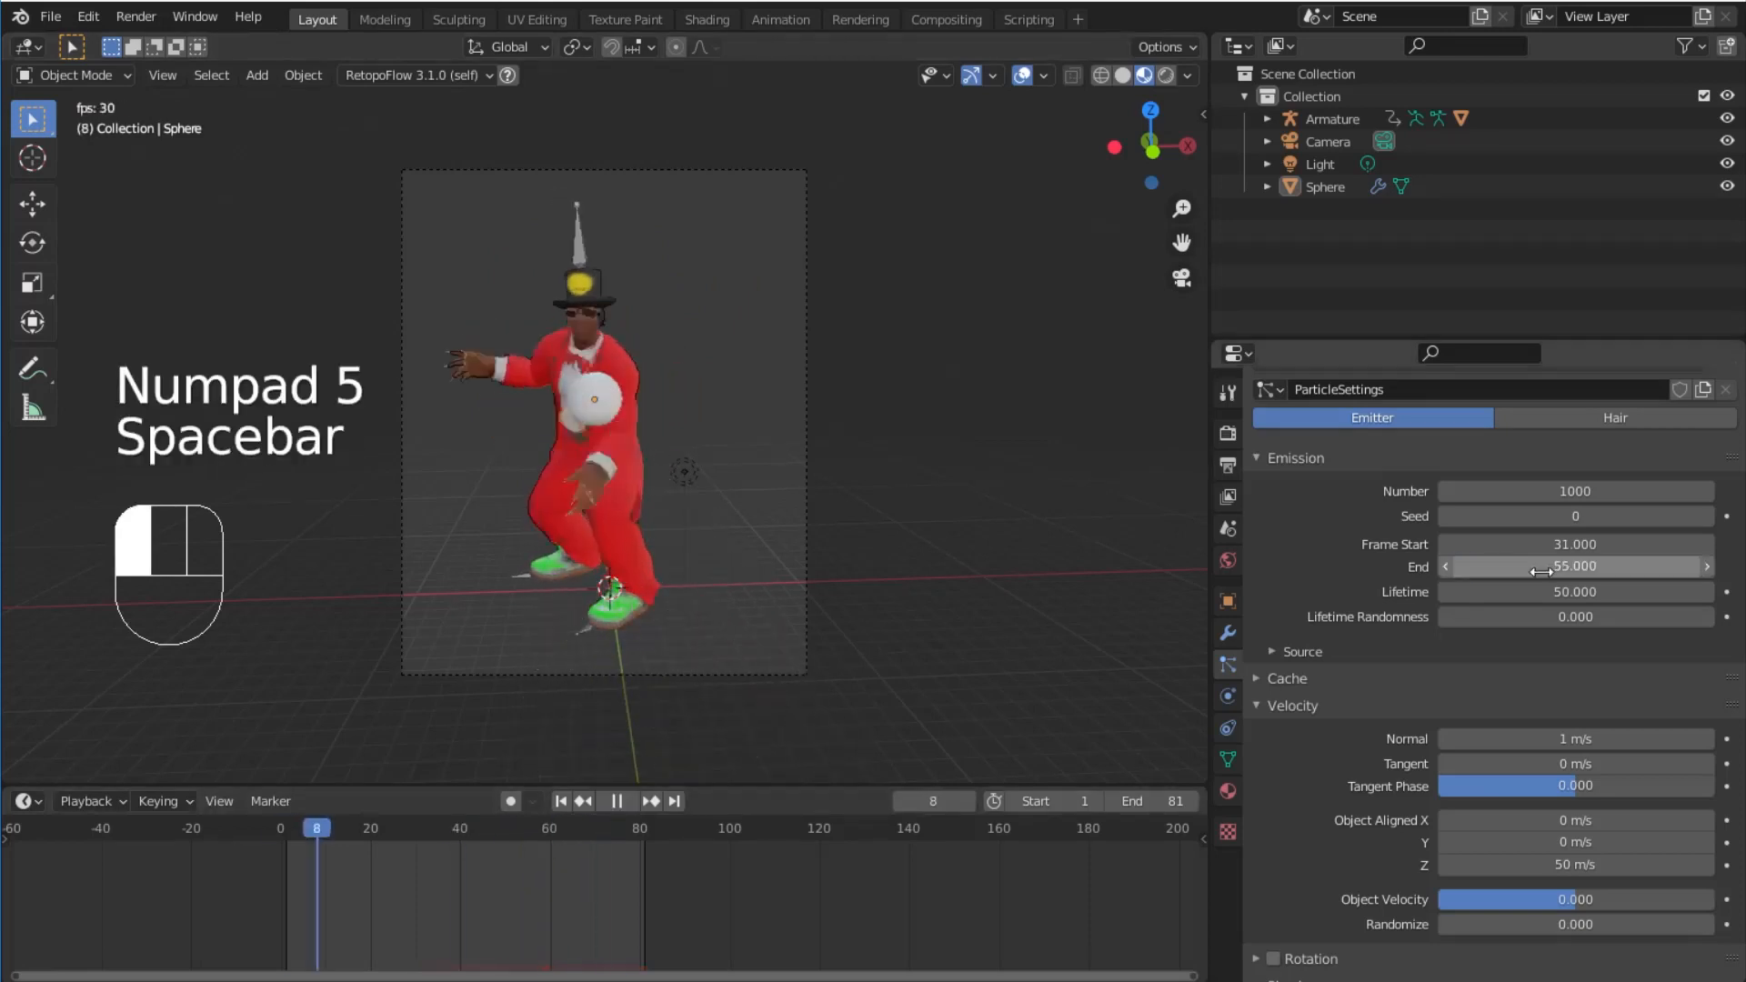
key("space")
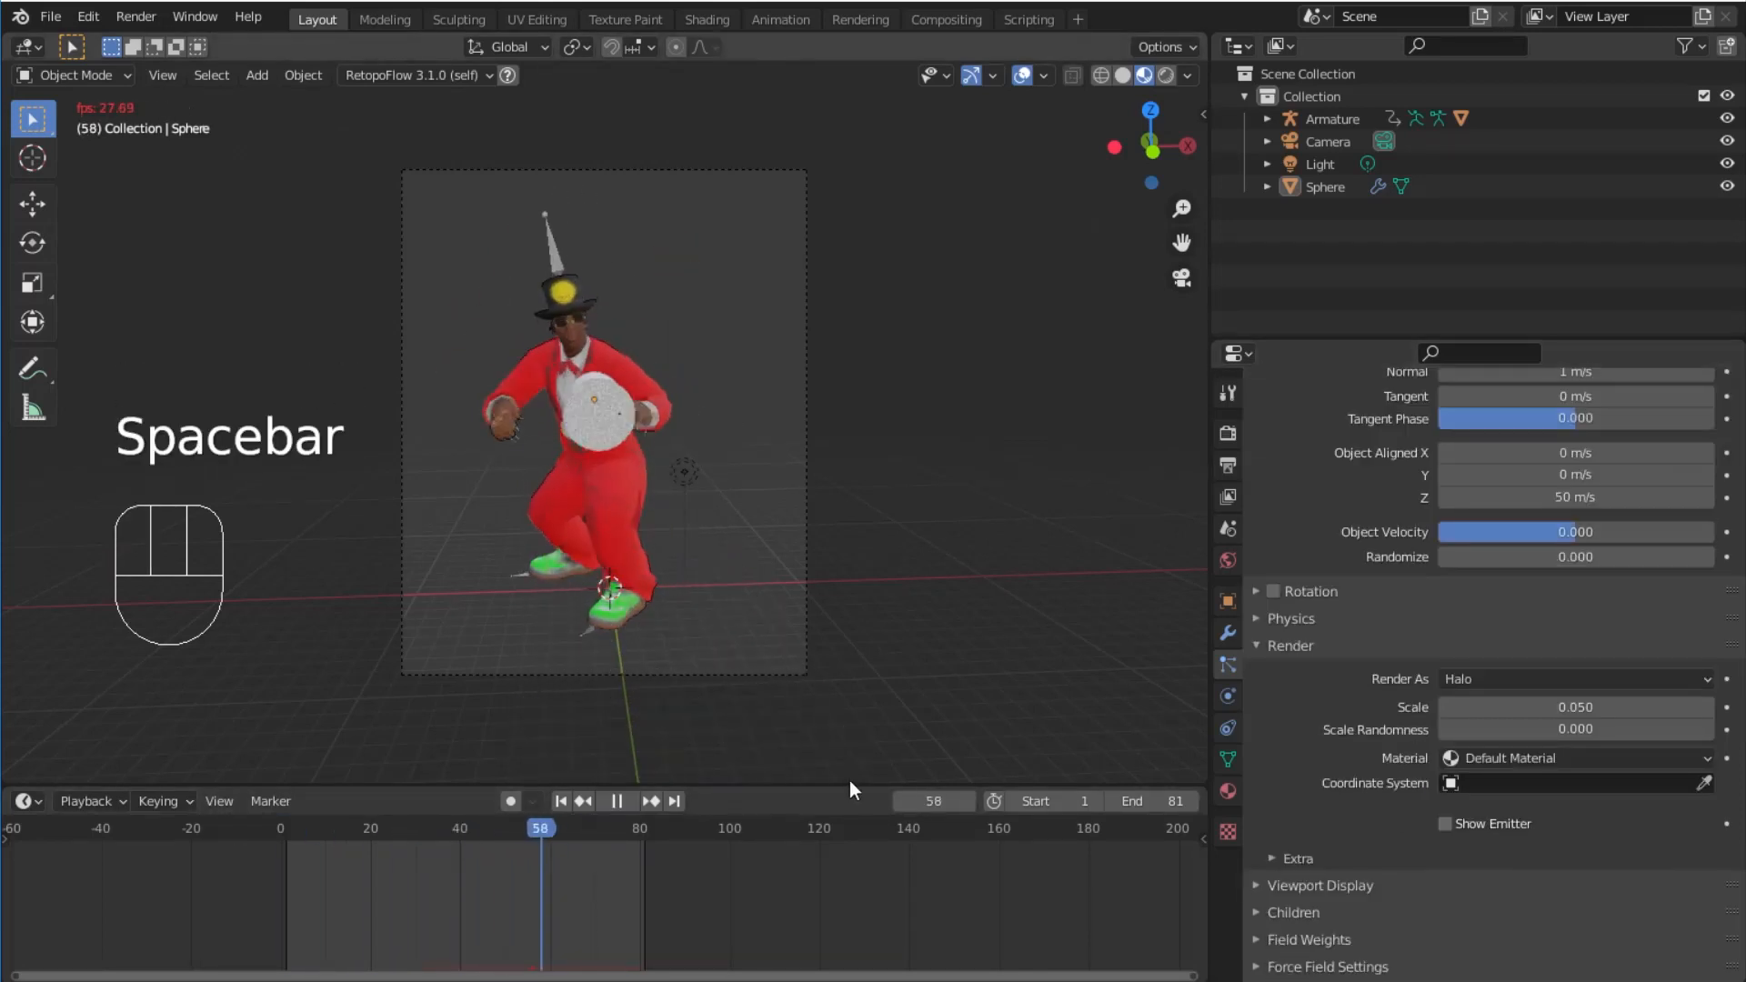
key("space")
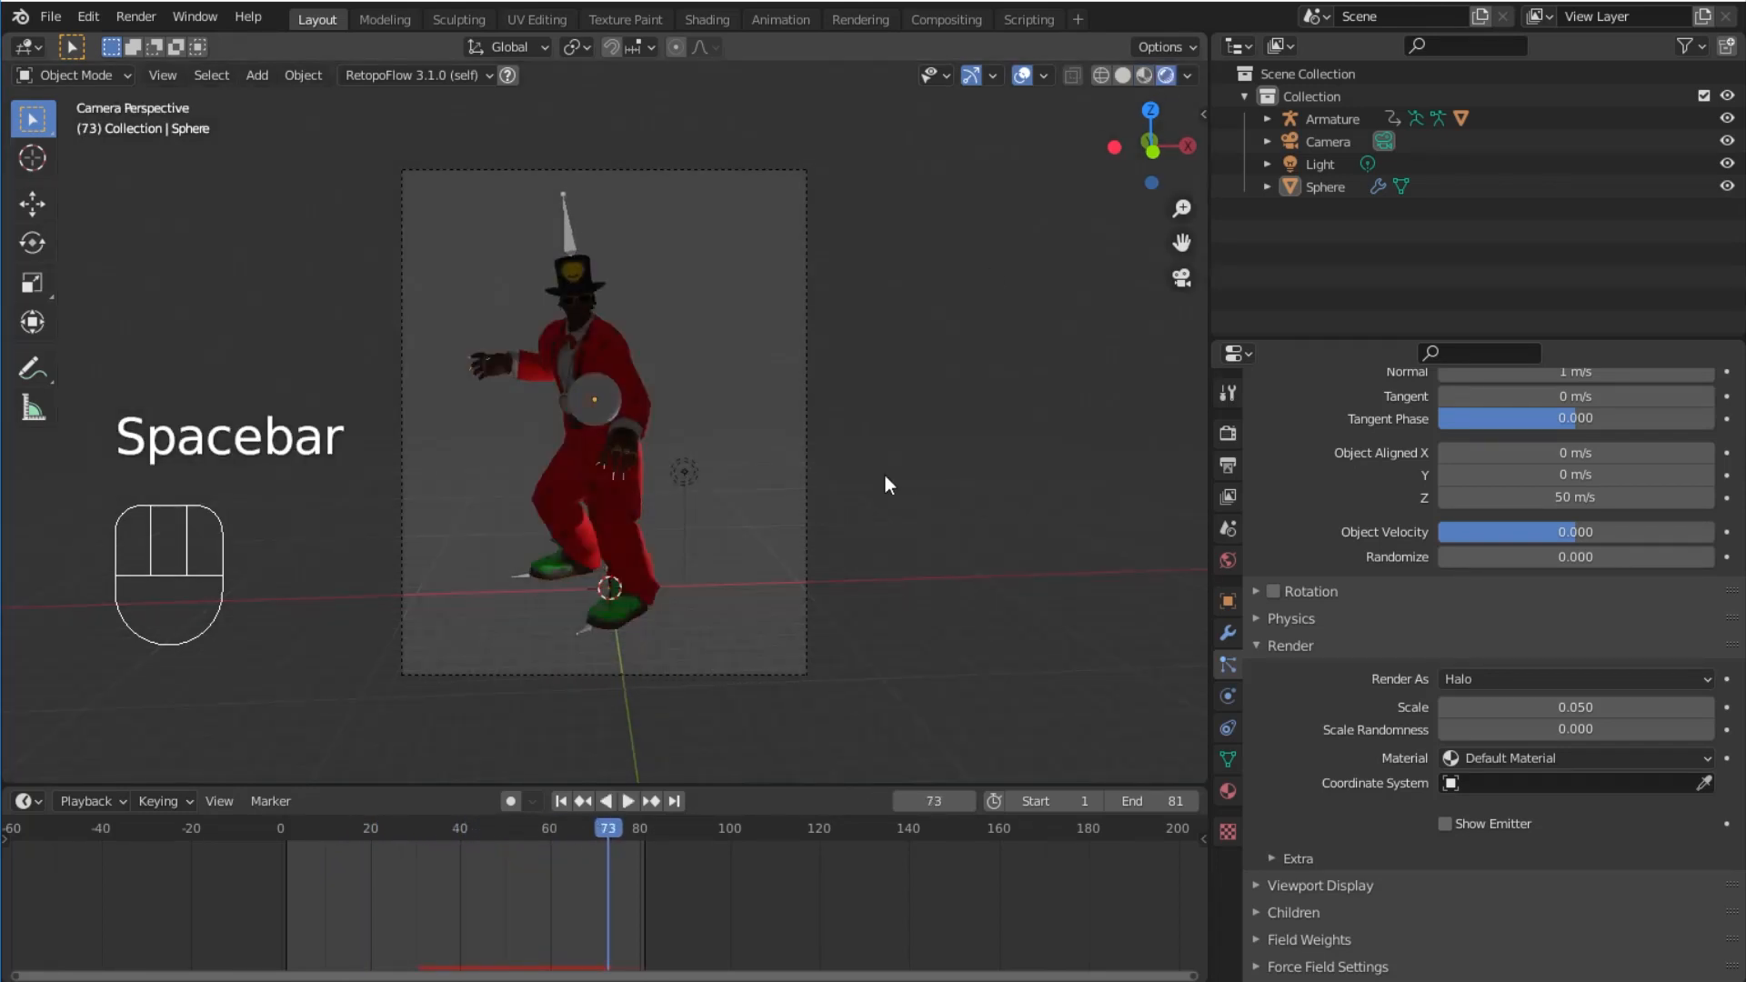
key("ctrl+s")
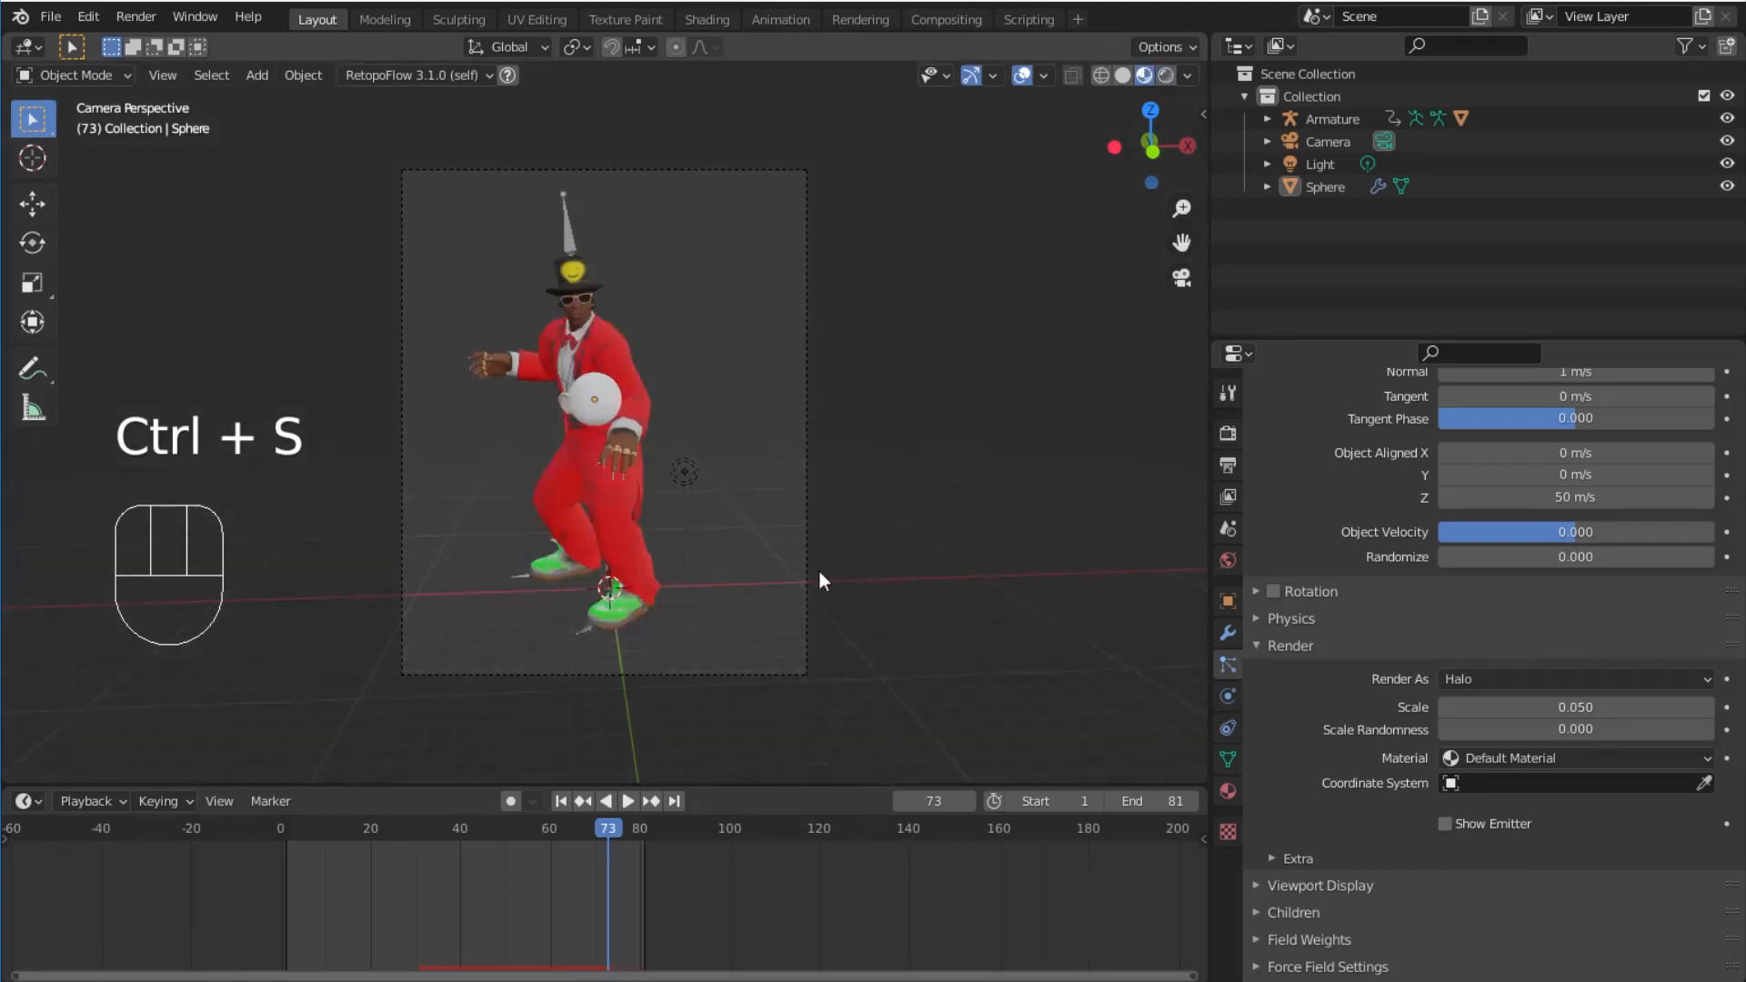
key("space")
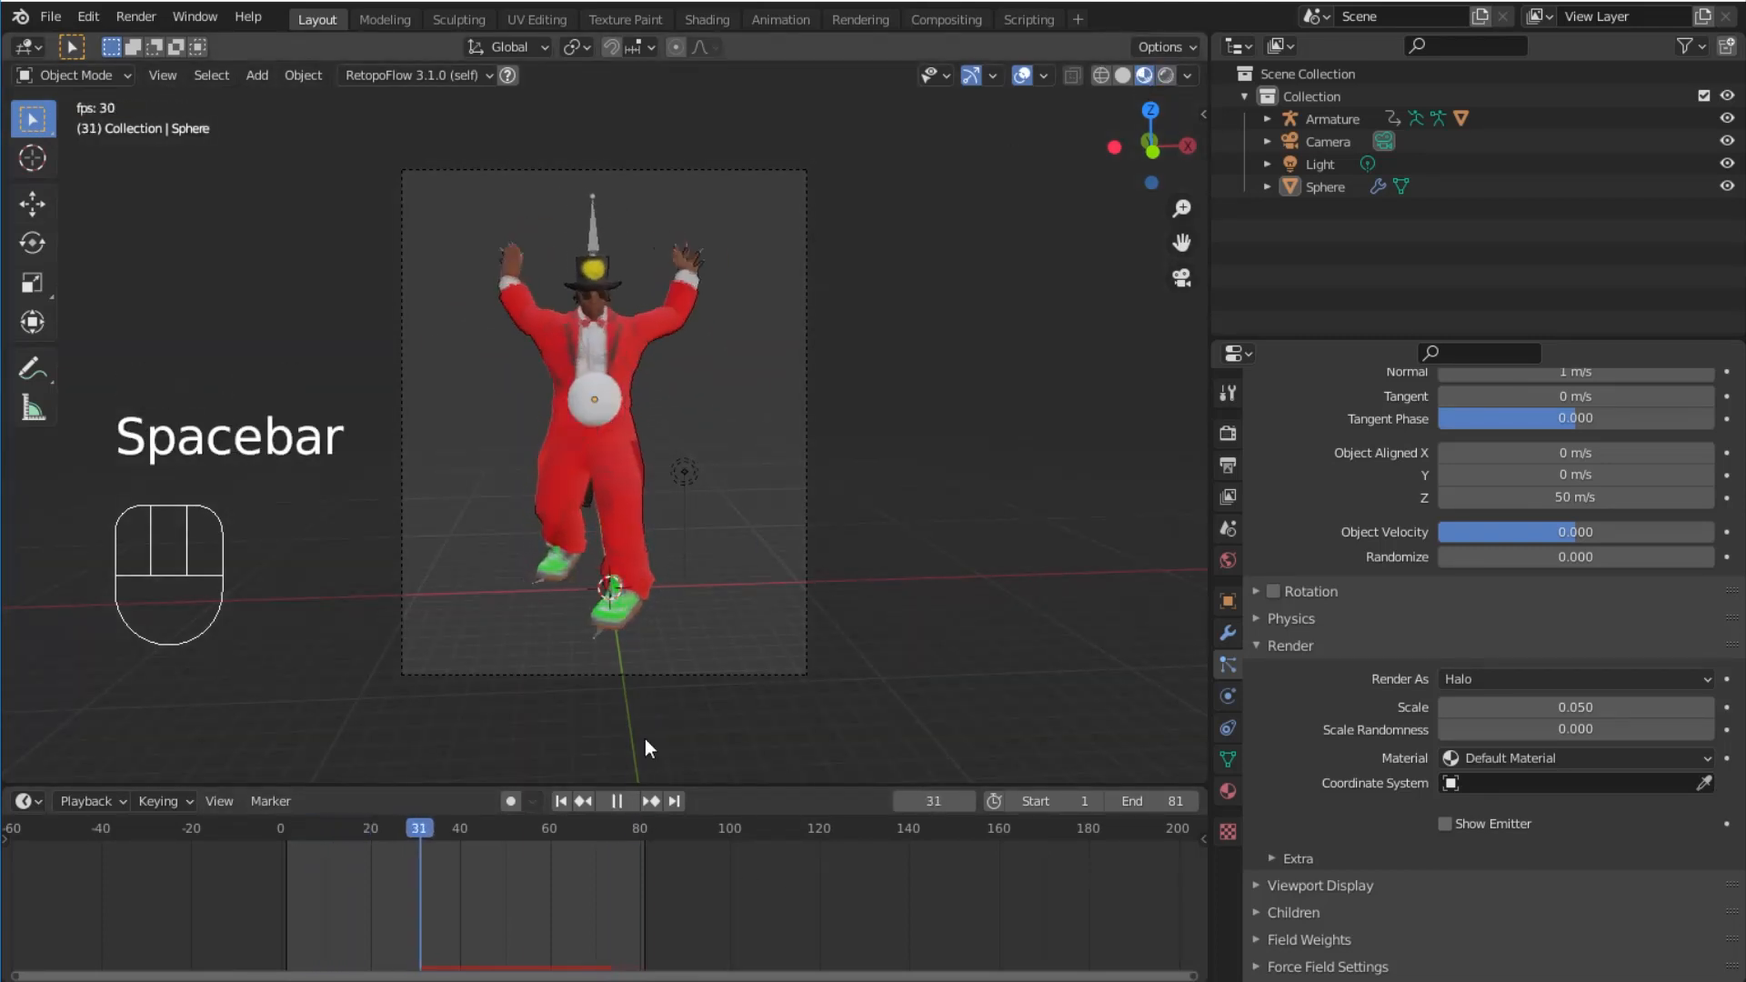
Step: Stop playback on frame 48 and render a still image from the camera
key("space")
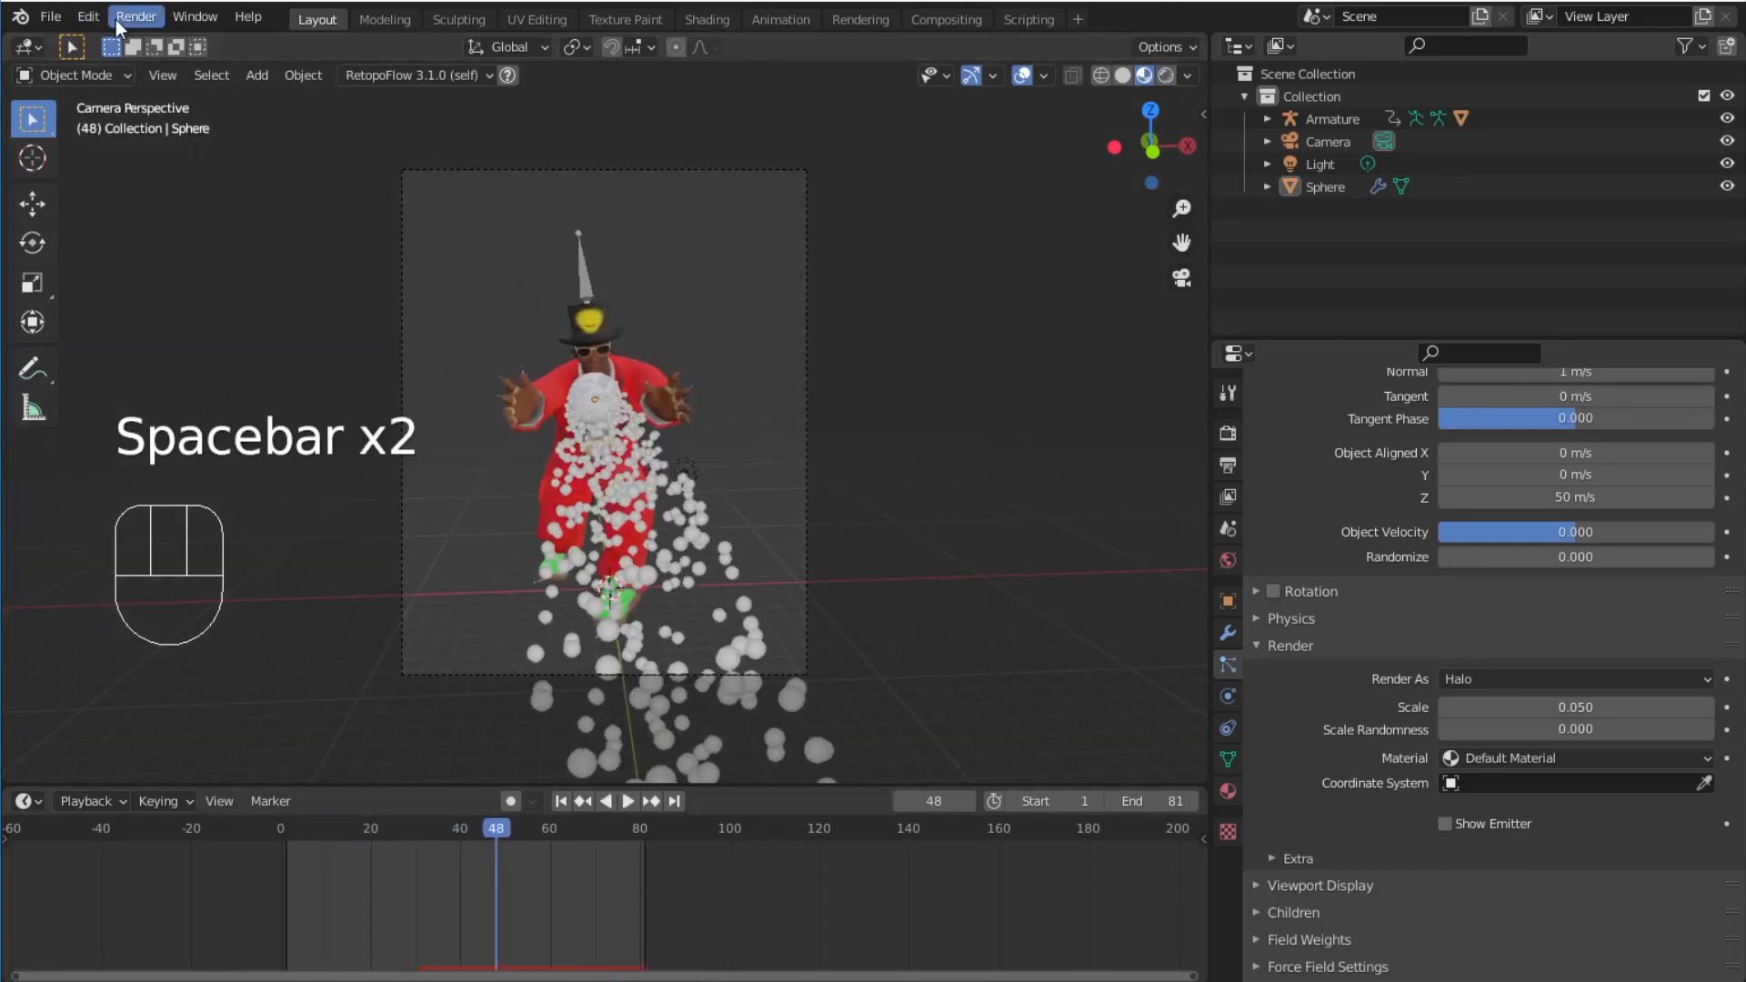
left_click(135, 15)
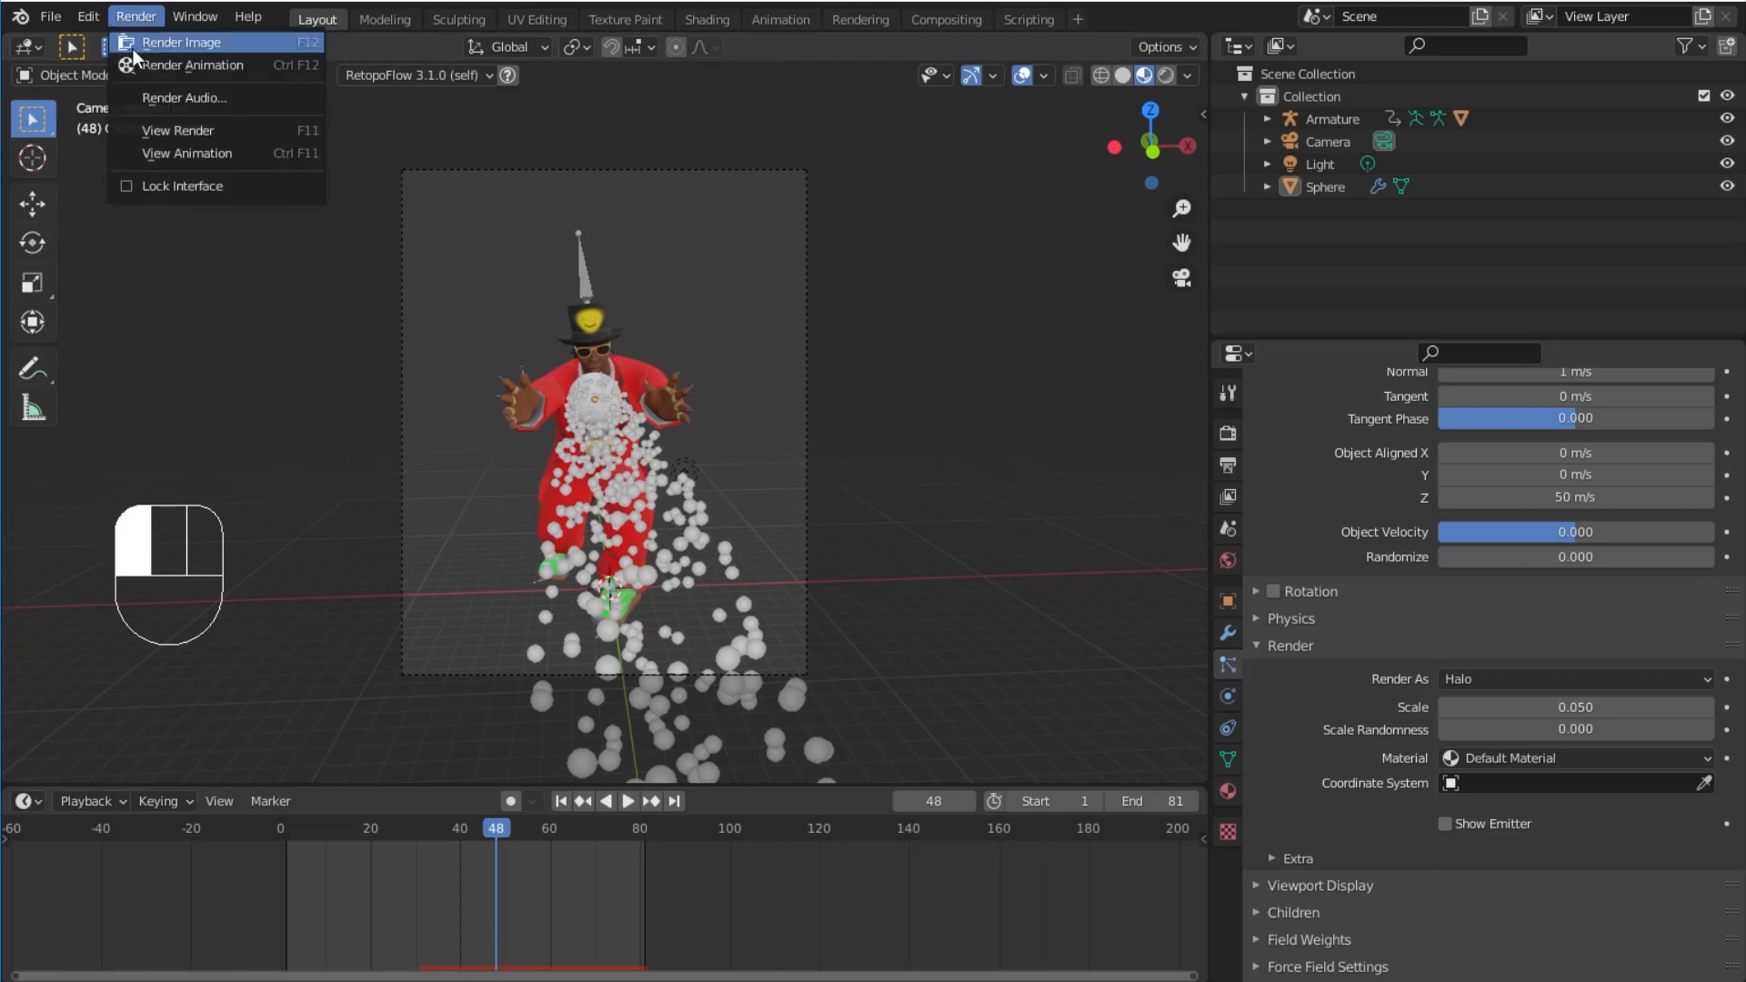
left_click(183, 40)
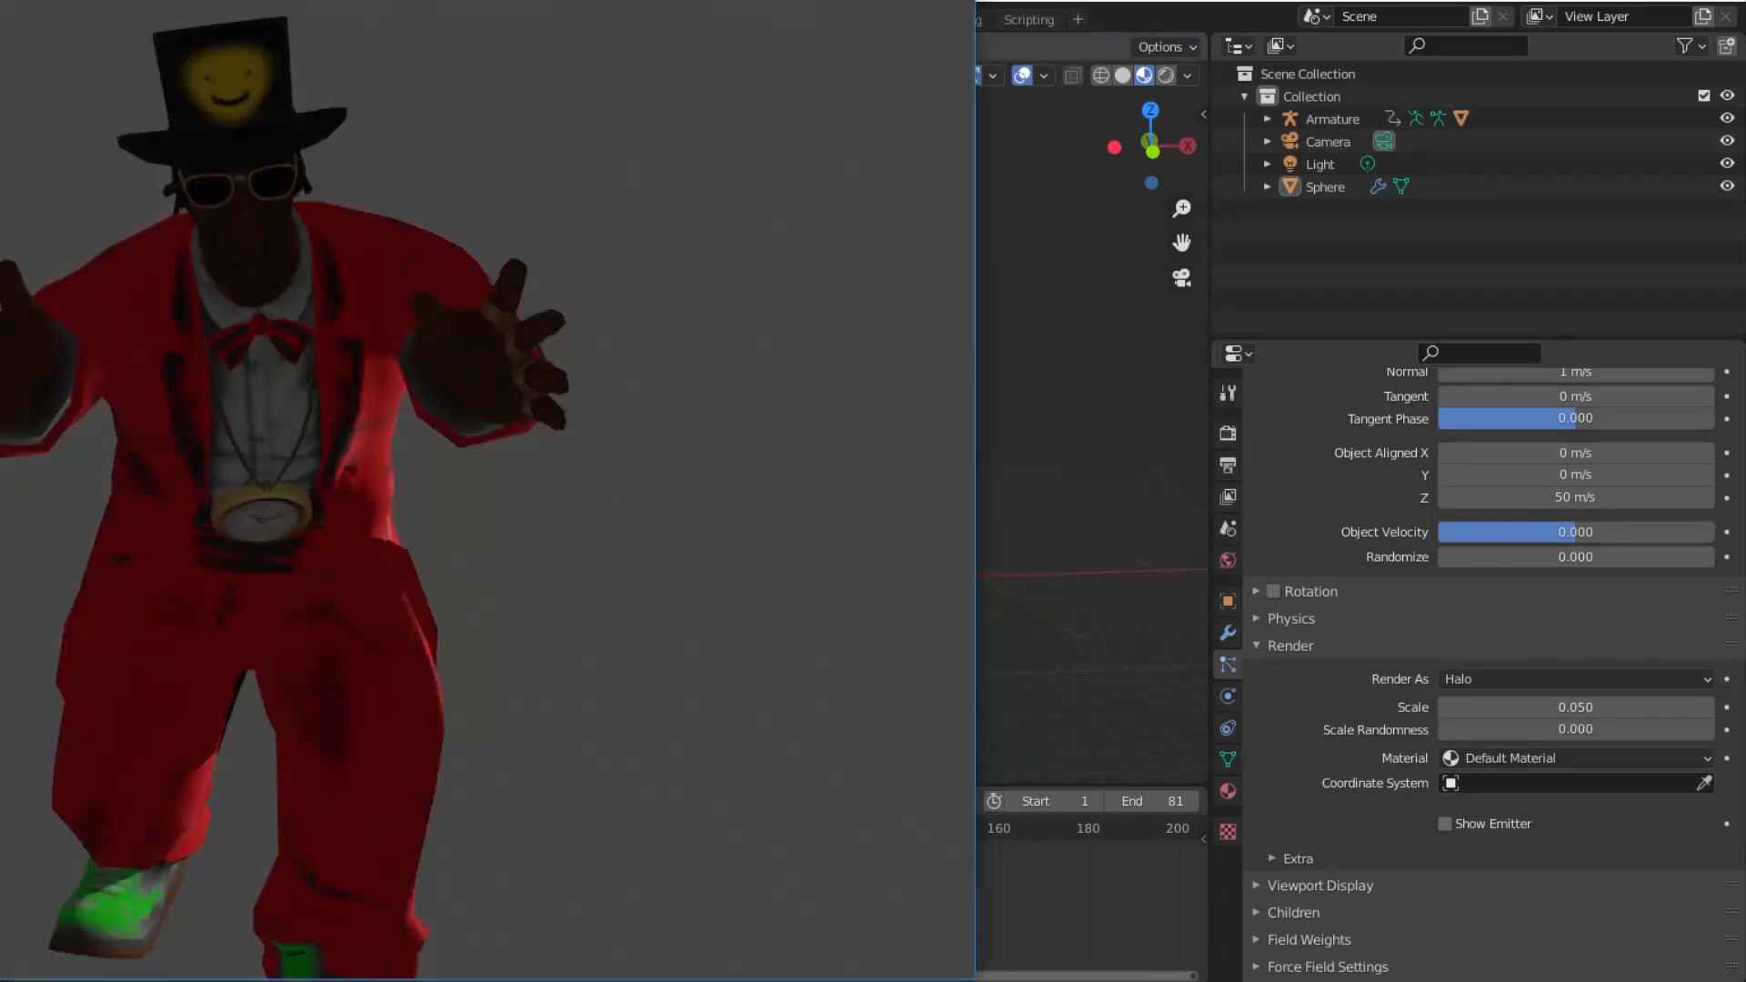
key("F12")
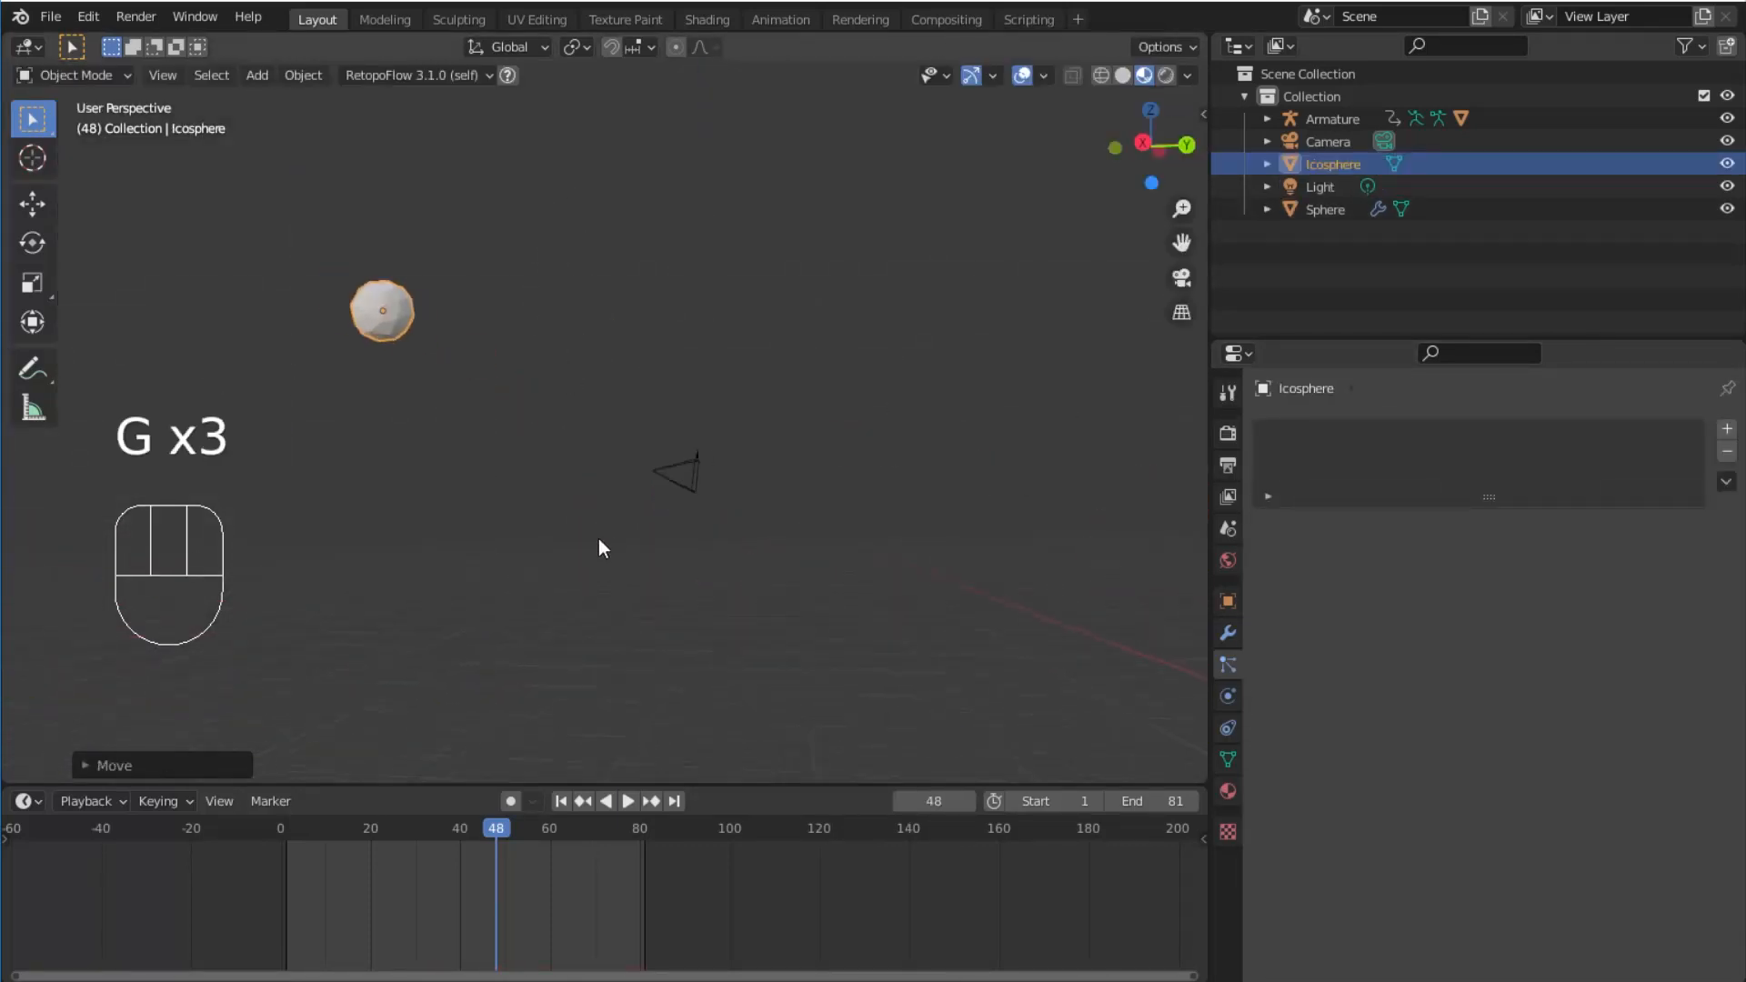
Step: Render particles as a moved-aside icosphere with a ColorRamp-driven multicoloured material
key("space")
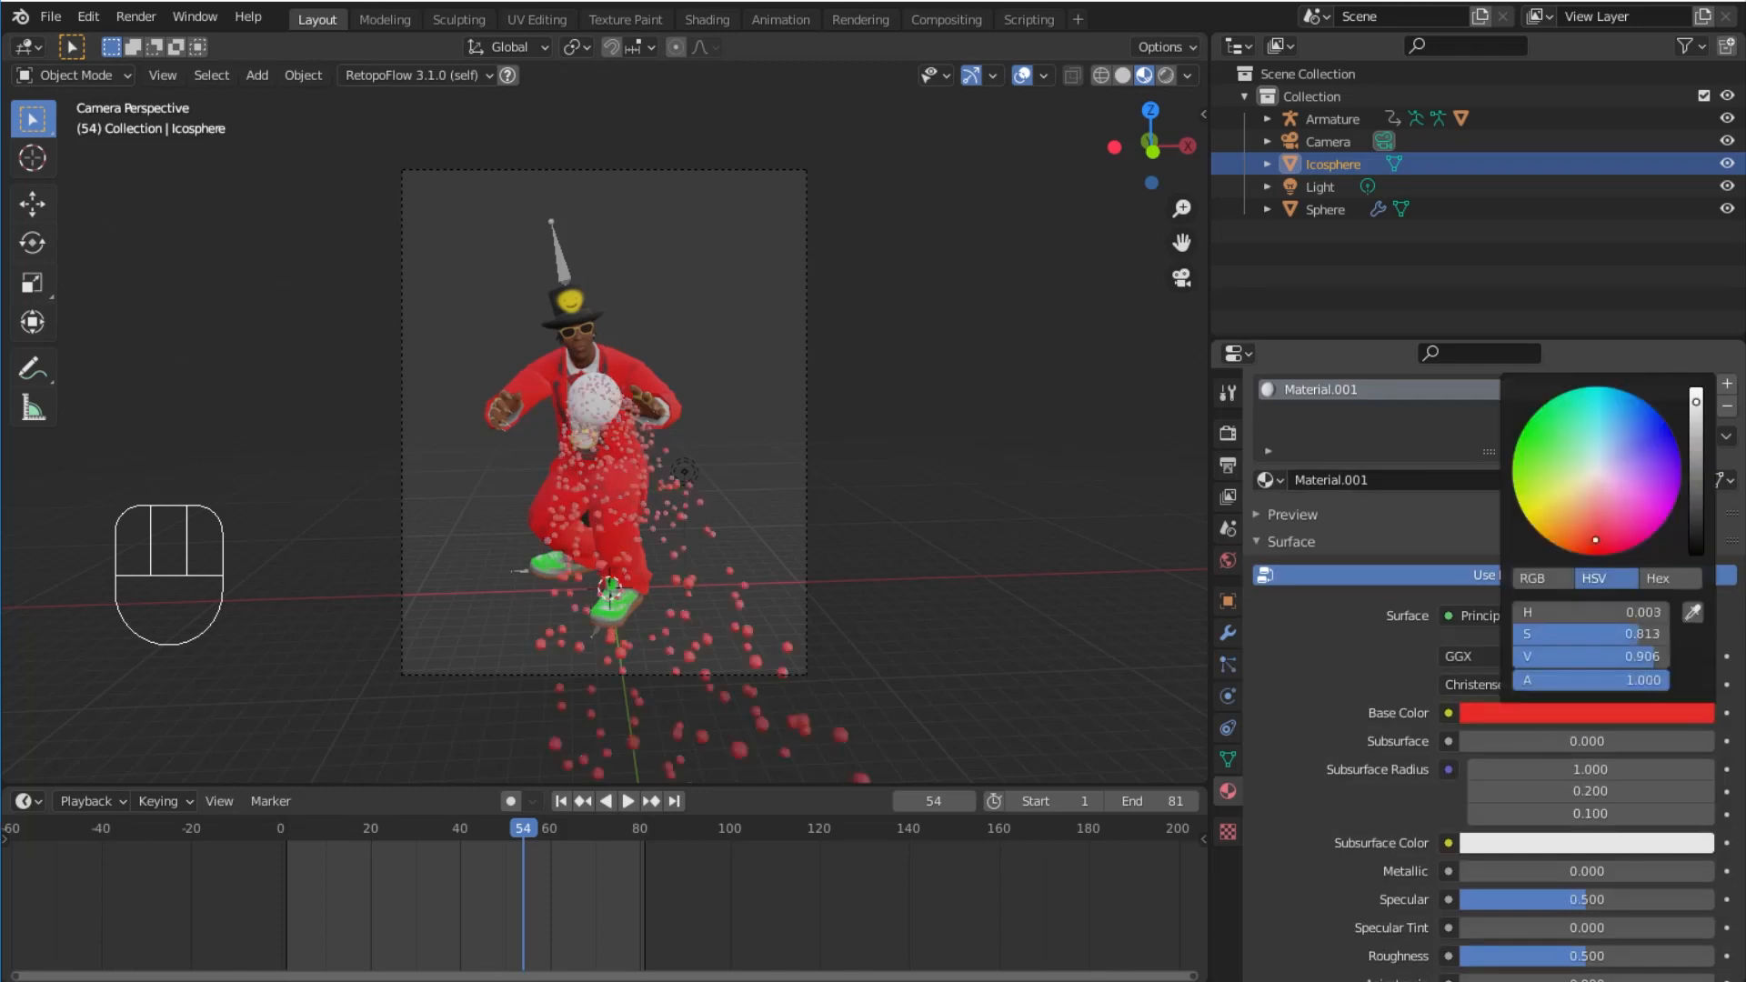
left_click(706, 19)
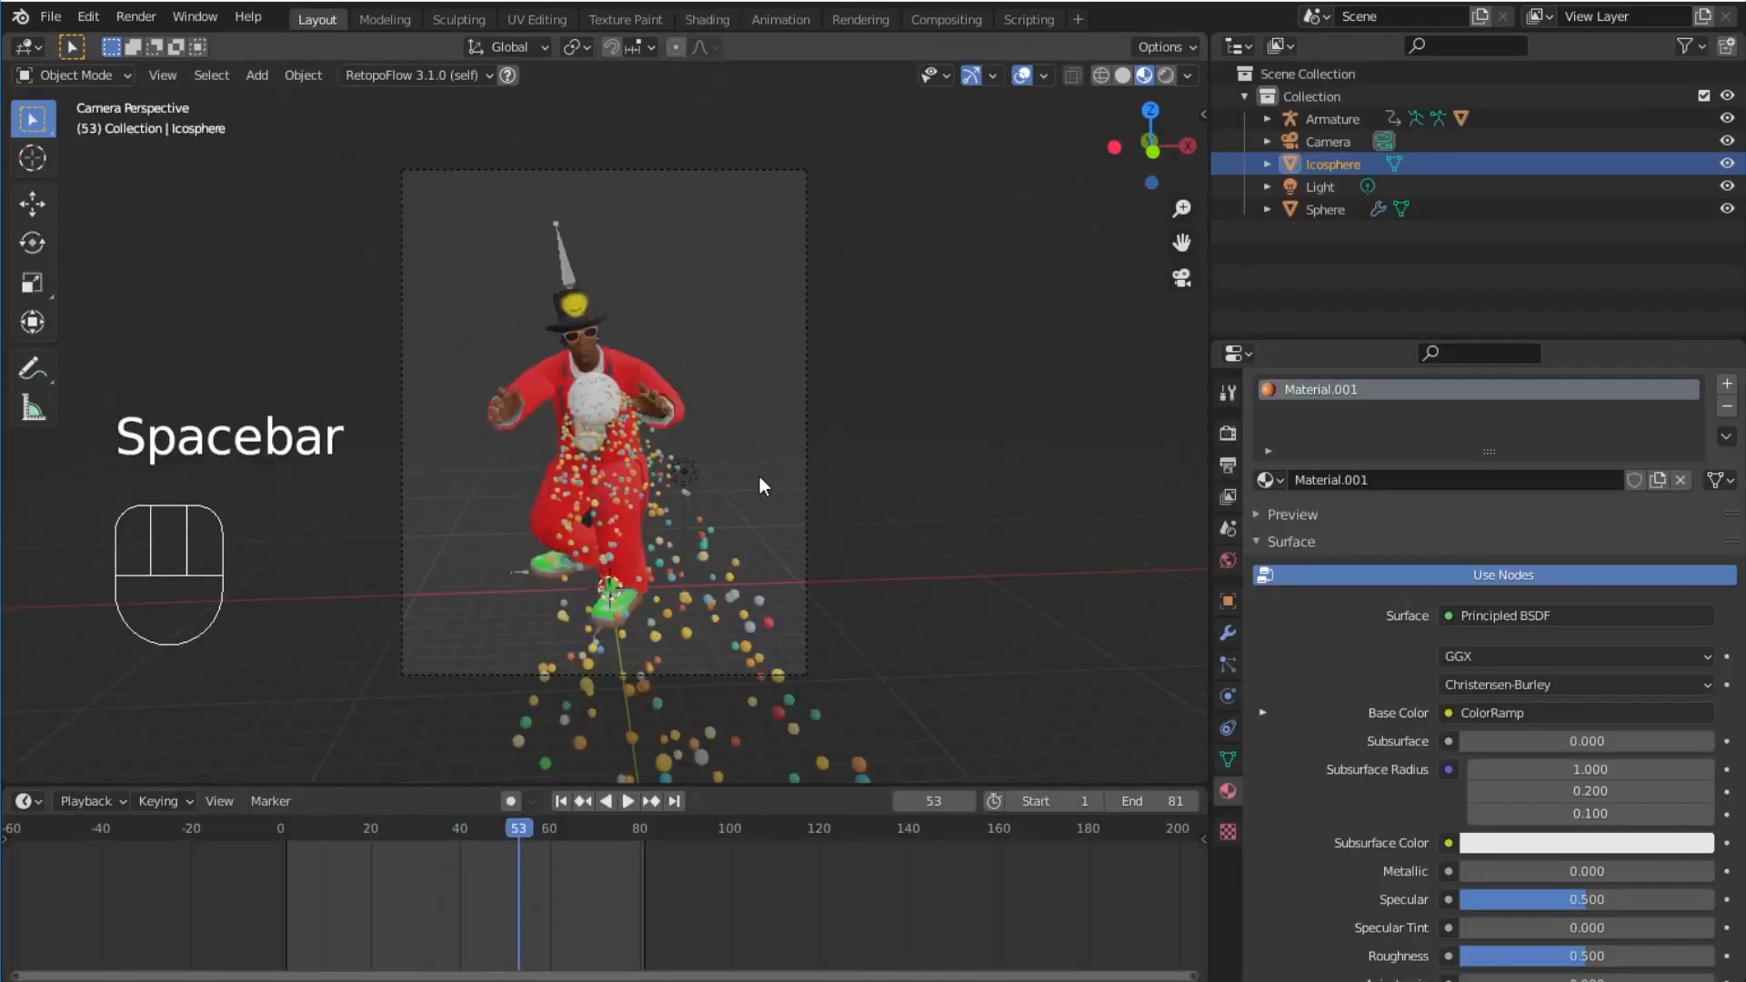
left_click(1227, 433)
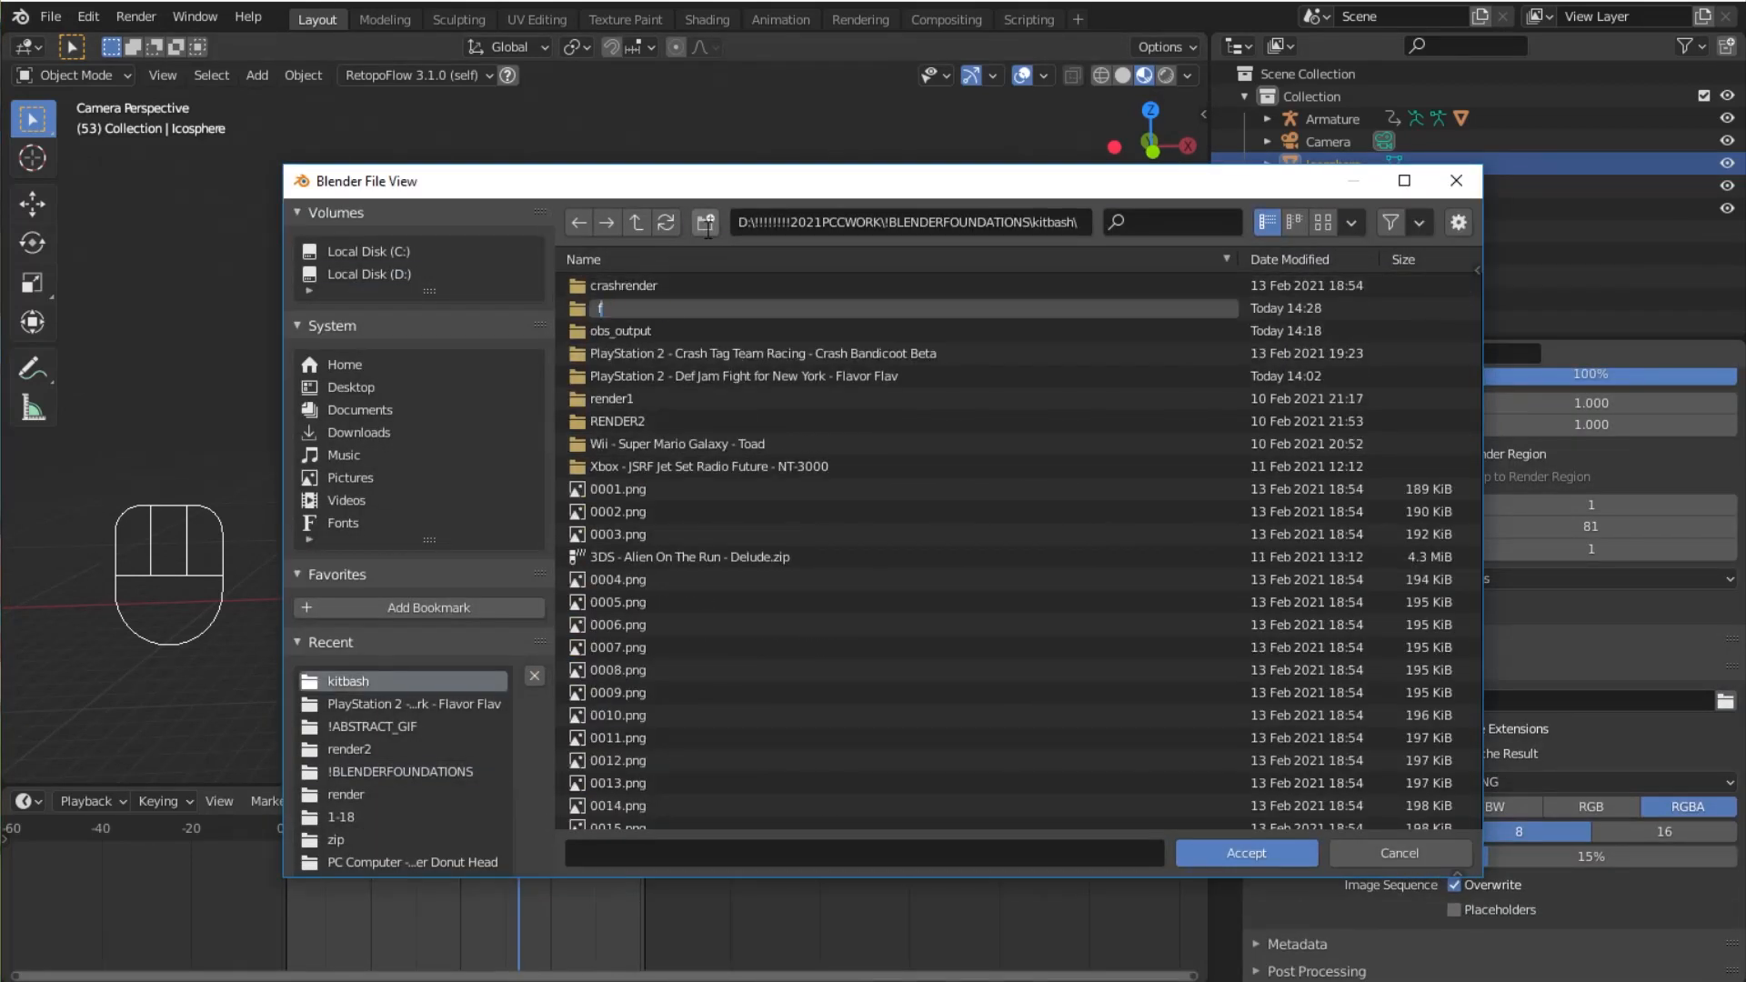
Step: Output frames to the kitbash folder, use a strength-10 sun, and add an area light above the hat
left_click(1246, 853)
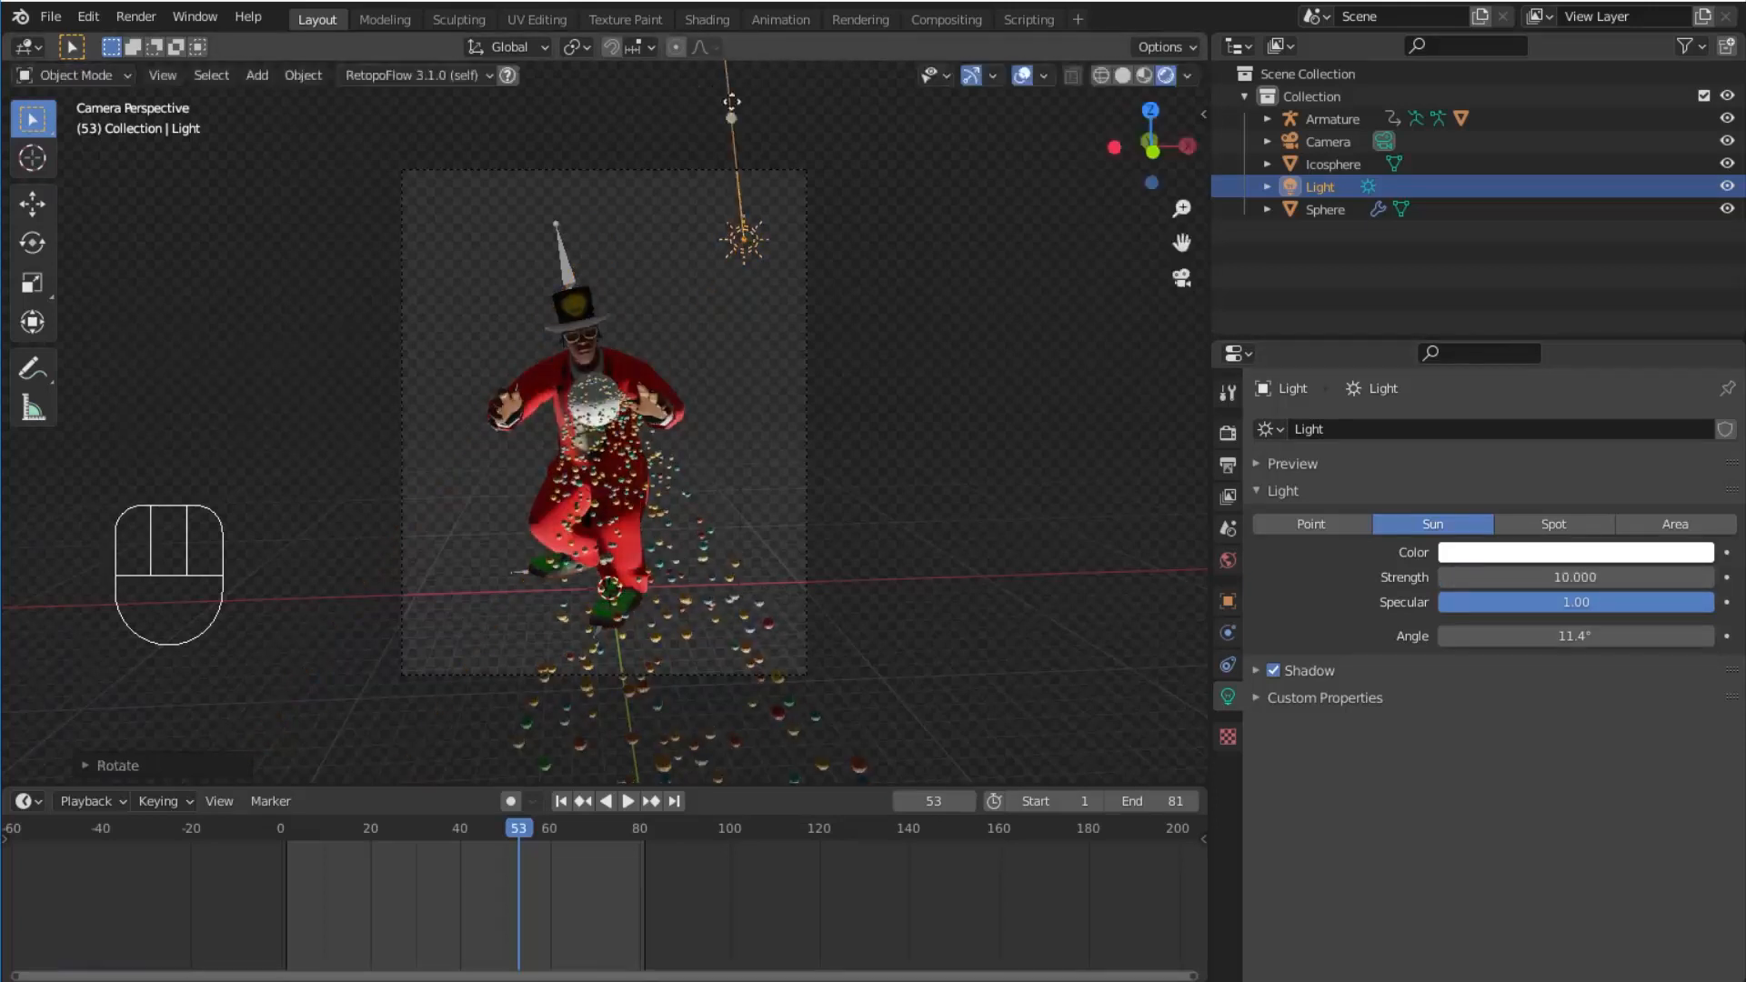
left_click(1673, 524)
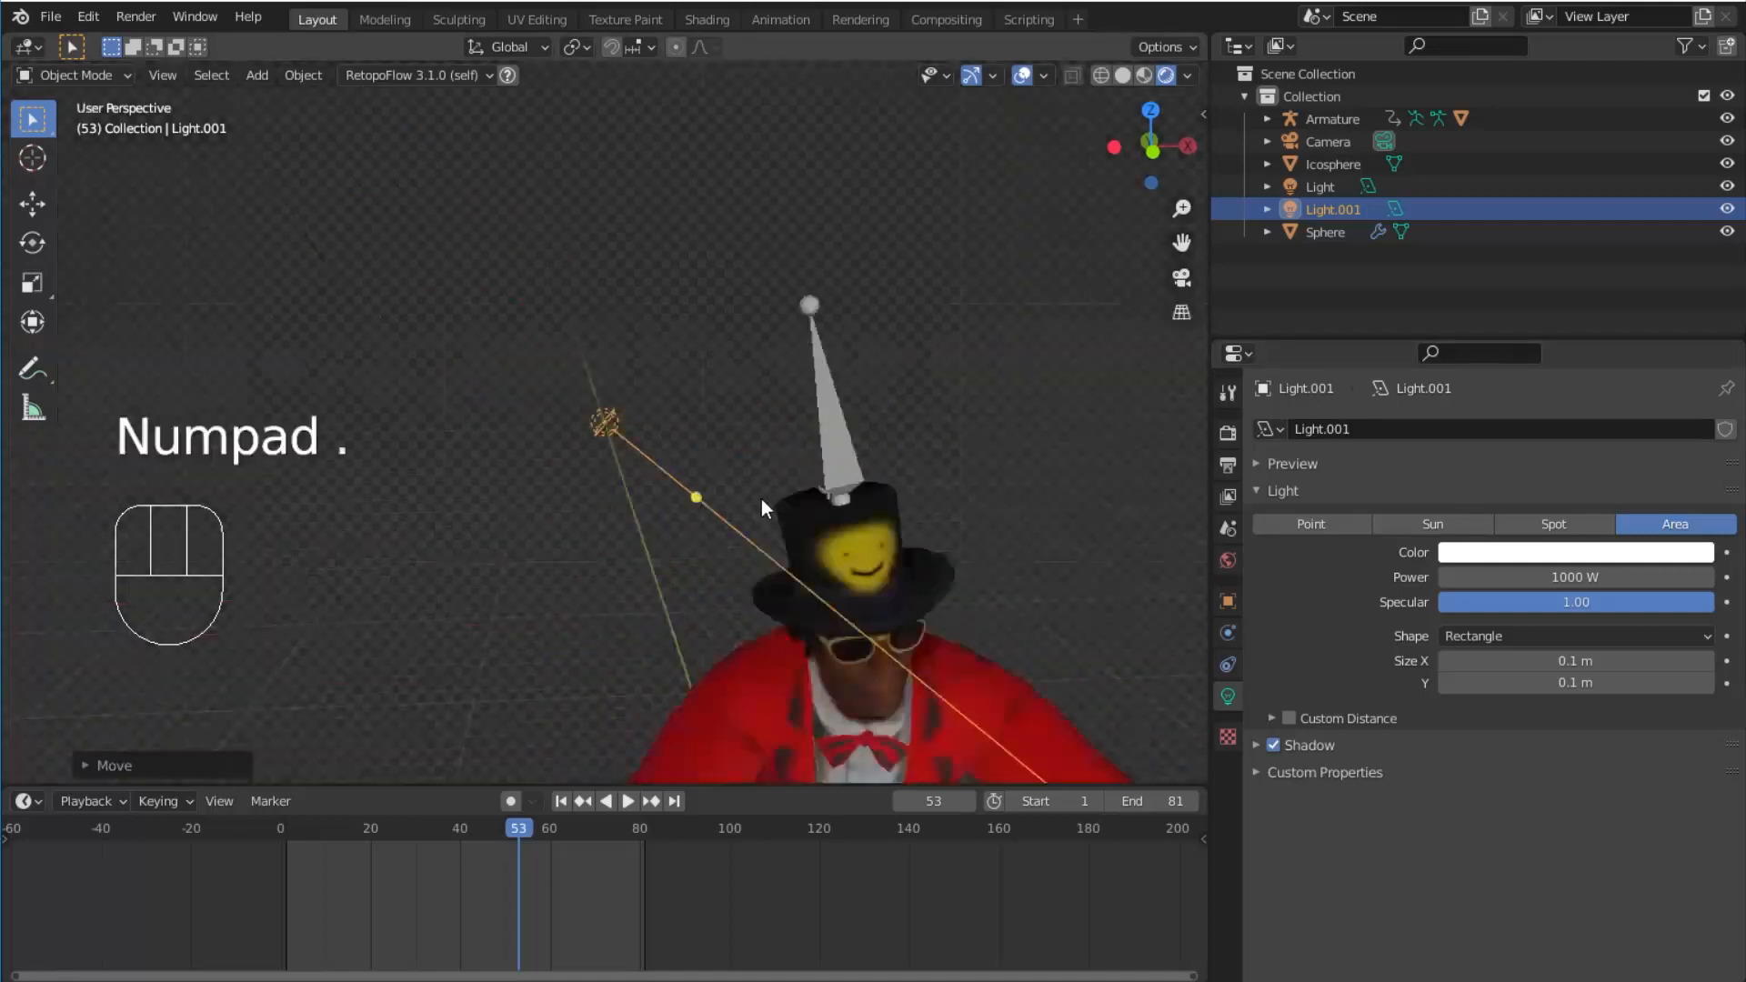
key("space")
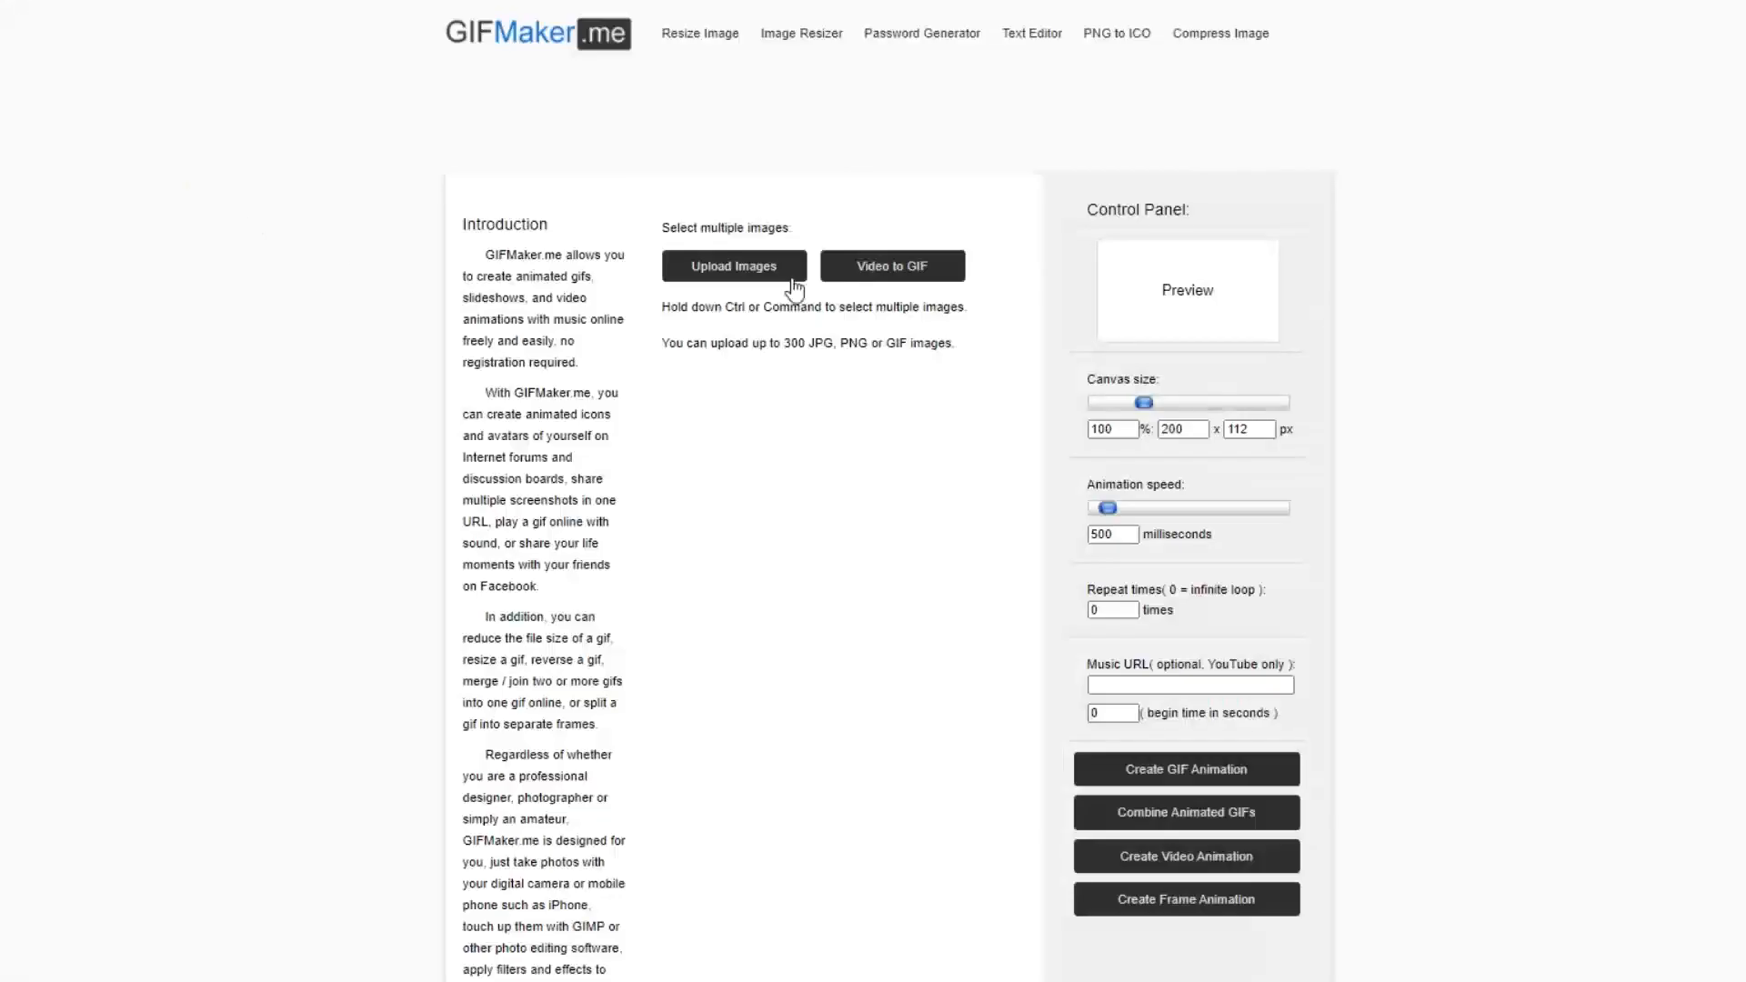
Step: Upload the 81 rendered PNG frames, set speed to 50 ms, and create the GIF
left_click(734, 265)
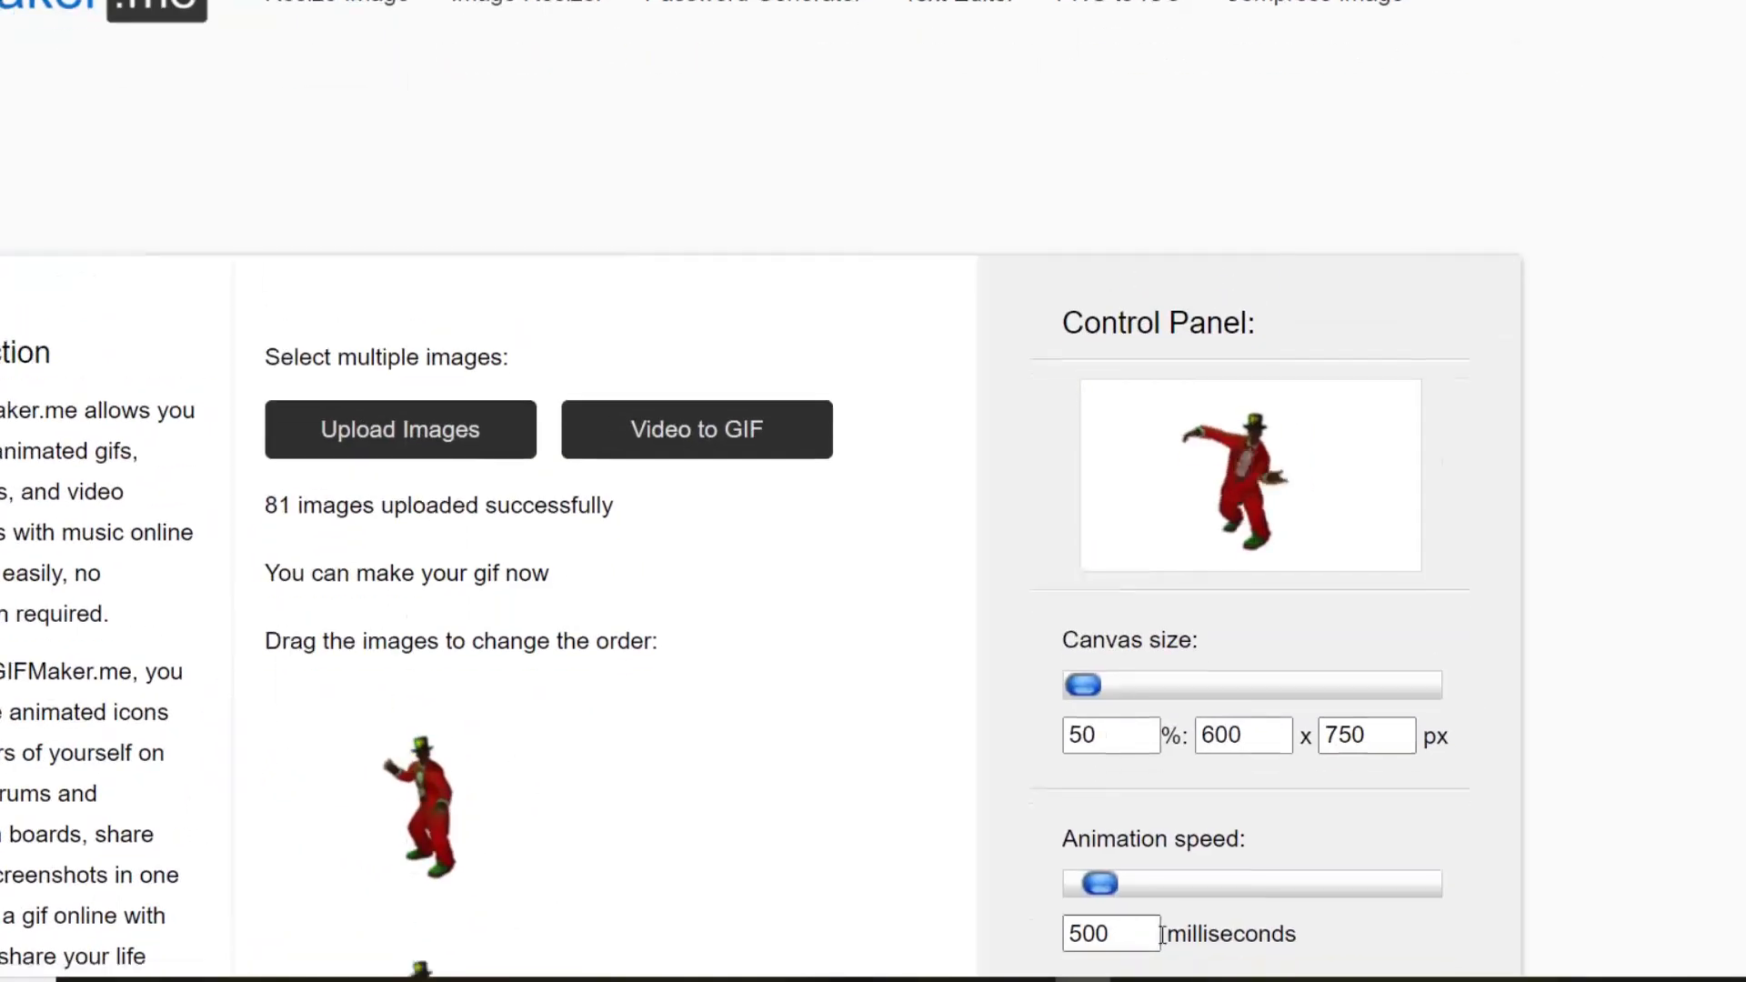
scroll("down", 3)
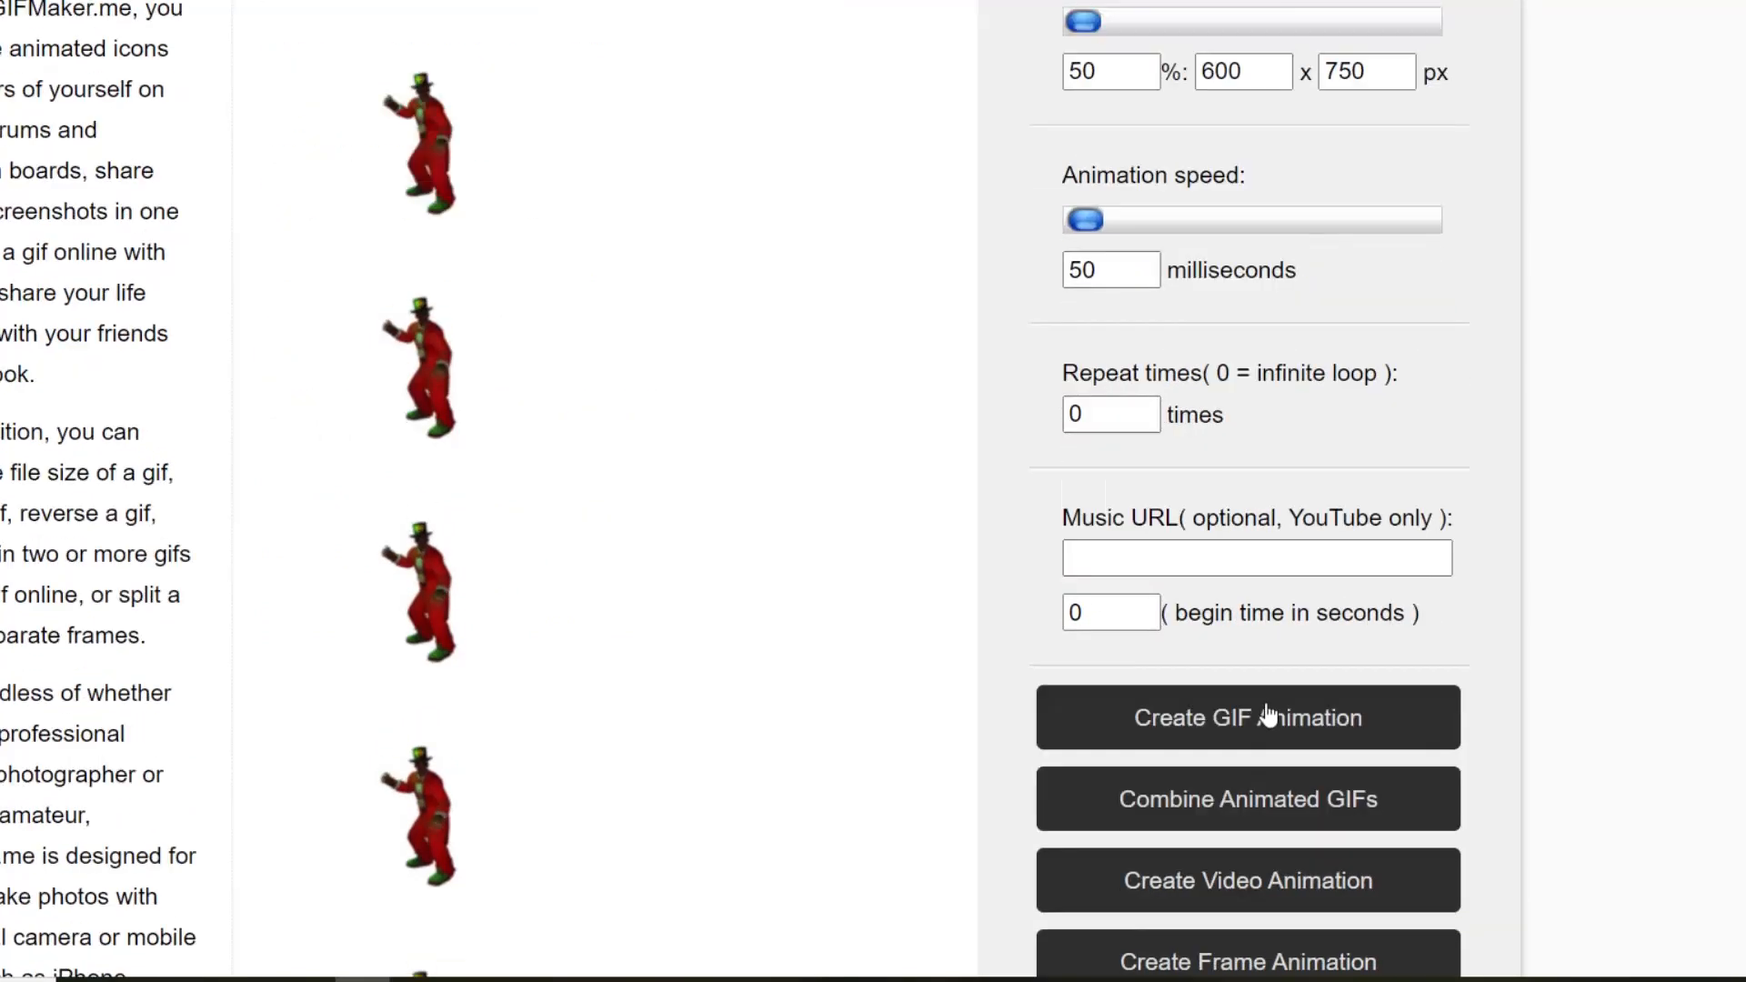
left_click(1247, 718)
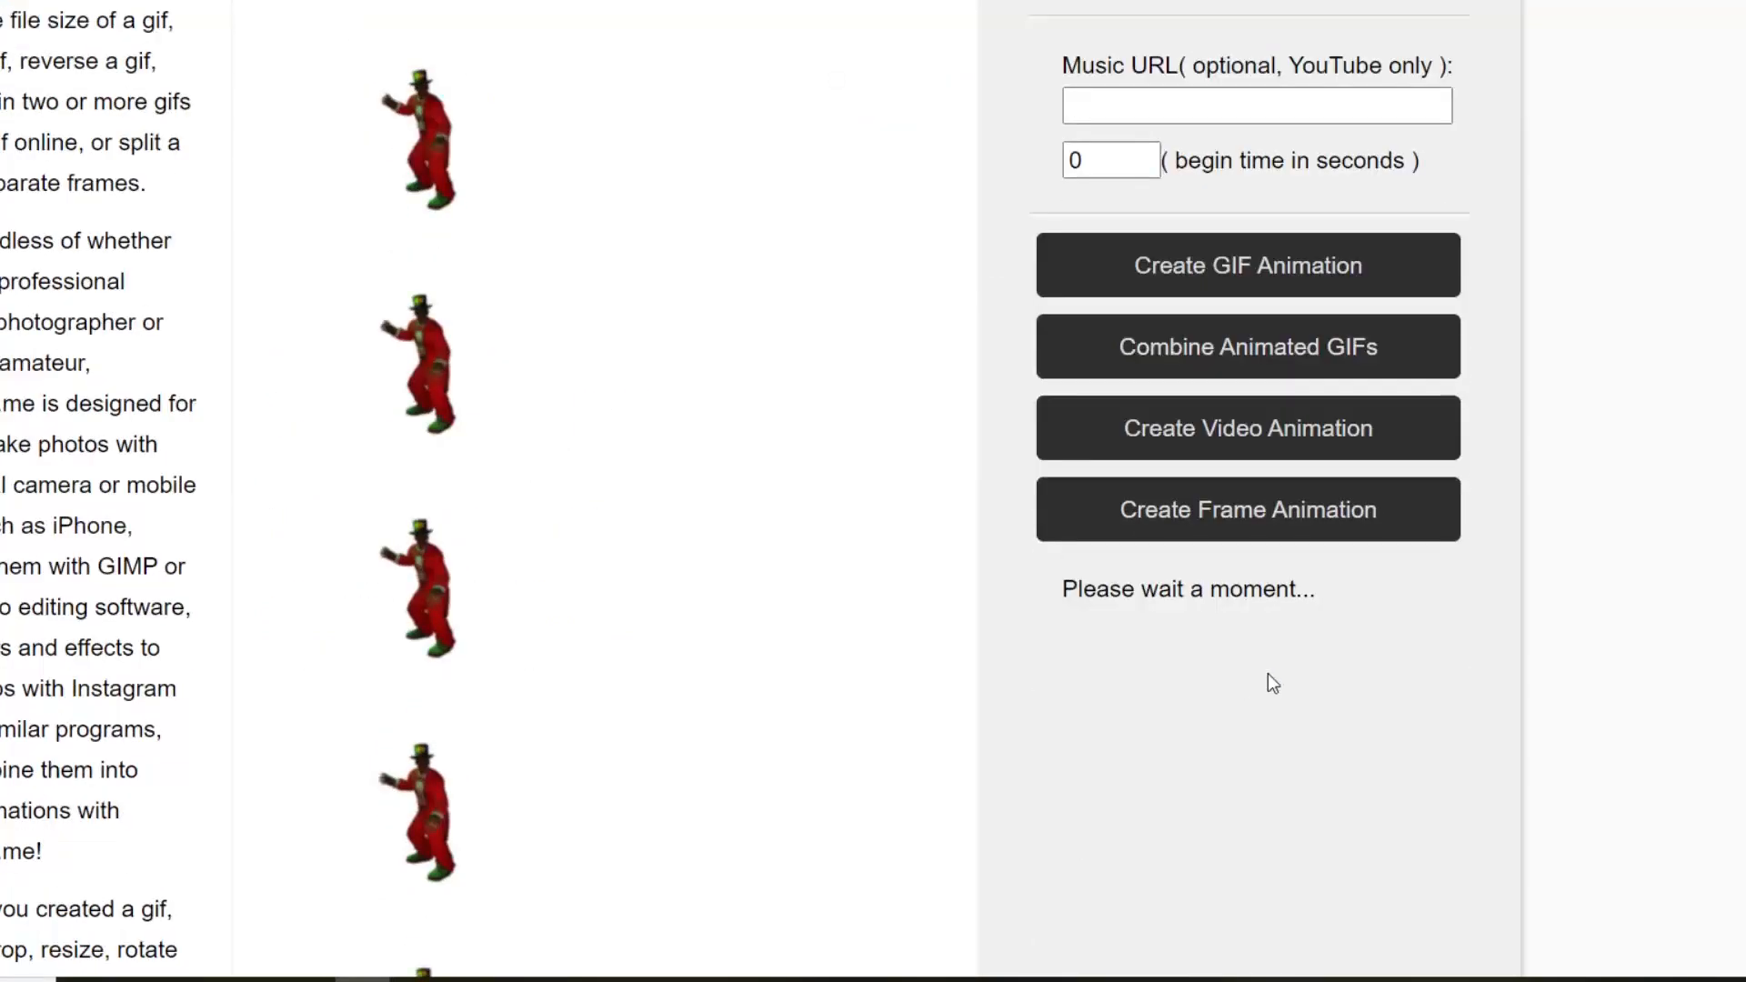